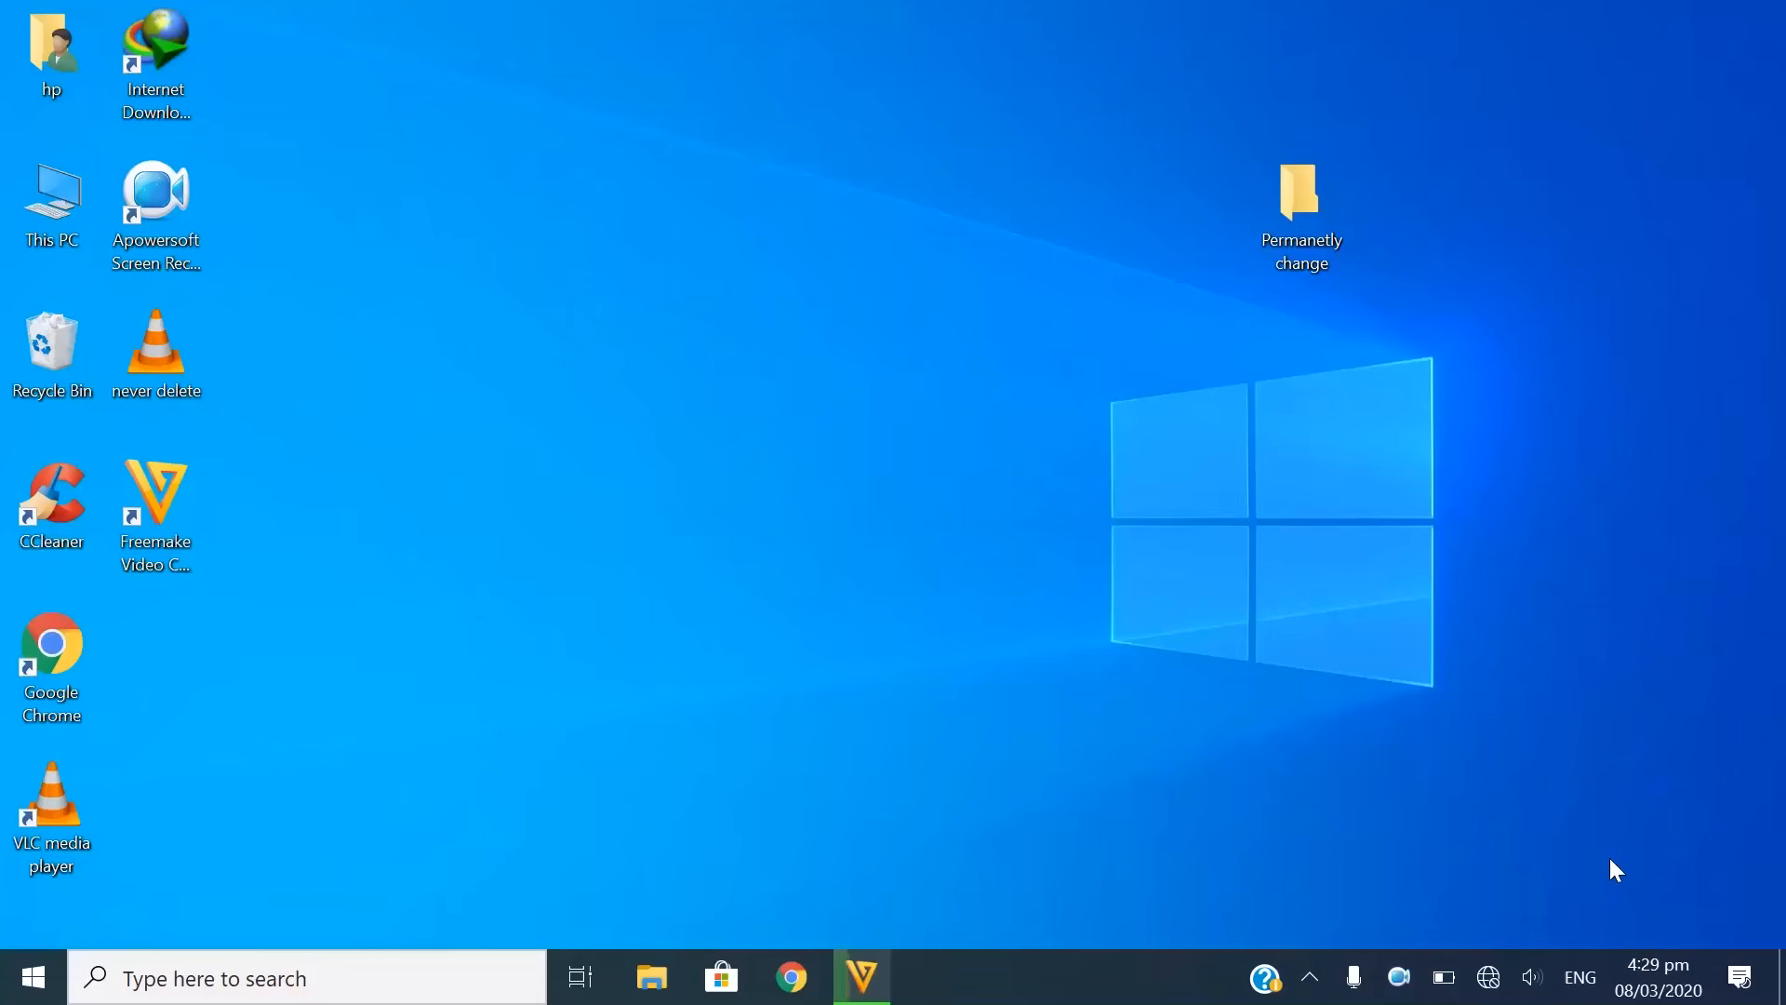
View This PC properties showing an i5-4300U, then open the empty 'Permanetly change' desktop folder.
{"action": "right_click", "coordinate": [52, 211]}
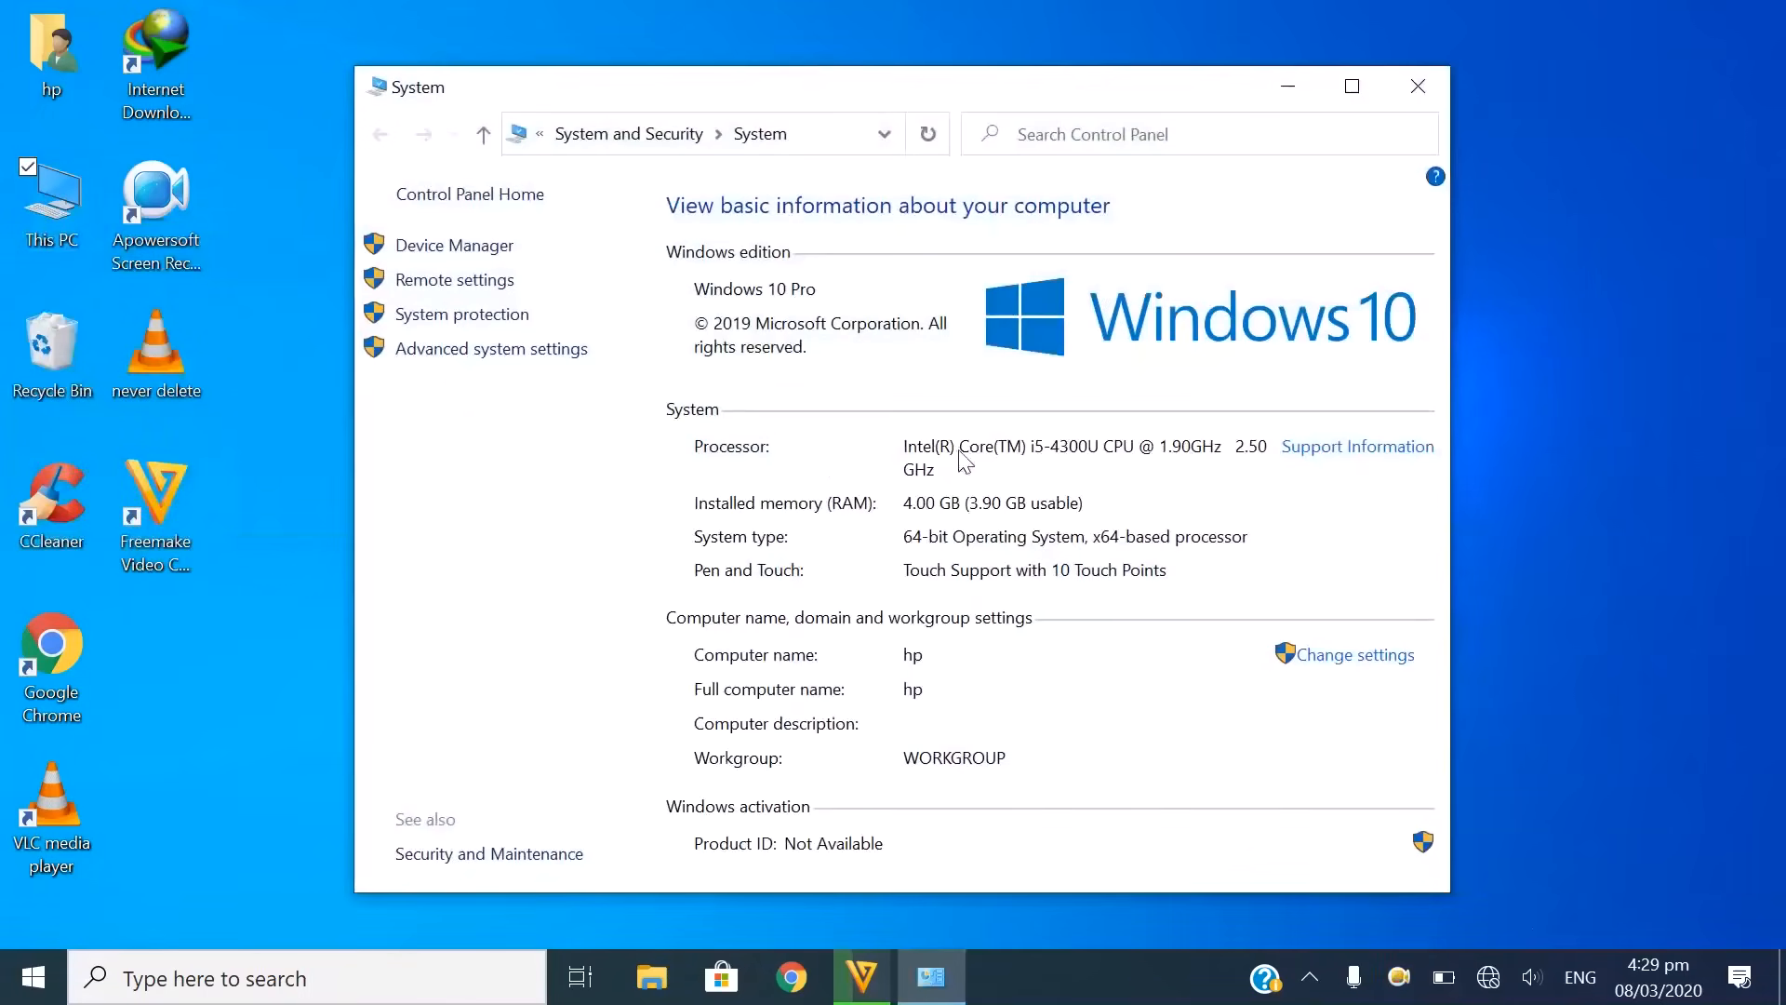
{"action": "scroll", "scroll_direction": "down", "scroll_amount": 3}
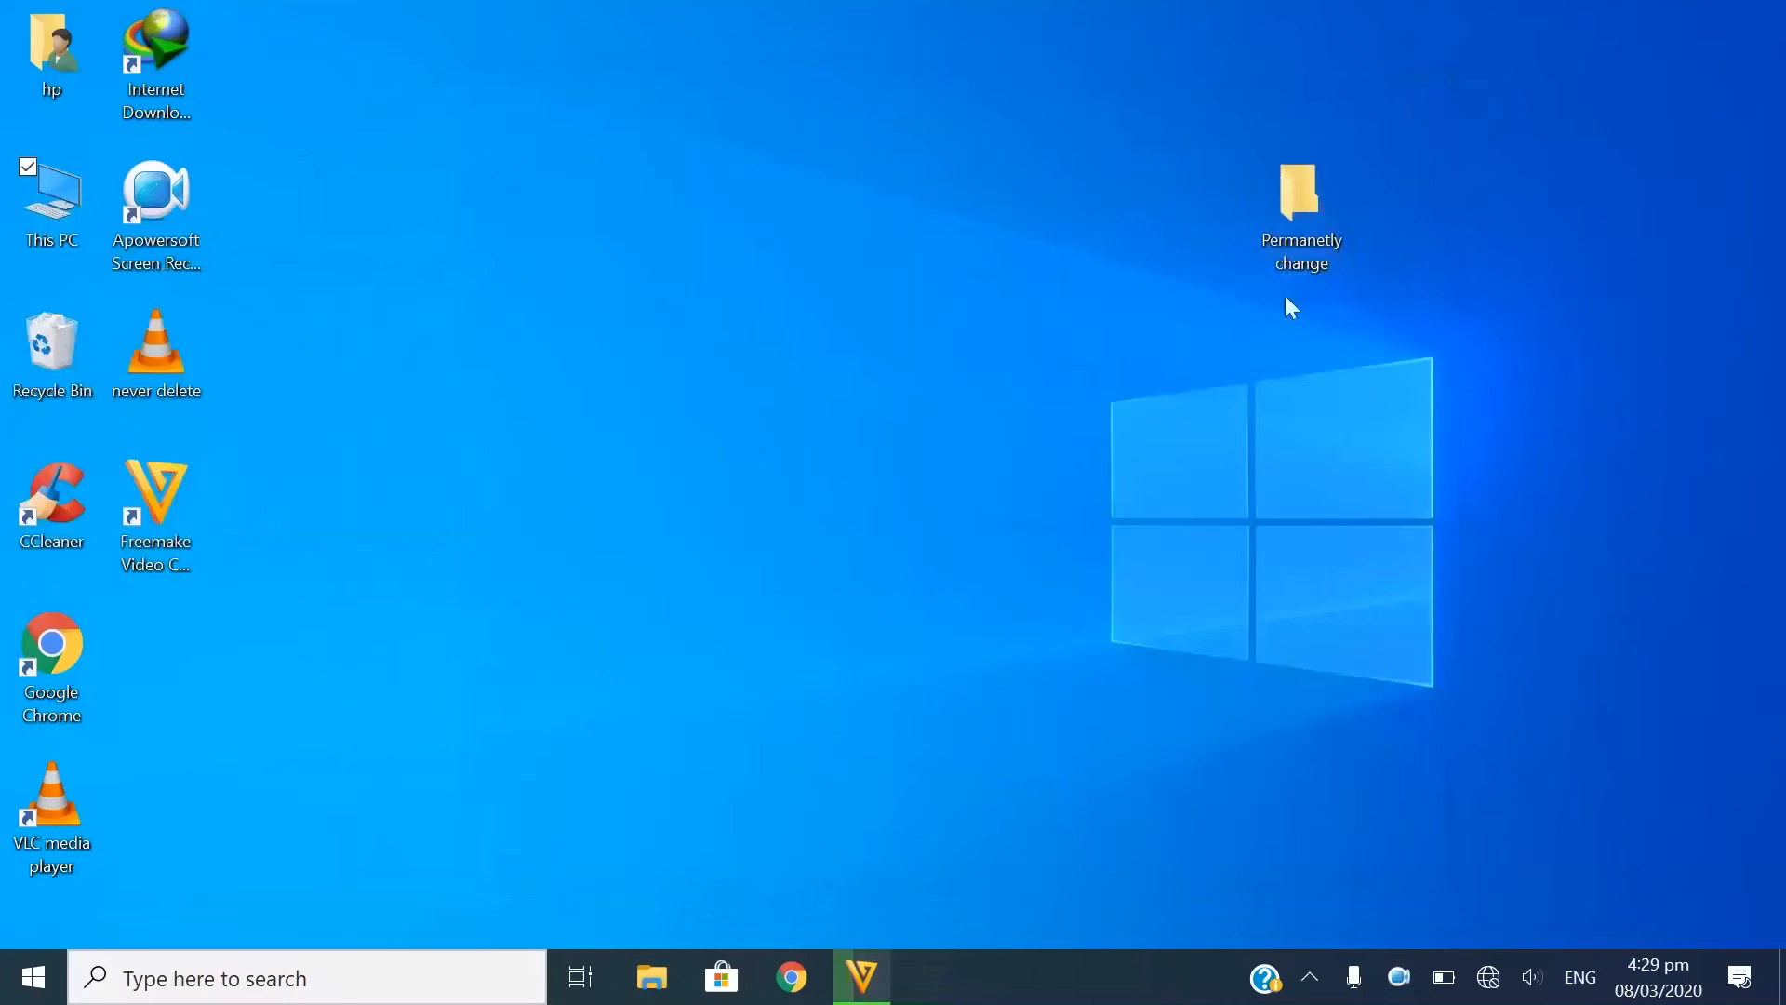
{"action": "mouse_move", "coordinate": [1340, 294]}
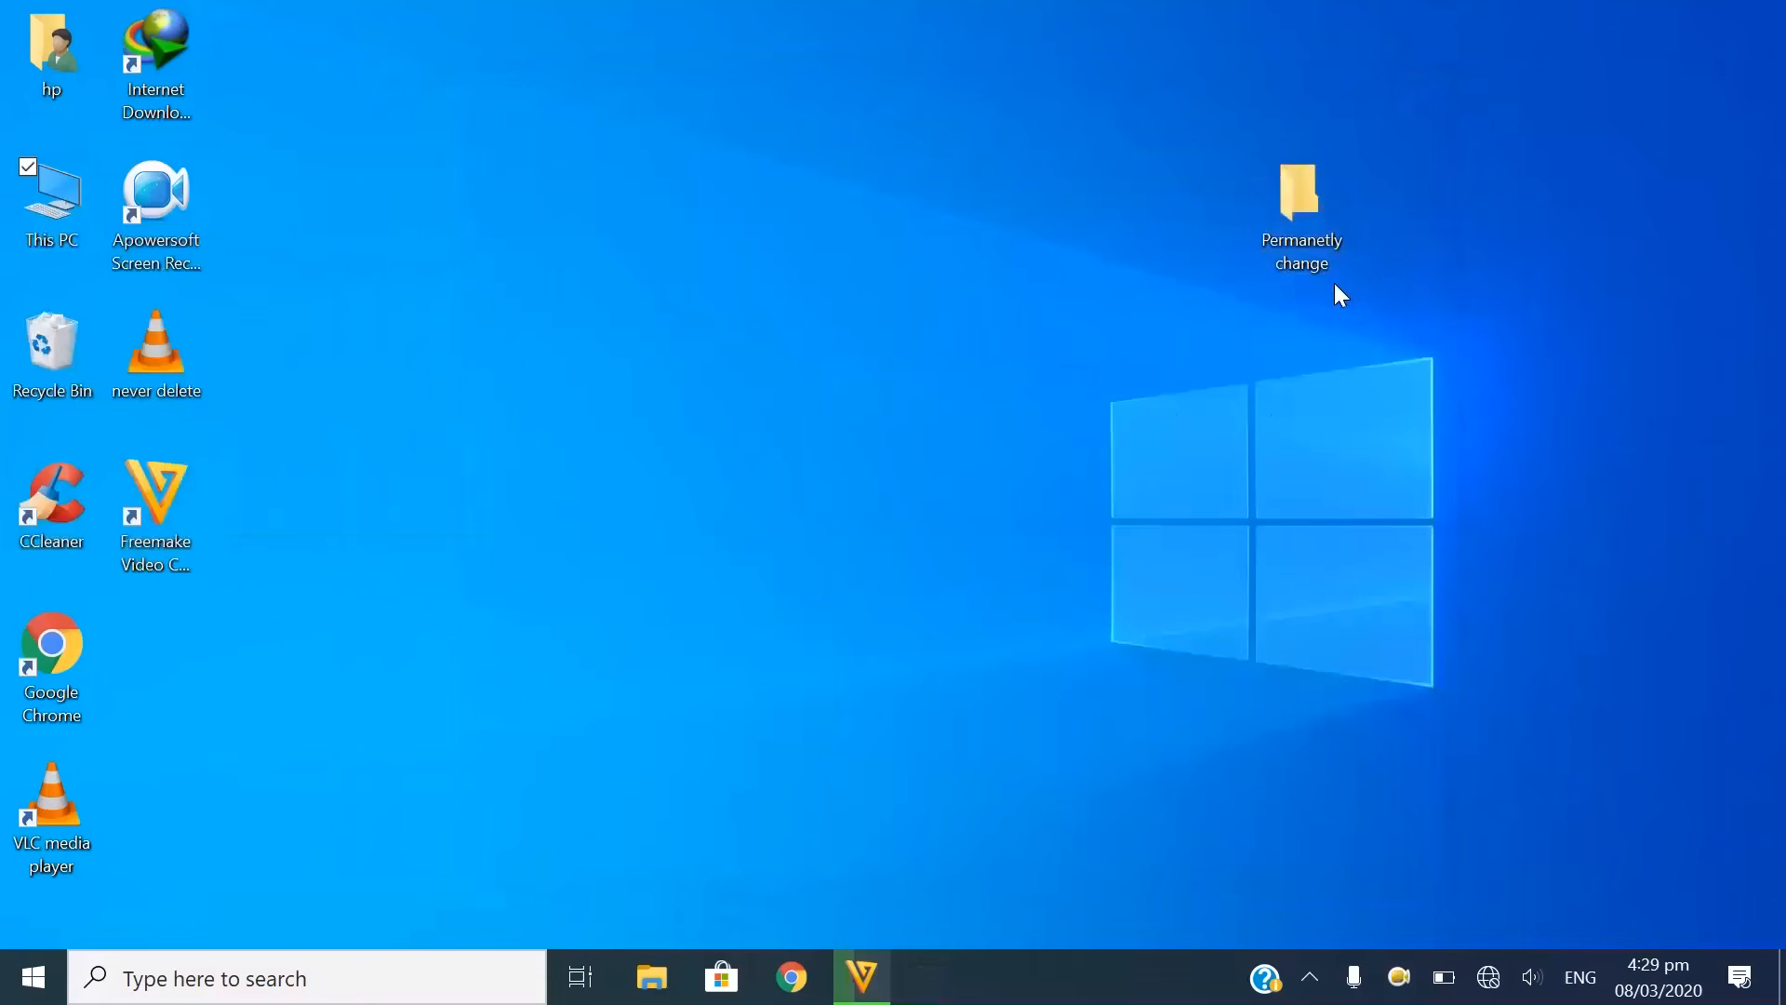
{"action": "left_click", "coordinate": [1301, 205]}
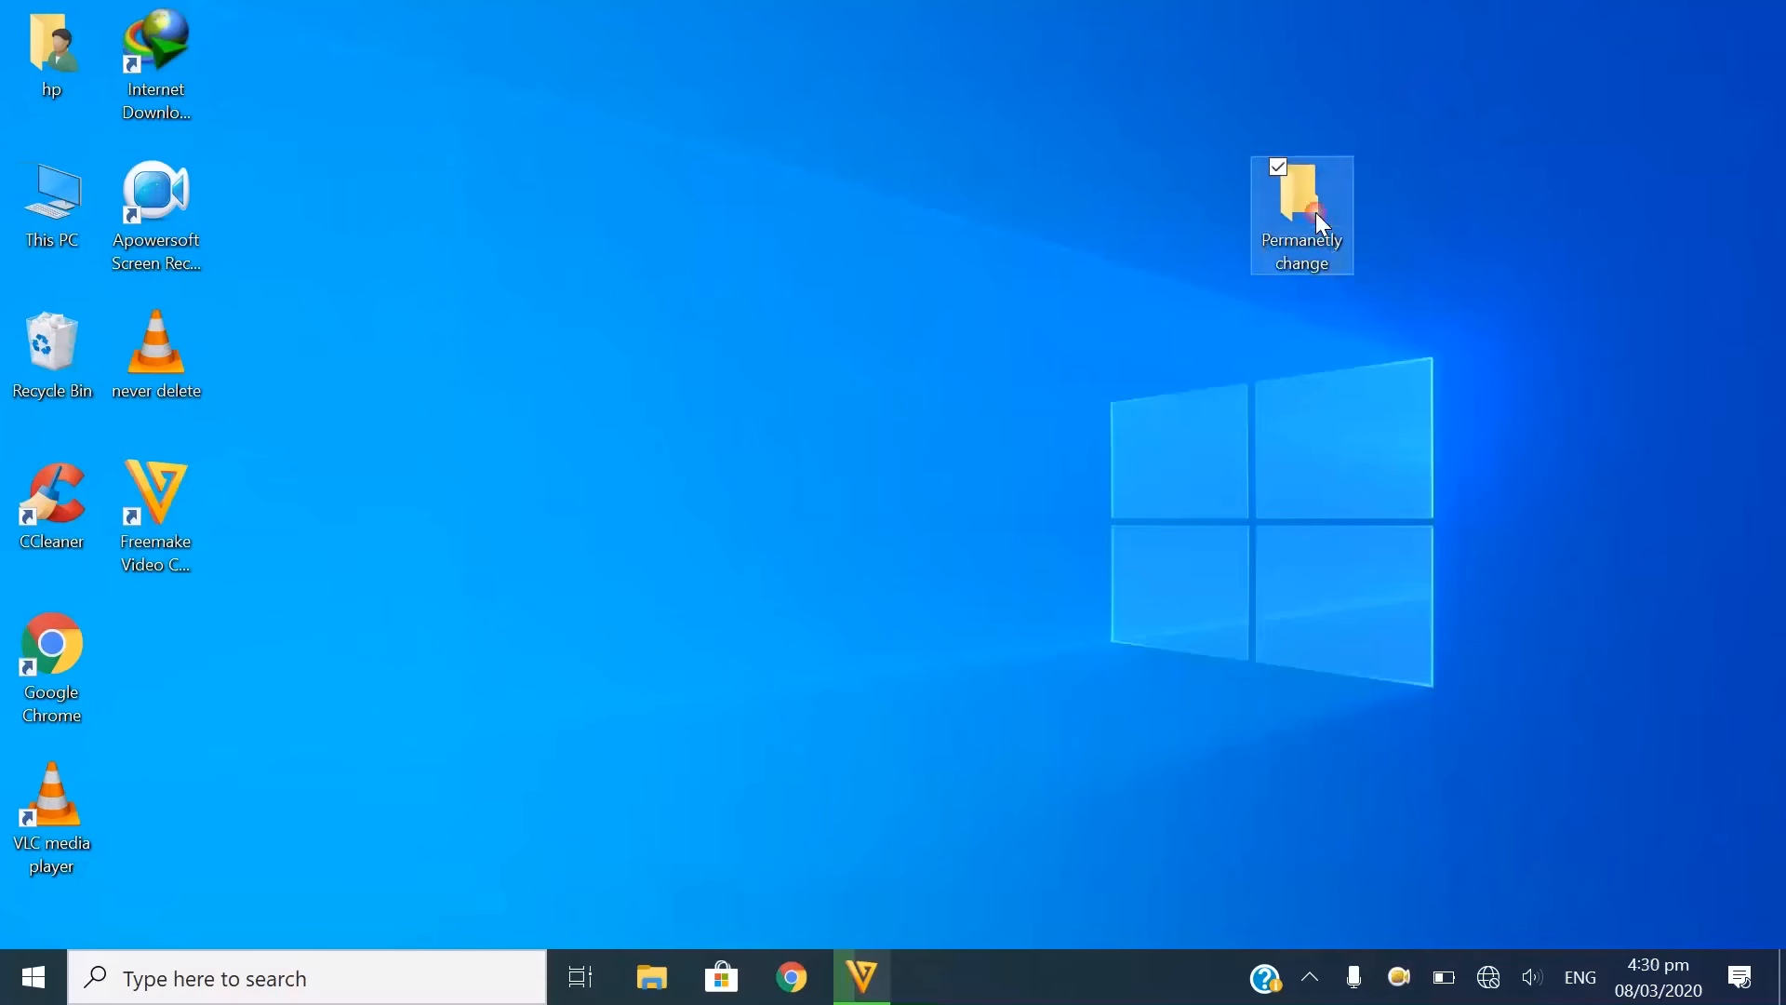
{"action": "double_click", "coordinate": [1302, 204]}
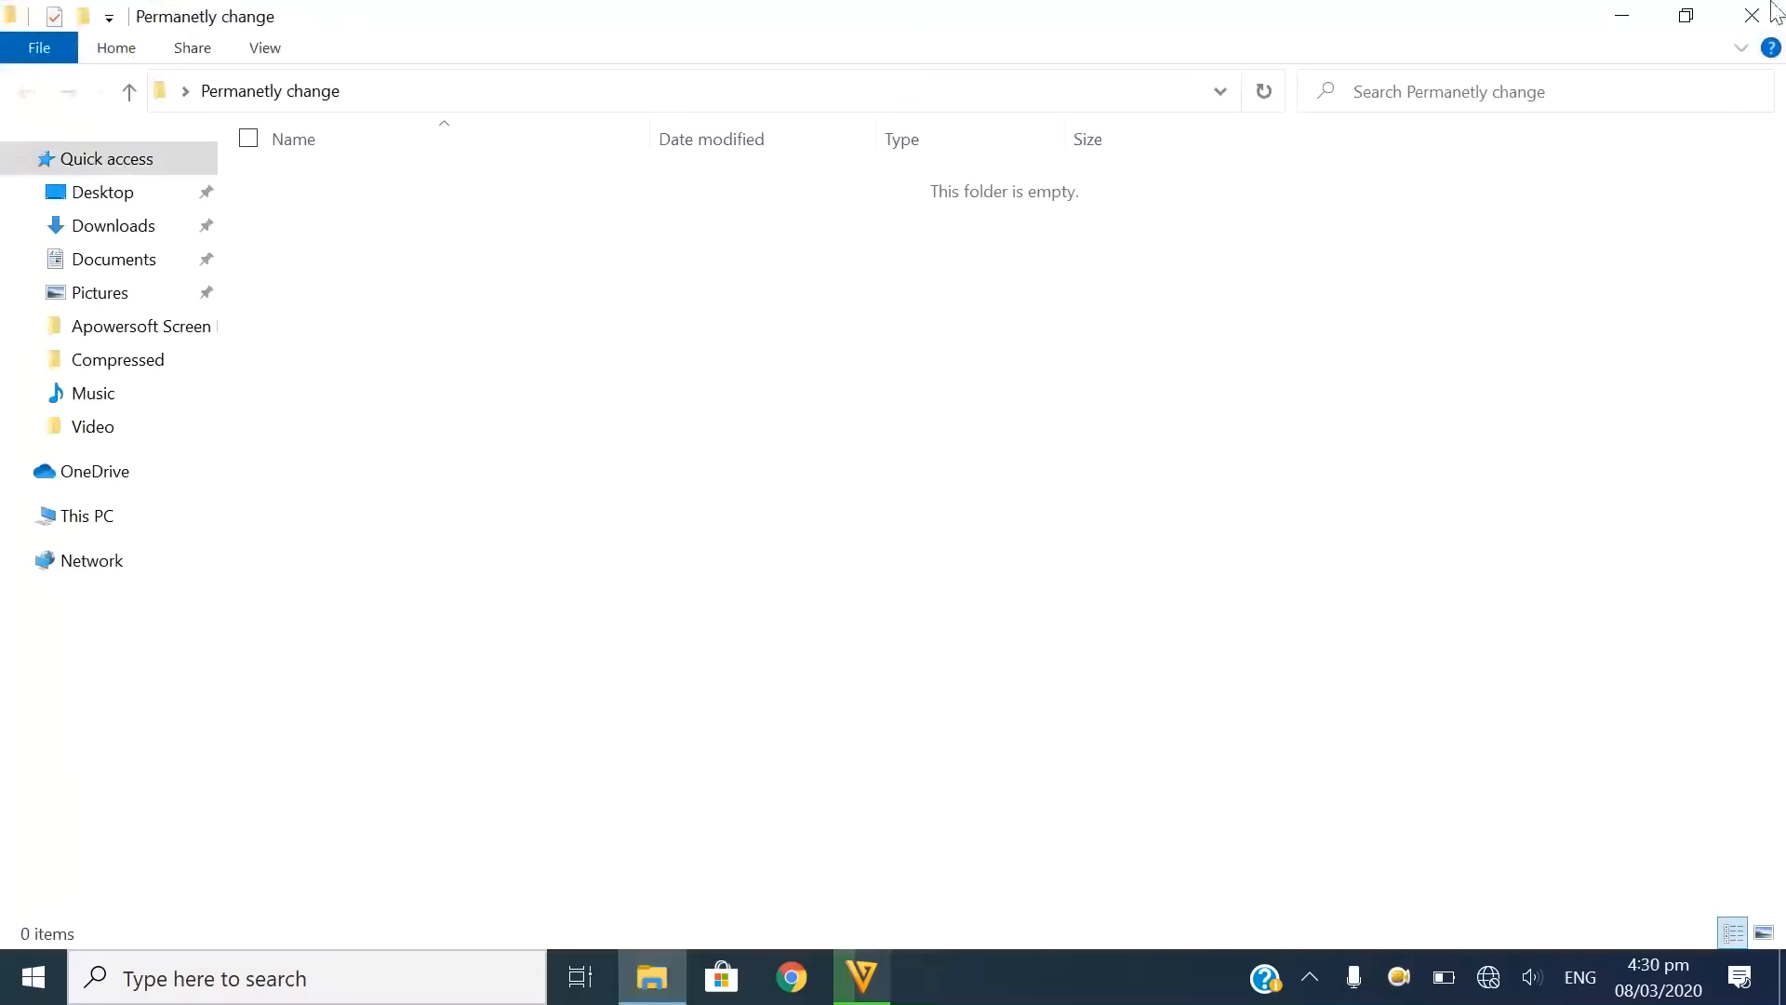
In Registry Editor reach HKEY_LOCAL_MACHINE\HARDWARE\DESCRIPTION\System and start exporting CentralProcessor.
{"action": "left_click", "coordinate": [1751, 16]}
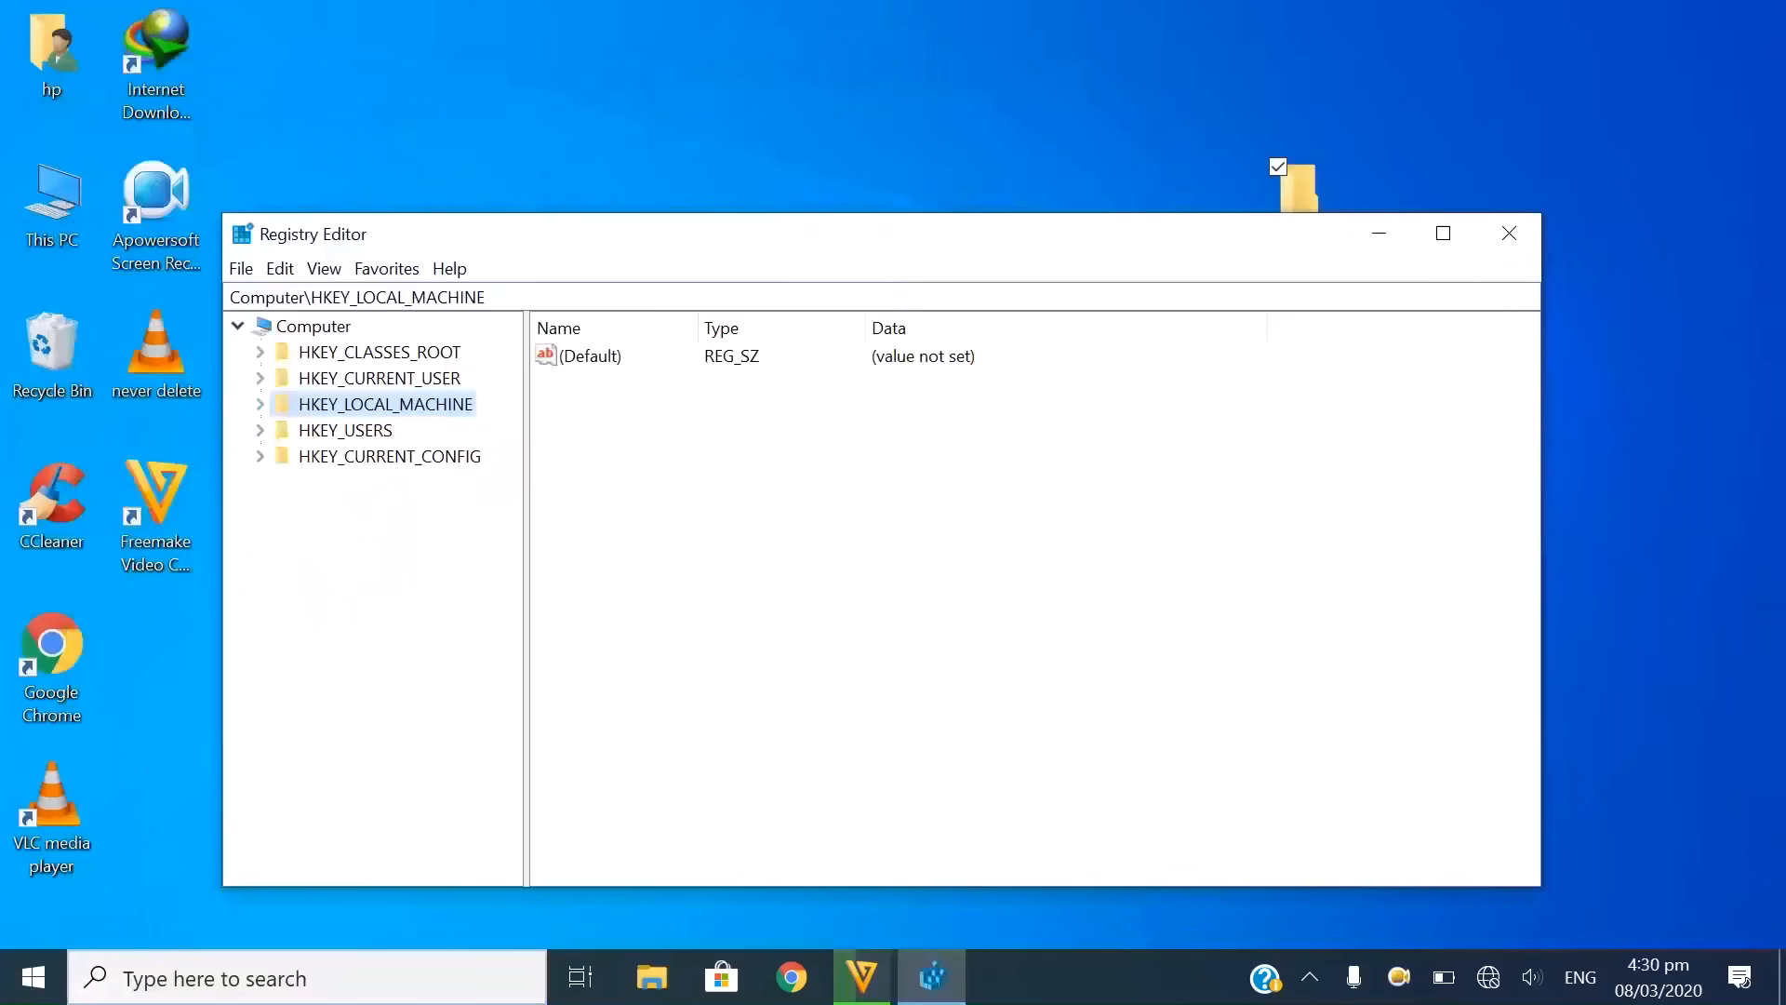
{"action": "left_click", "coordinate": [260, 404]}
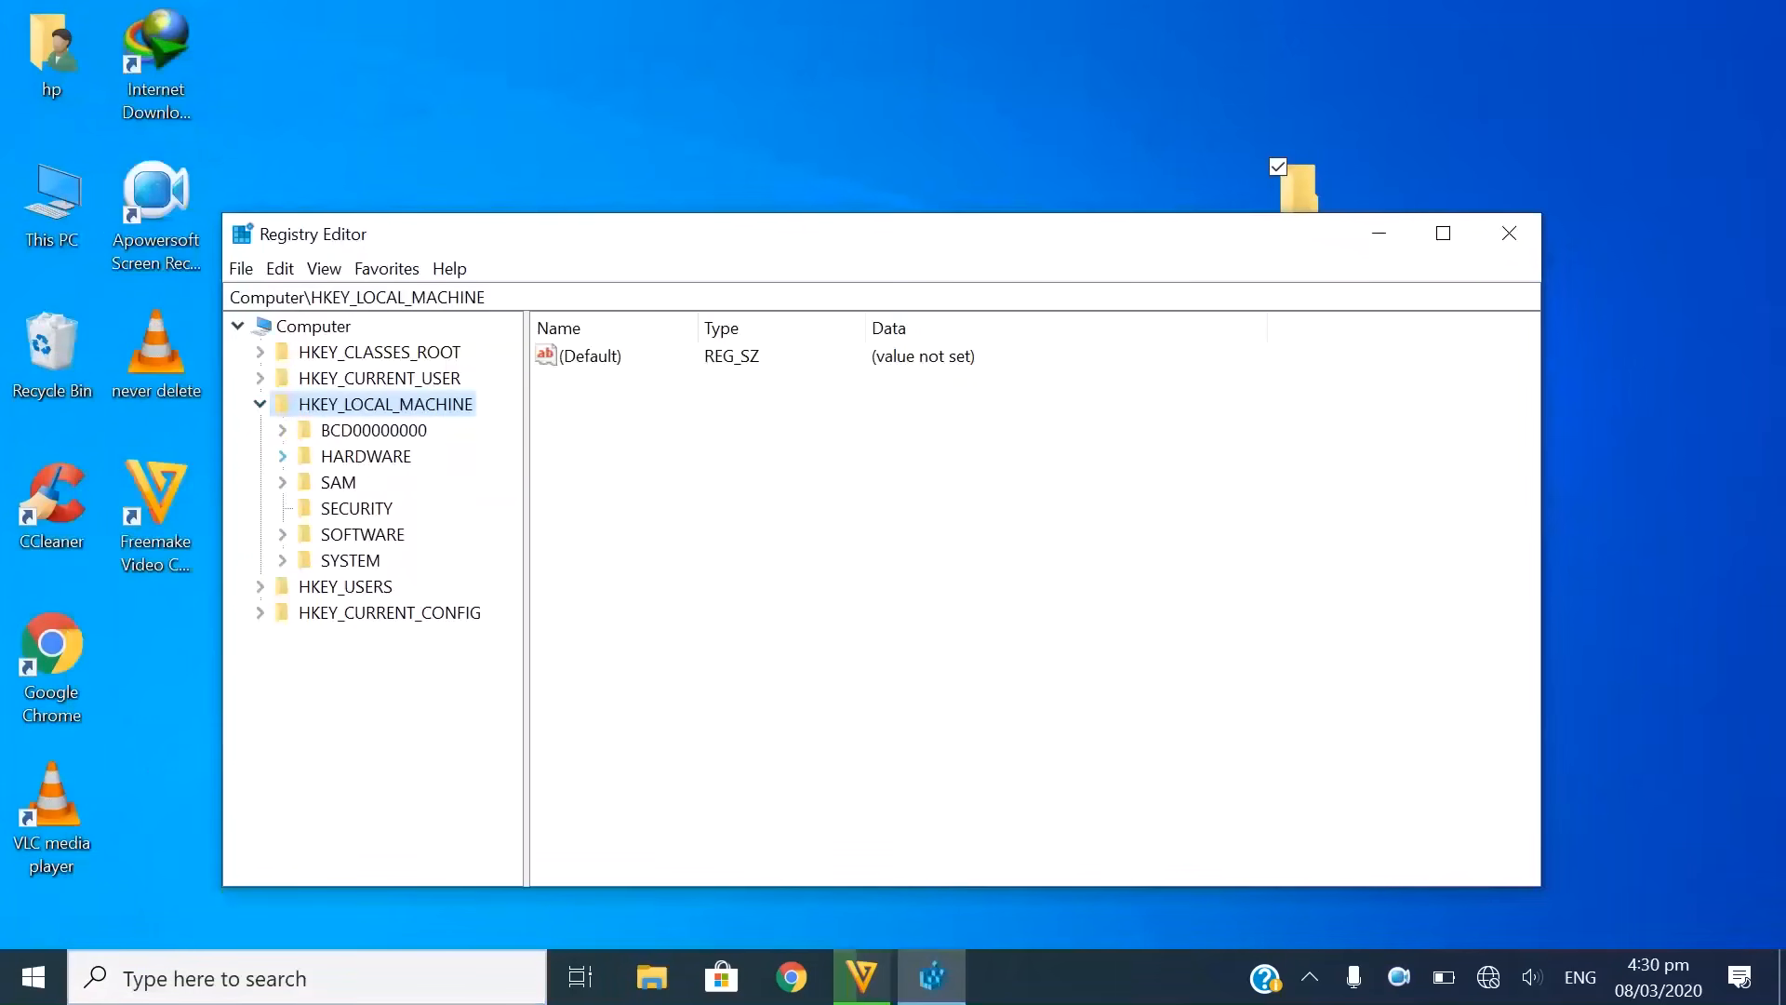
{"action": "left_click", "coordinate": [282, 456]}
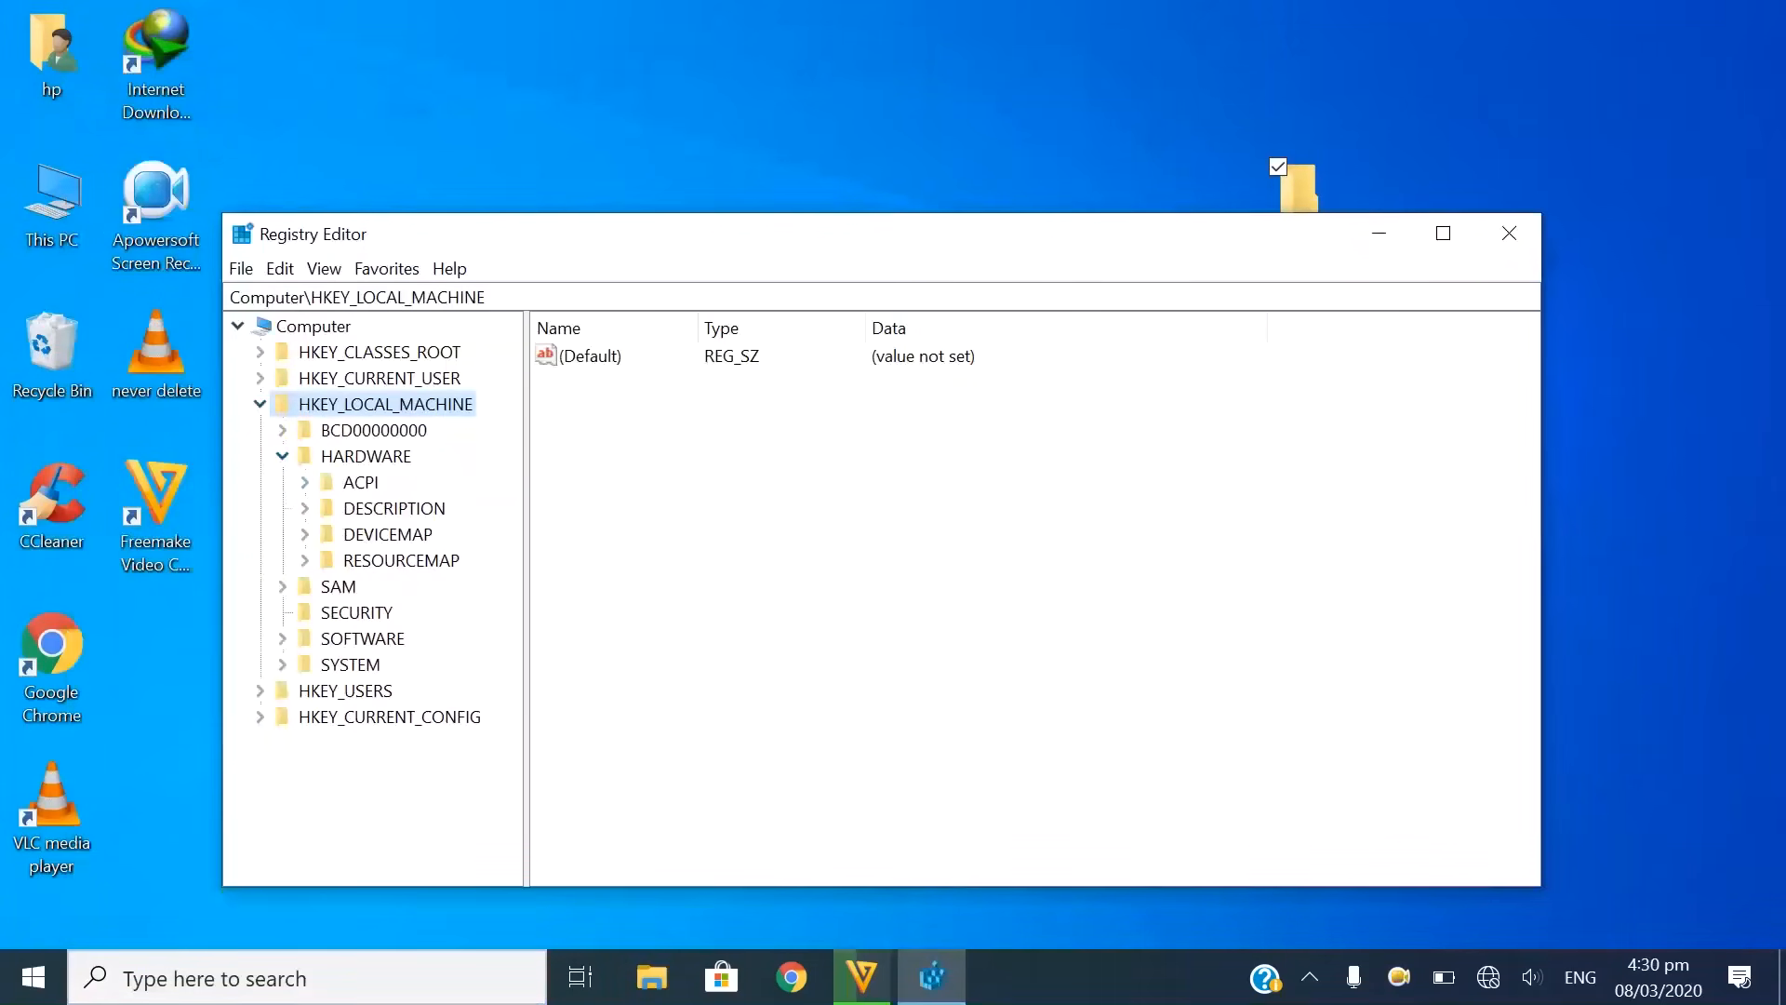
{"action": "left_click", "coordinate": [303, 508]}
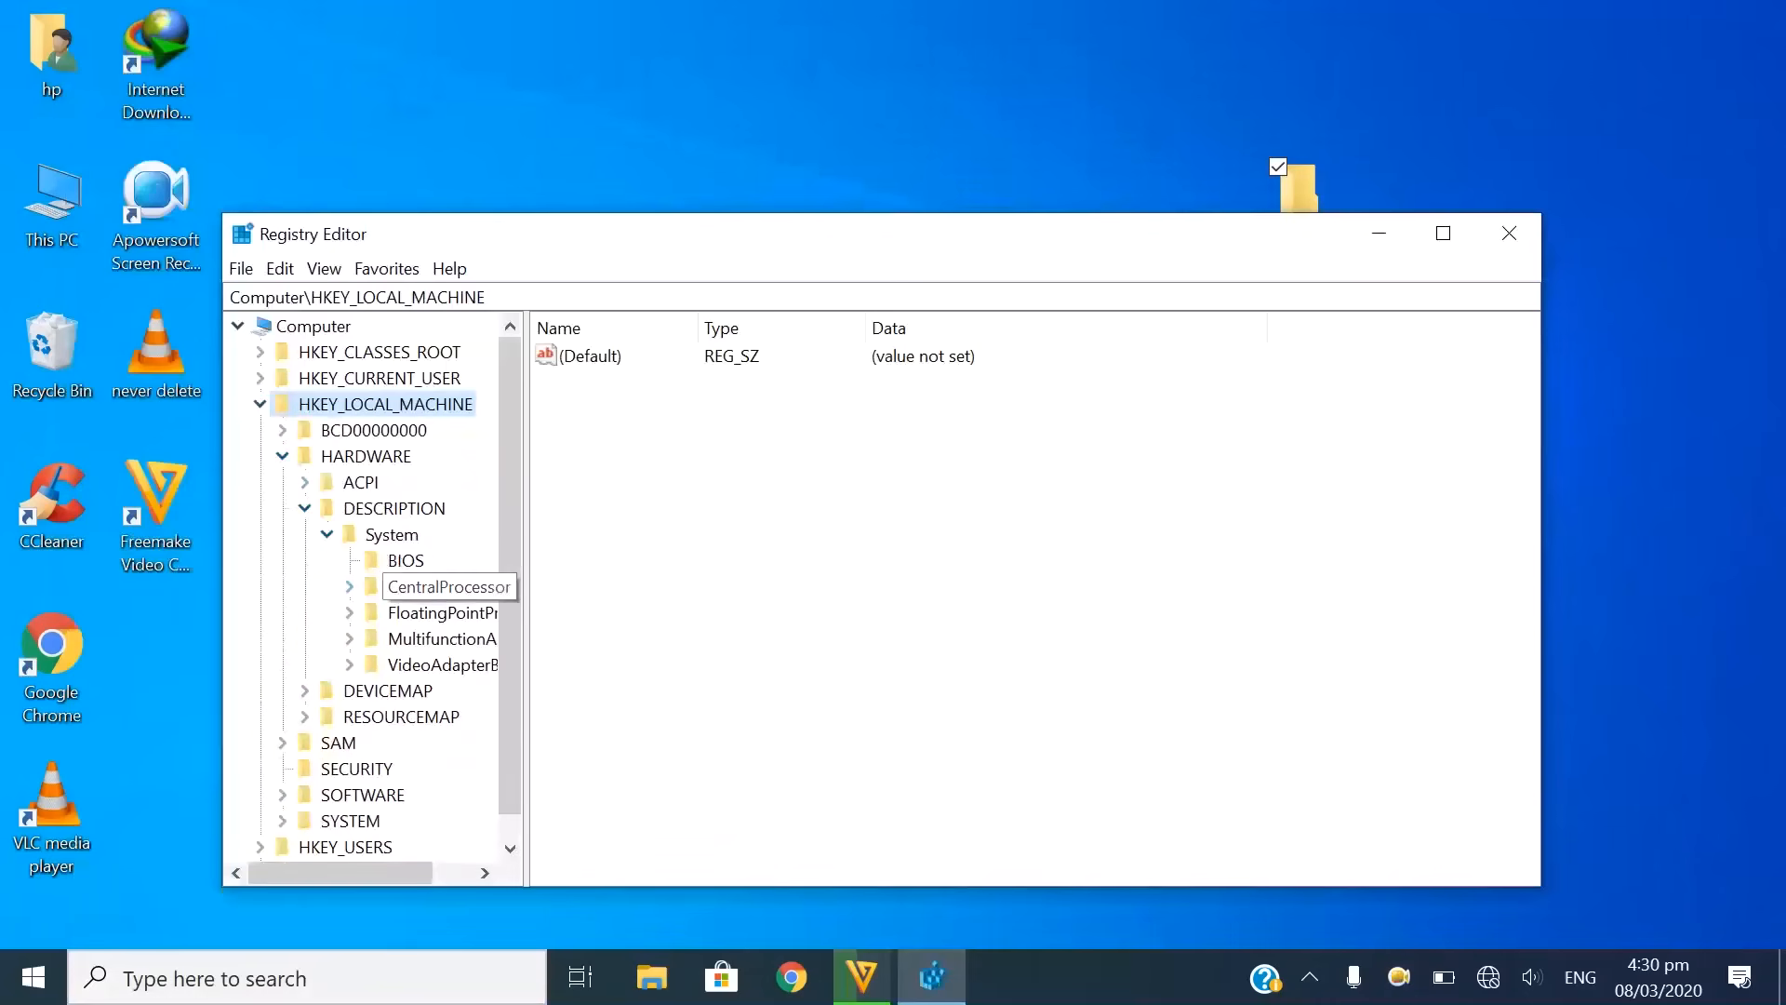
{"action": "left_click", "coordinate": [448, 587]}
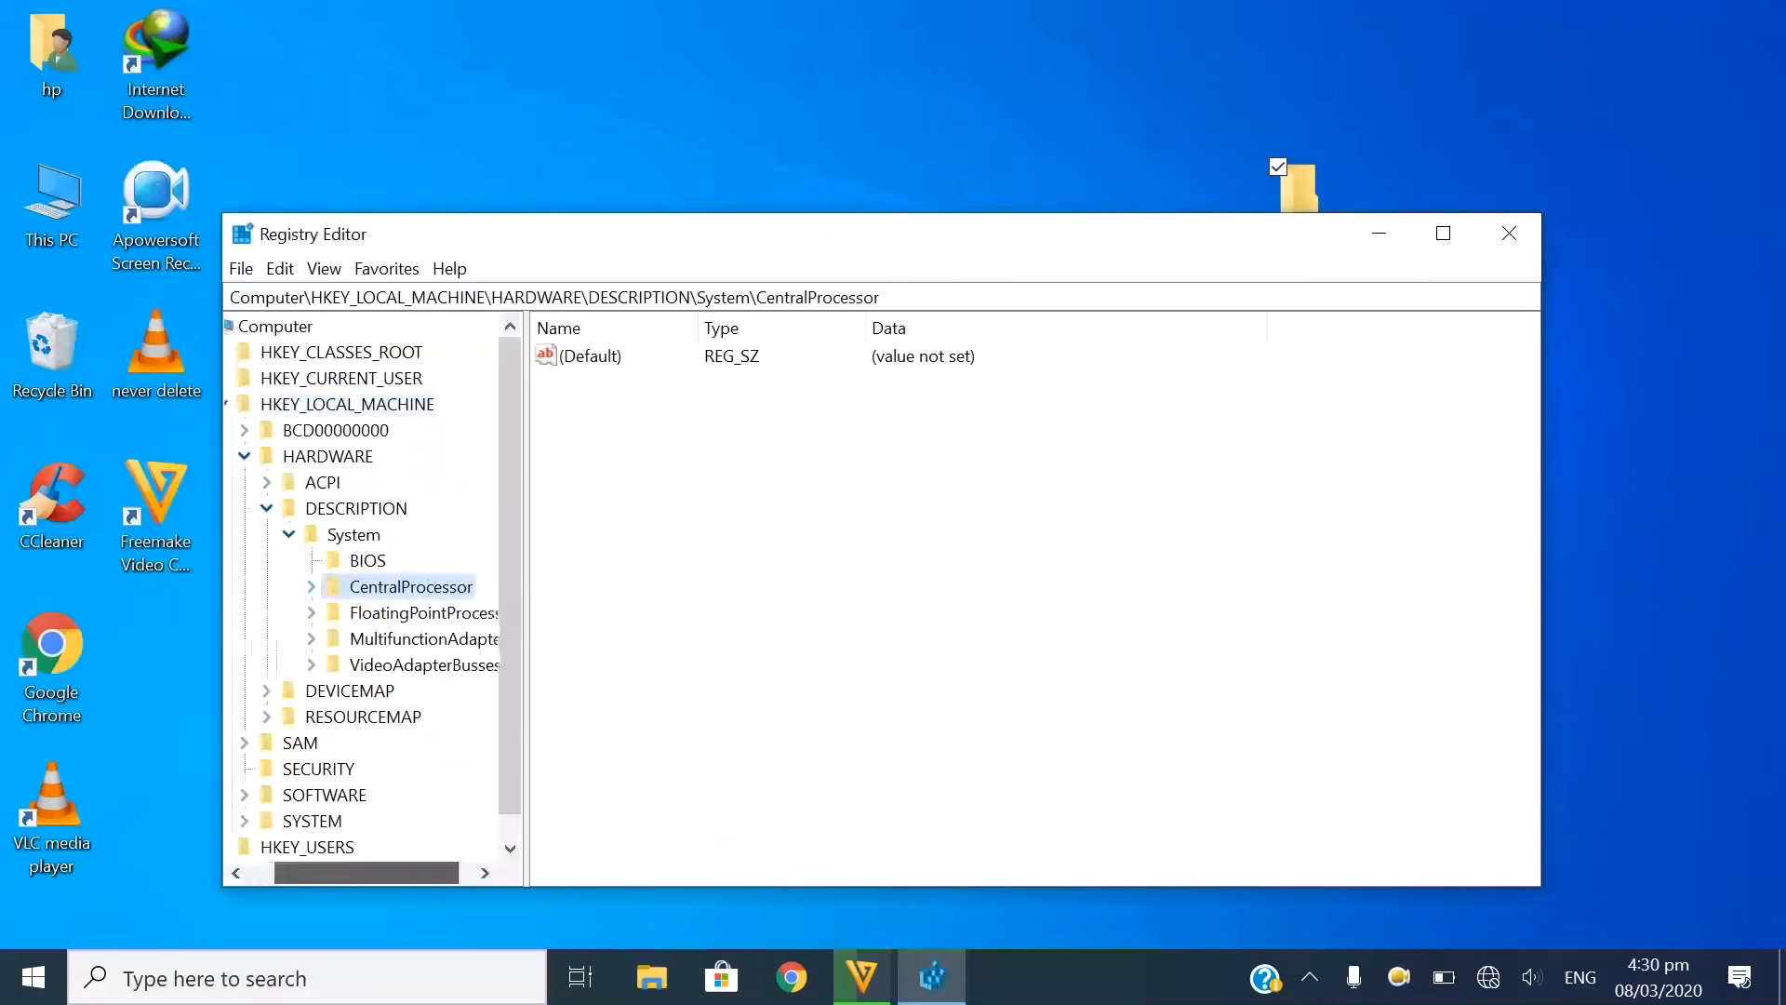
{"action": "right_click", "coordinate": [405, 586]}
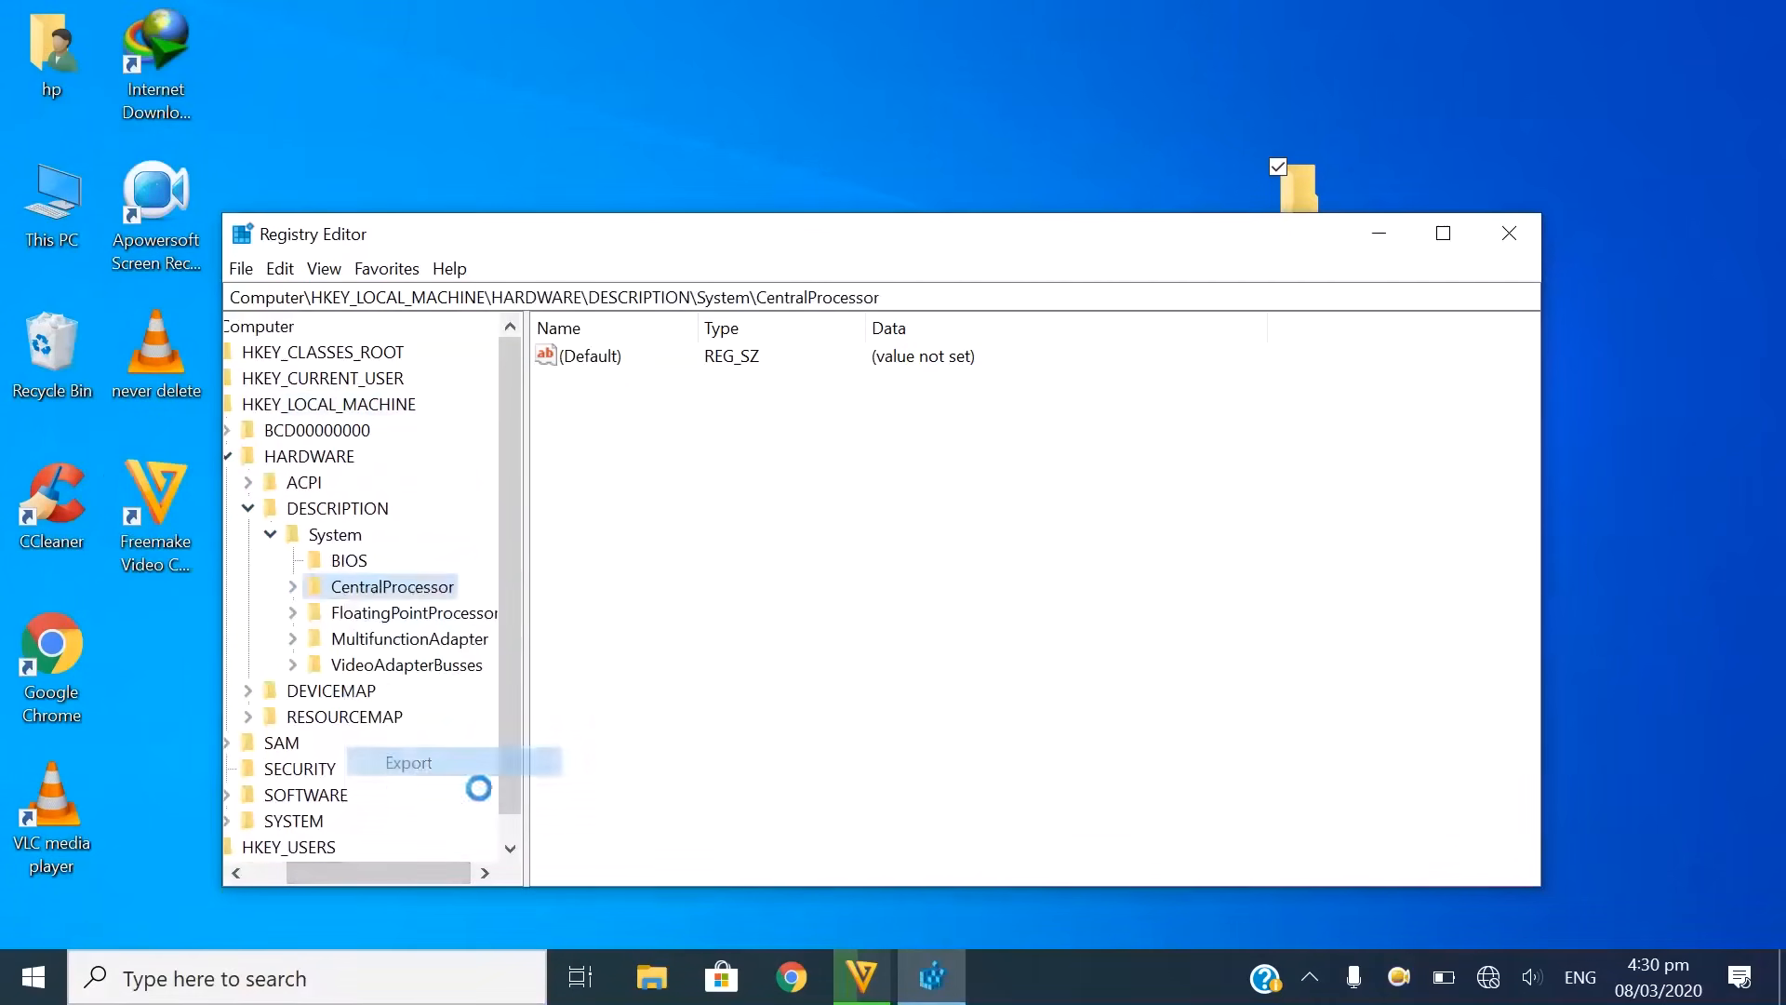
{"action": "left_click", "coordinate": [407, 761]}
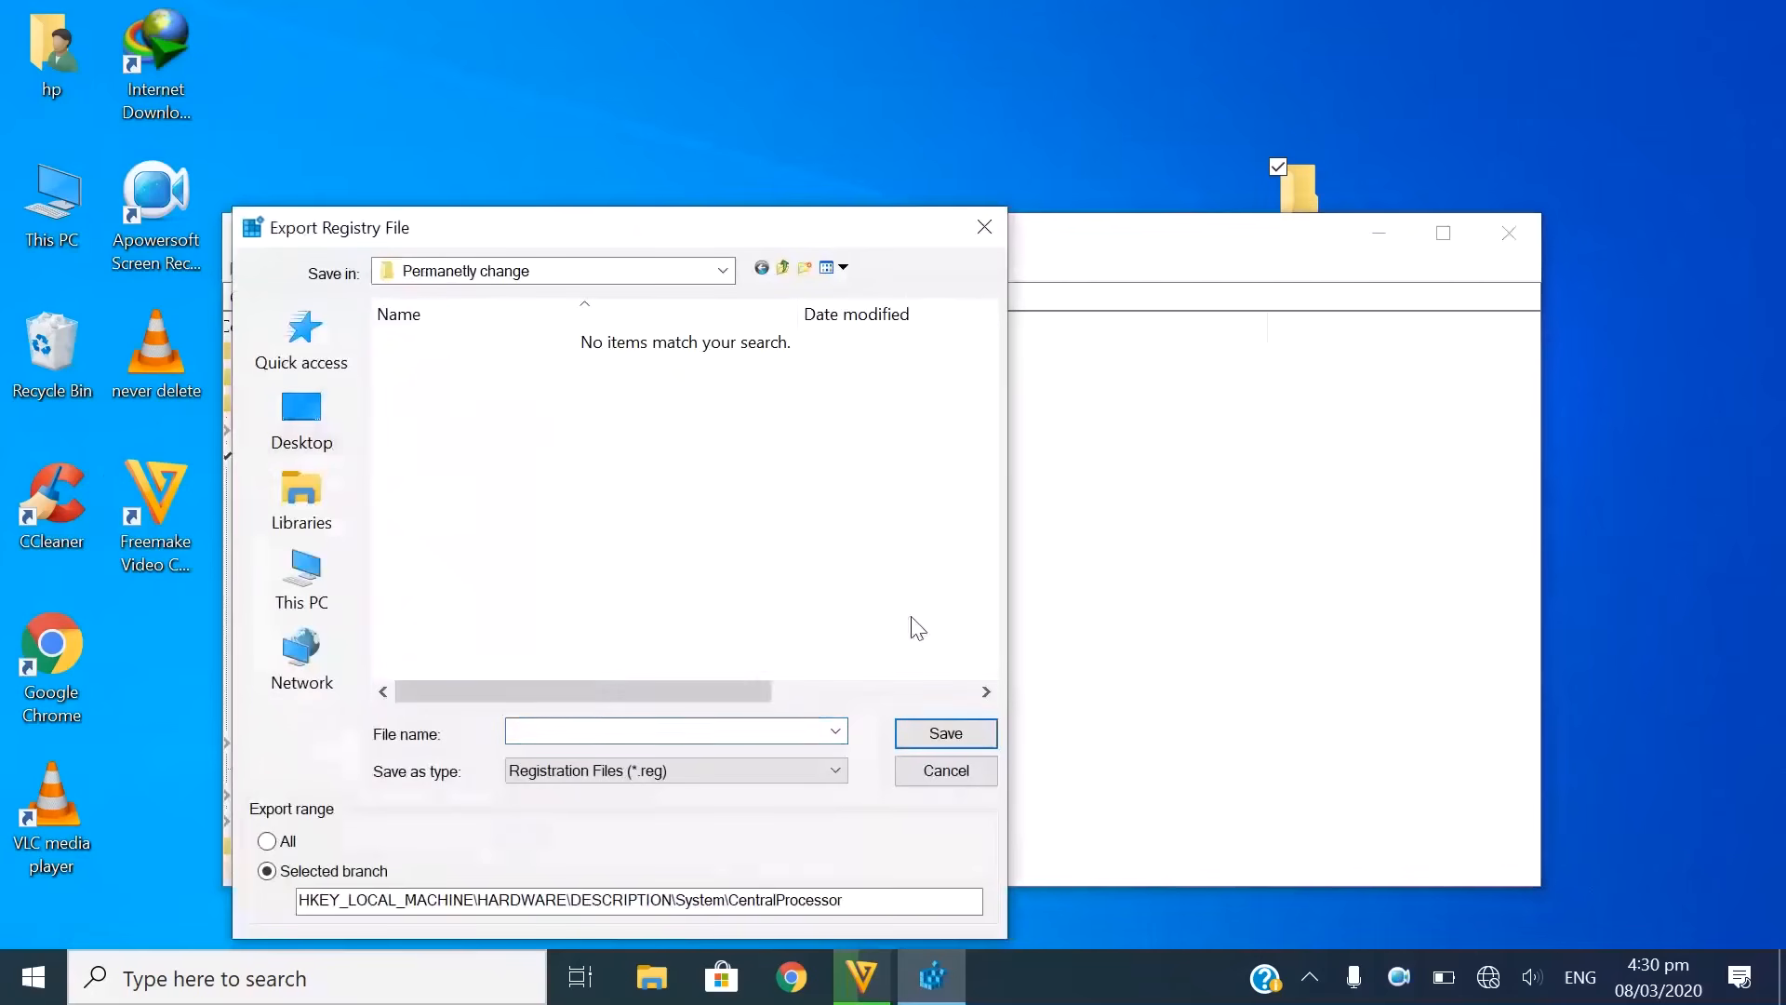
Save the exported branch as cpu.reg in the Permanetly change folder.
{"action": "left_click", "coordinate": [666, 733]}
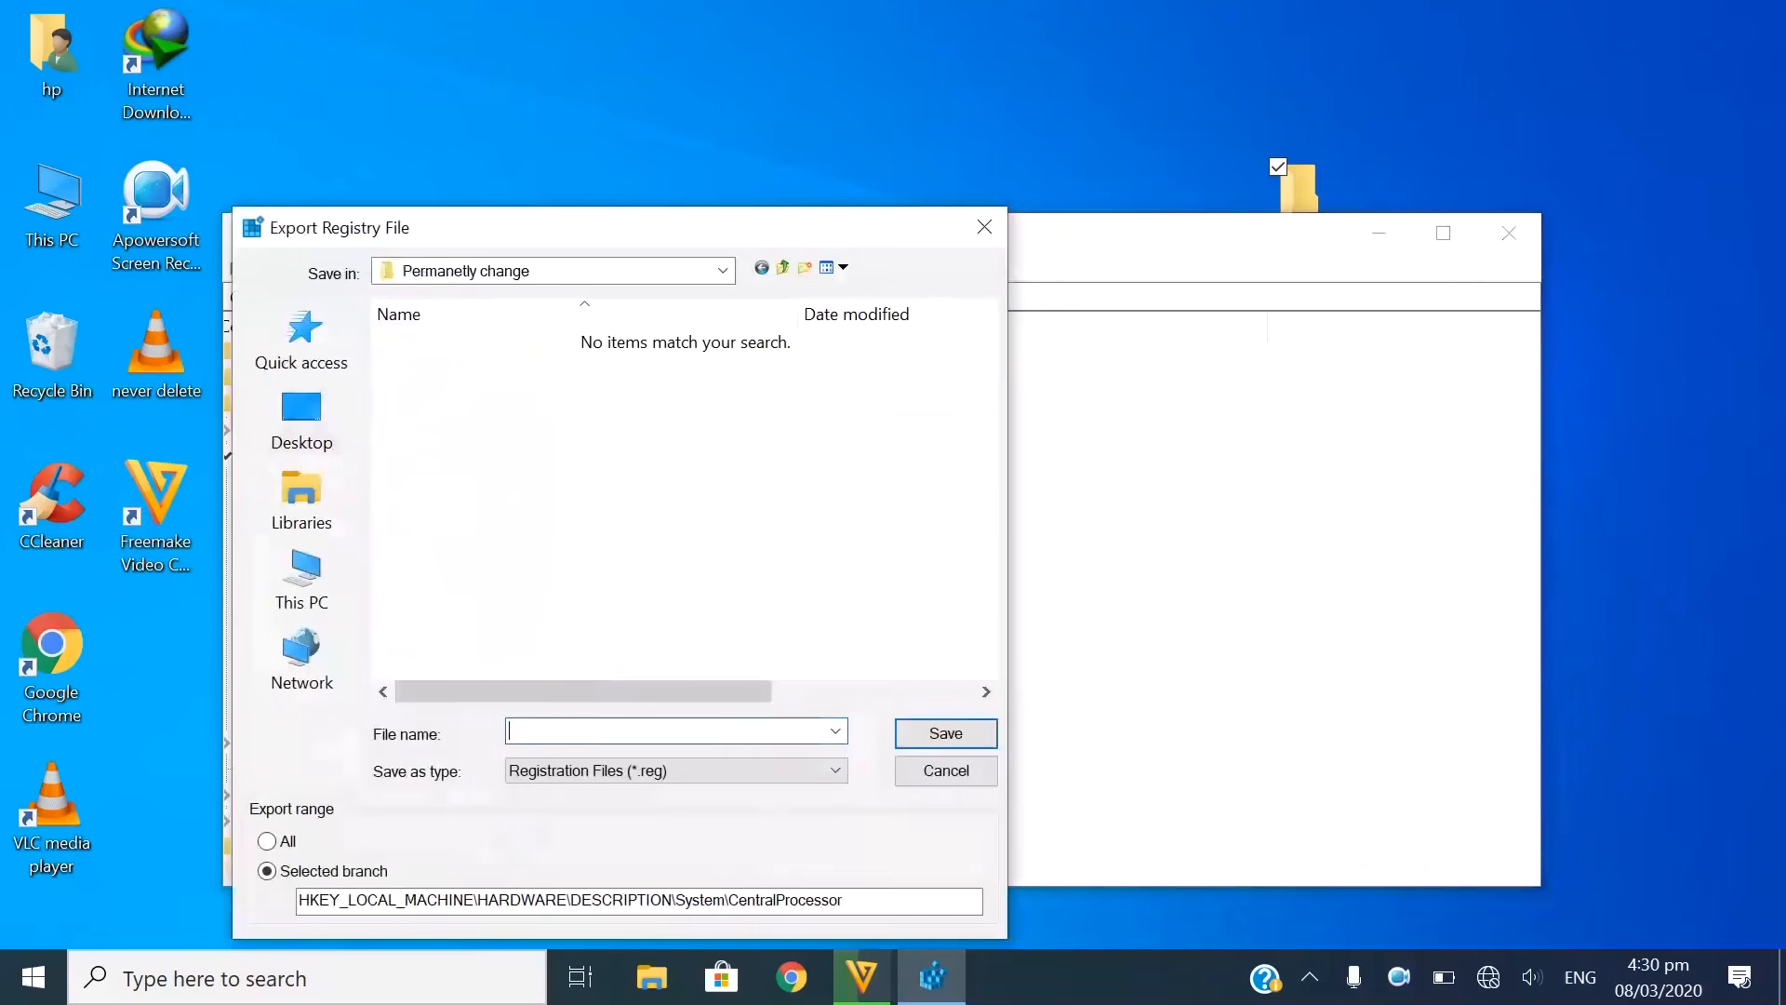
{"action": "type", "text": "cp"}
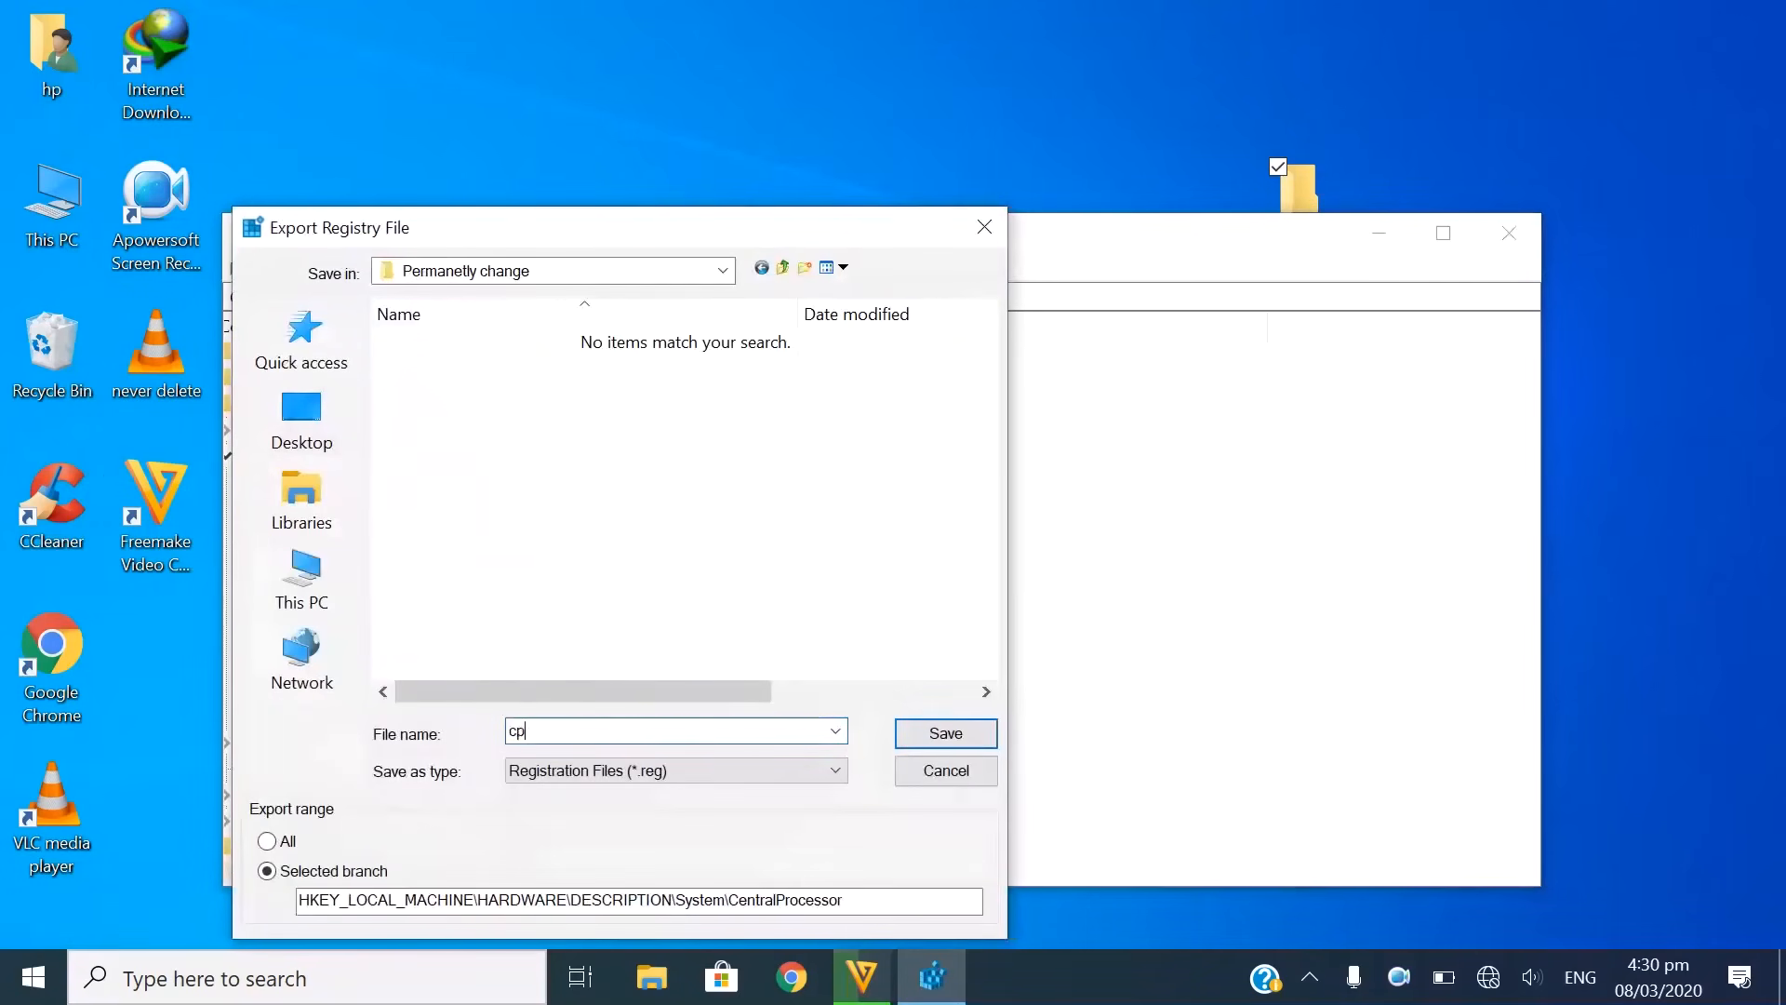
{"action": "type", "text": "u"}
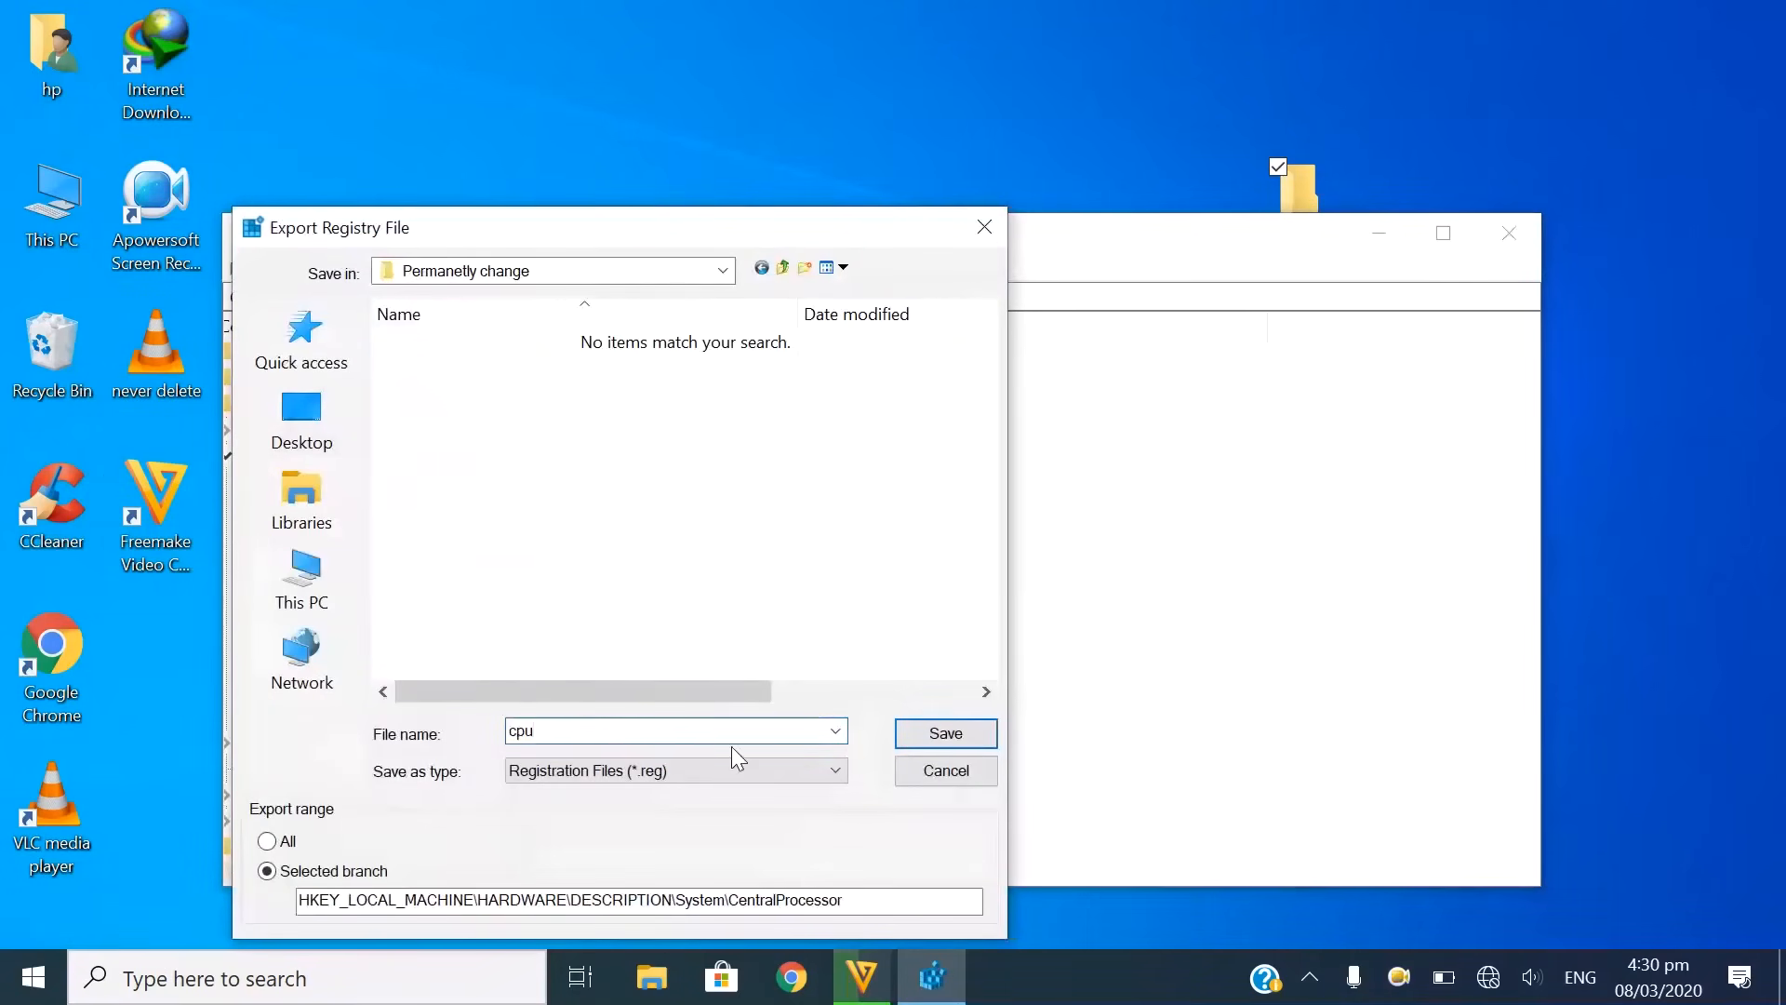
{"action": "left_click", "coordinate": [943, 733]}
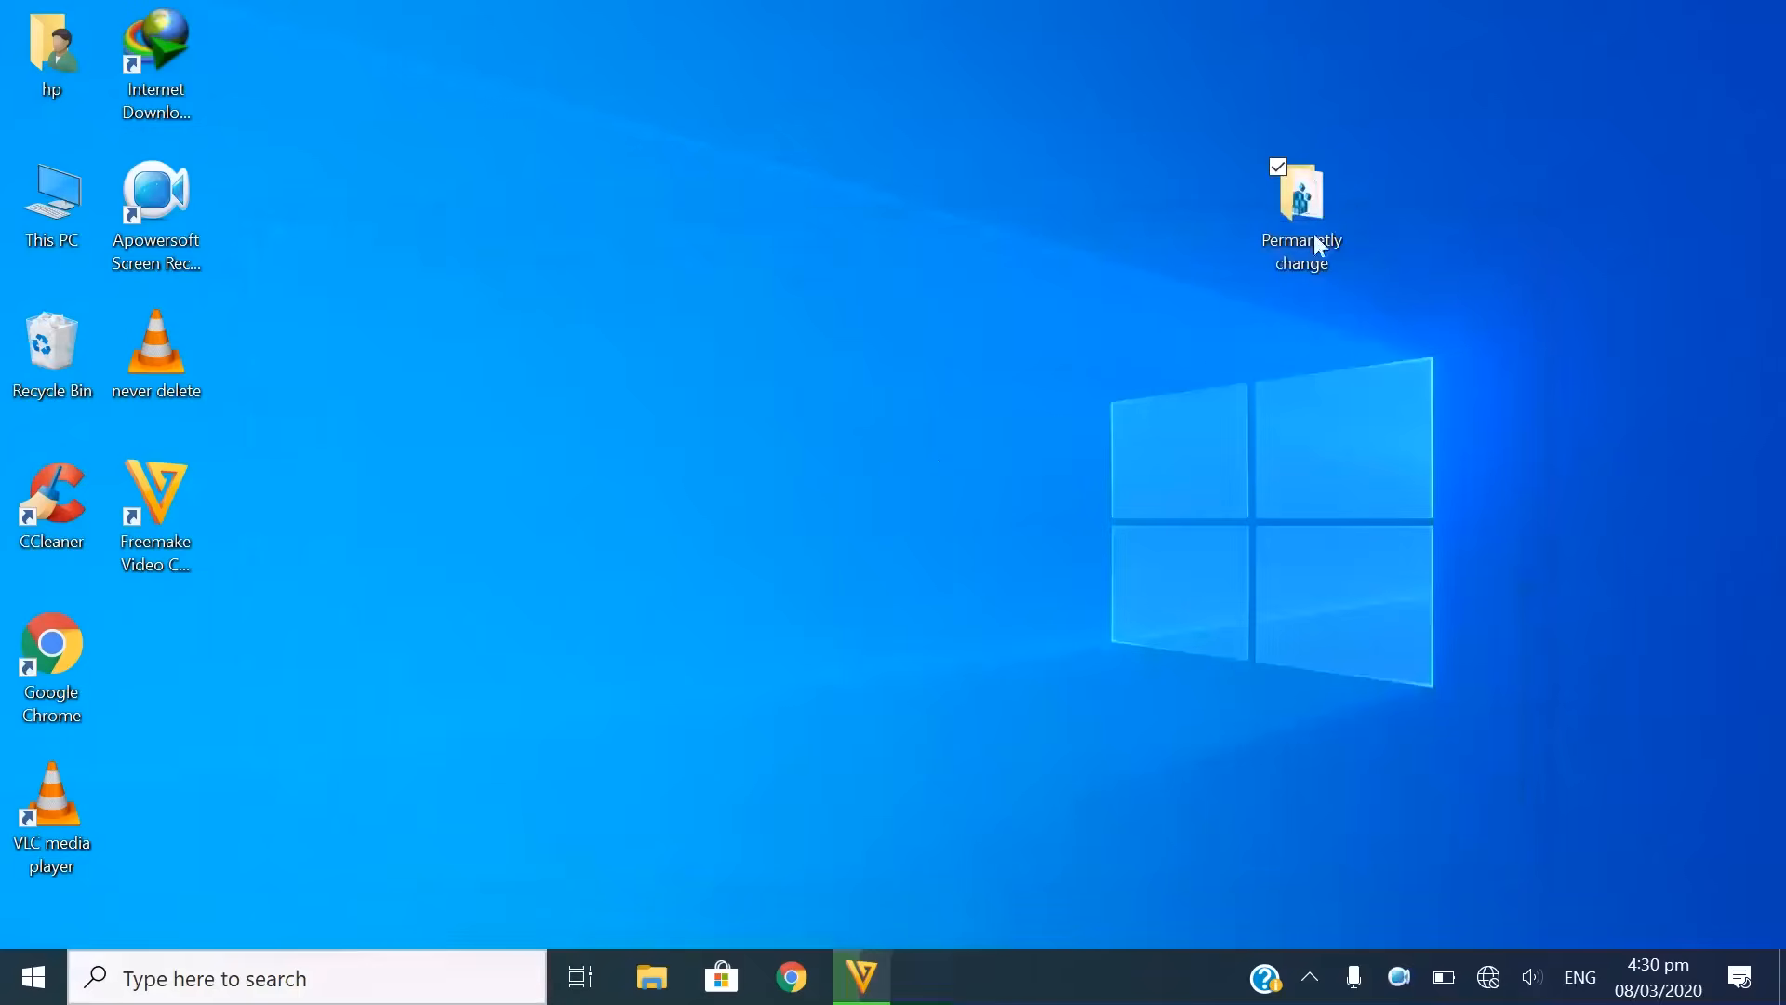
Open cpu.reg from the Permanetly change folder for editing in Notepad.
{"action": "left_click", "coordinate": [1301, 211]}
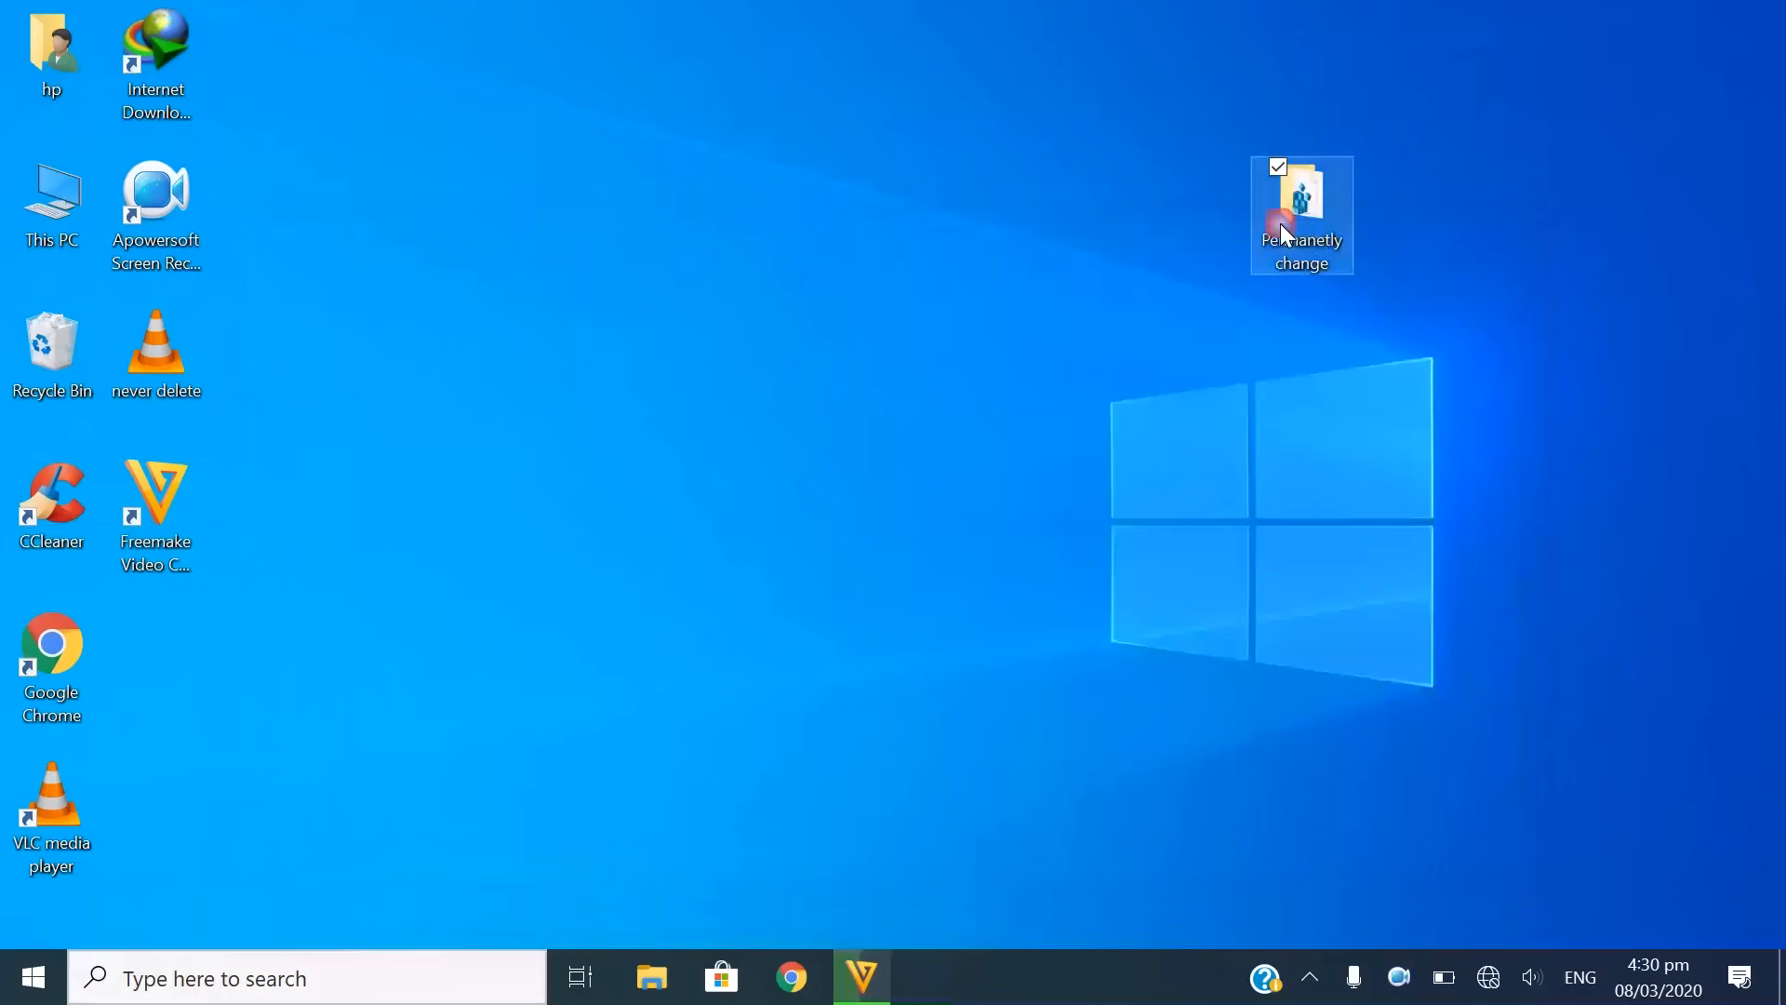
{"action": "double_click", "coordinate": [1301, 214]}
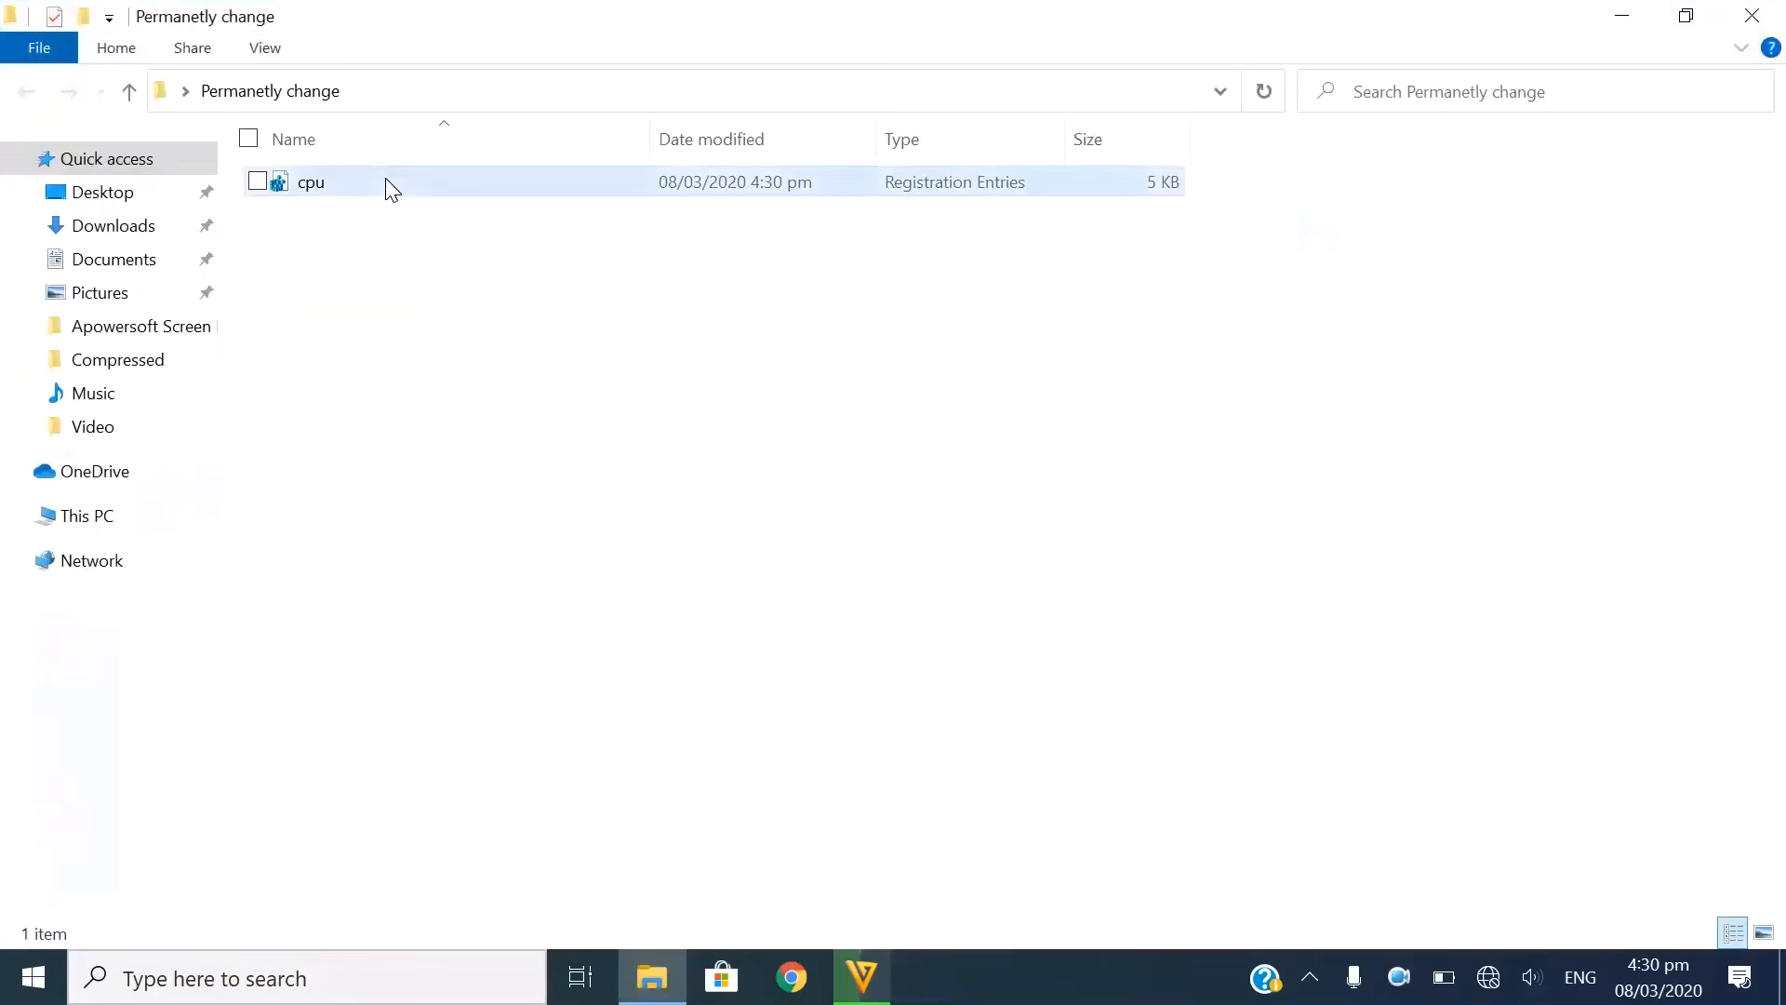
{"action": "right_click", "coordinate": [310, 181]}
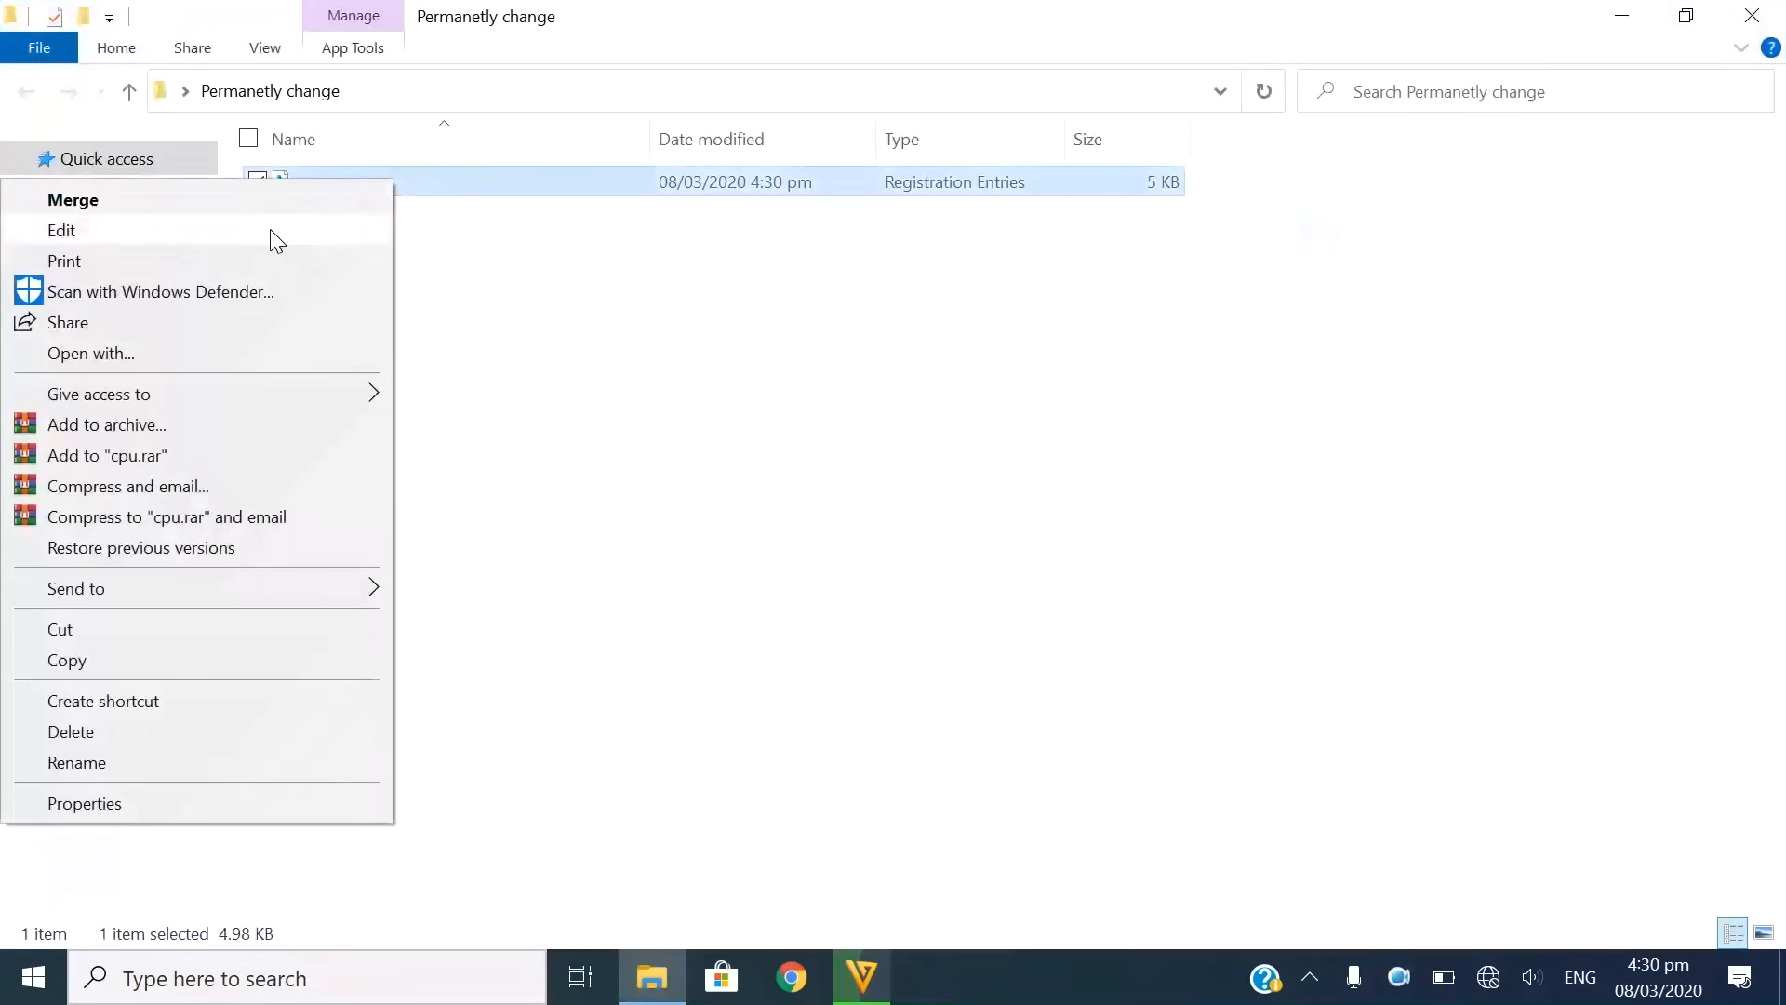
{"action": "left_click", "coordinate": [60, 230]}
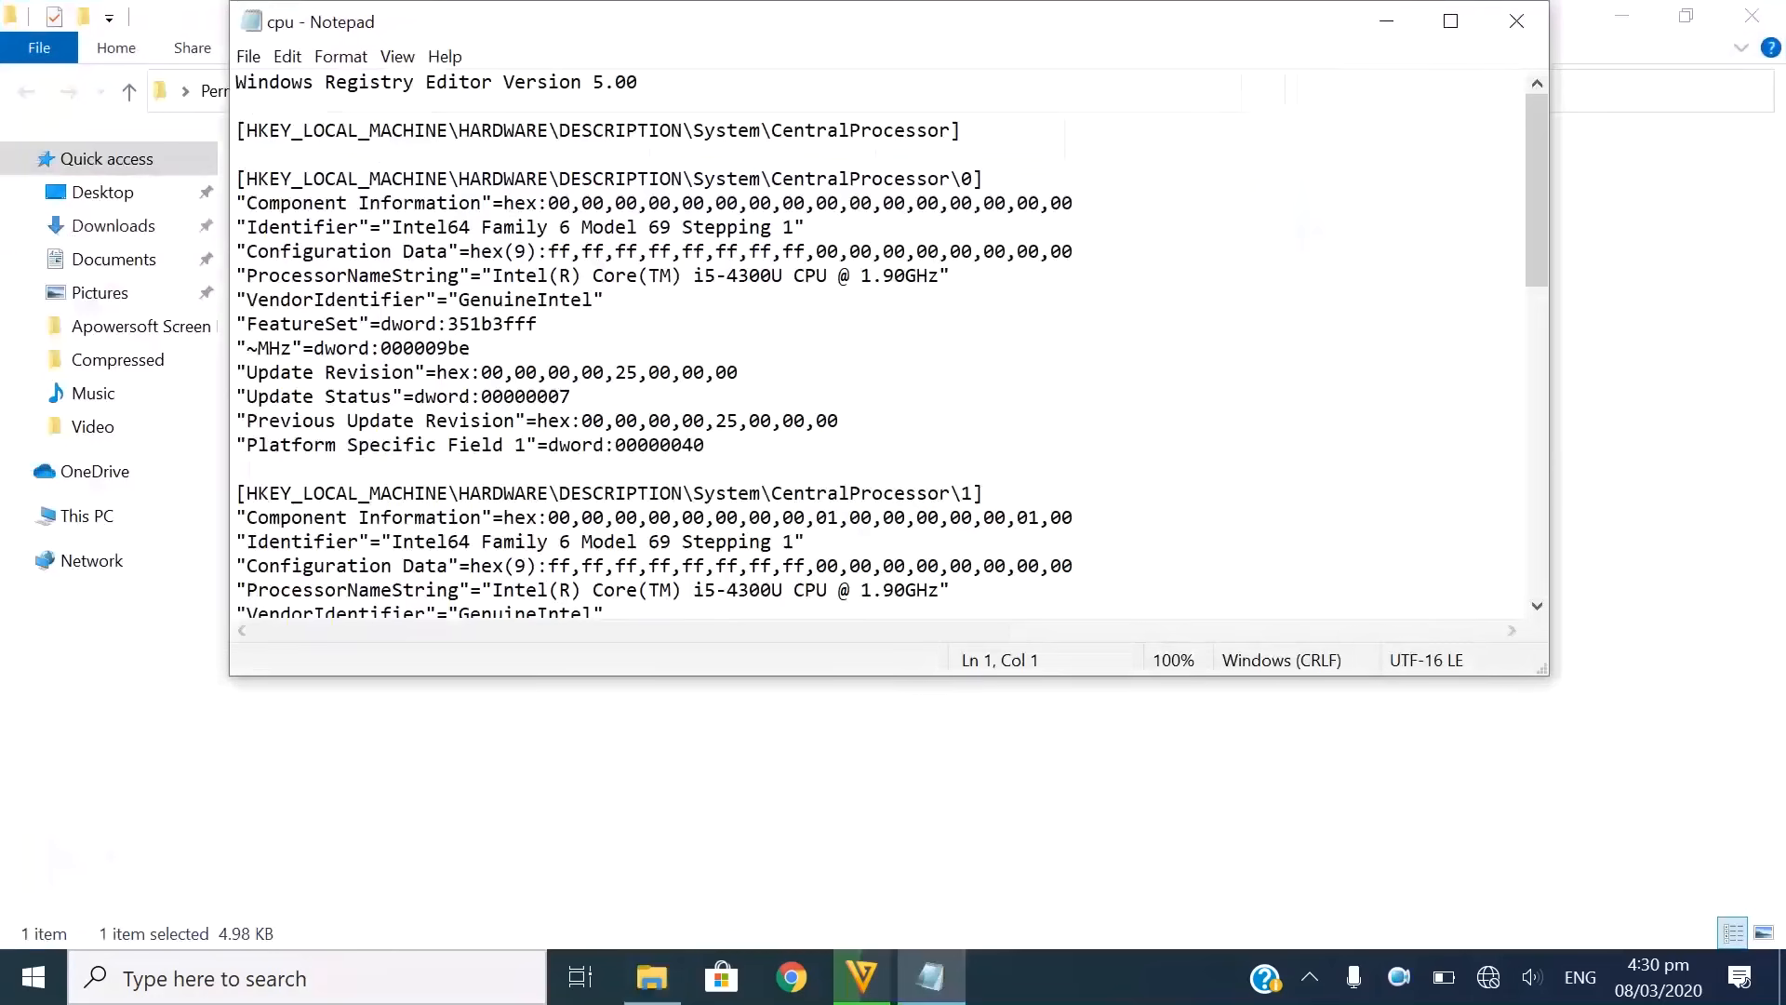
{"action": "left_click", "coordinate": [1449, 20]}
{"action": "type", "text": "7"}
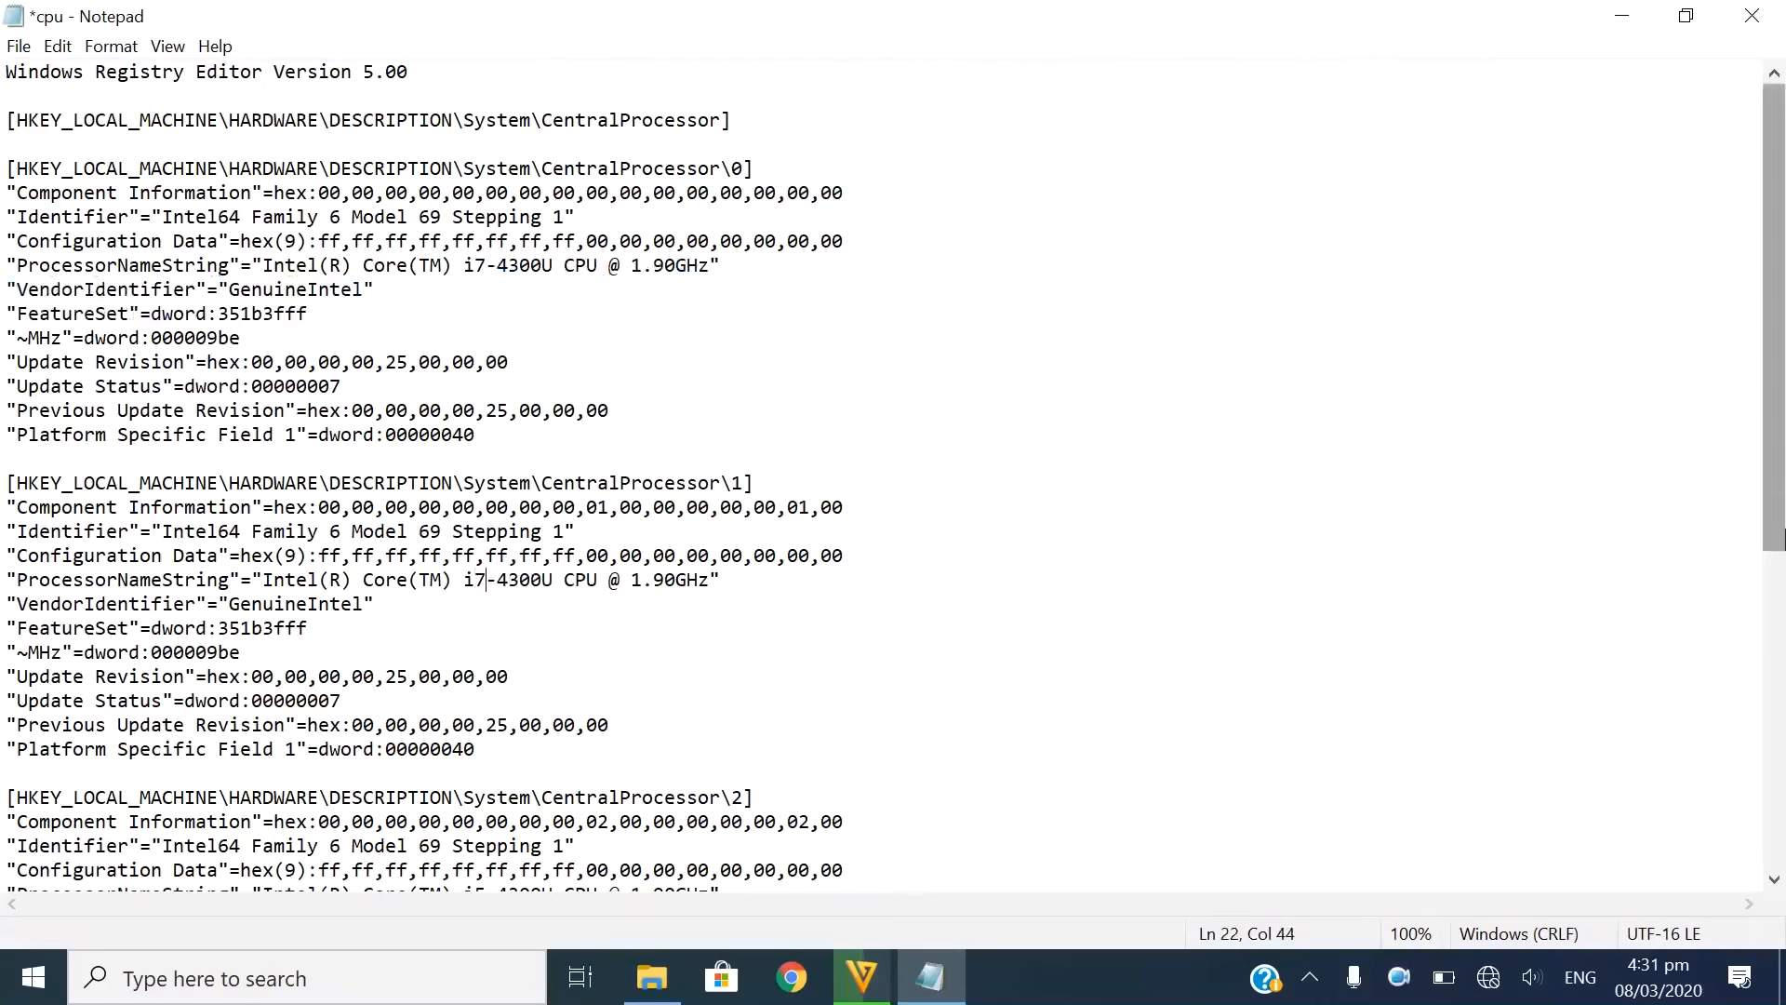
Change every ProcessorNameString from i5-4300U to i7-4300U and save on closing.
{"action": "scroll", "scroll_direction": "down", "scroll_amount": 3}
{"action": "type", "text": "7"}
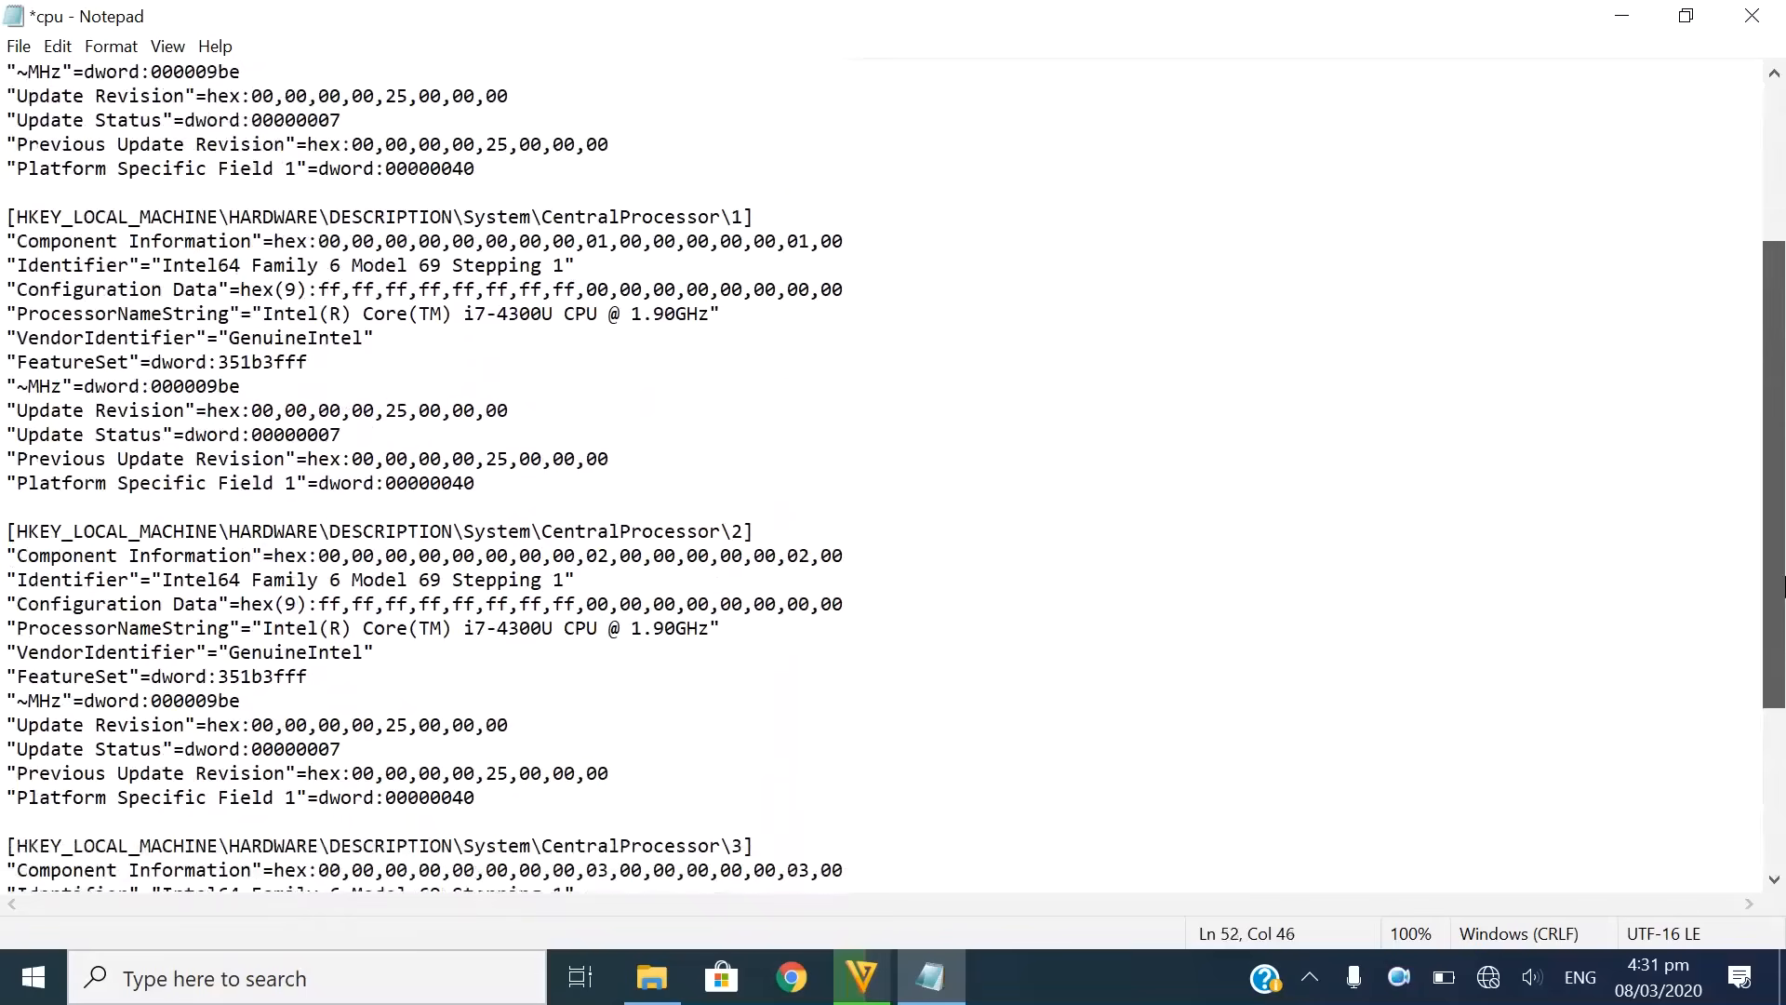
{"action": "scroll", "scroll_direction": "down", "scroll_amount": 3}
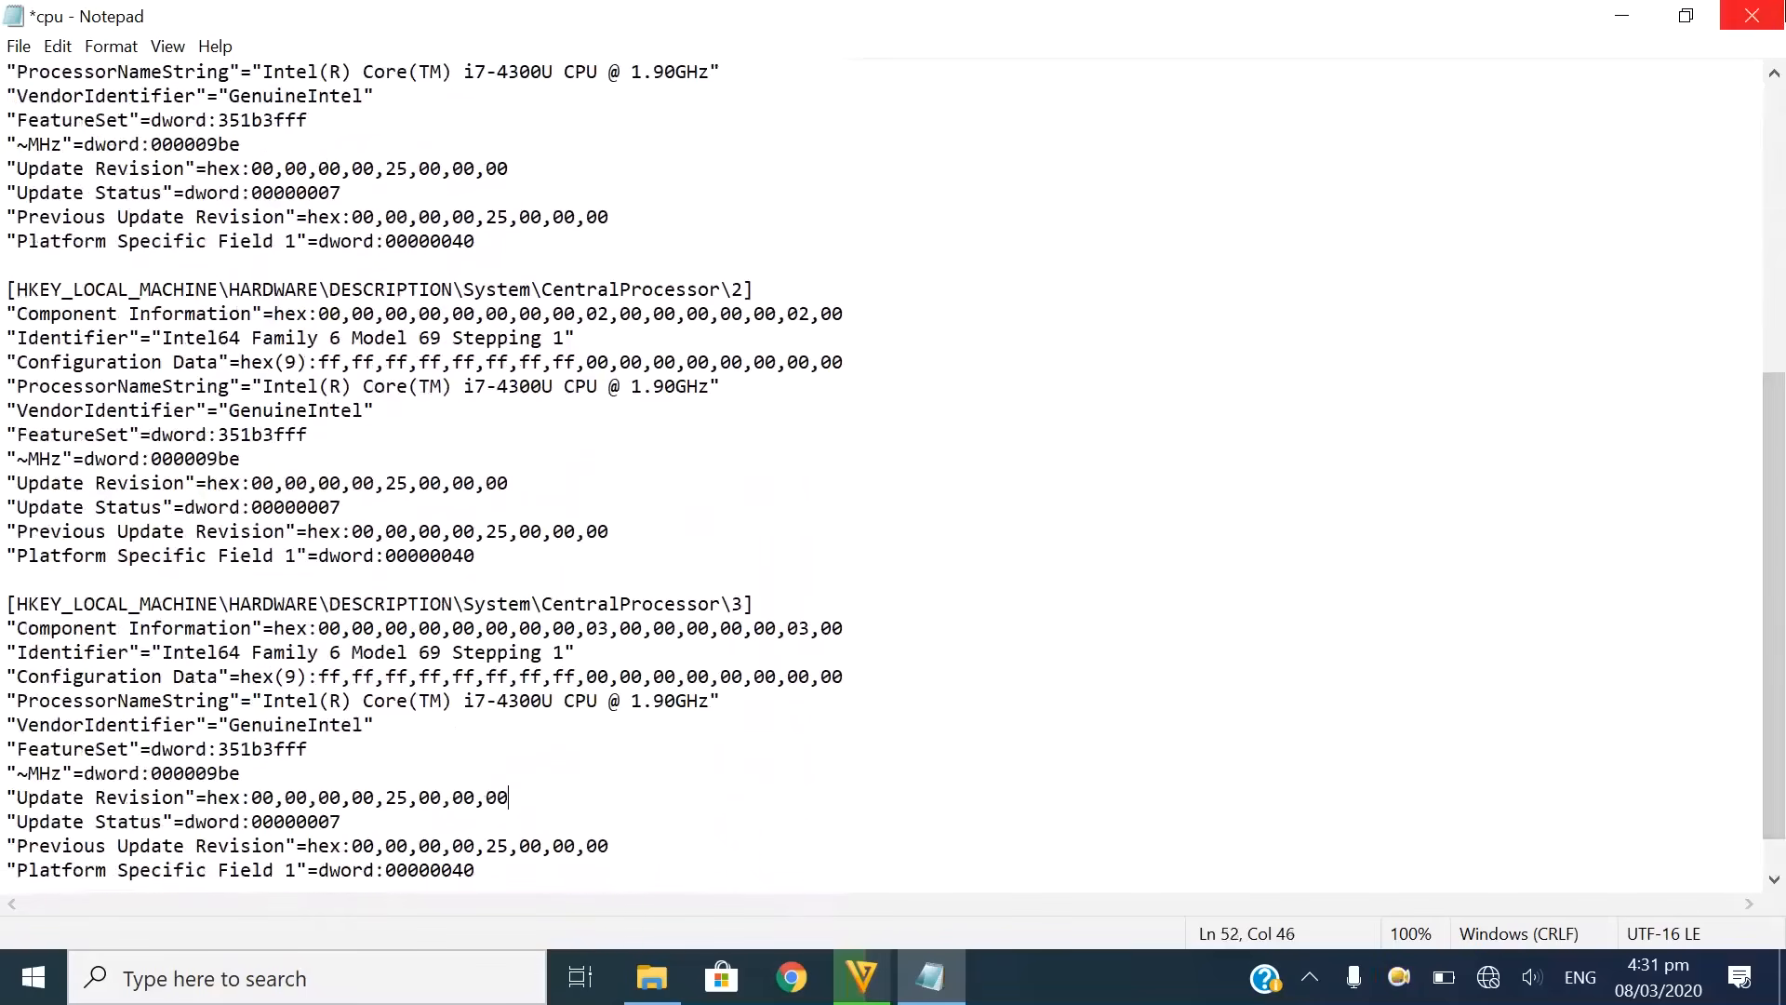
{"action": "left_click", "coordinate": [1751, 15]}
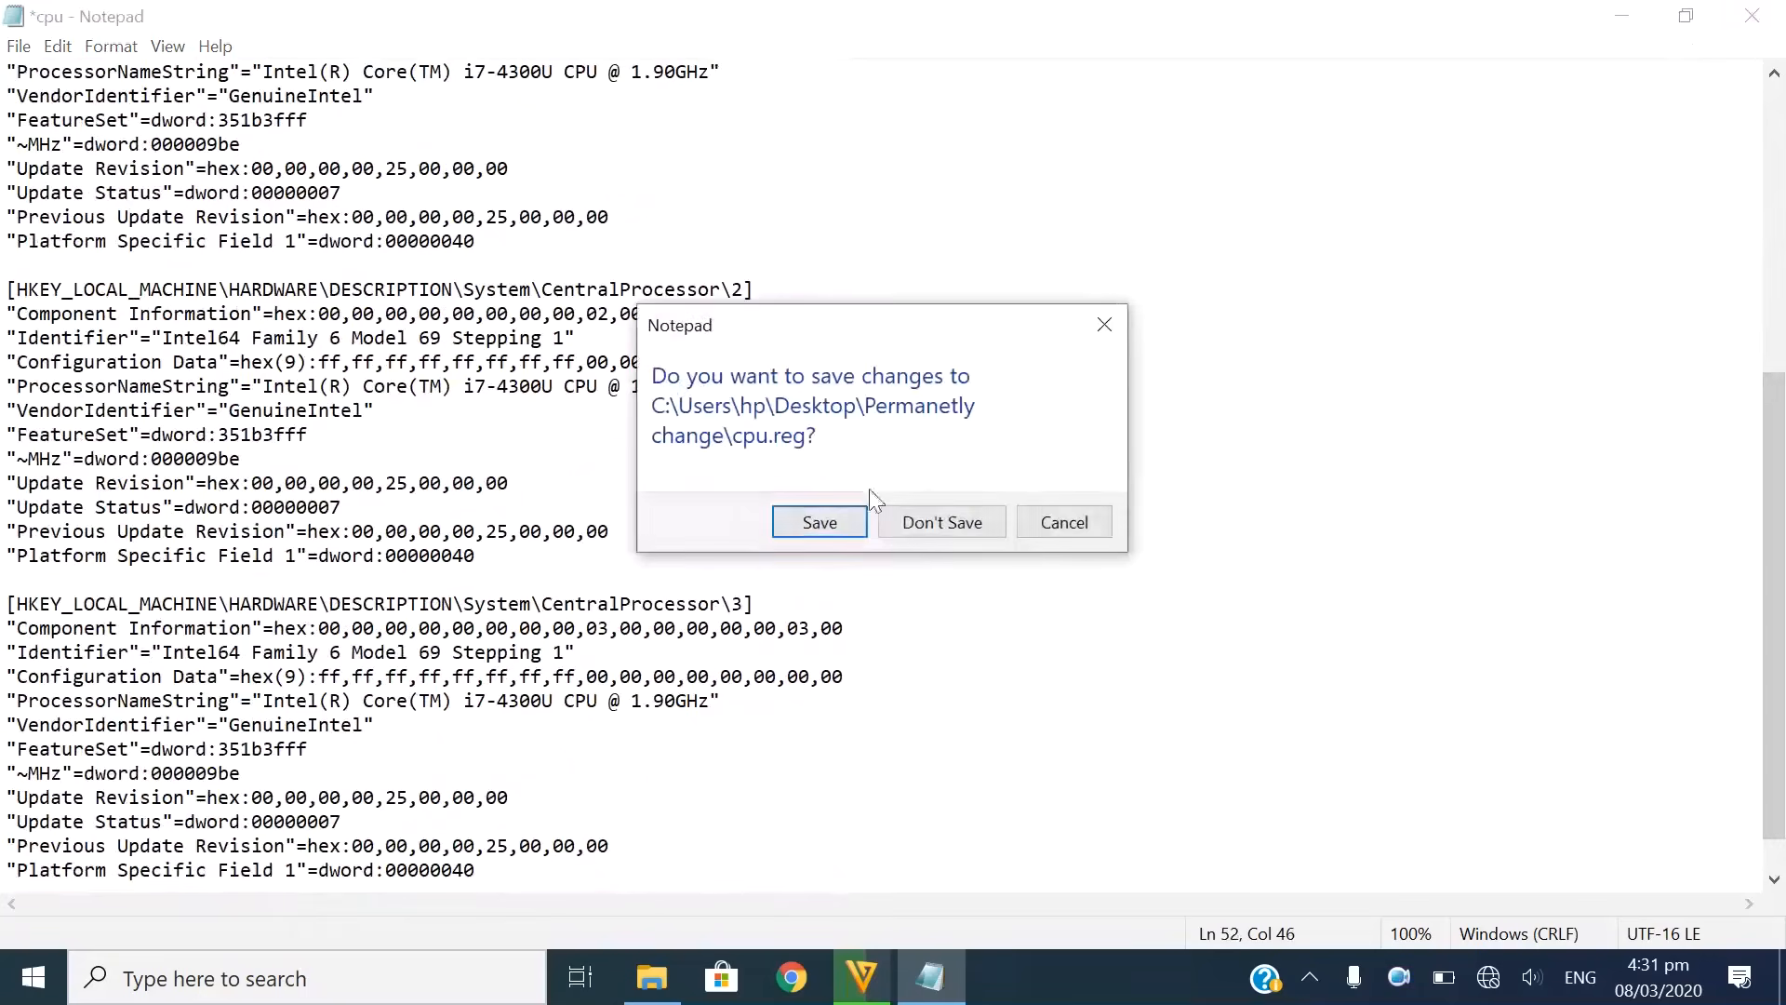
{"action": "left_click", "coordinate": [941, 521]}
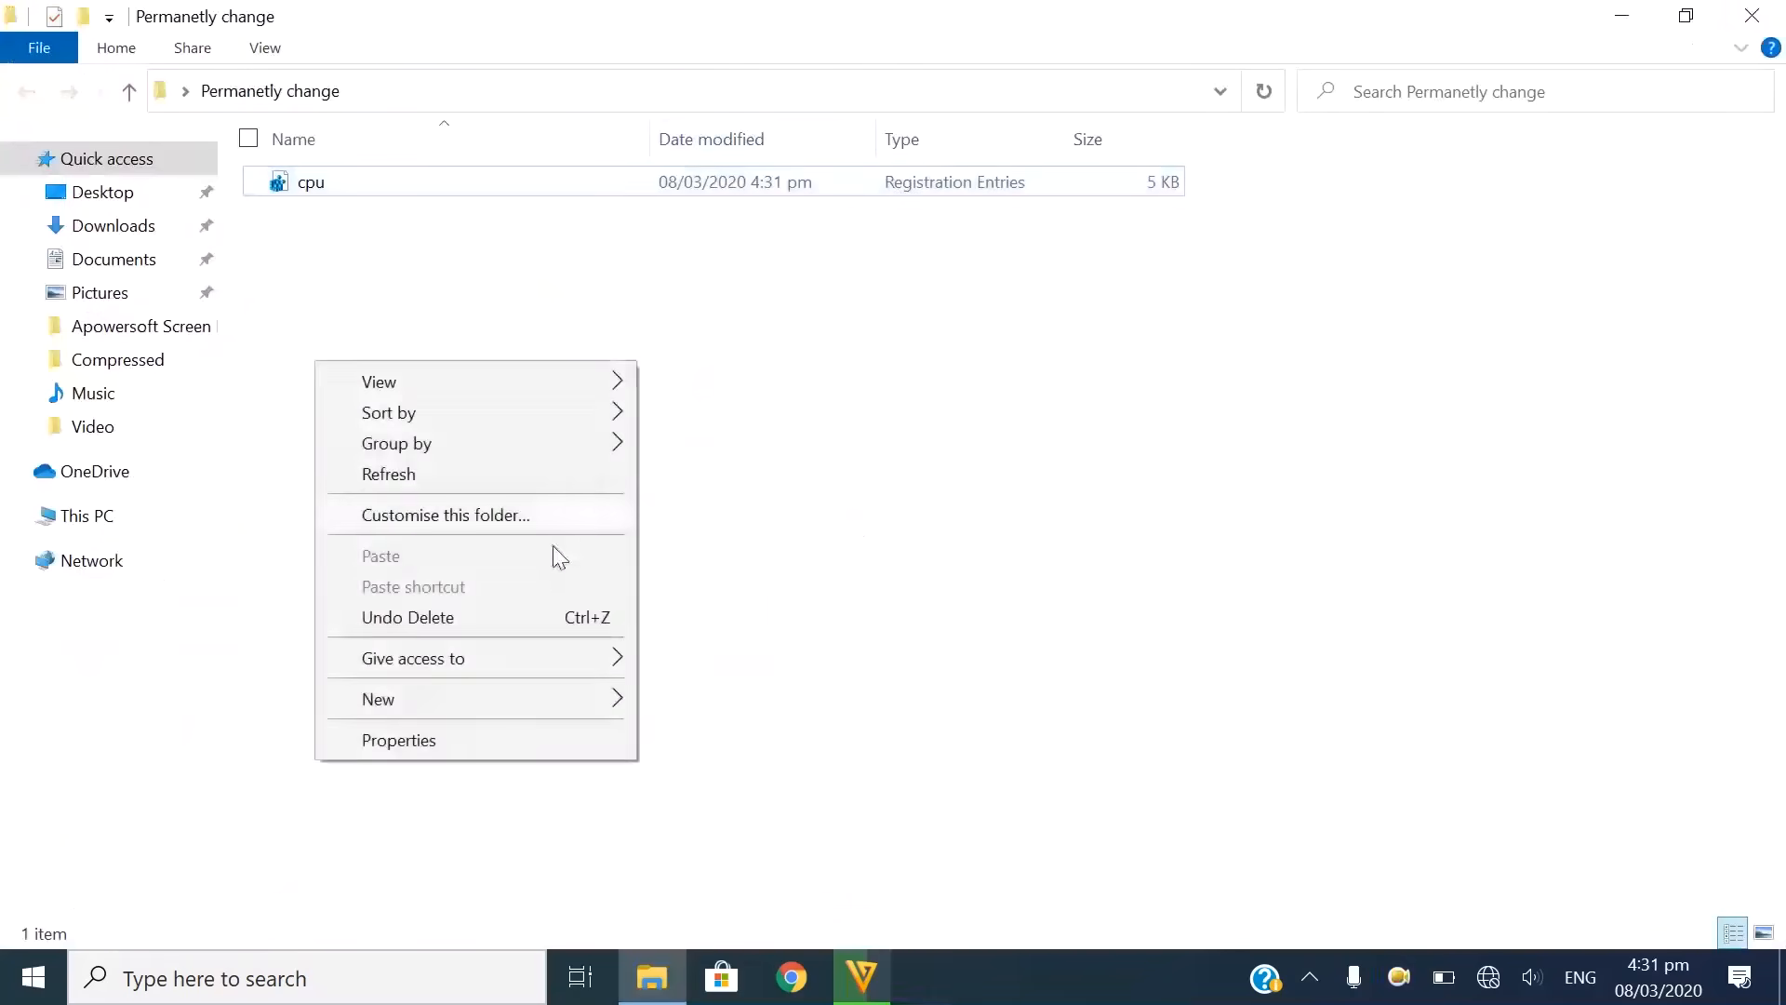
Create a new text document in the folder and open it in Notepad.
{"action": "left_click", "coordinate": [378, 698]}
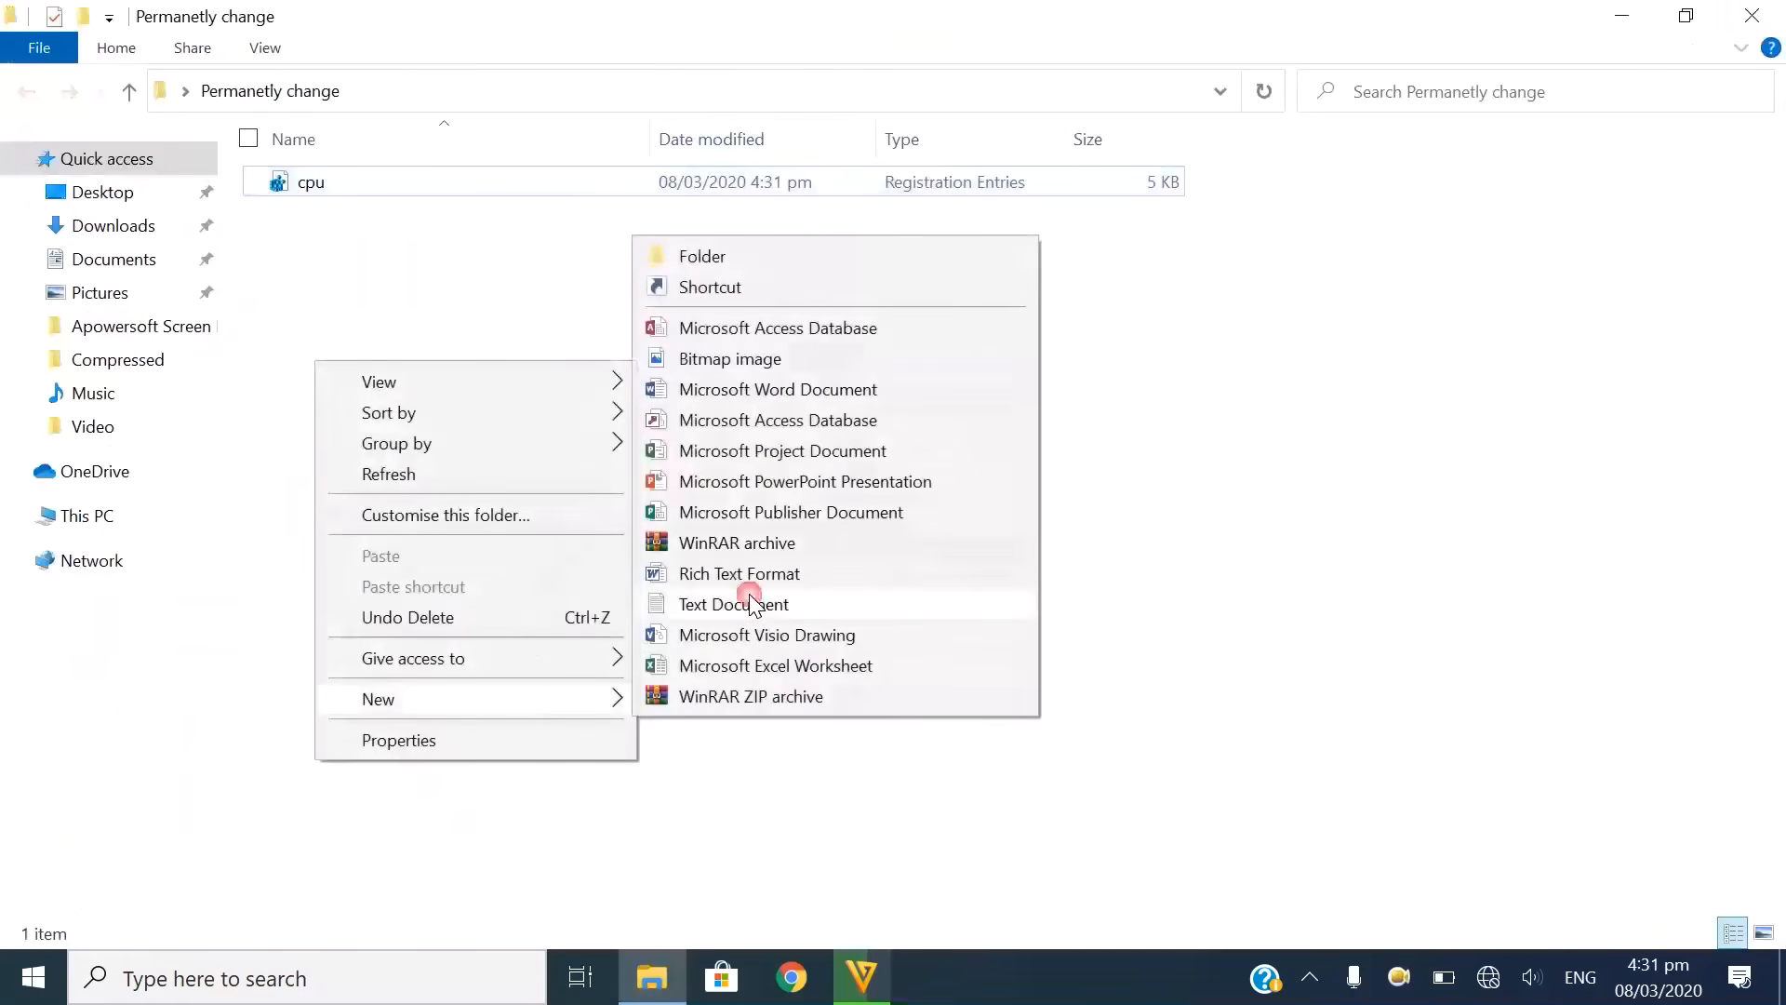
{"action": "left_click", "coordinate": [733, 603]}
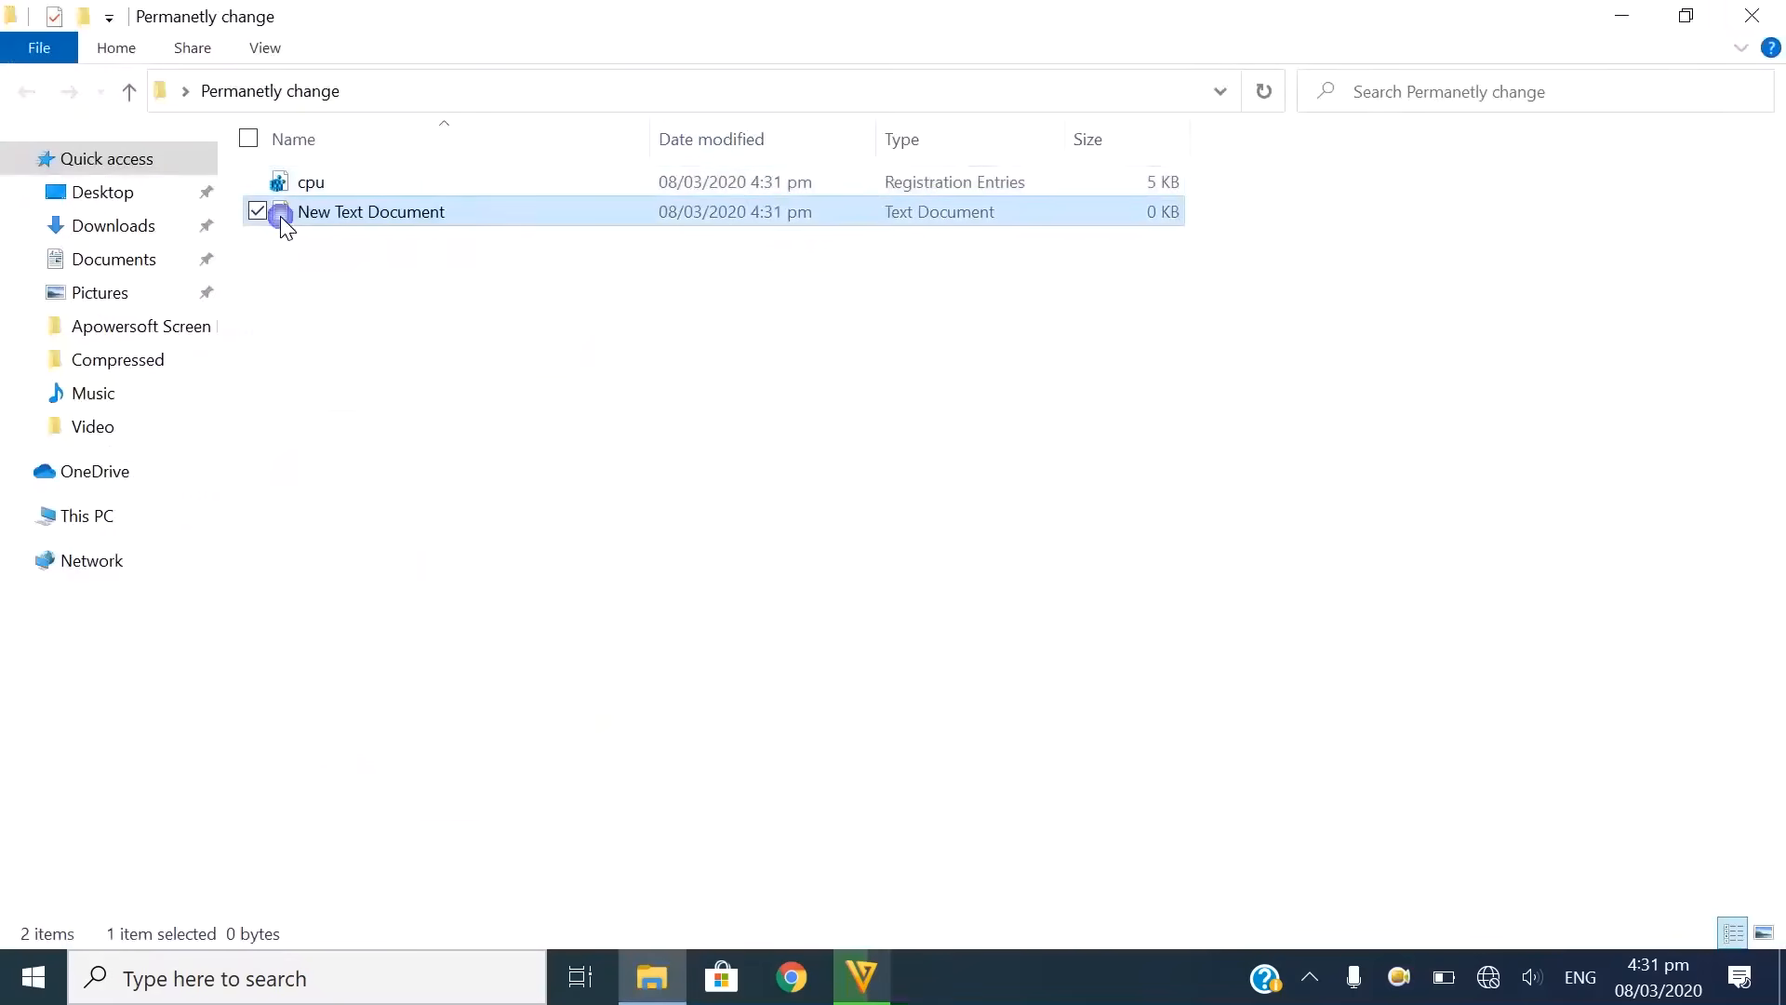
{"action": "double_click", "coordinate": [370, 212]}
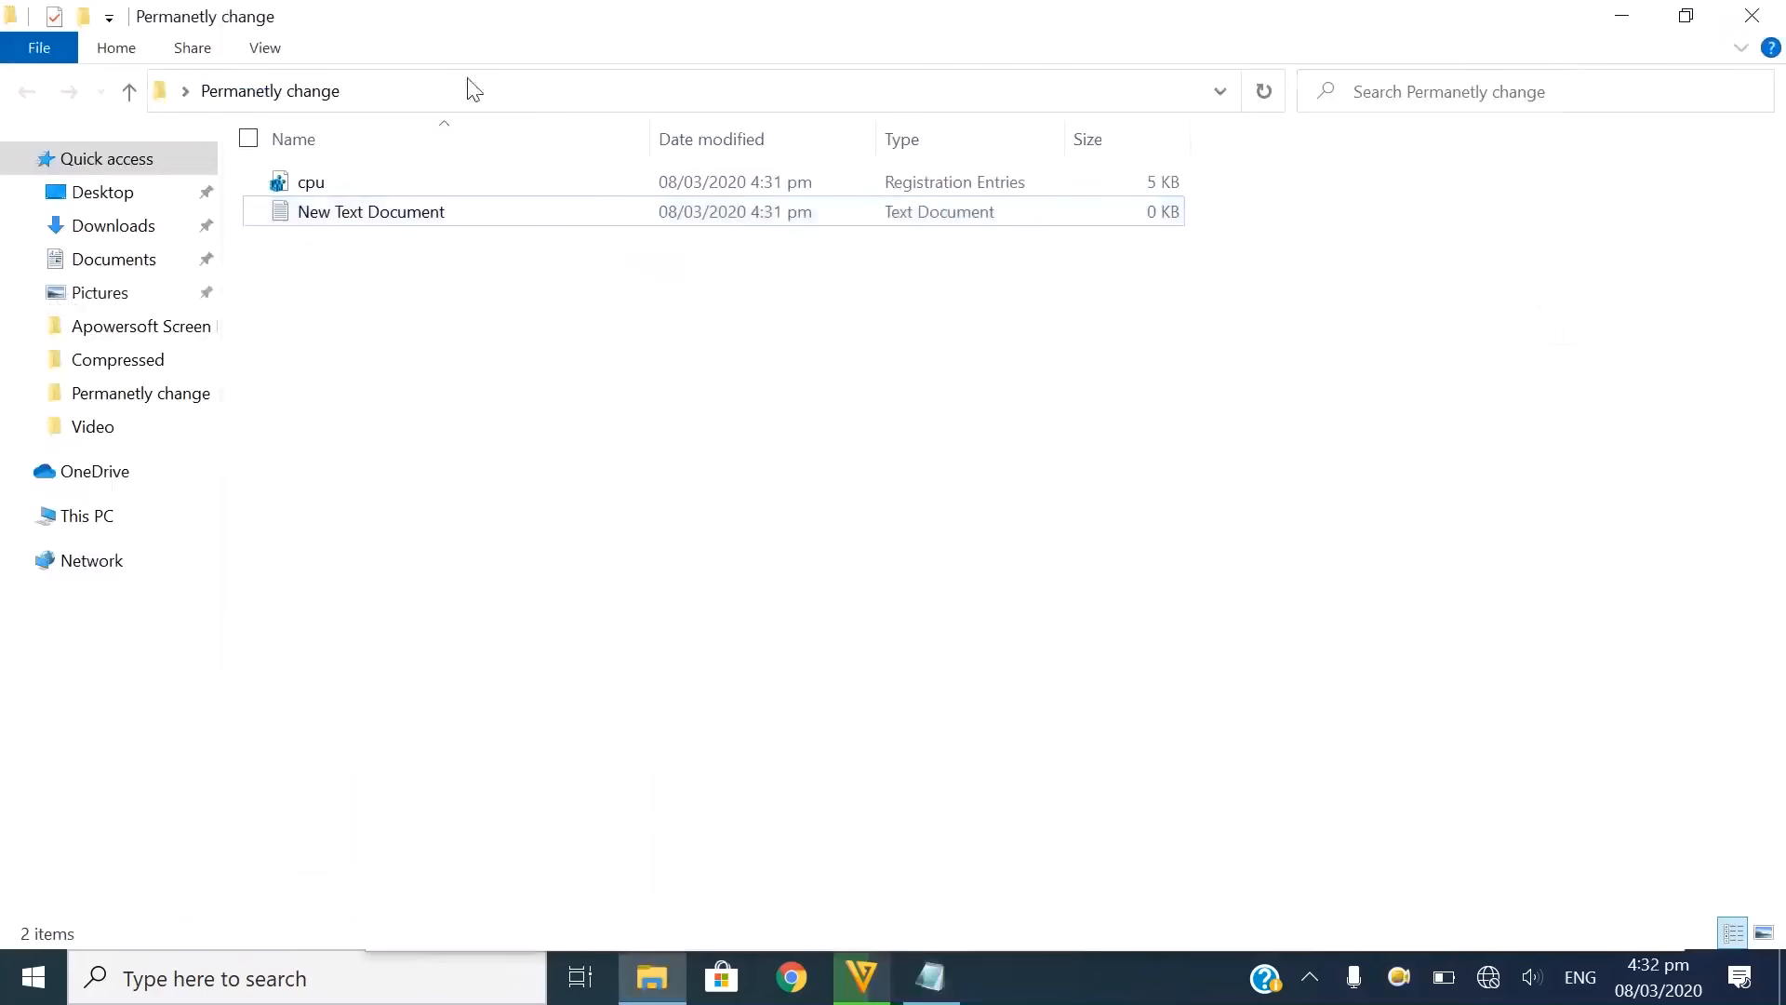
Enter the quoted path "C:\Users\hp\Desktop\Permanetly change\cpu.reg".
{"action": "right_click", "coordinate": [331, 91]}
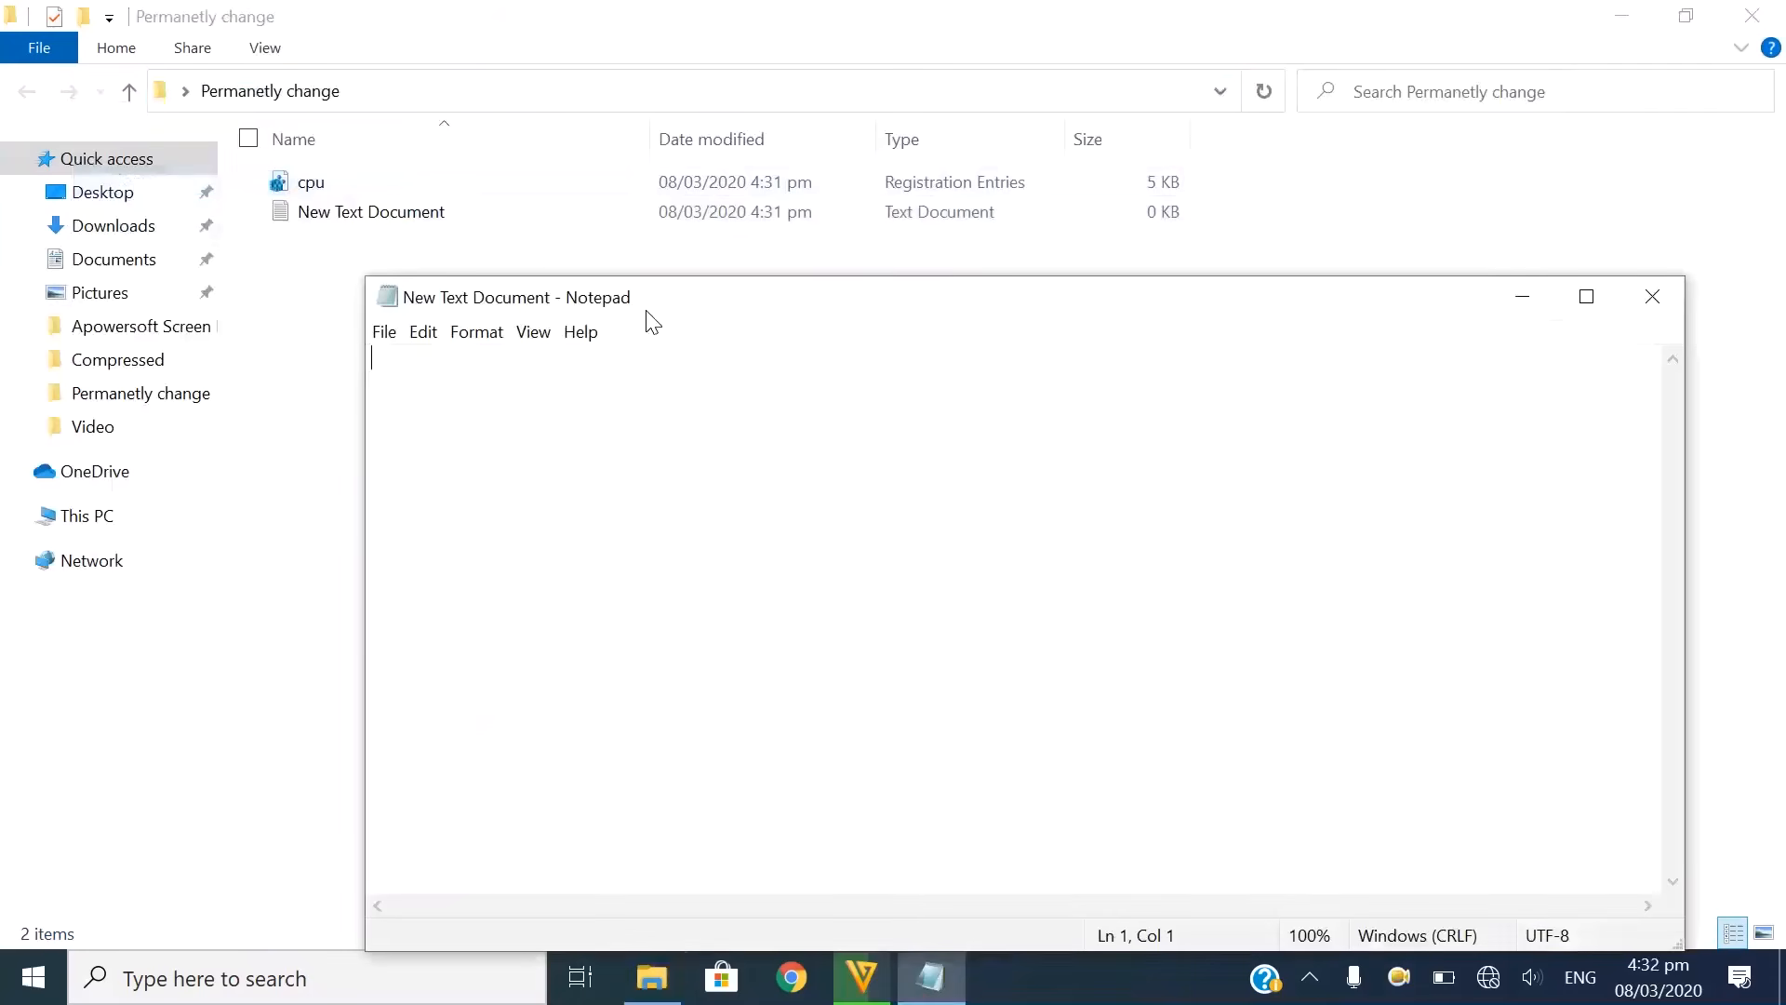
{"action": "type", "text": "C:\\Users\\hp\\Desktop\\Permanetly change"}
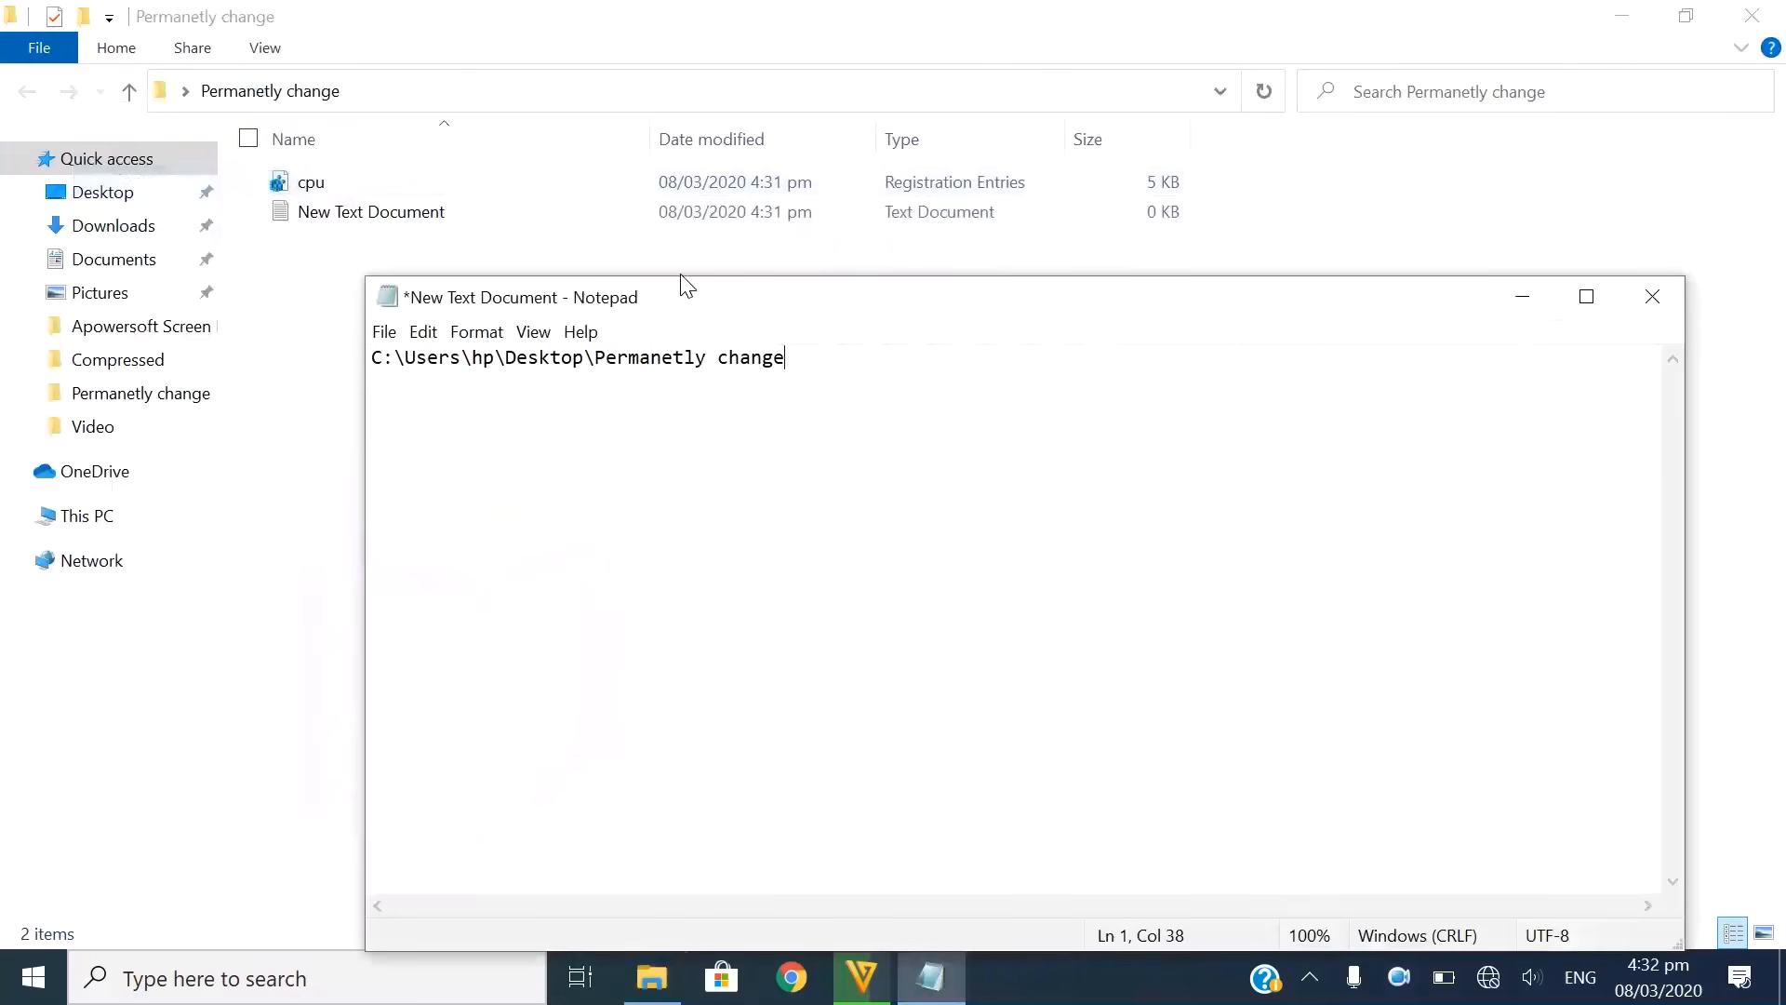
{"action": "type", "text": "\\"}
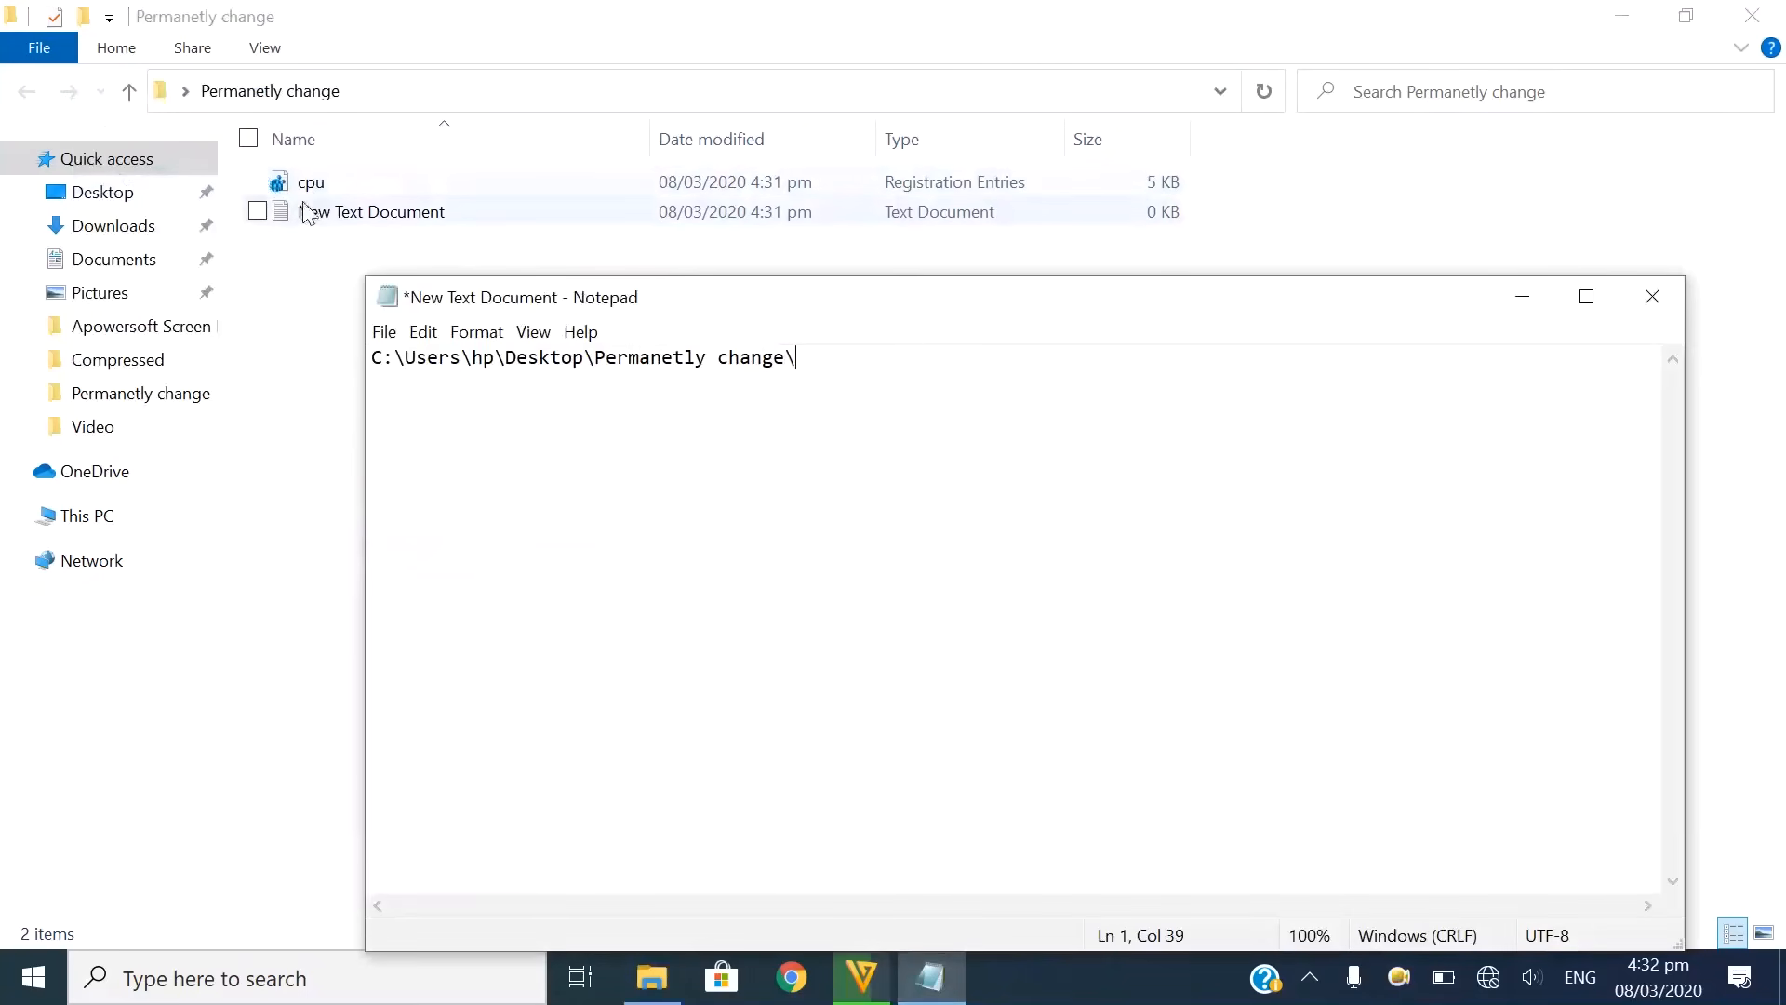
{"action": "type", "text": "cpu"}
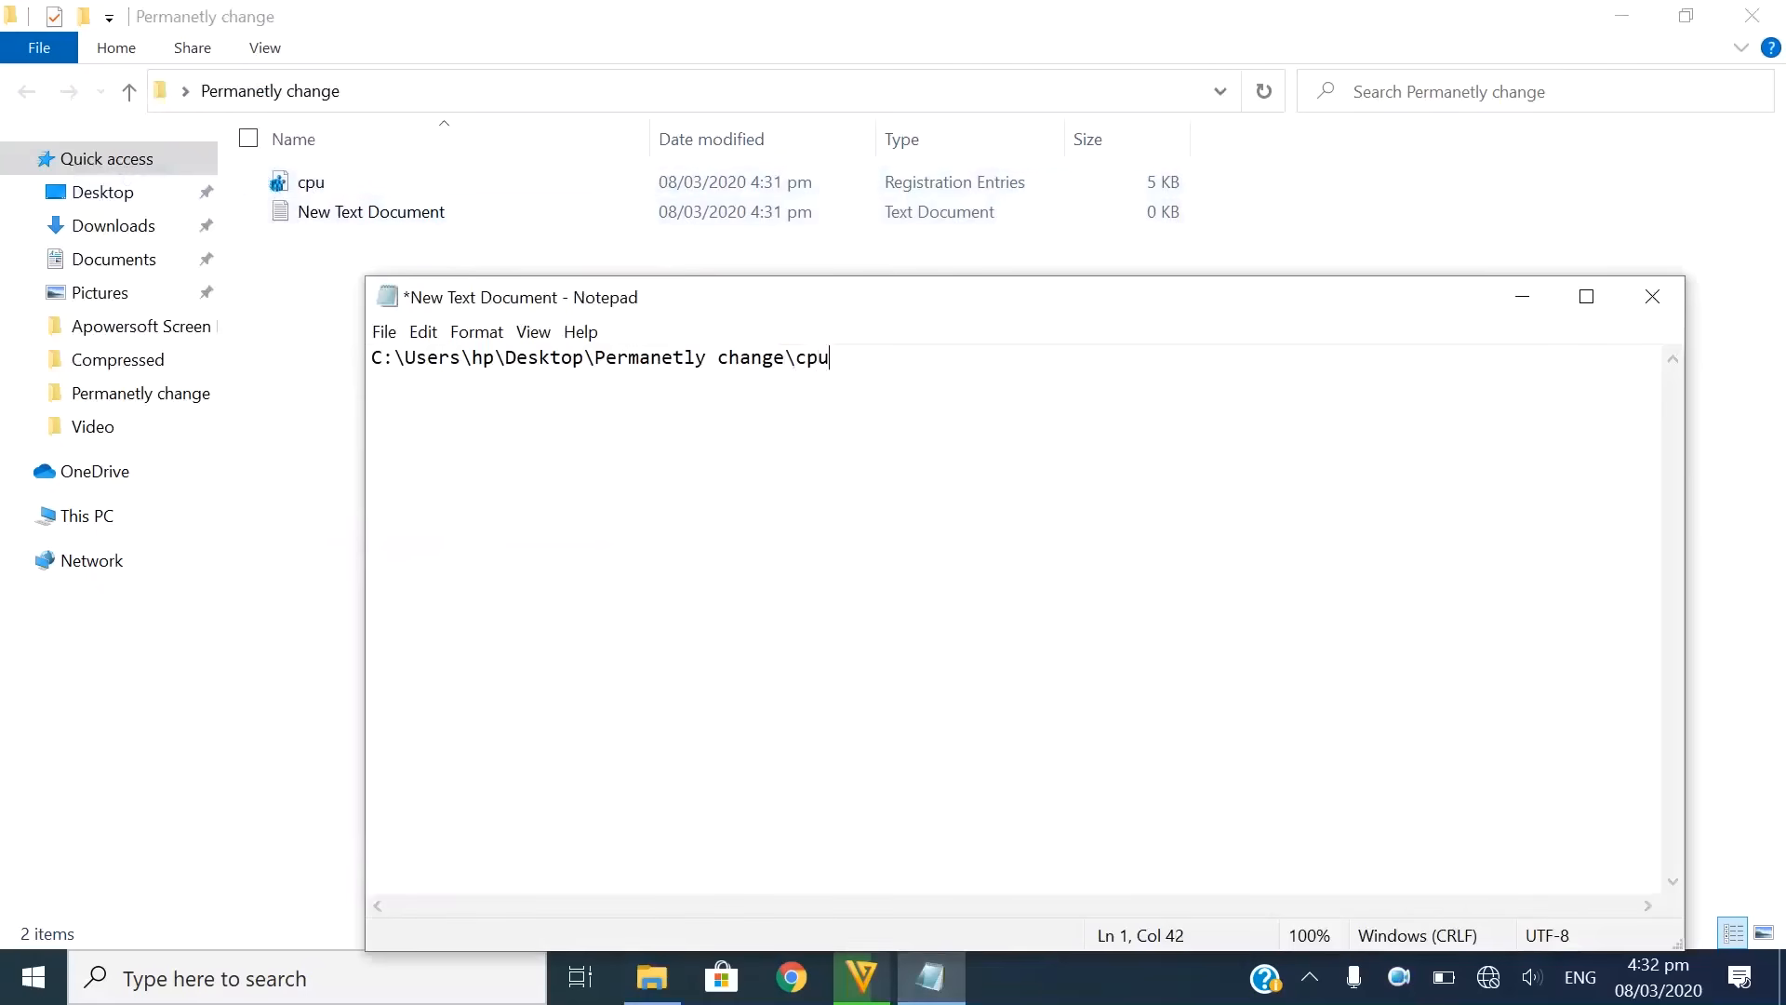
{"action": "type", "text": ".reg"}
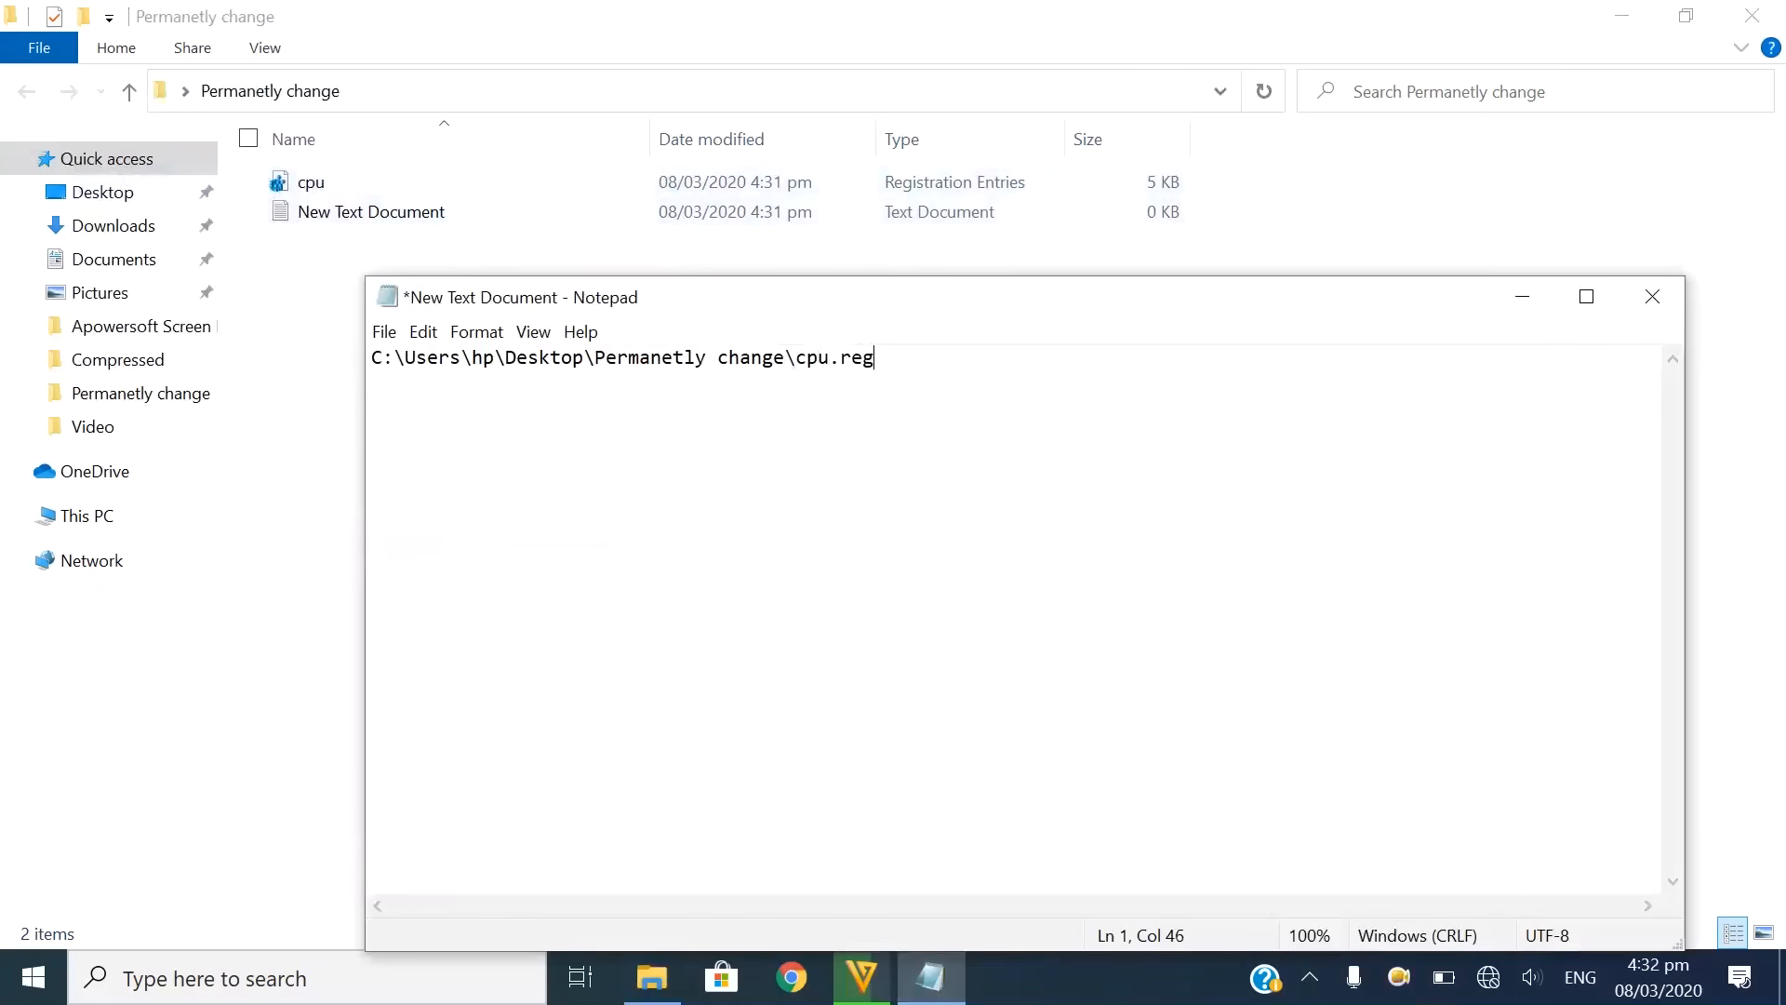
{"action": "mouse_move", "coordinate": [1044, 342]}
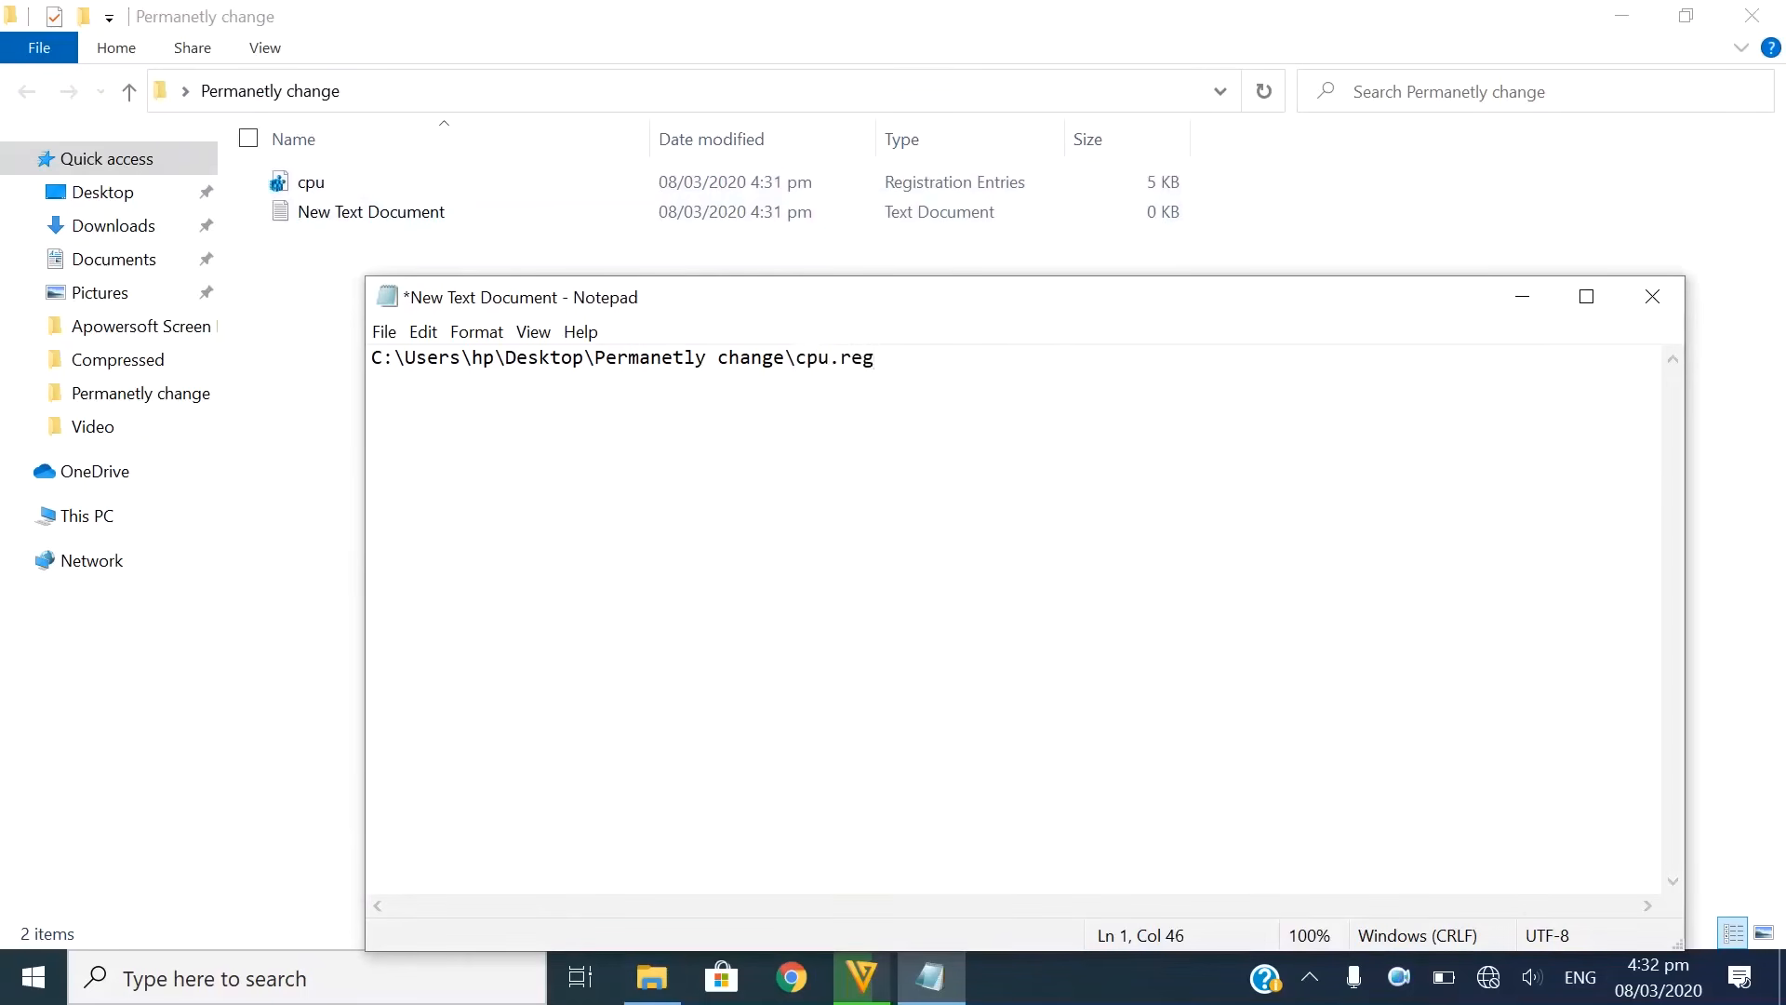
{"action": "type", "text": "\""}
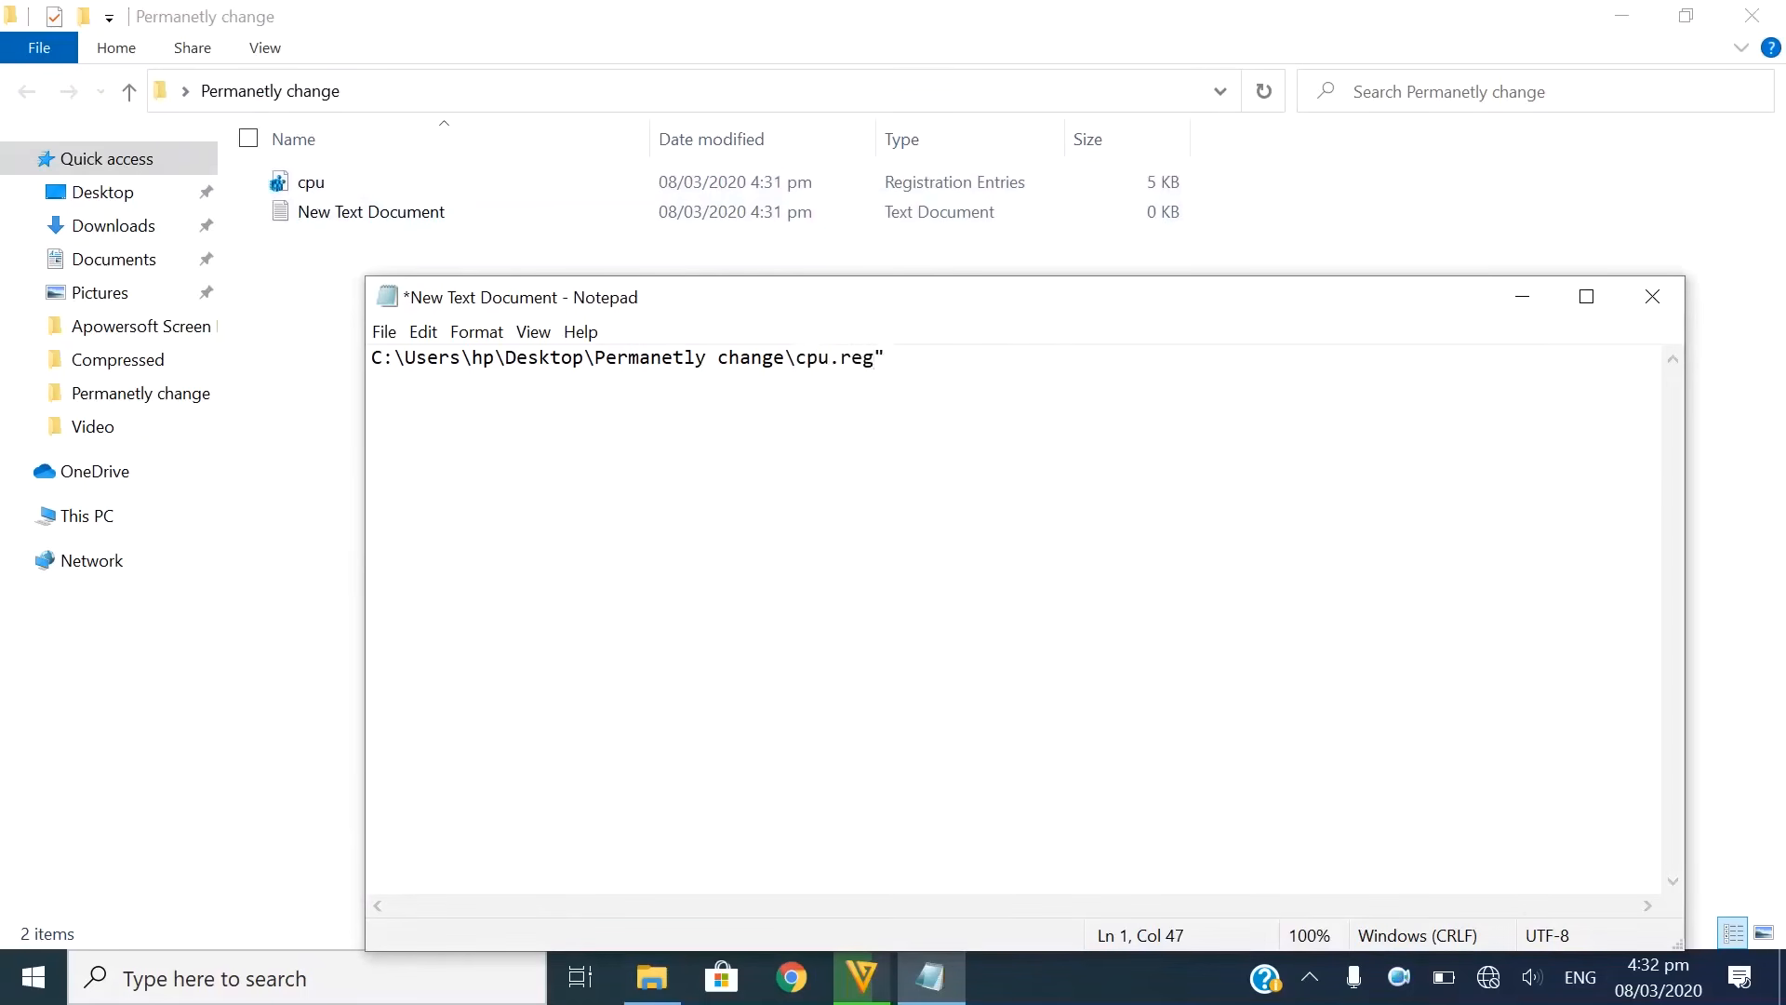
Prefix the path with regedit /S to make a silent import command and save the document.
{"action": "left_click", "coordinate": [378, 358]}
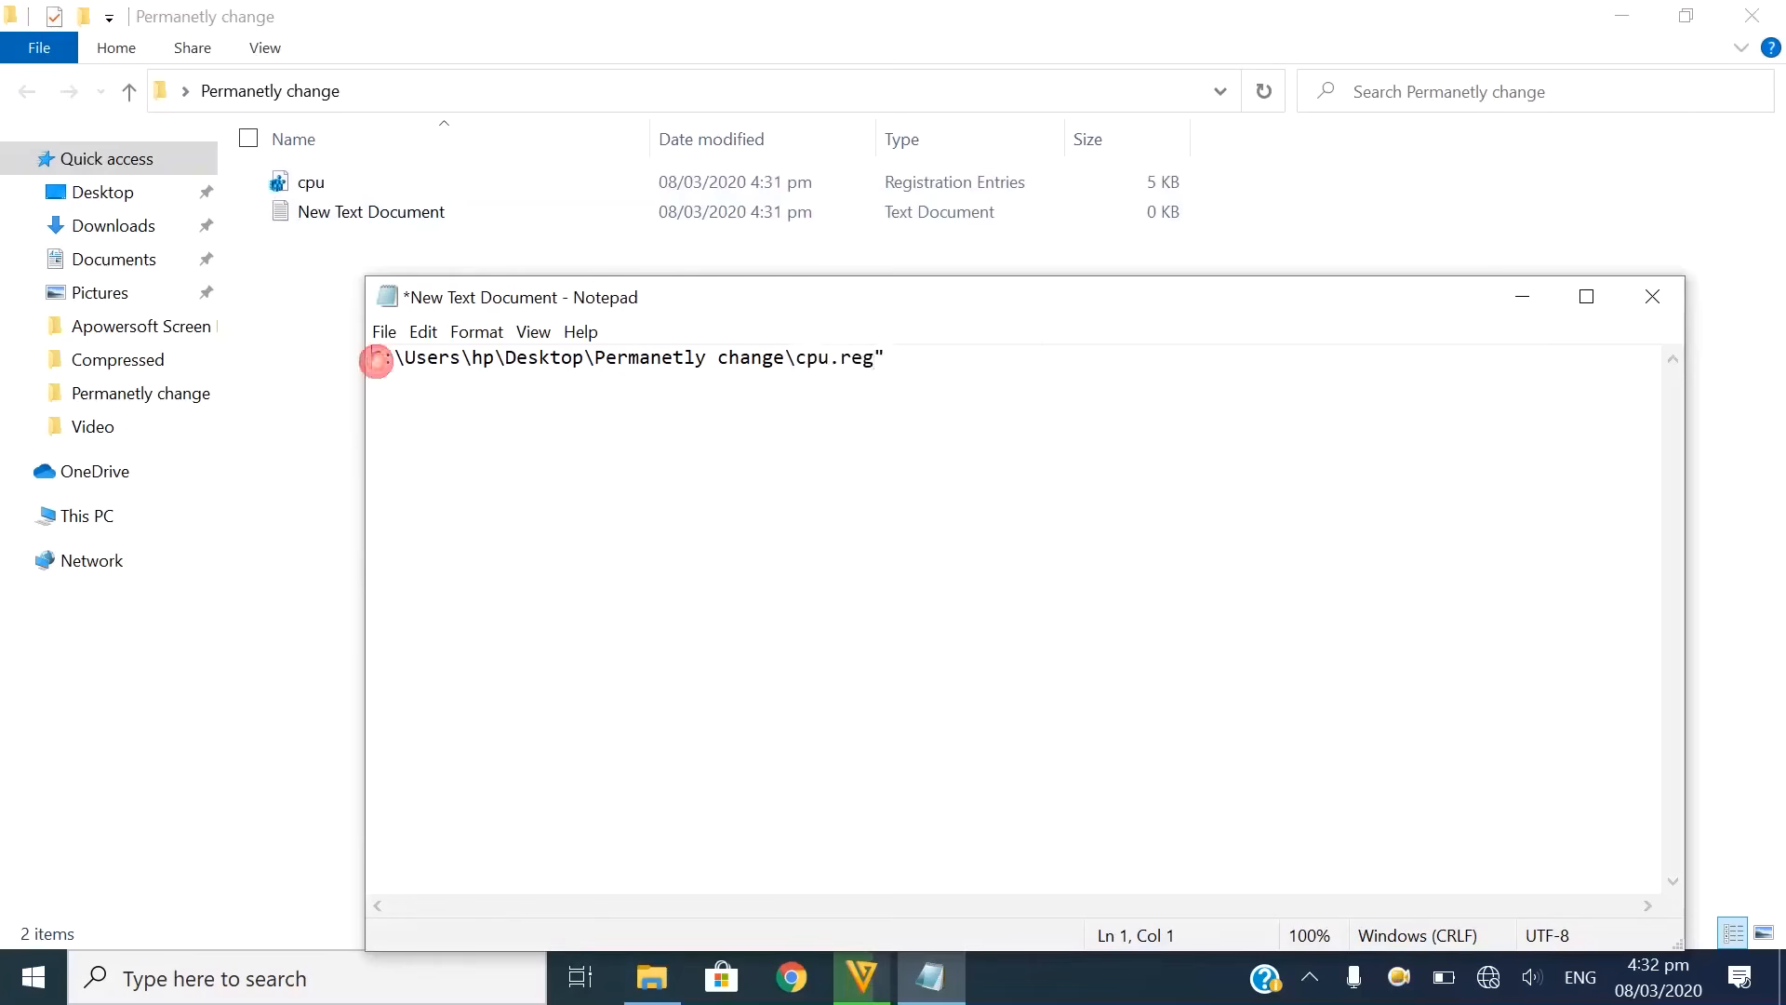
{"action": "left_click", "coordinate": [376, 357]}
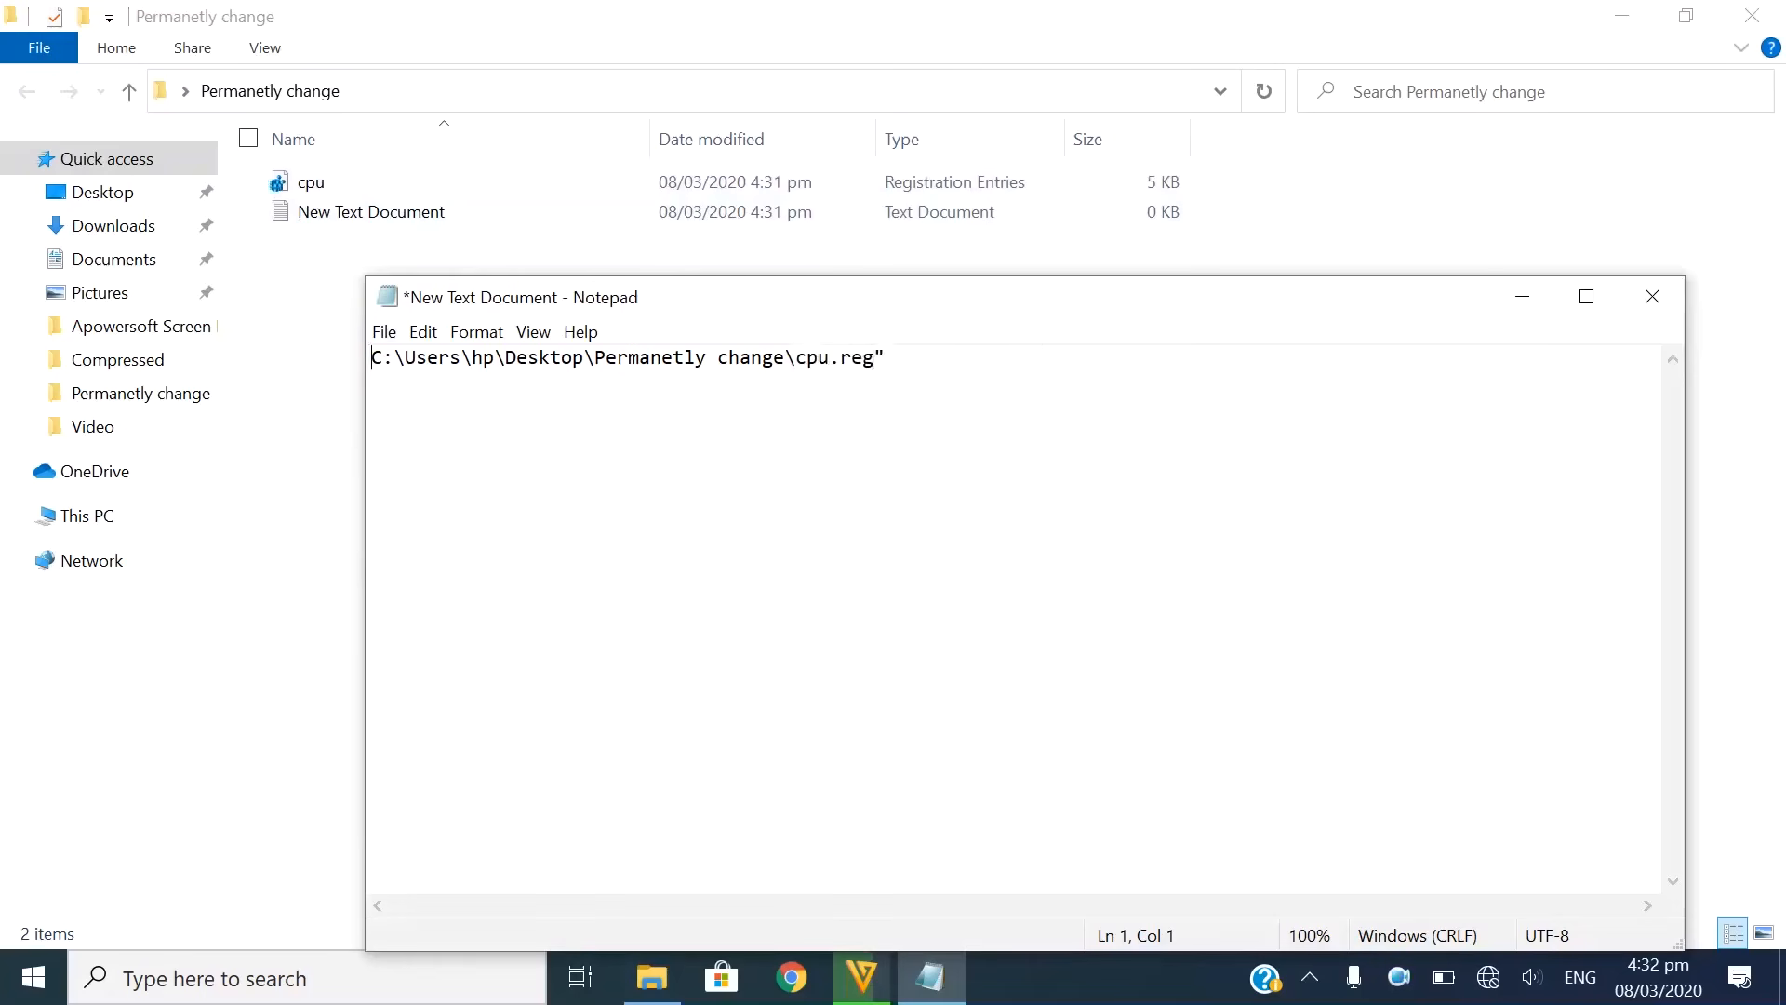
{"action": "type", "text": "\"\""}
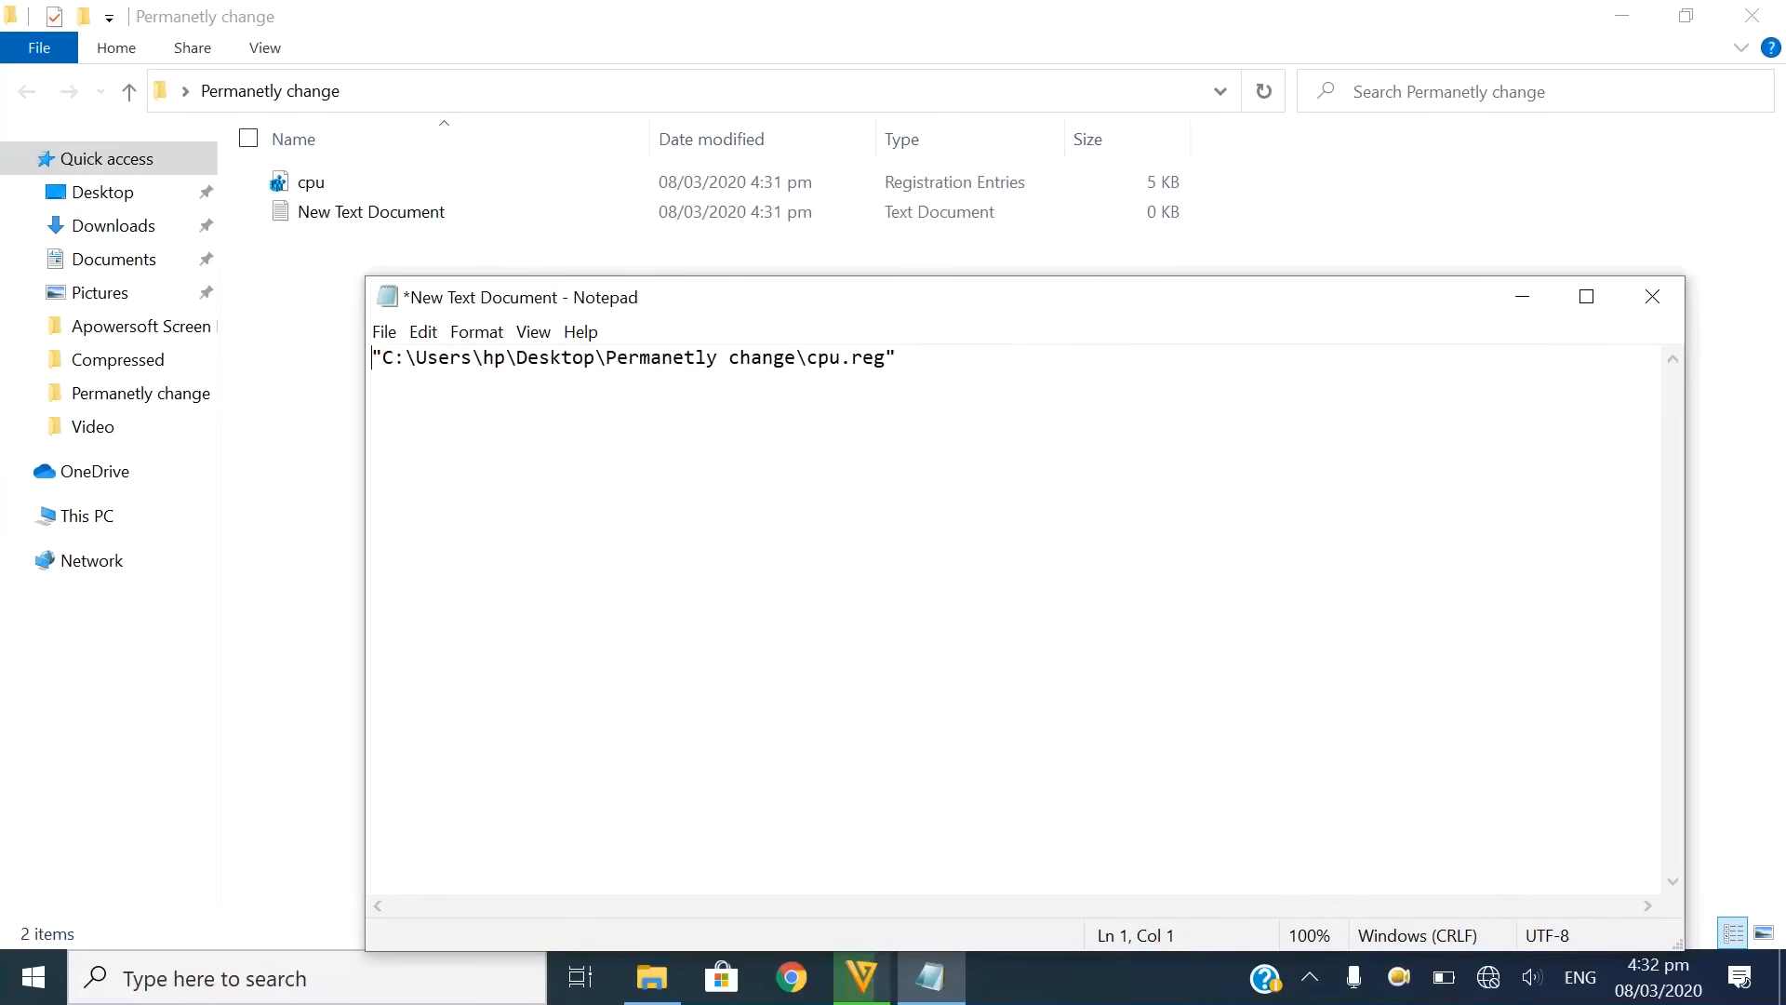
{"action": "type", "text": "reged"}
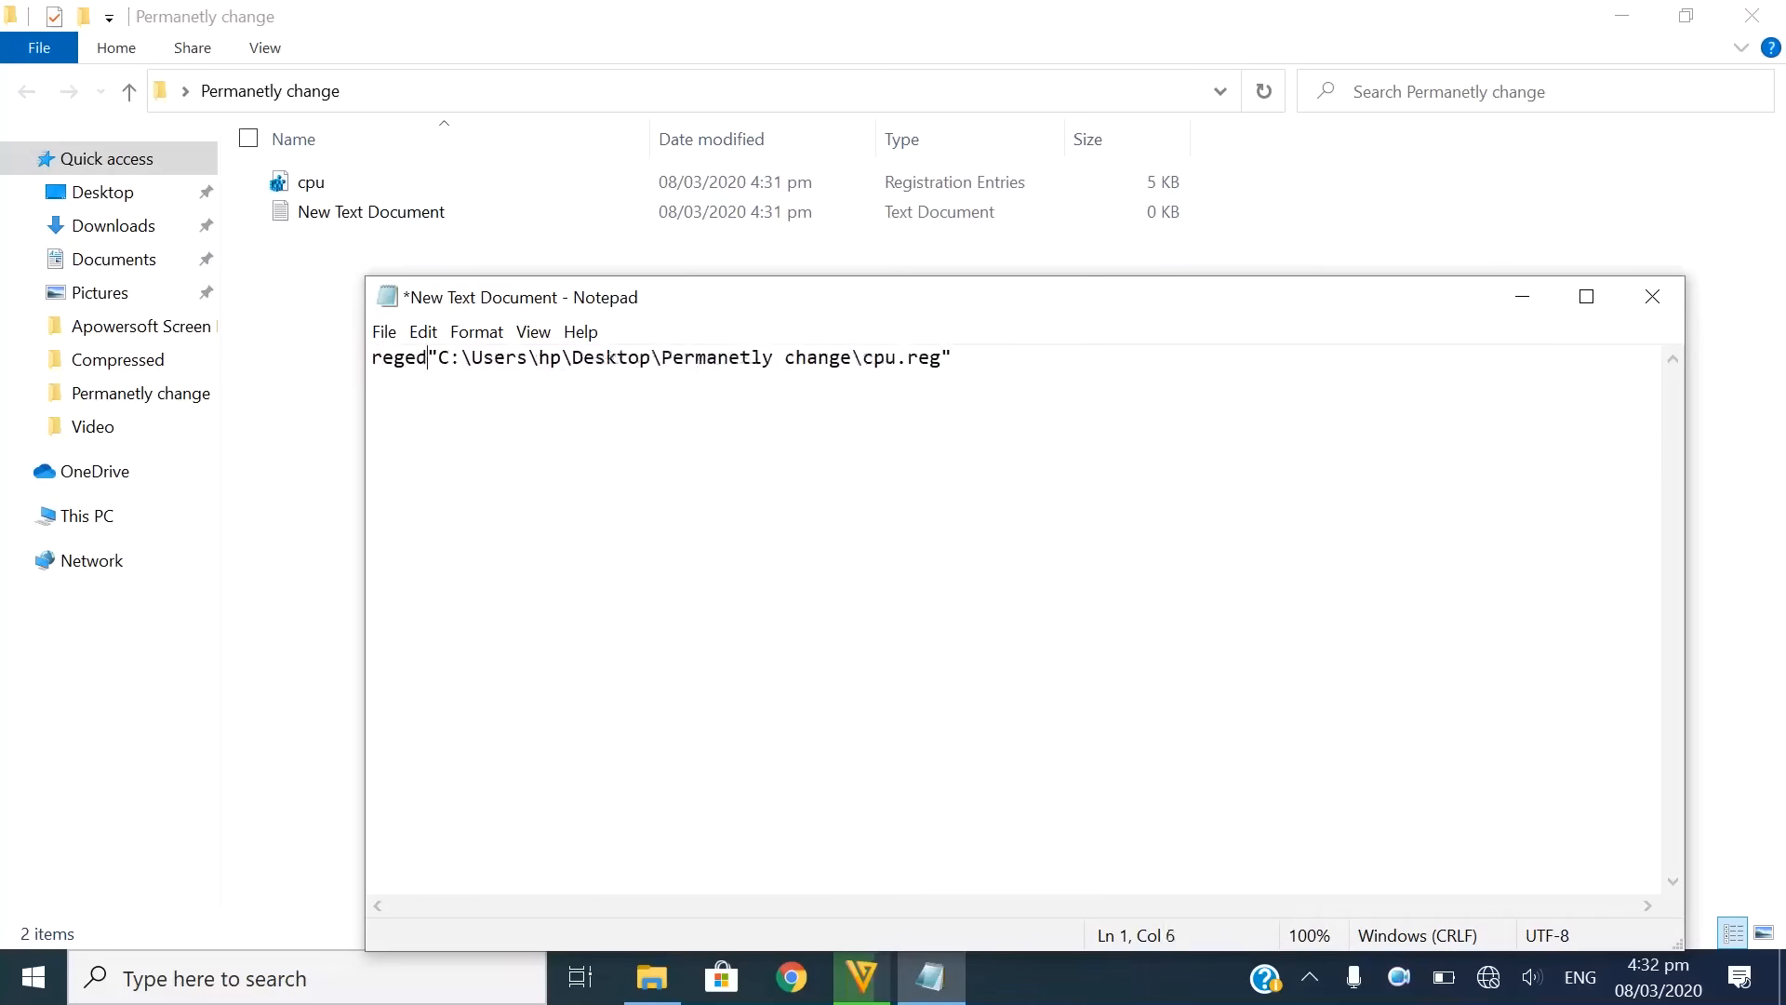
{"action": "type", "text": "it"}
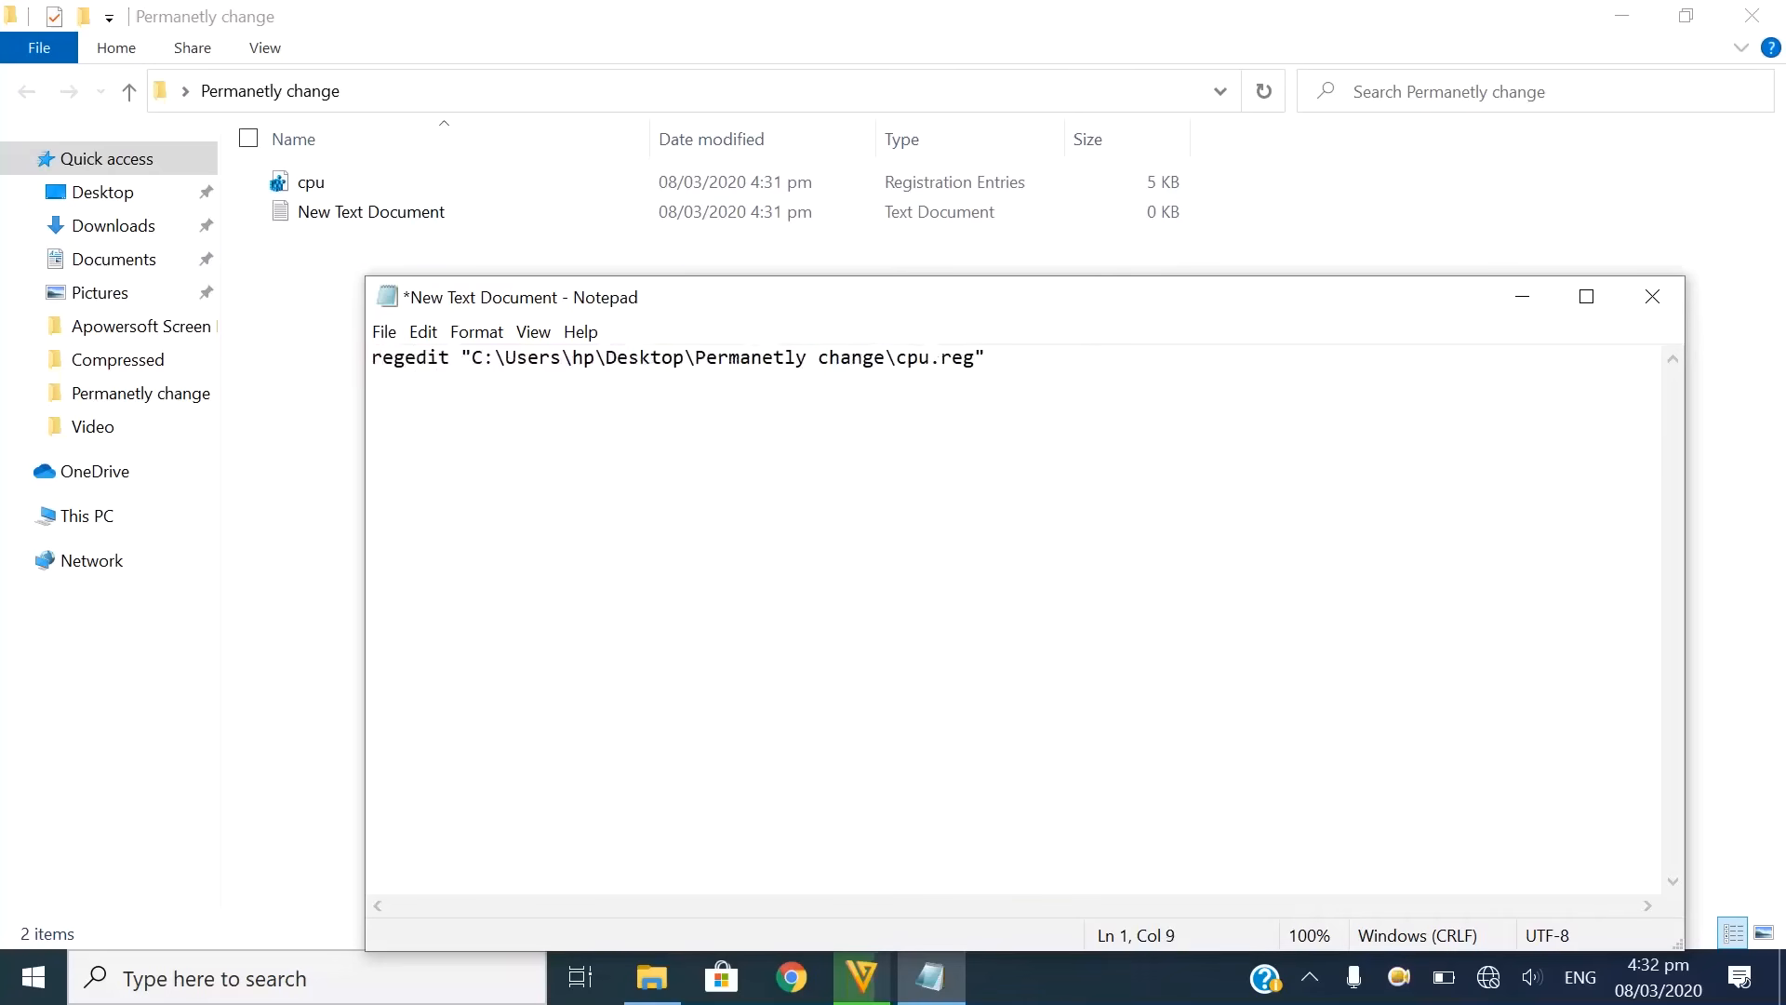
{"action": "type", "text": "/"}
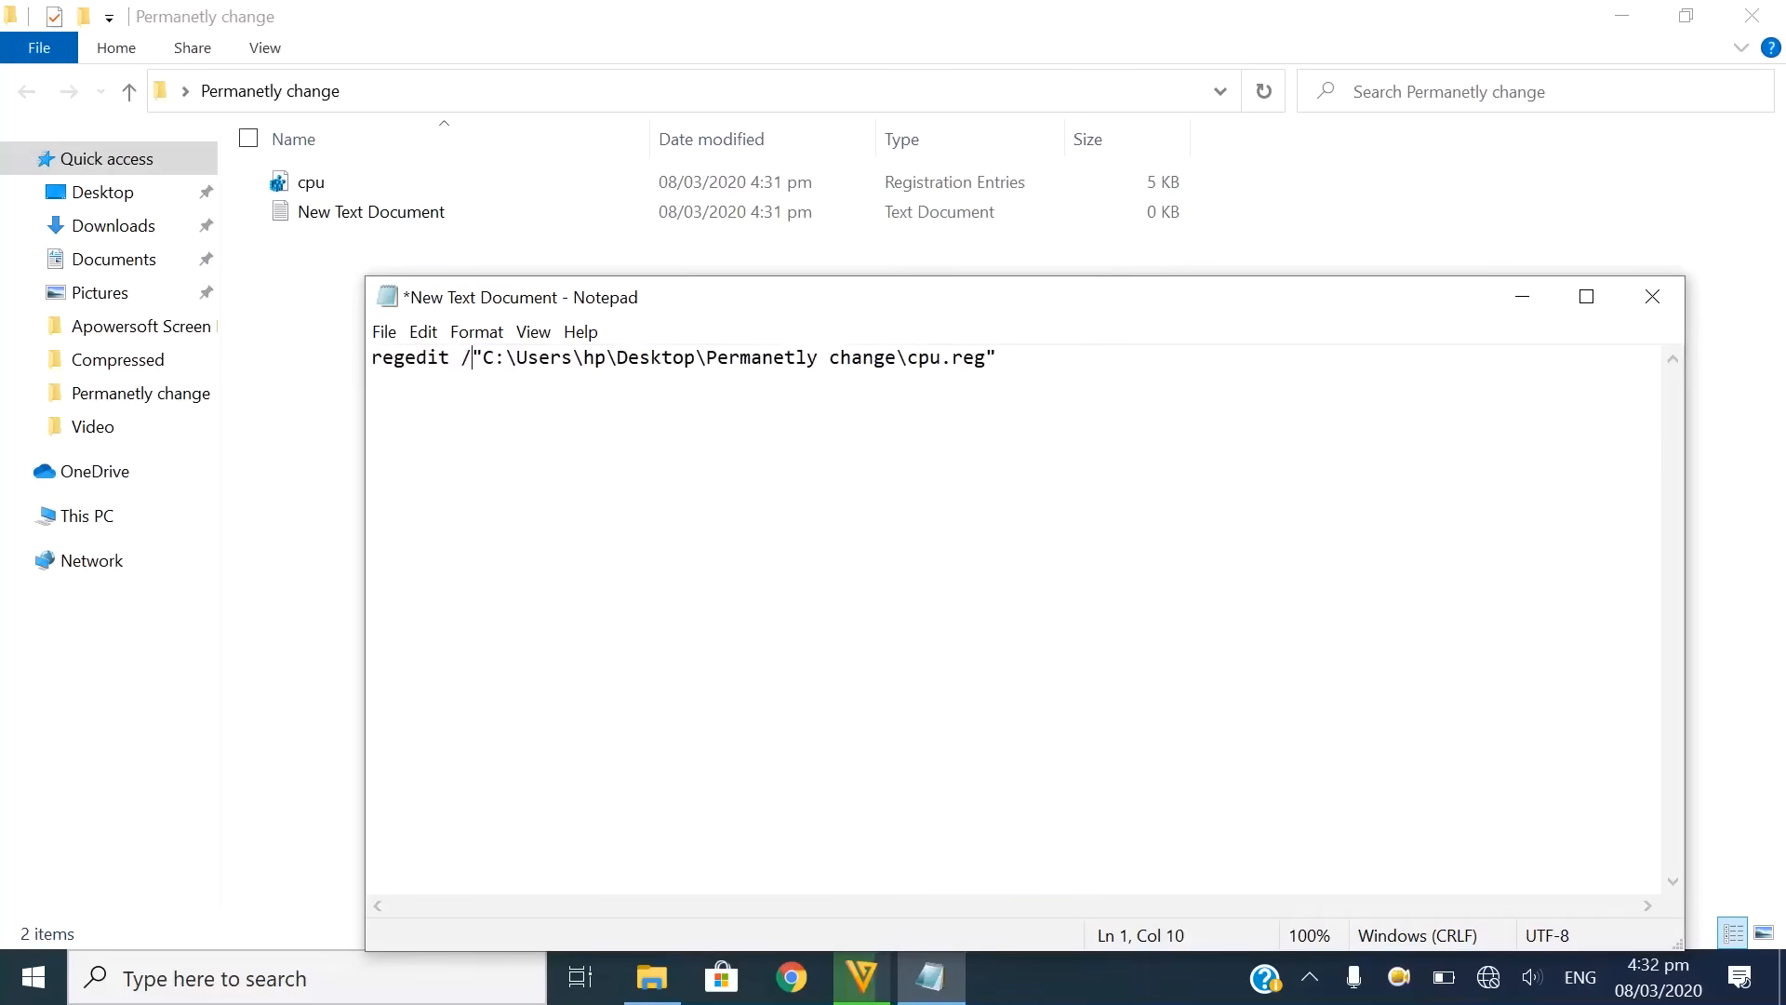
{"action": "type", "text": "S"}
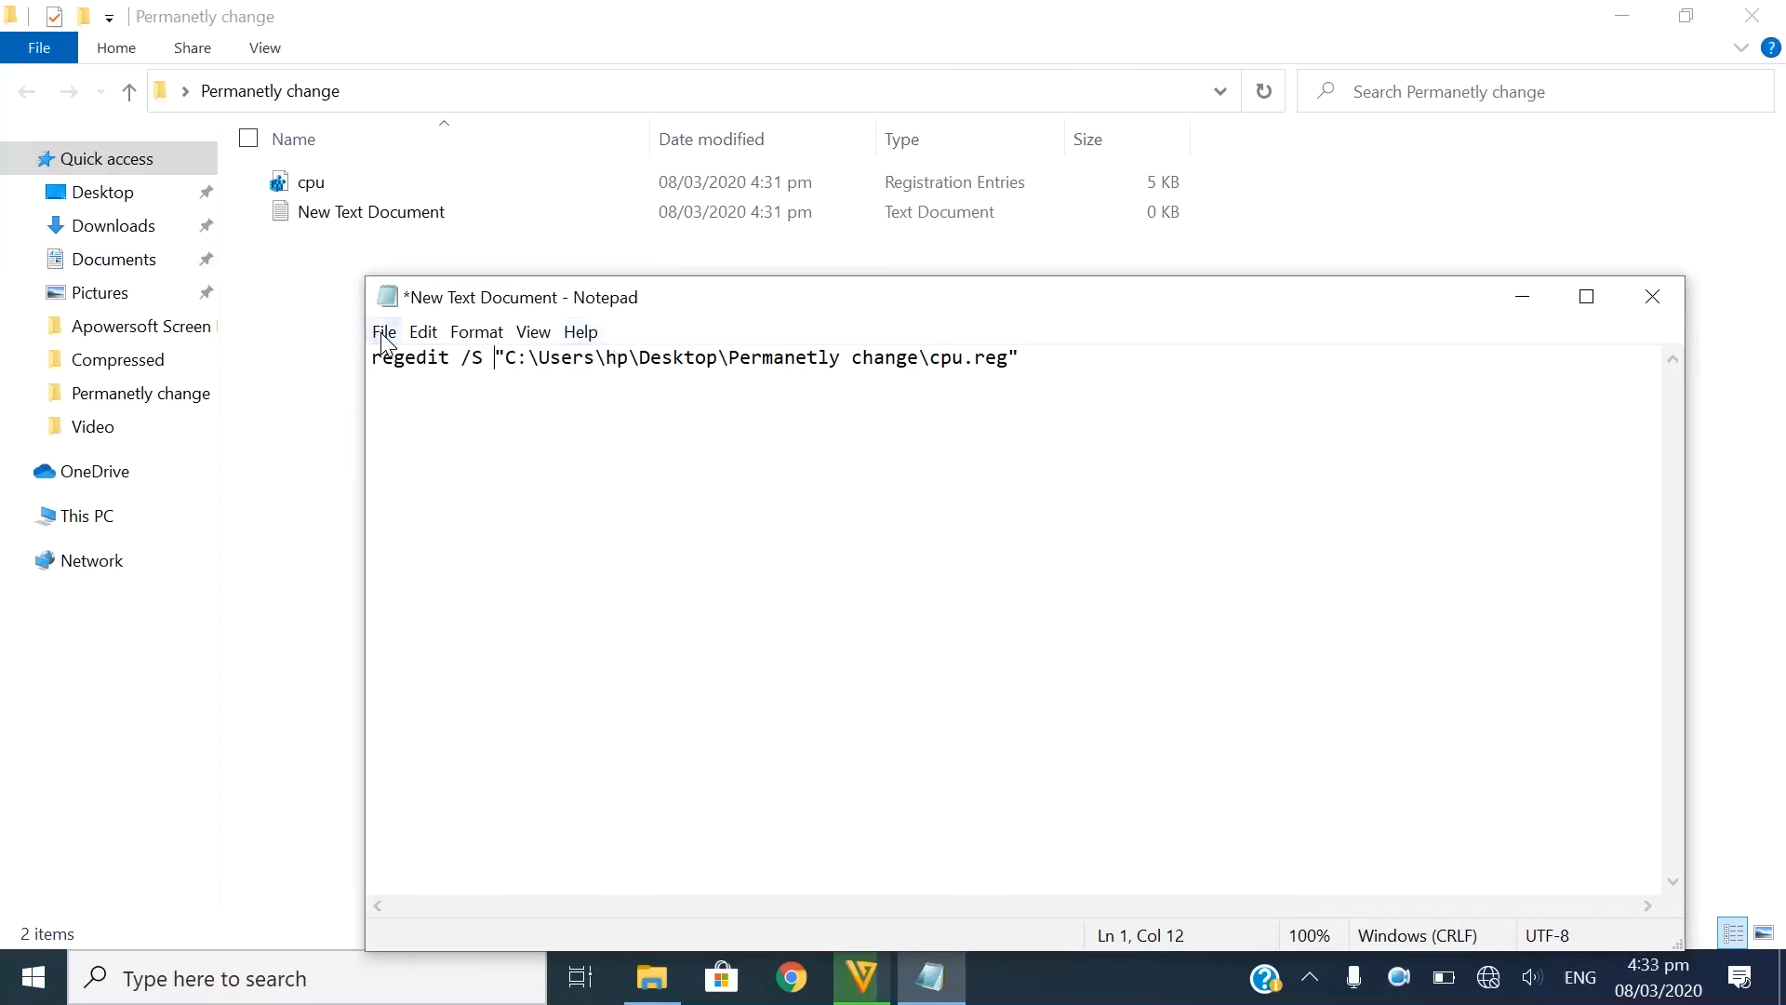
{"action": "left_click", "coordinate": [384, 331]}
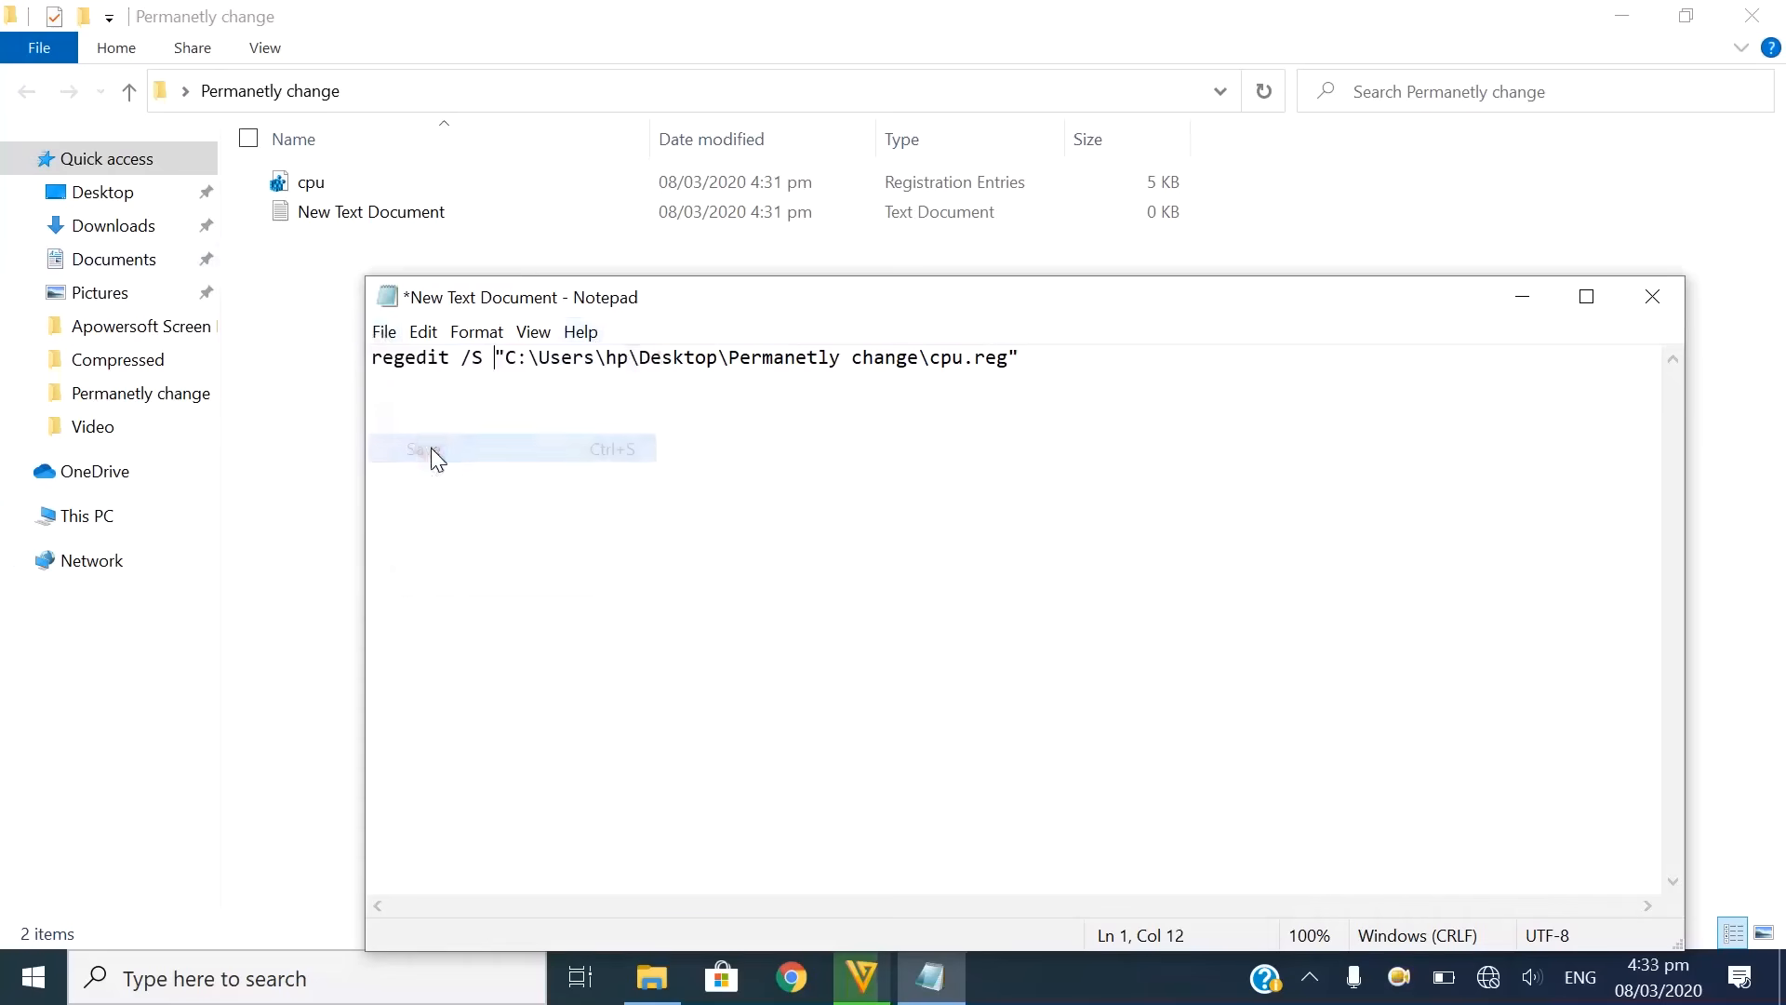
{"action": "left_click", "coordinate": [423, 449]}
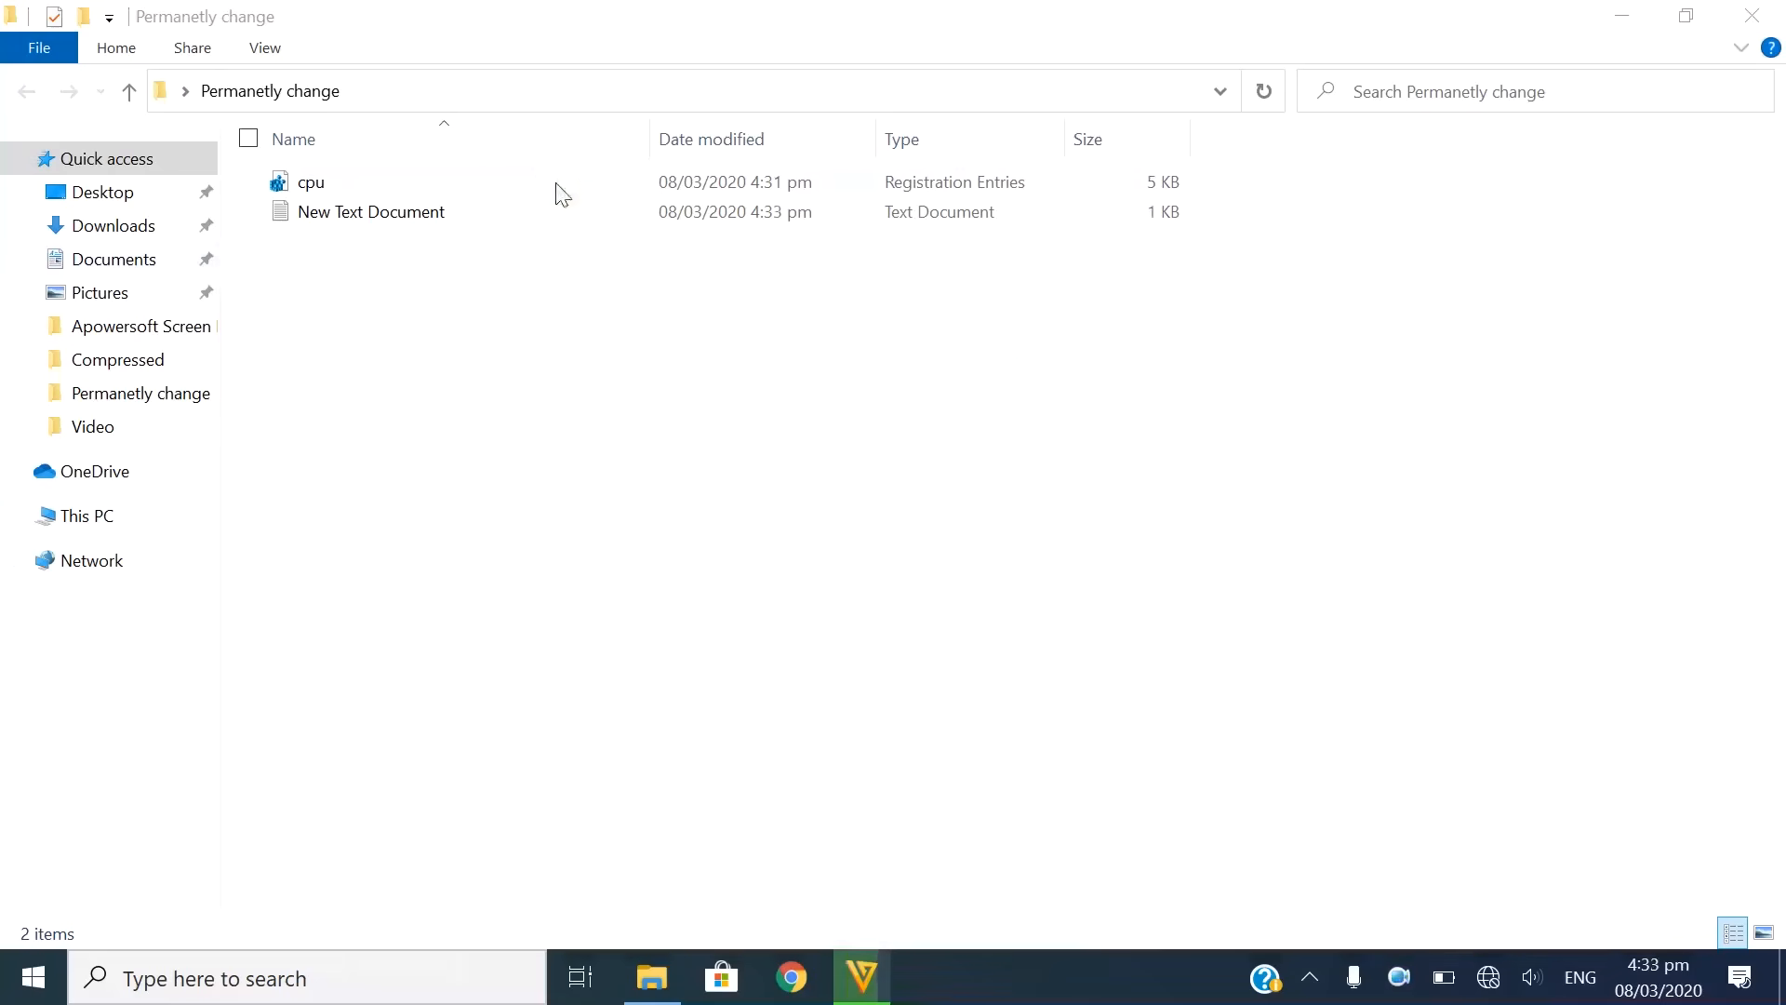
Return to the folder and bring up its advanced view settings.
{"action": "left_click", "coordinate": [370, 210]}
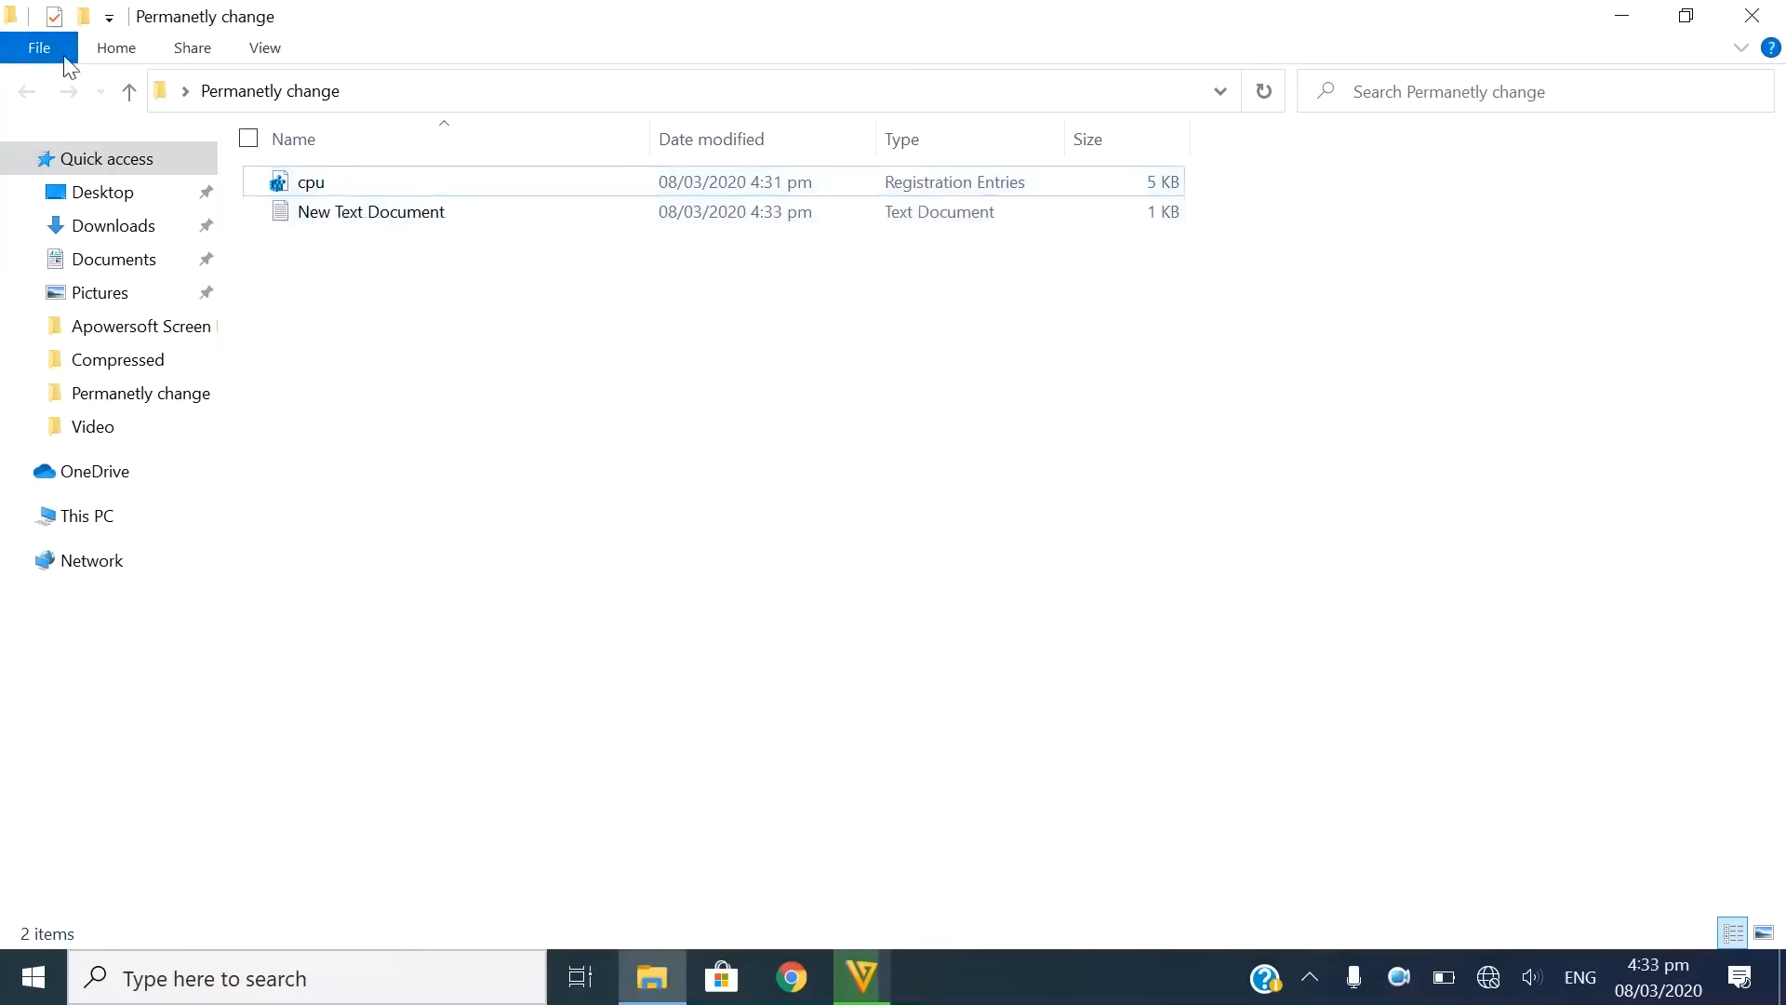
{"action": "left_click", "coordinate": [39, 49]}
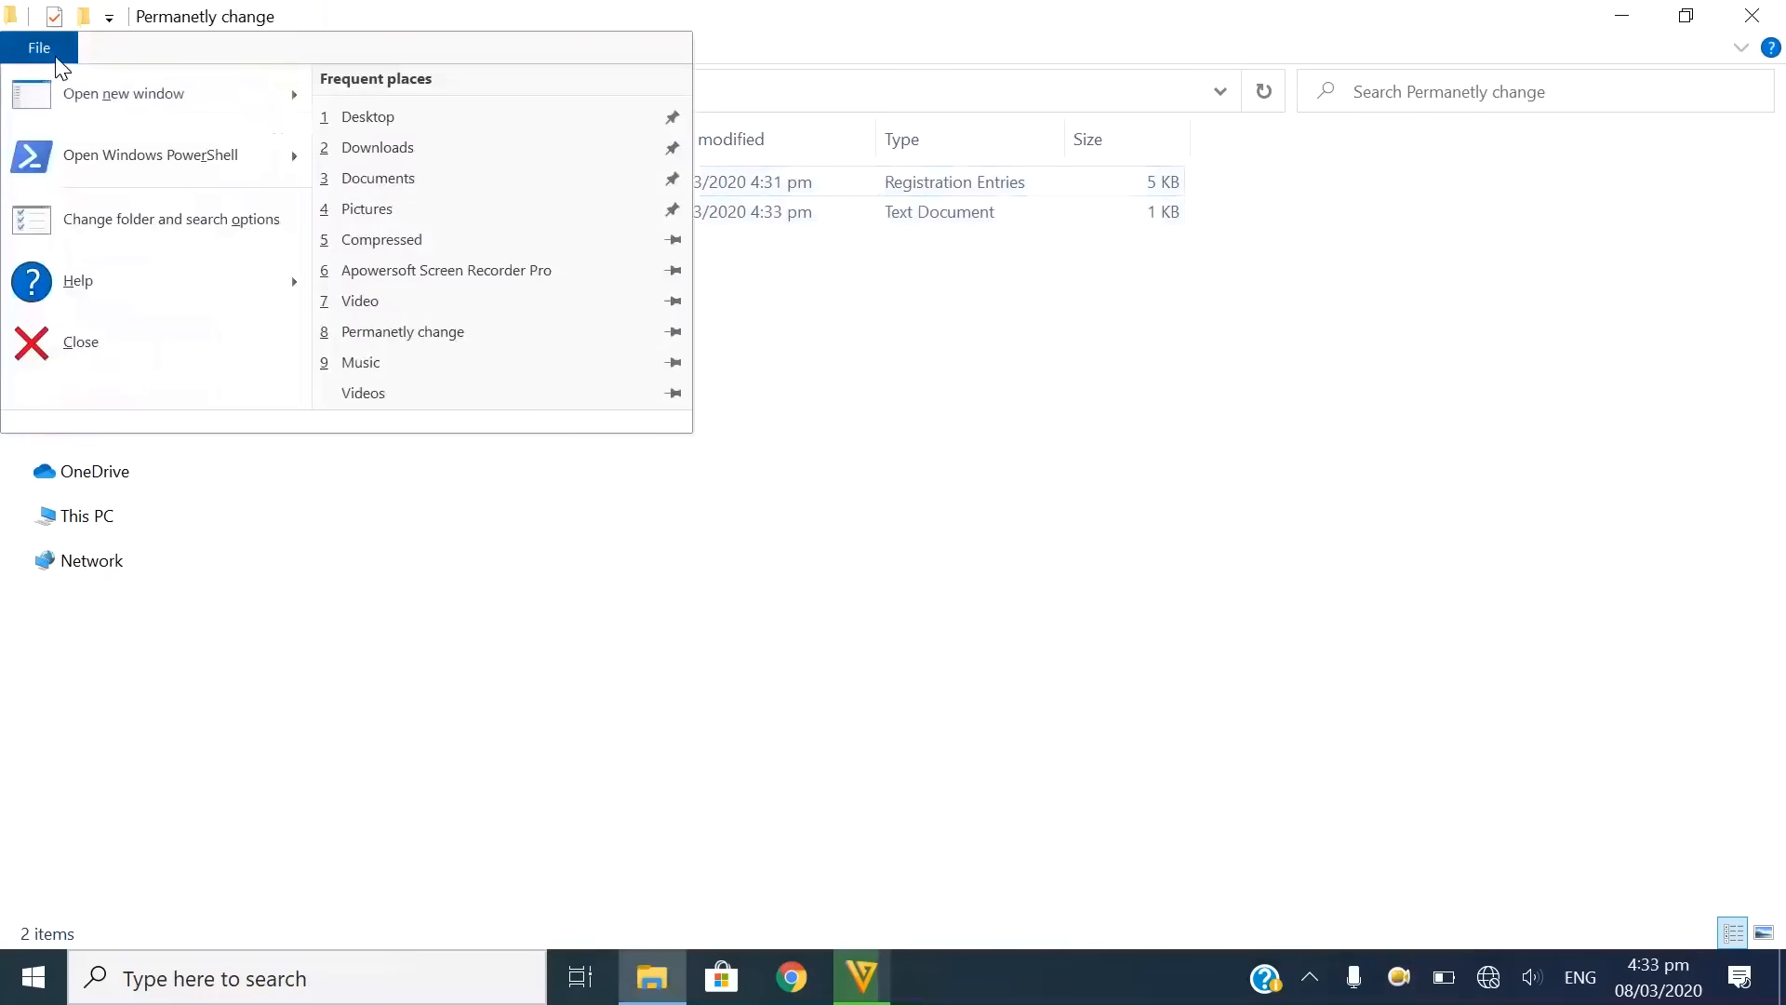
{"action": "left_click", "coordinate": [172, 220]}
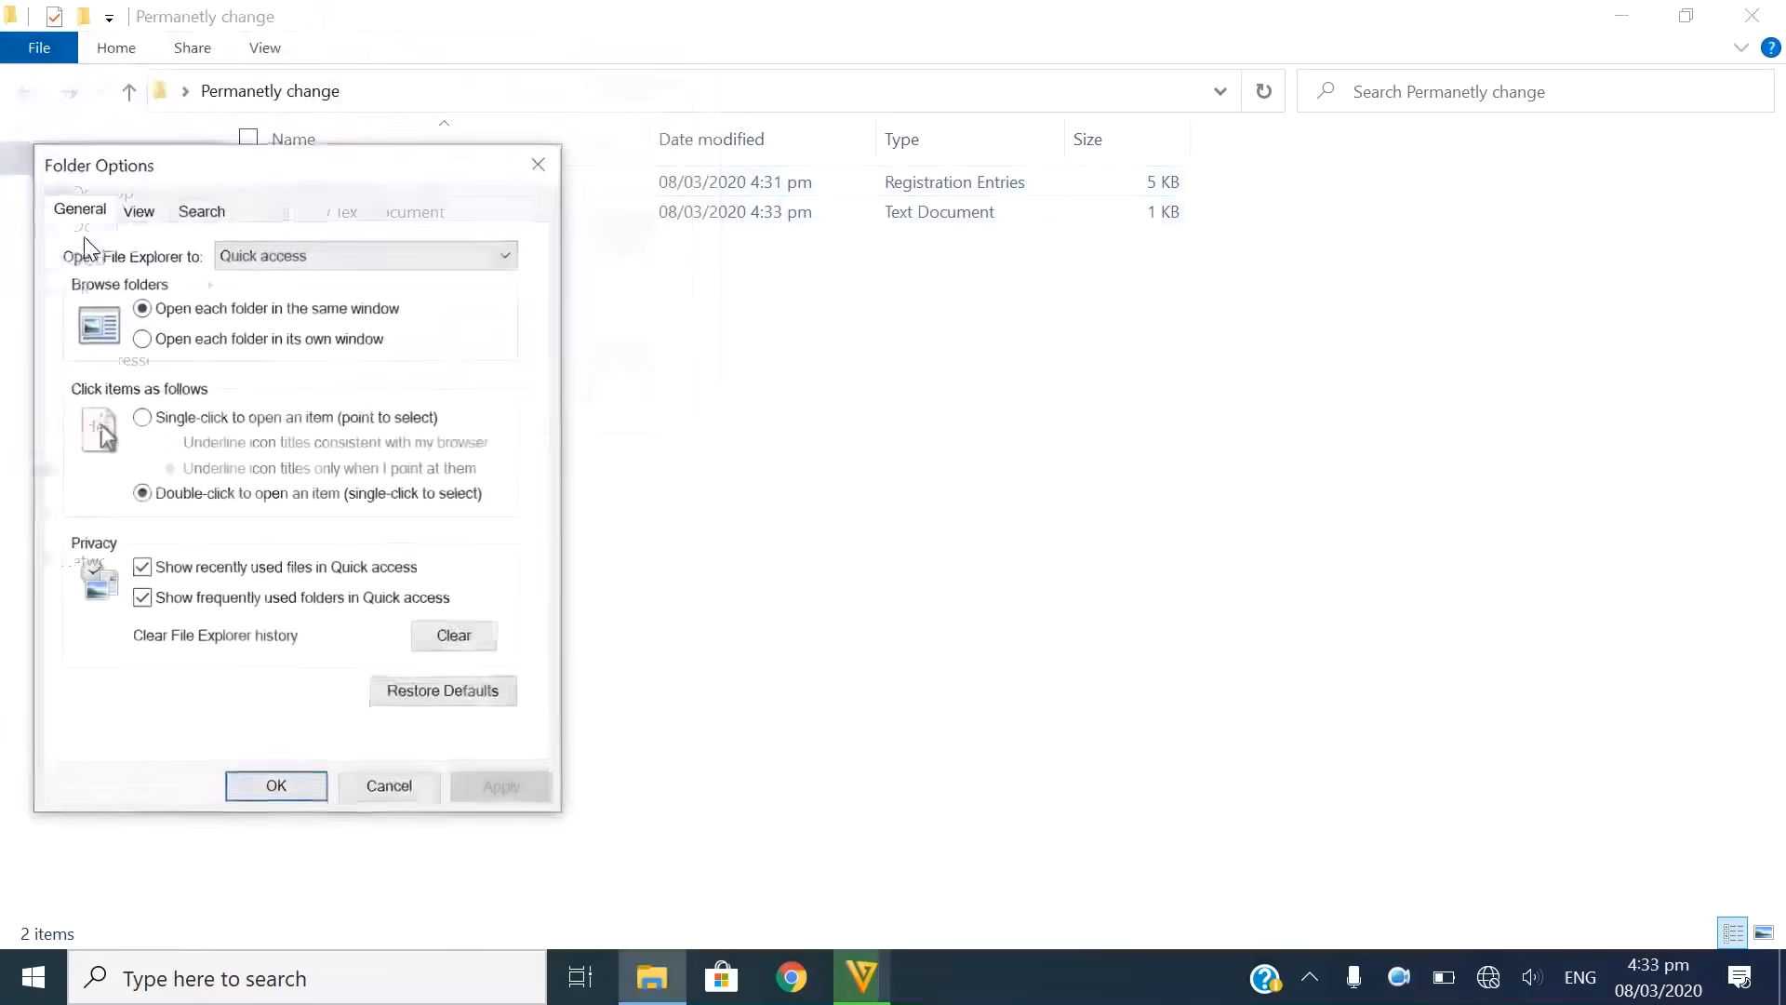
{"action": "left_click", "coordinate": [135, 208]}
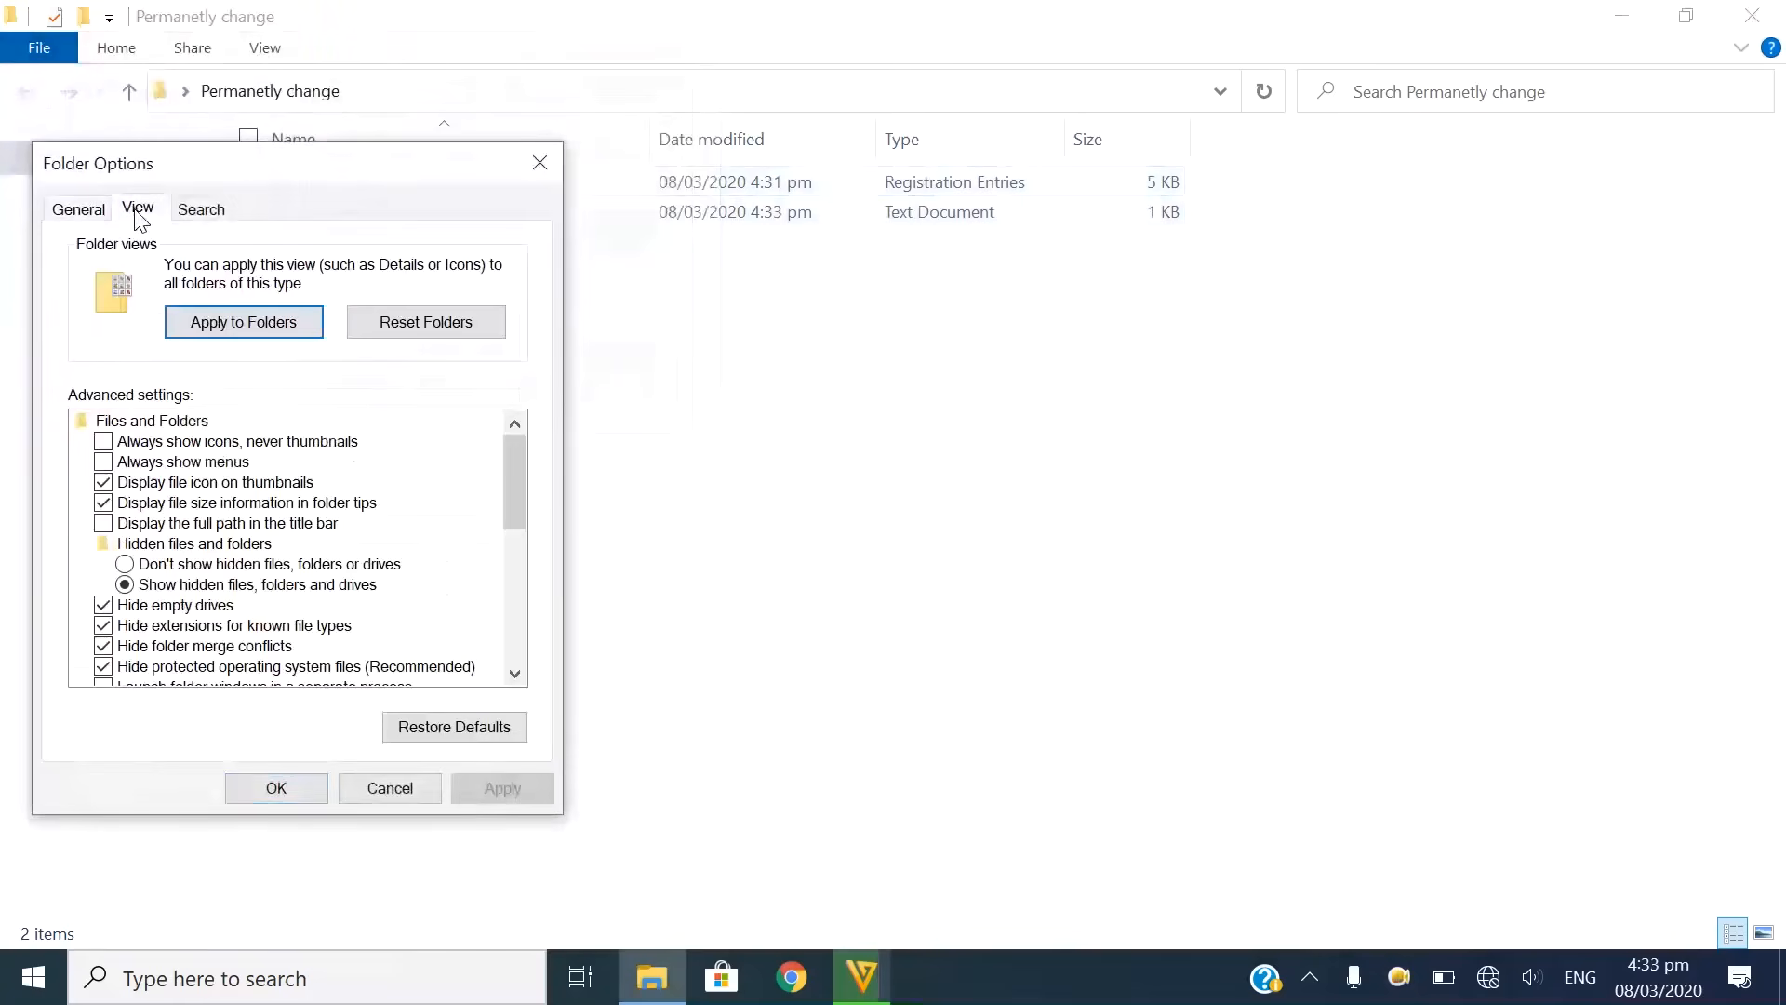
Show hidden files and file name extensions so cpu.reg and New Text Document.txt are listed.
{"action": "left_click", "coordinate": [124, 564]}
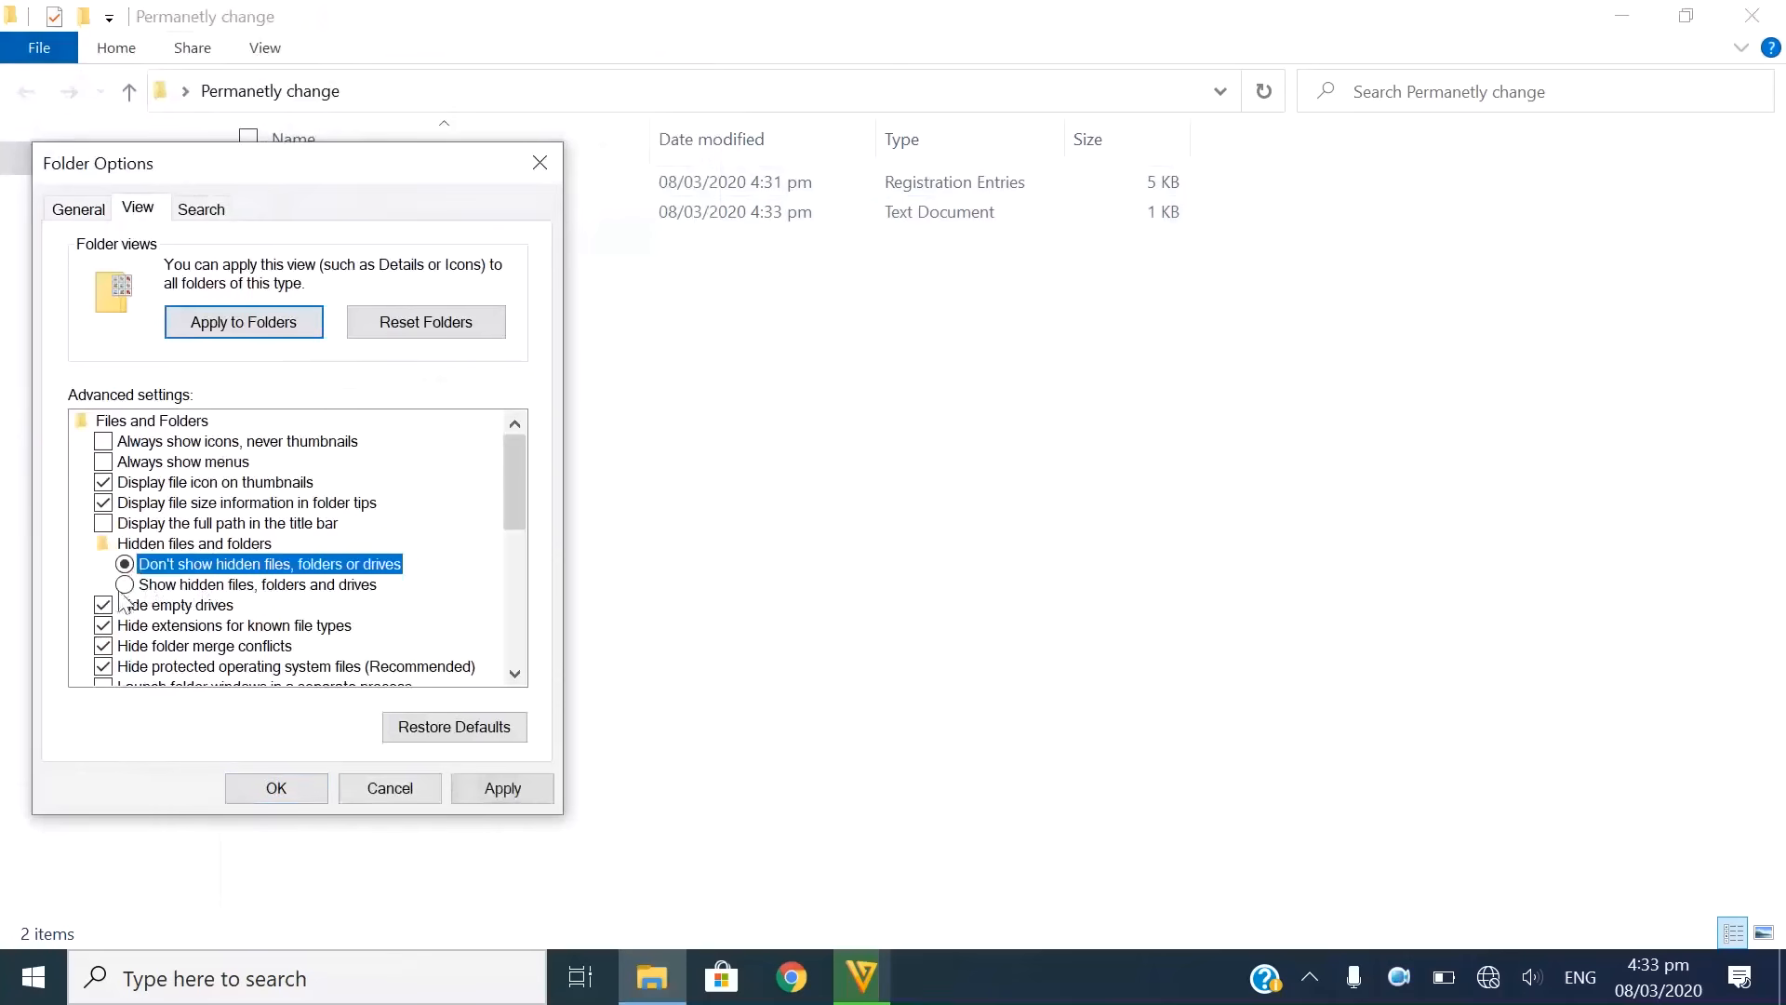
{"action": "left_click", "coordinate": [124, 584]}
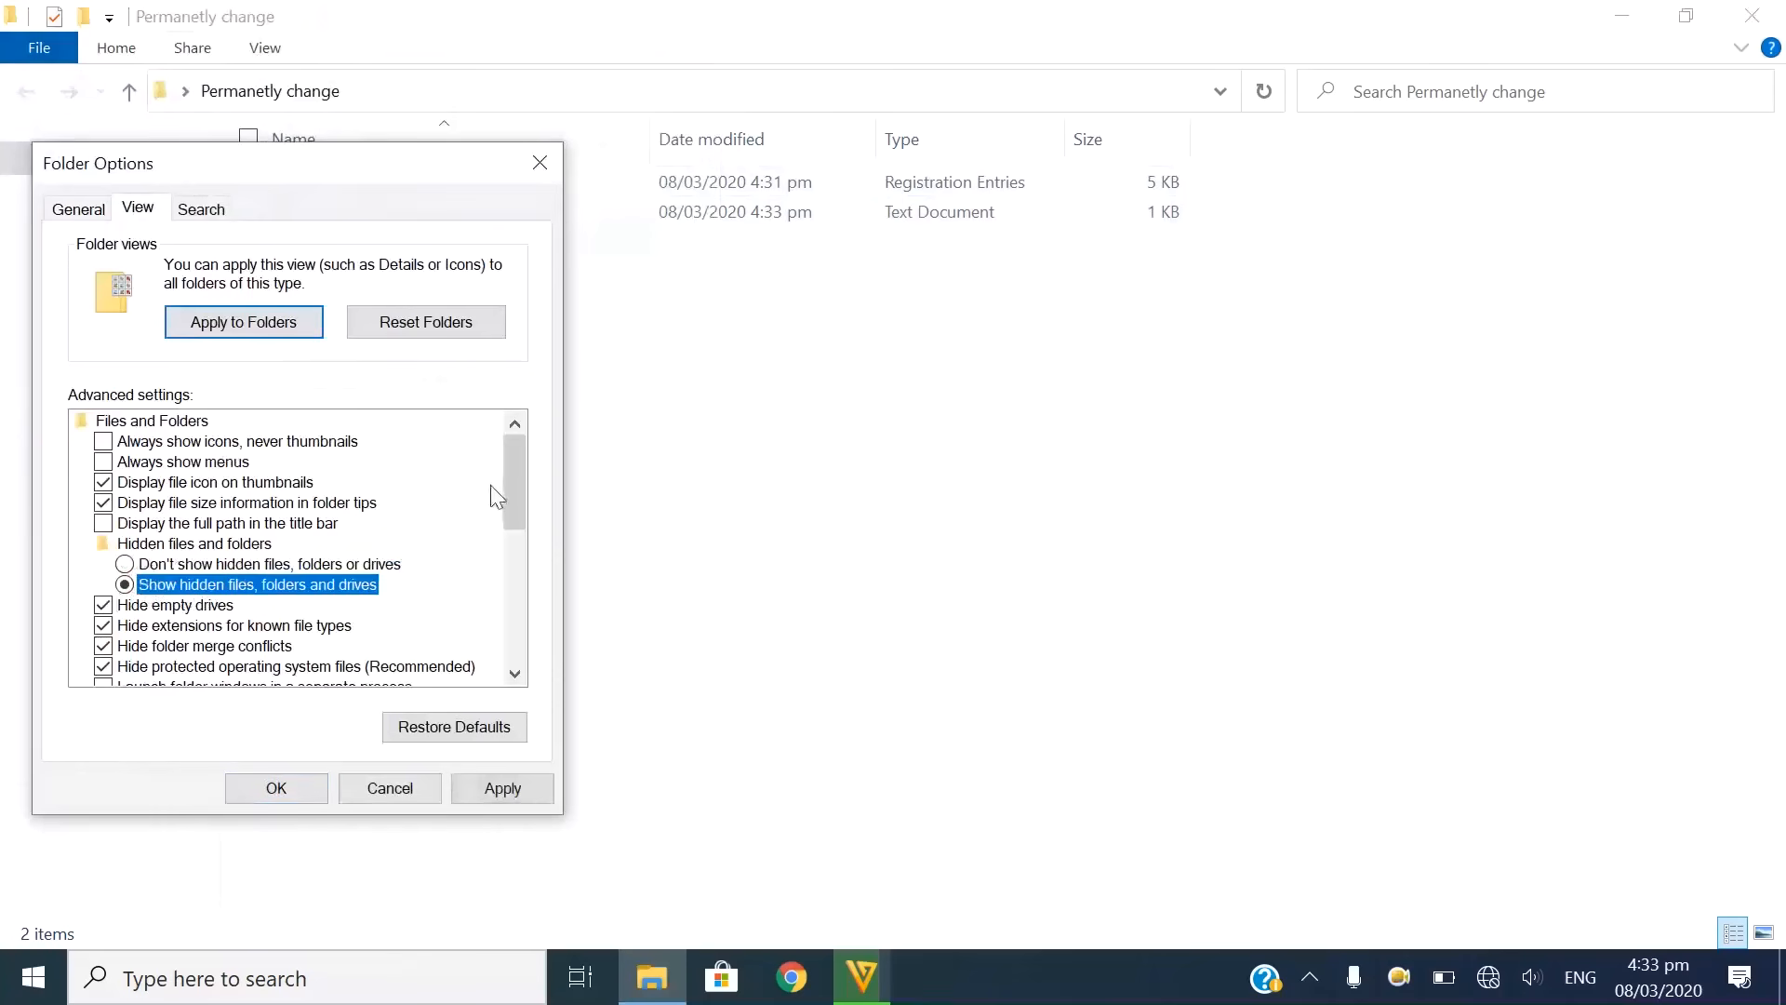
{"action": "scroll", "scroll_direction": "down", "scroll_amount": 3}
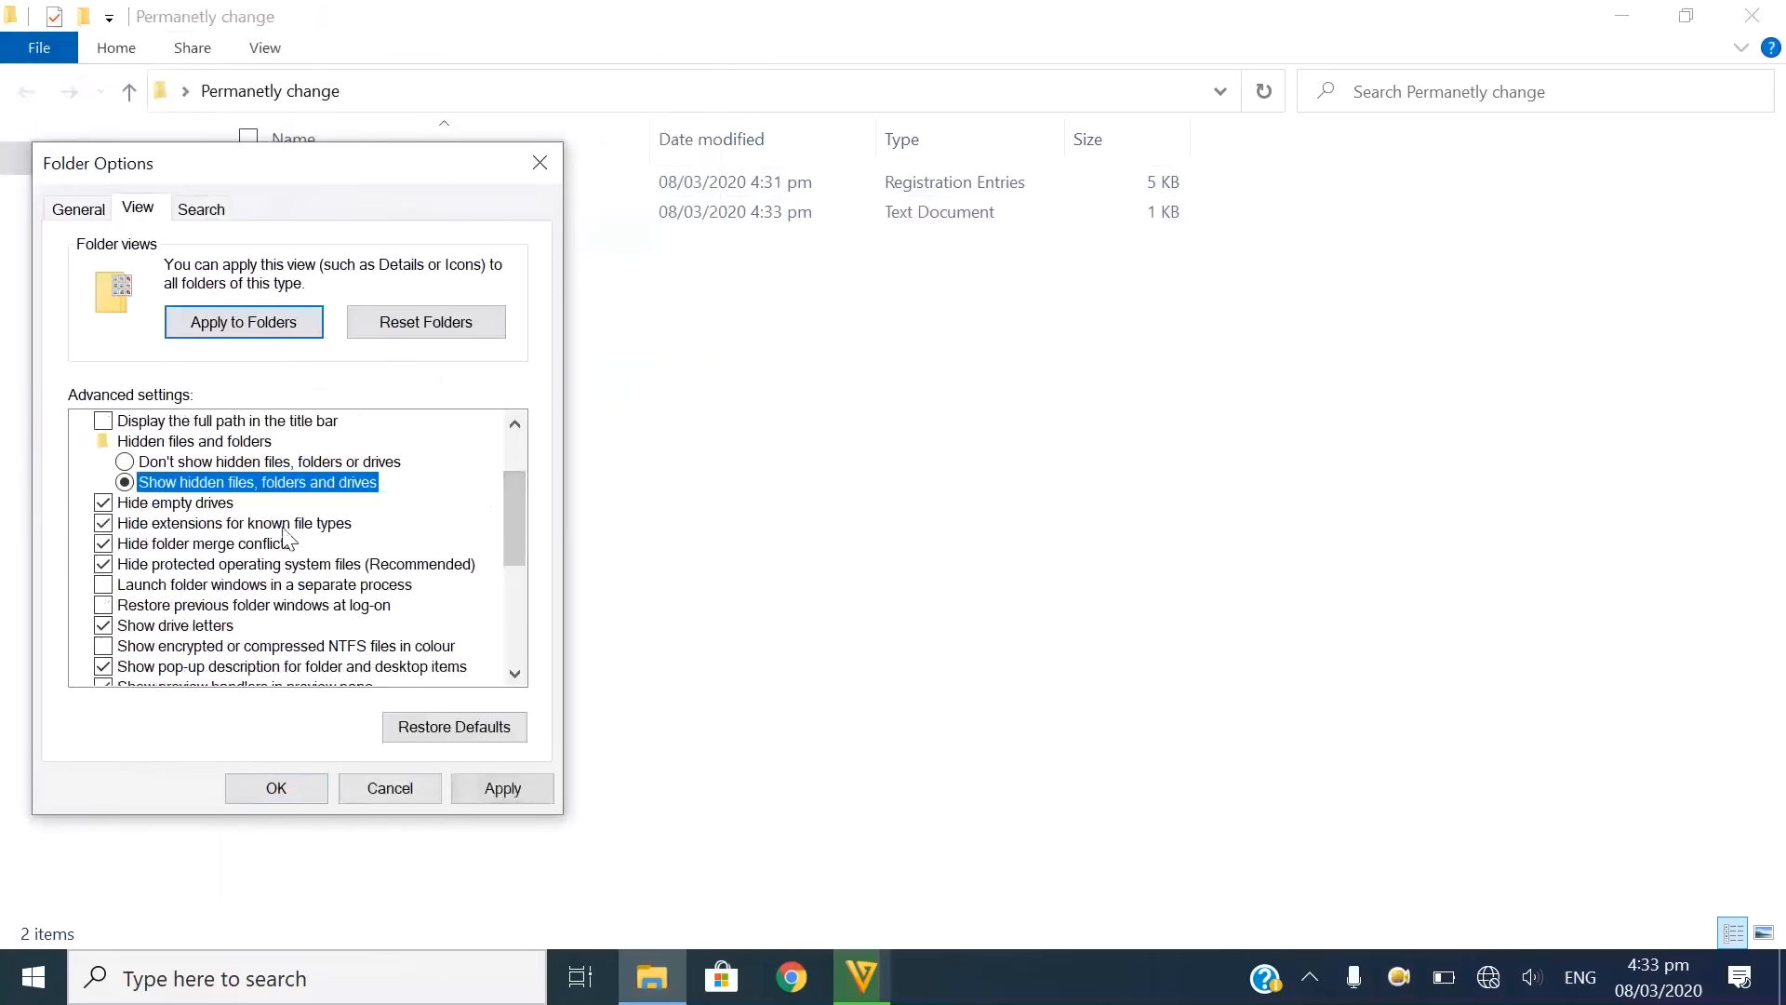
{"action": "left_click", "coordinate": [103, 523]}
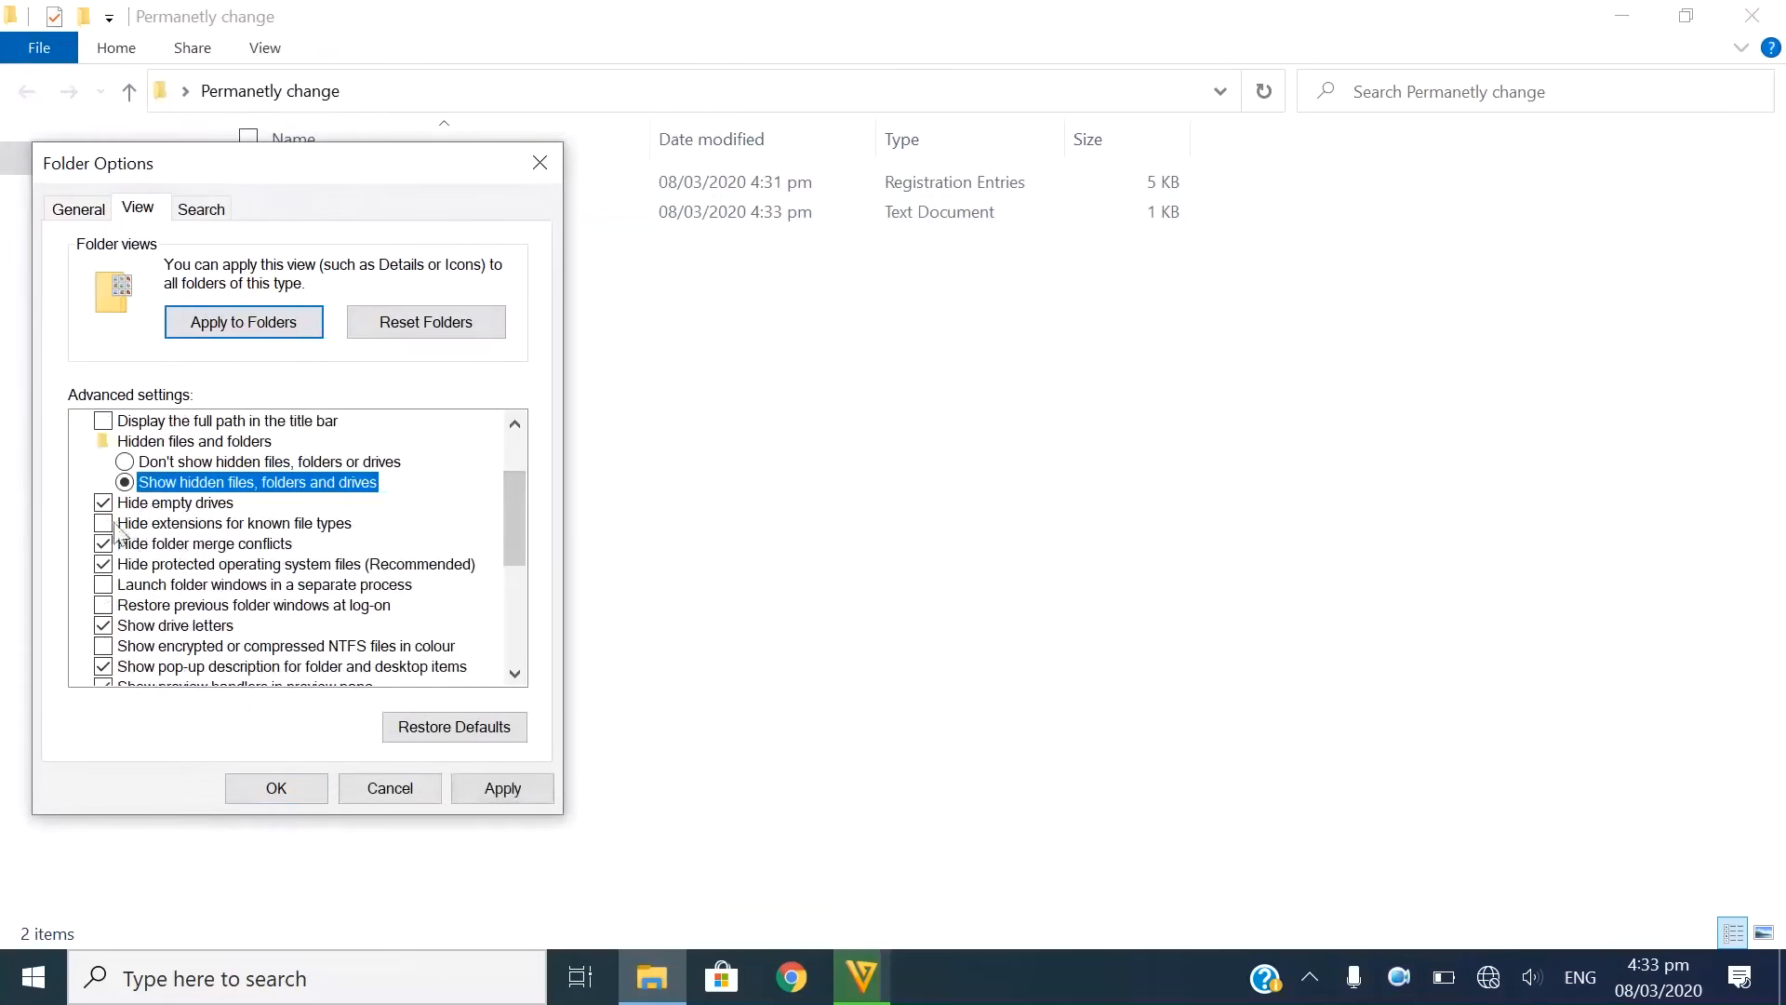
{"action": "left_click", "coordinate": [233, 523]}
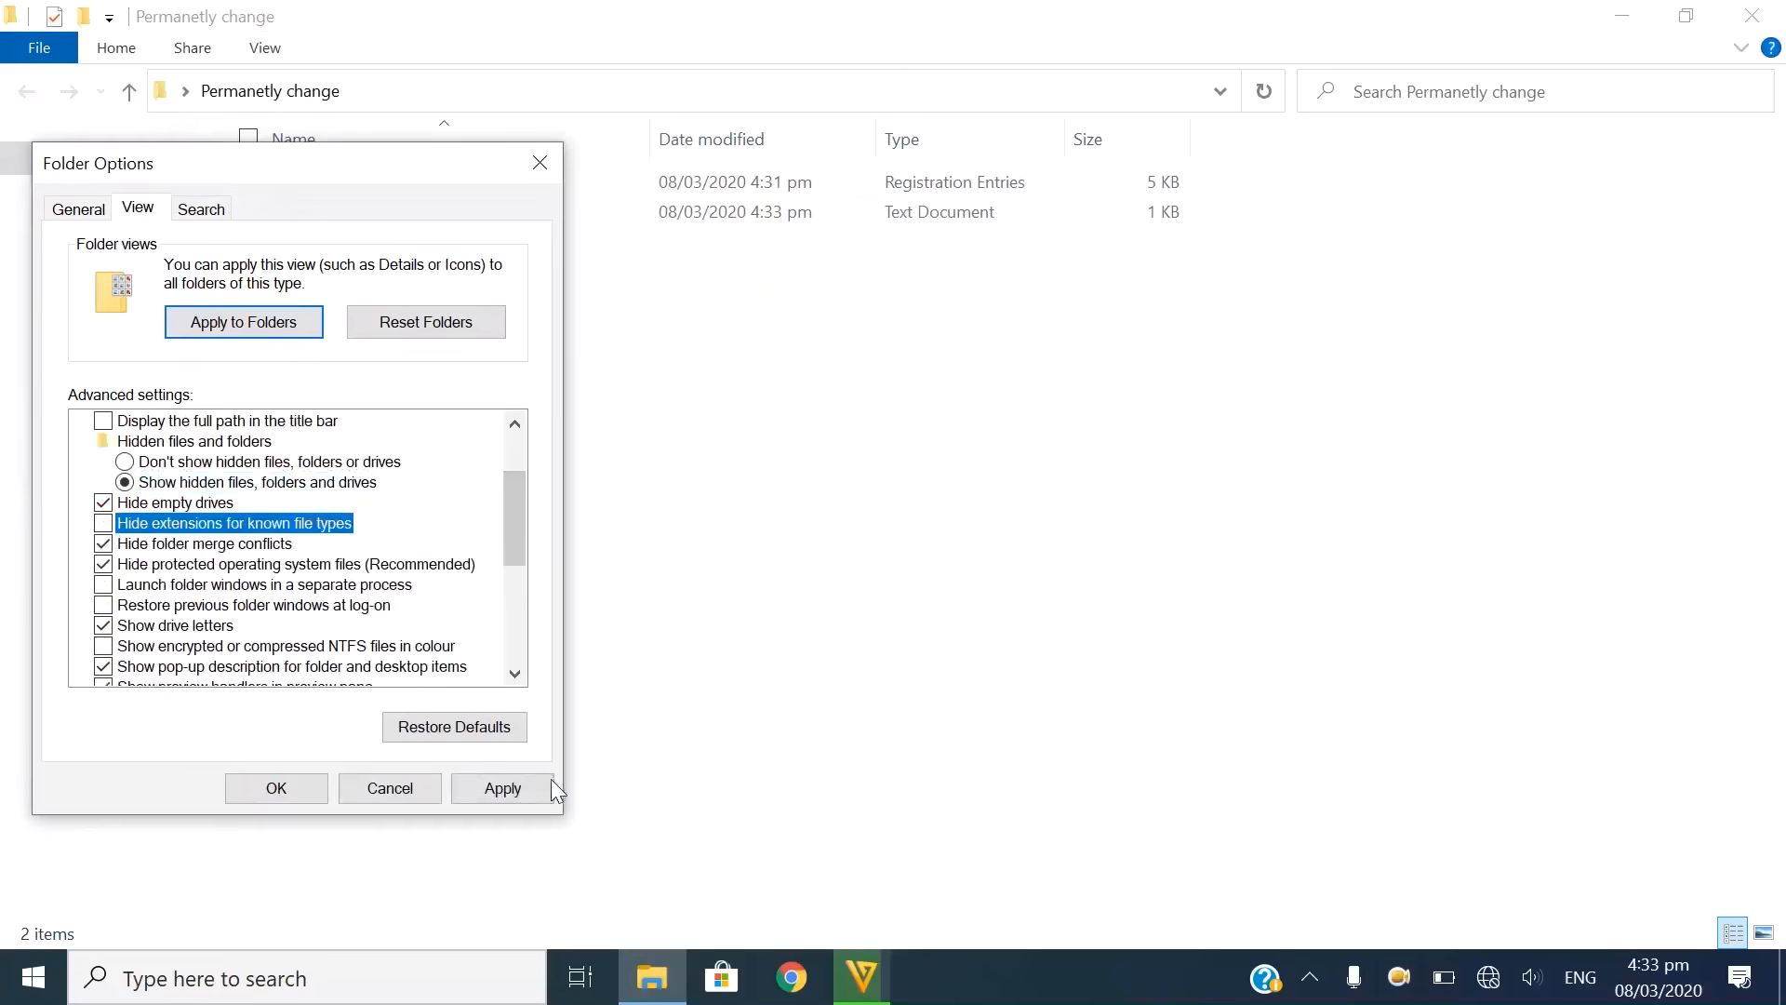
{"action": "left_click", "coordinate": [276, 789]}
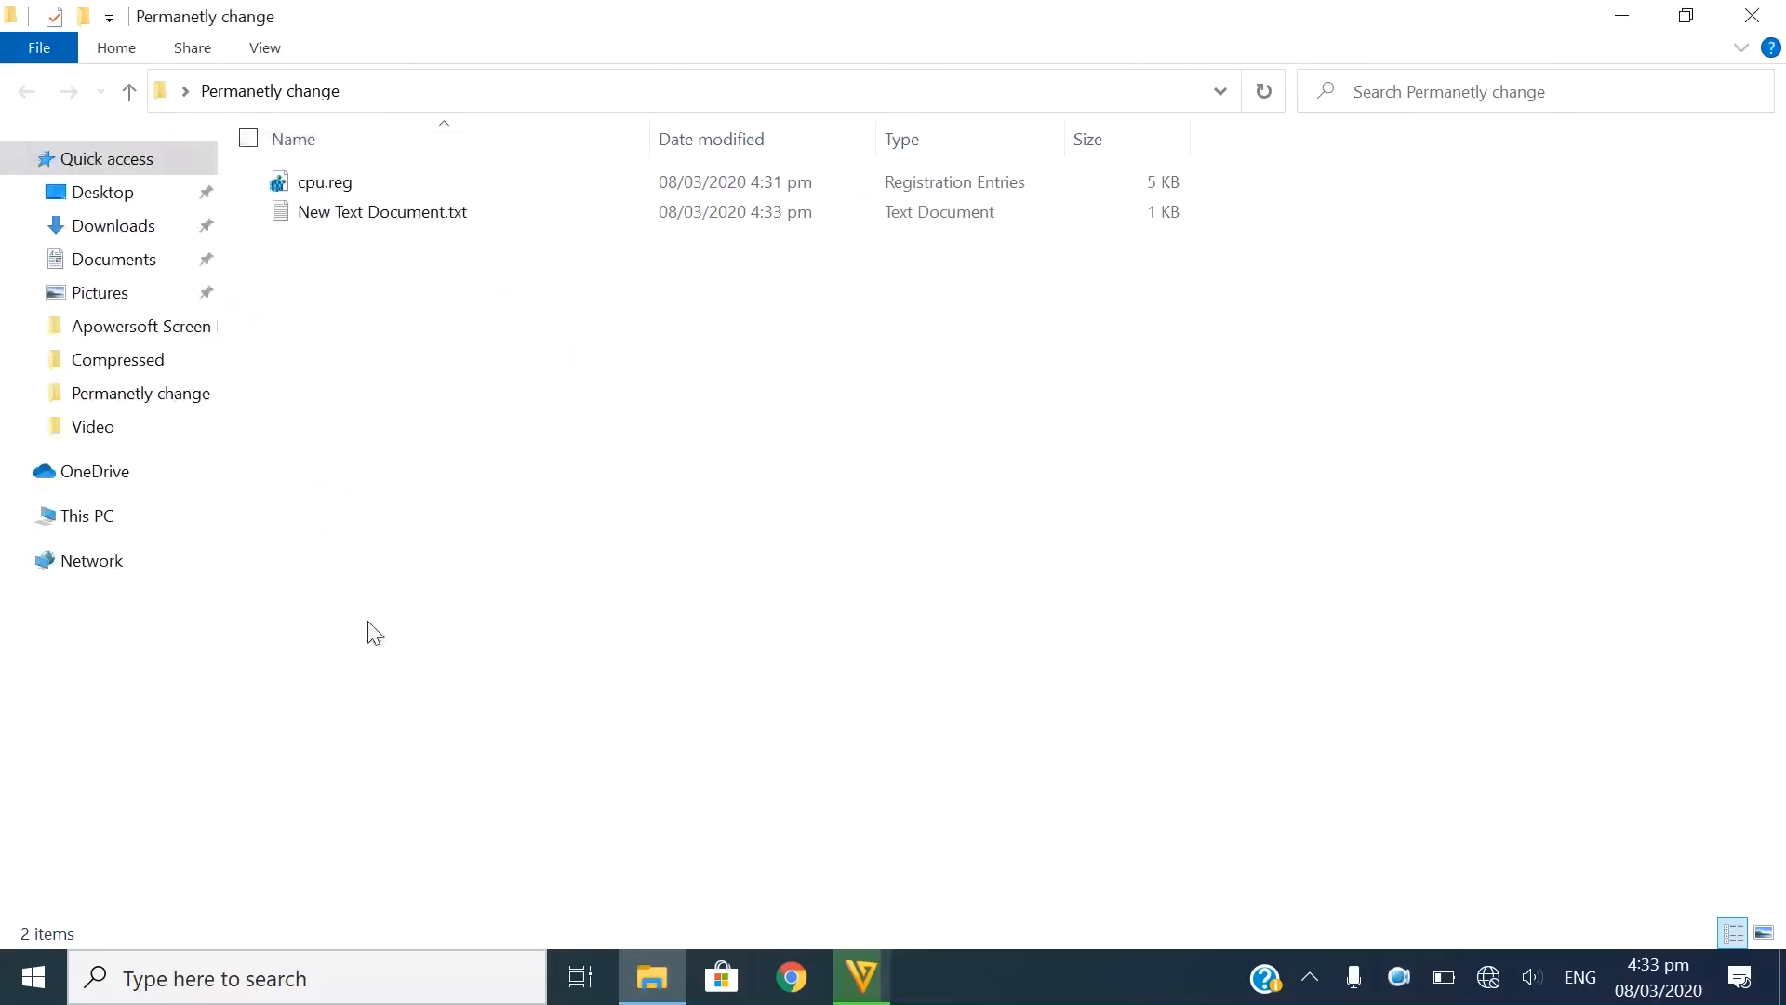
Rename New Text Document.txt to Microsoft.bat, accepting the extension change.
{"action": "left_click", "coordinate": [324, 182]}
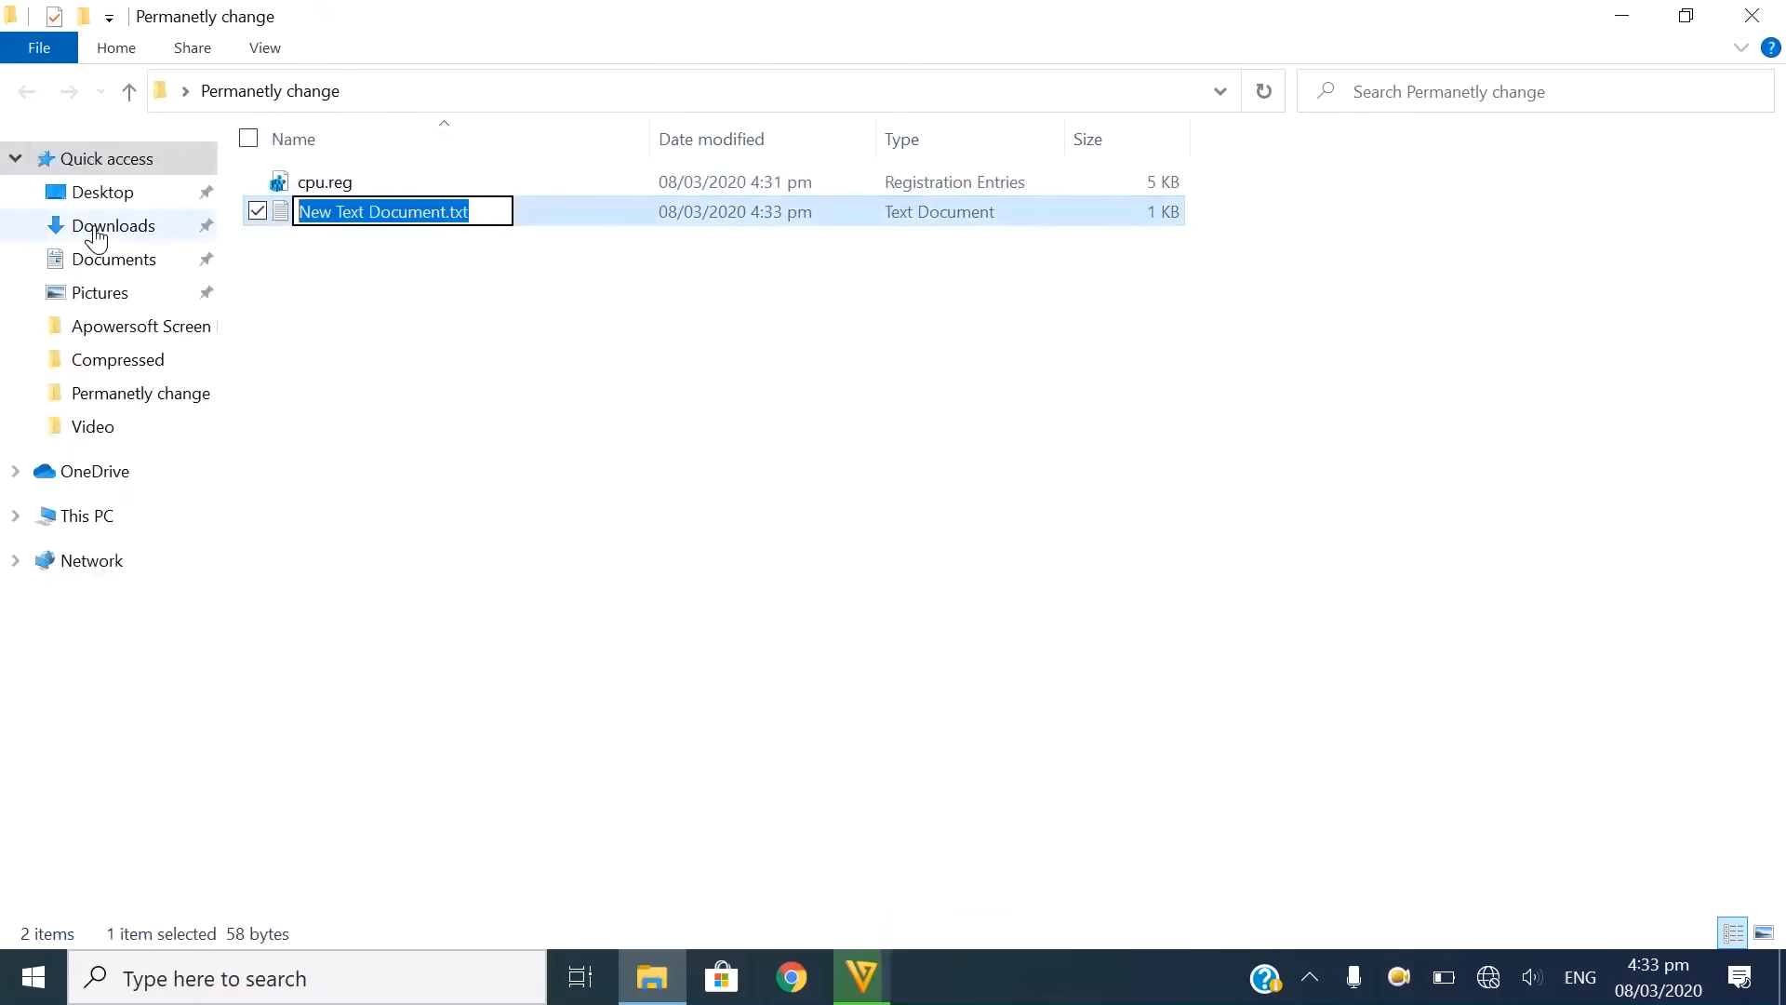
{"action": "type", "text": "Micros"}
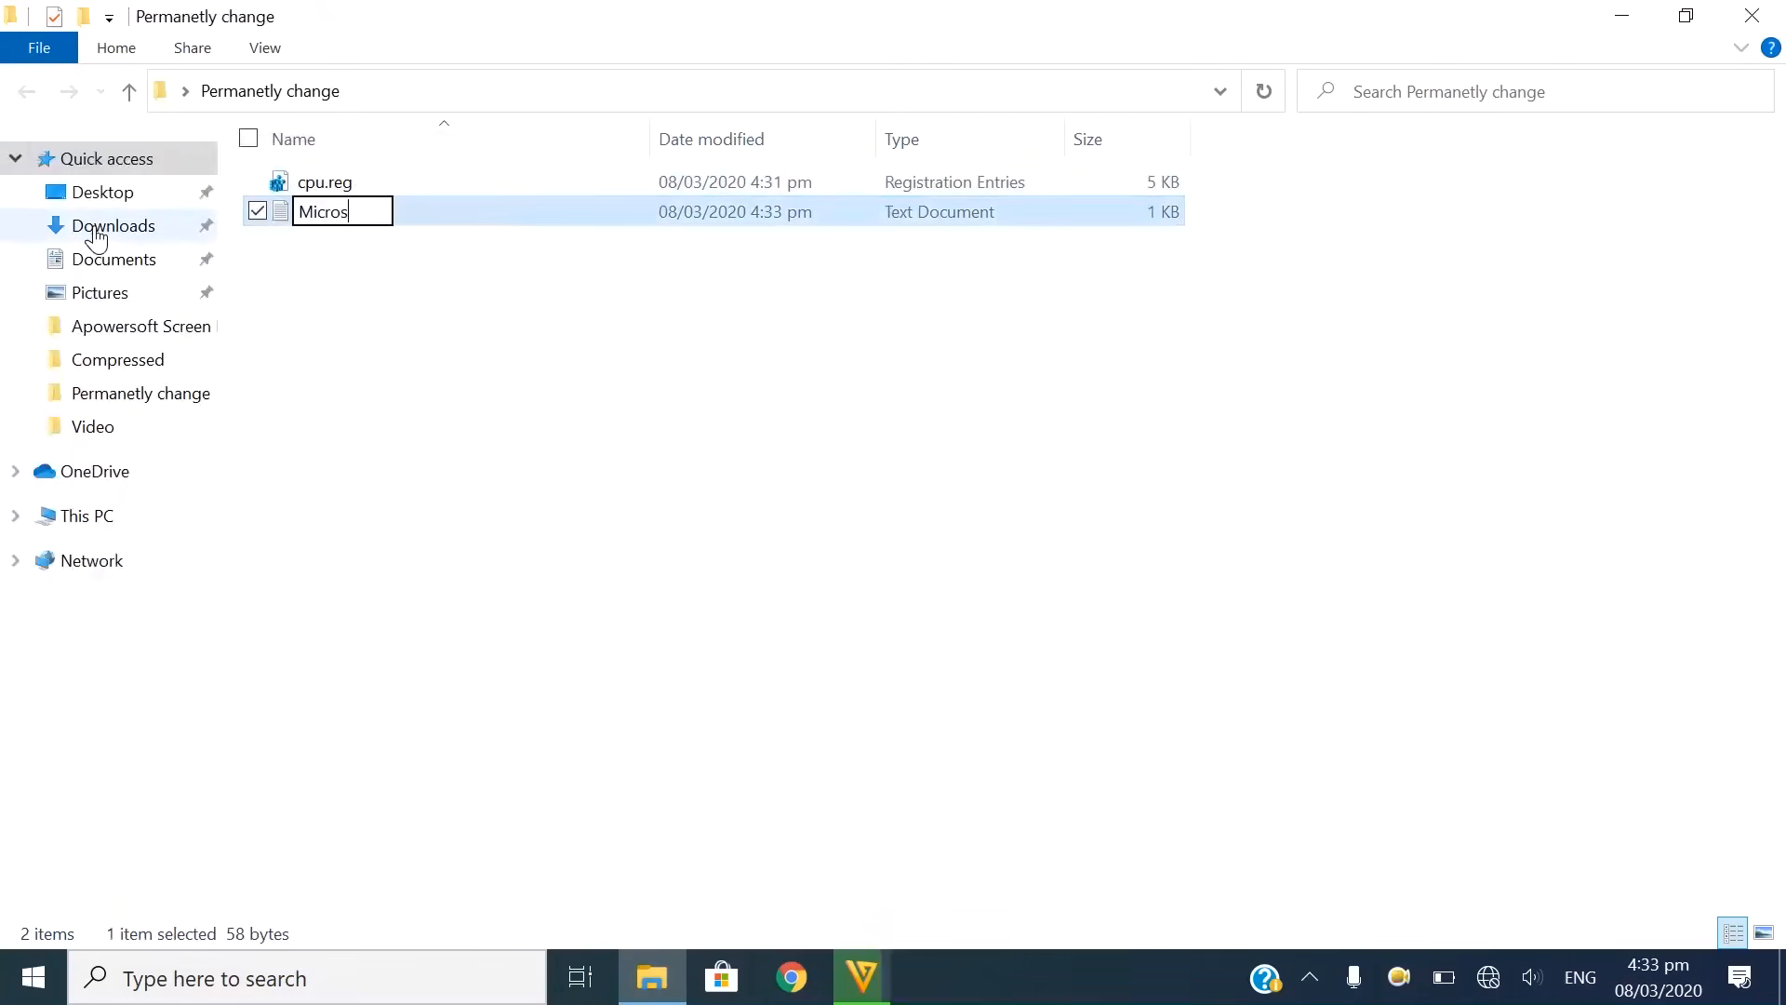
{"action": "type", "text": "oft."}
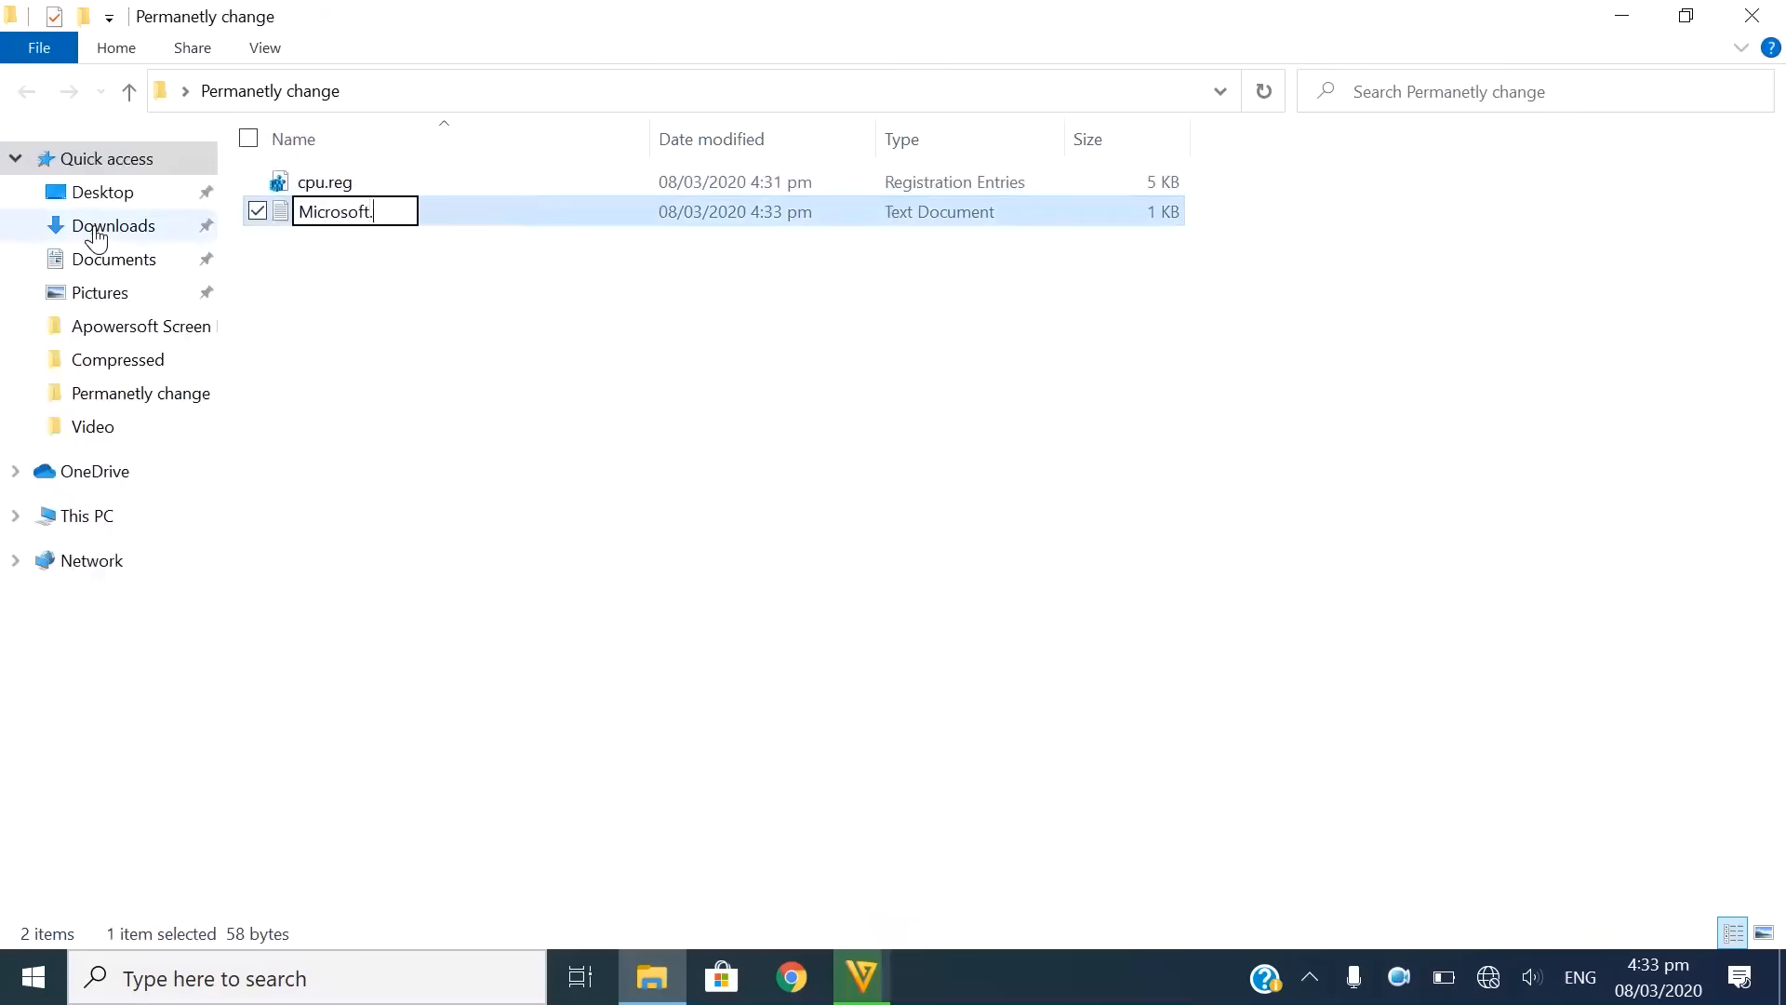
{"action": "type", "text": "bat"}
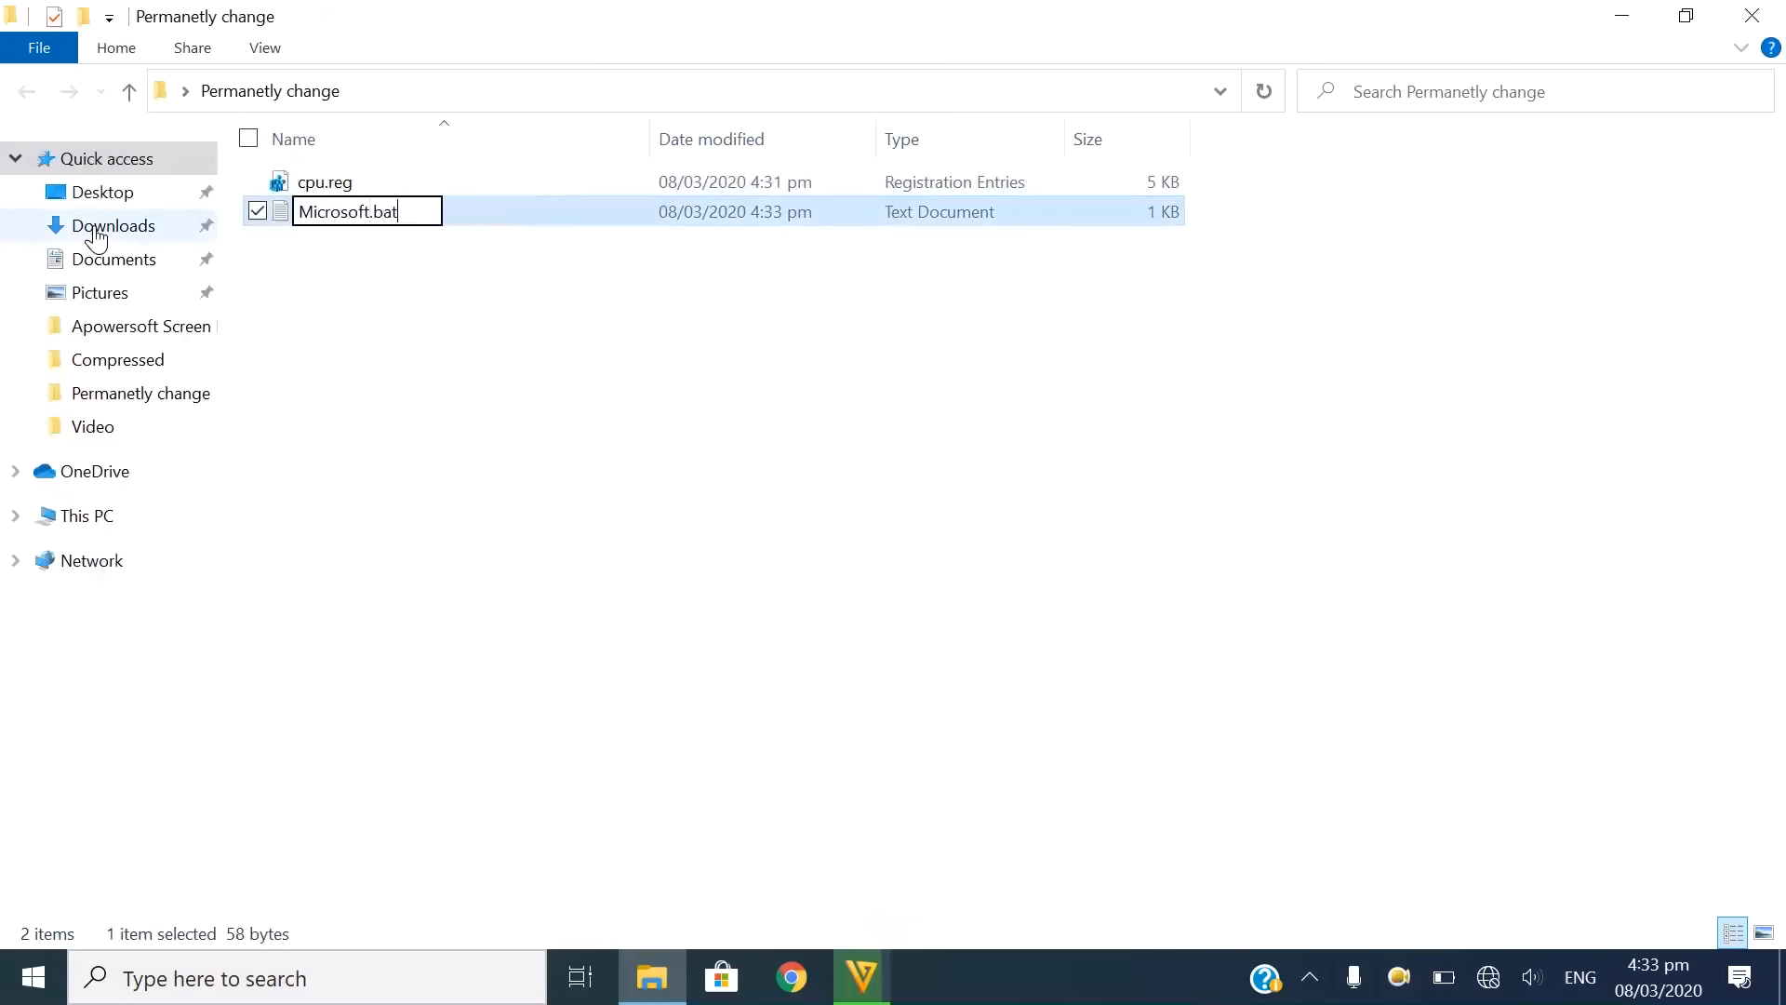
{"action": "key", "text": "enter"}
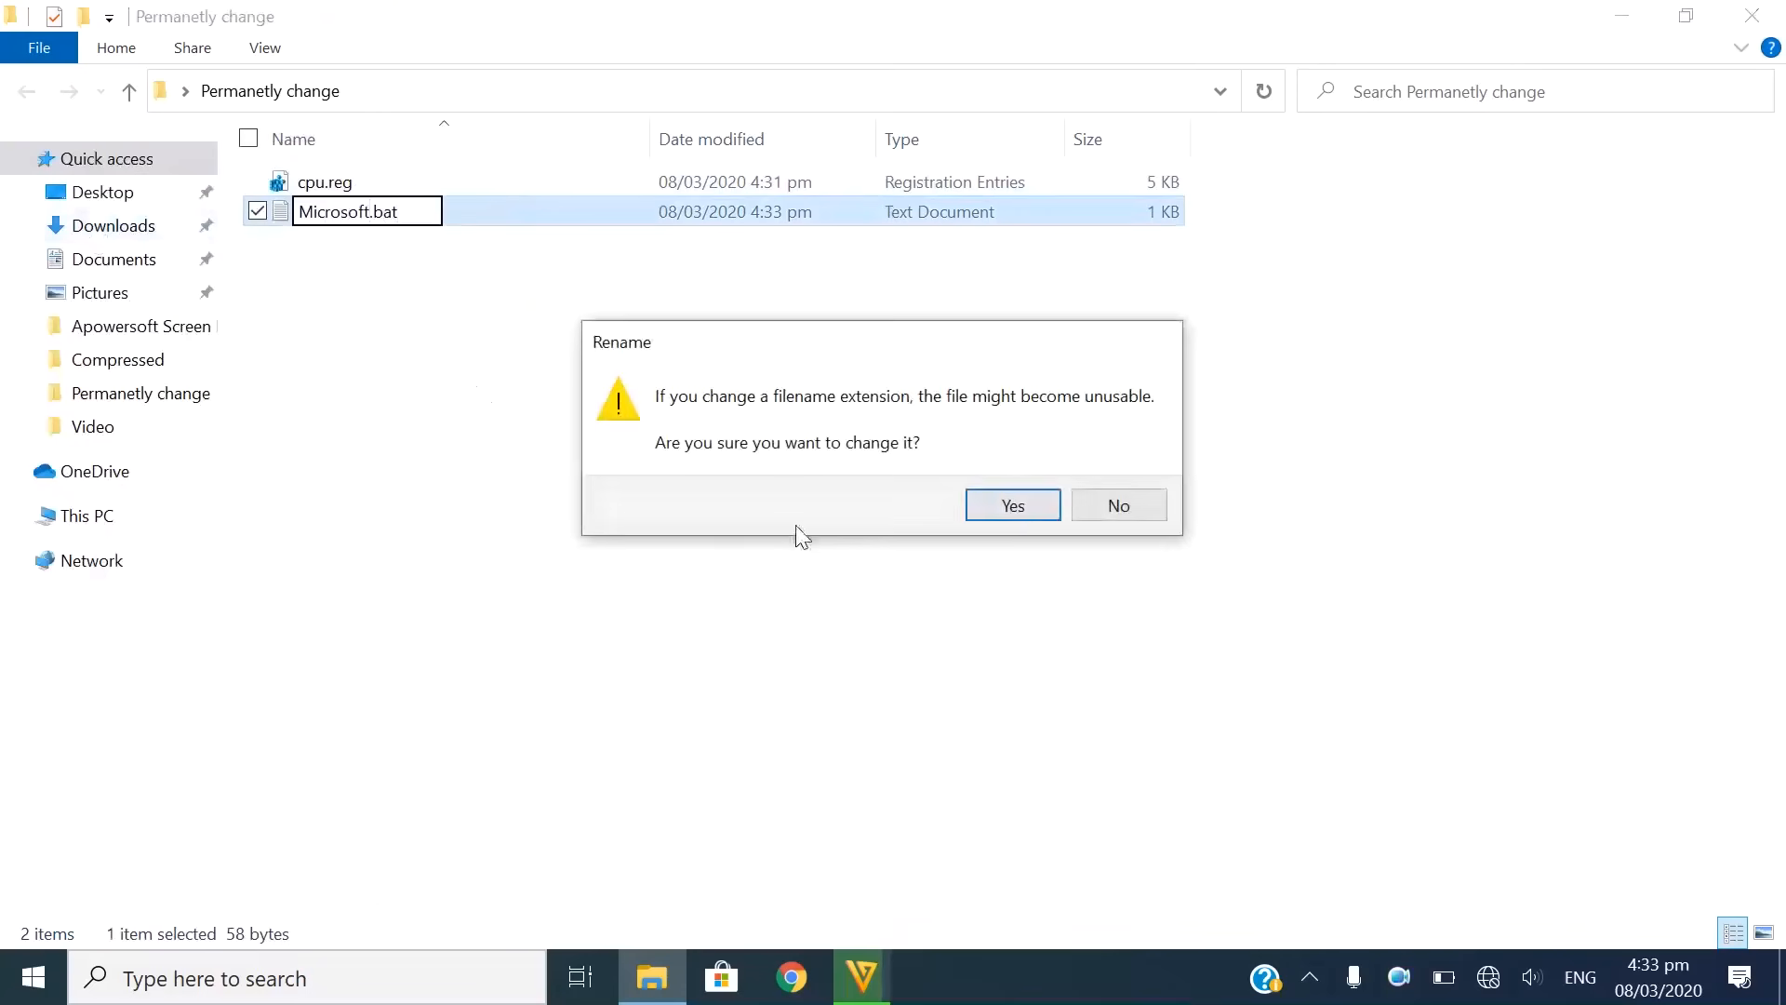
{"action": "left_click", "coordinate": [1010, 505]}
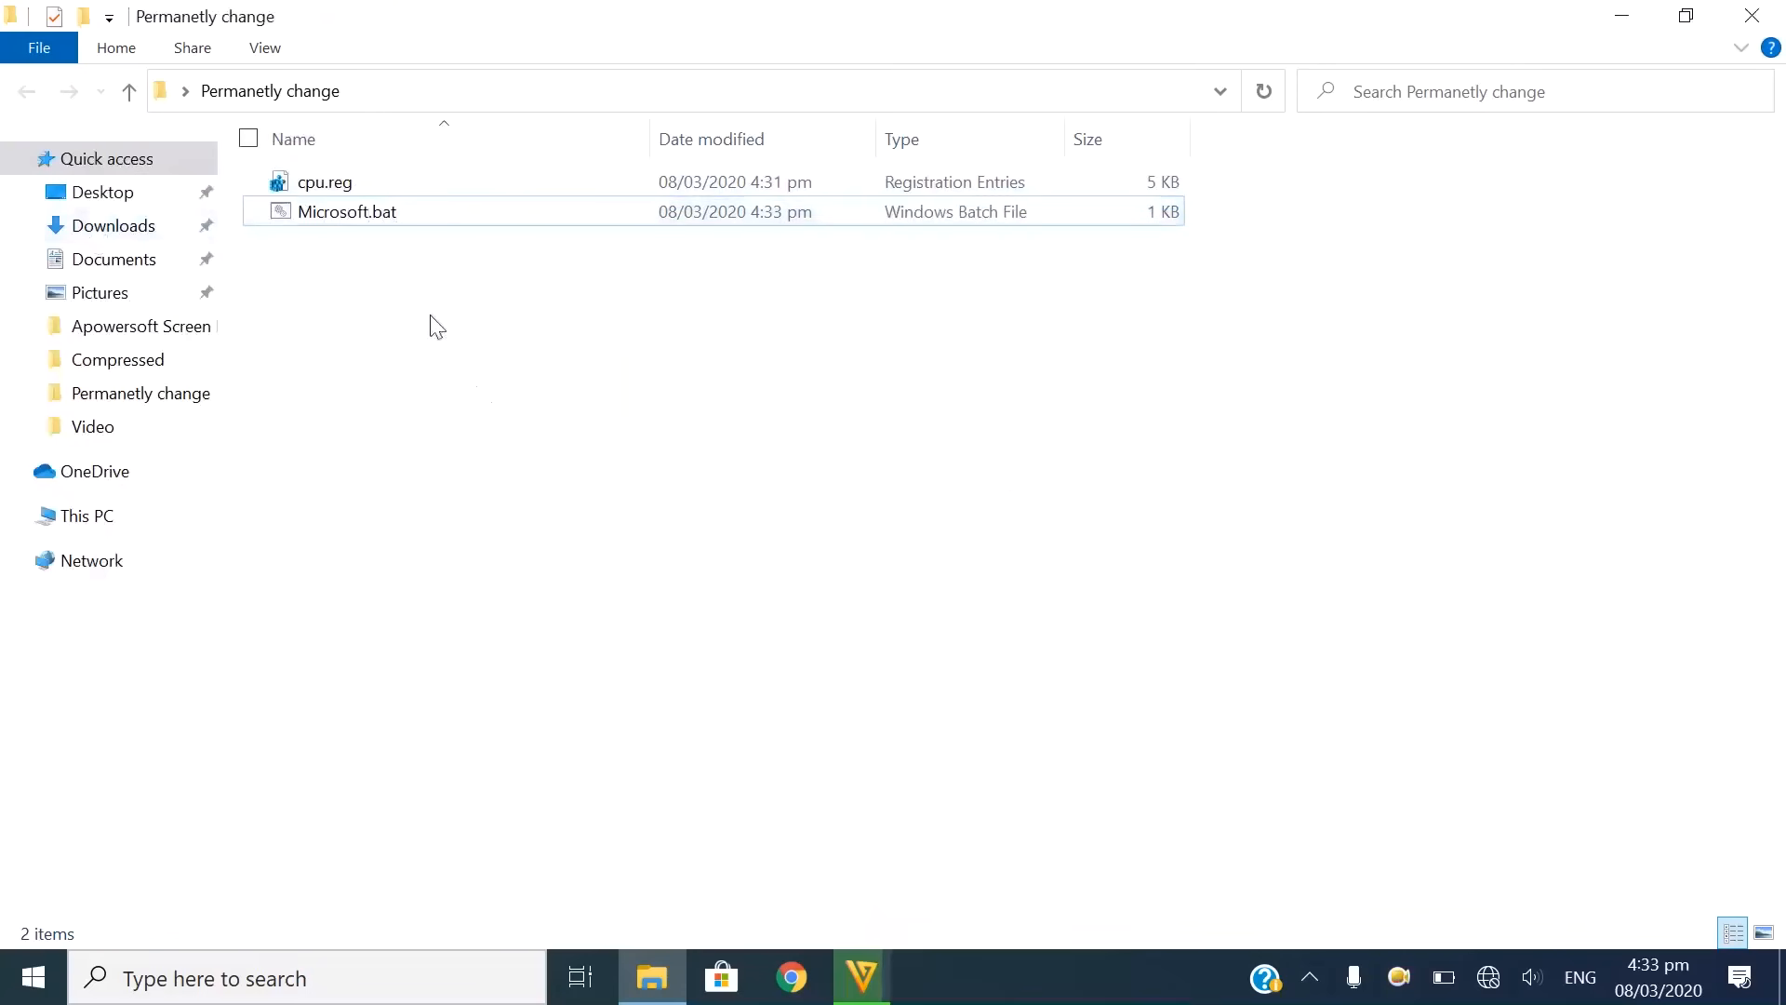
{"action": "mouse_move", "coordinate": [346, 212]}
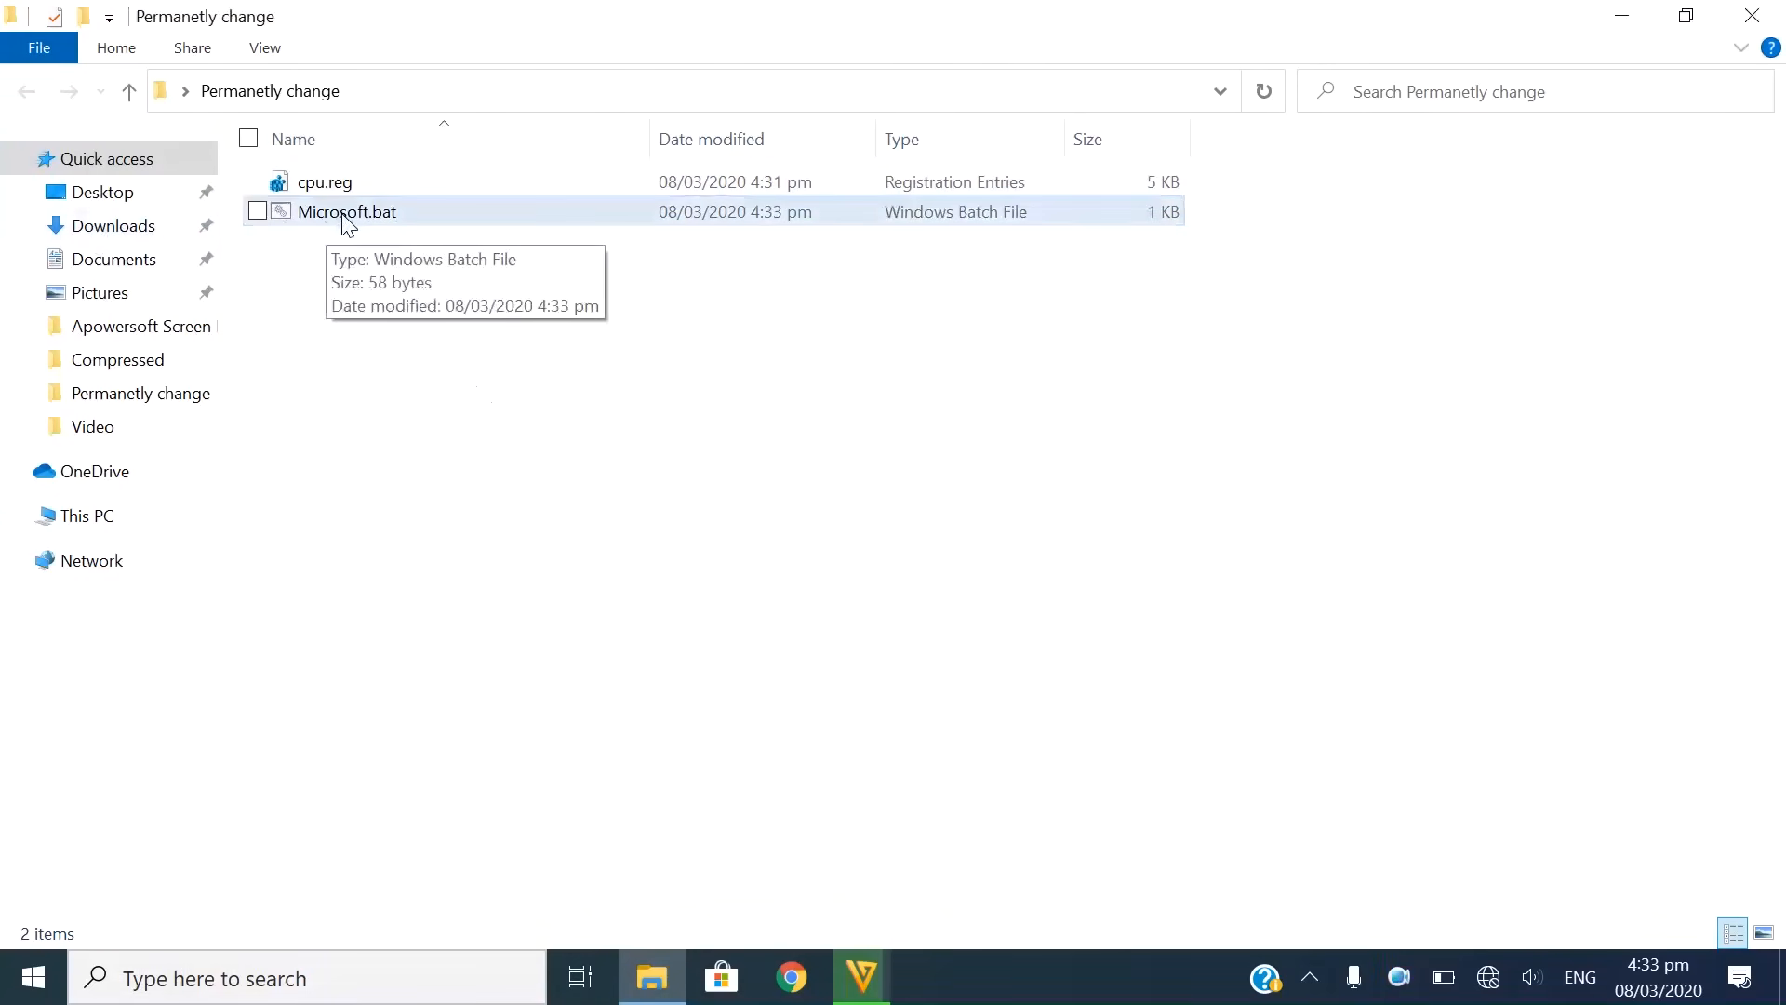
Send a shortcut of Microsoft.bat to the desktop.
{"action": "right_click", "coordinate": [346, 210]}
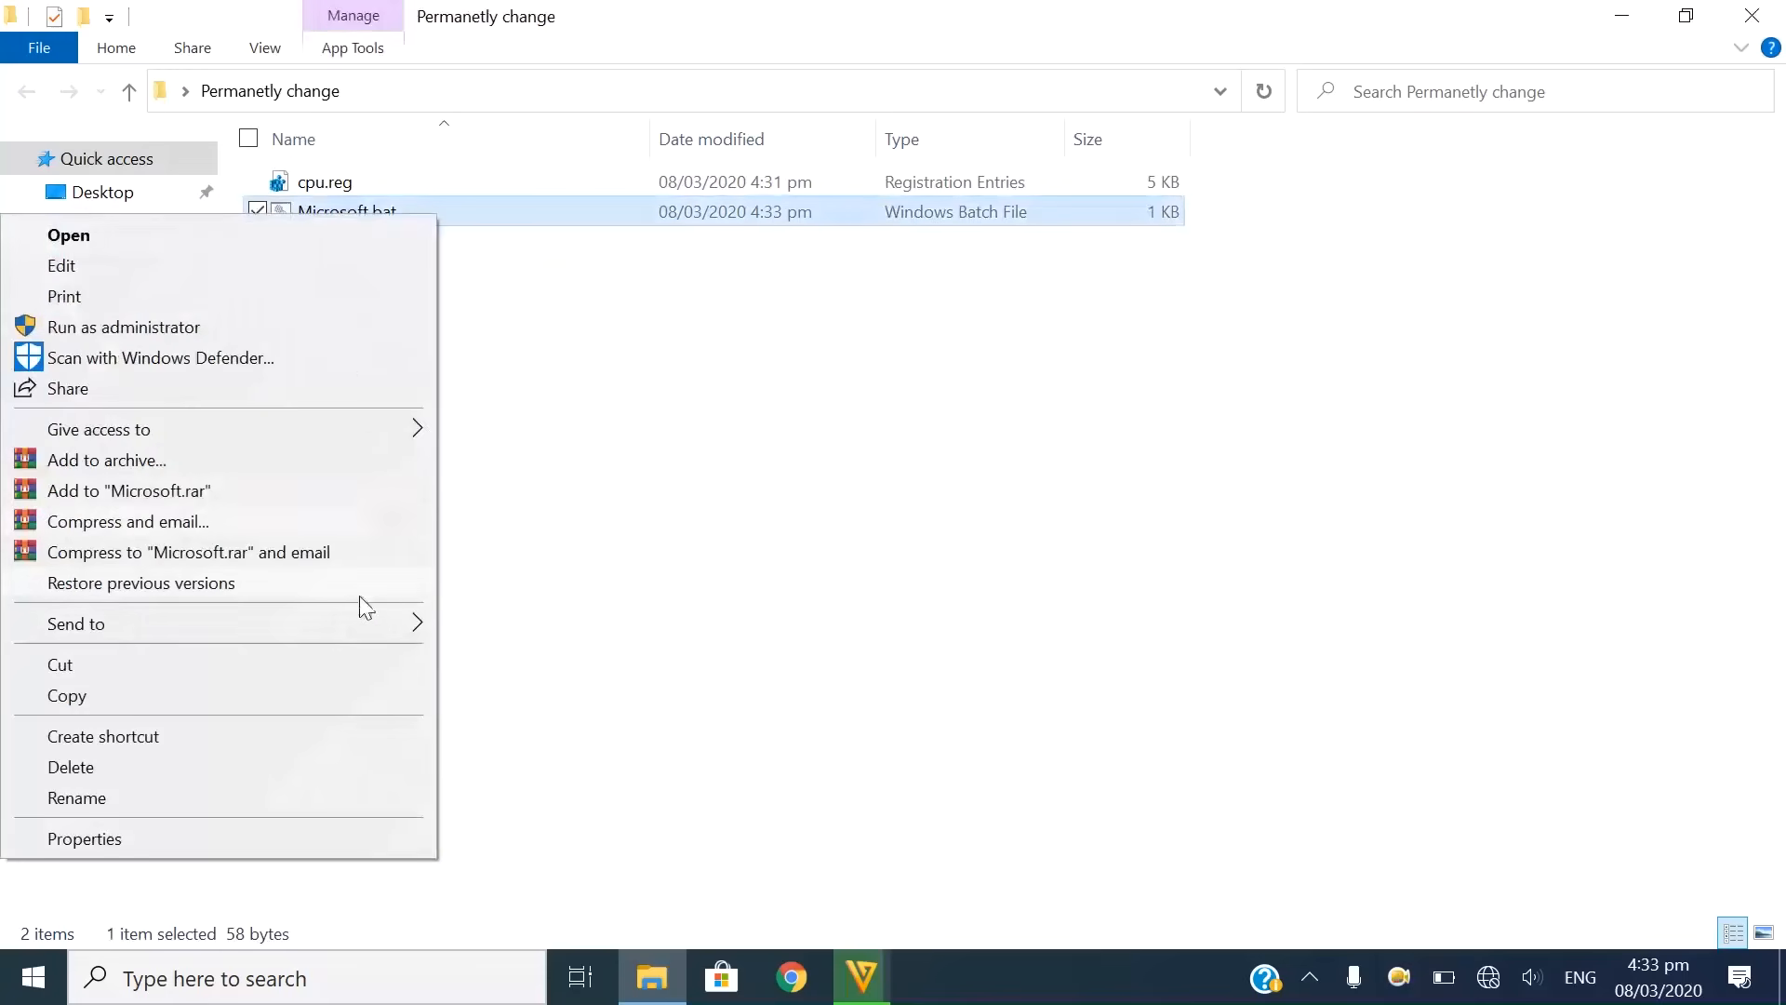
{"action": "left_click", "coordinate": [856, 592]}
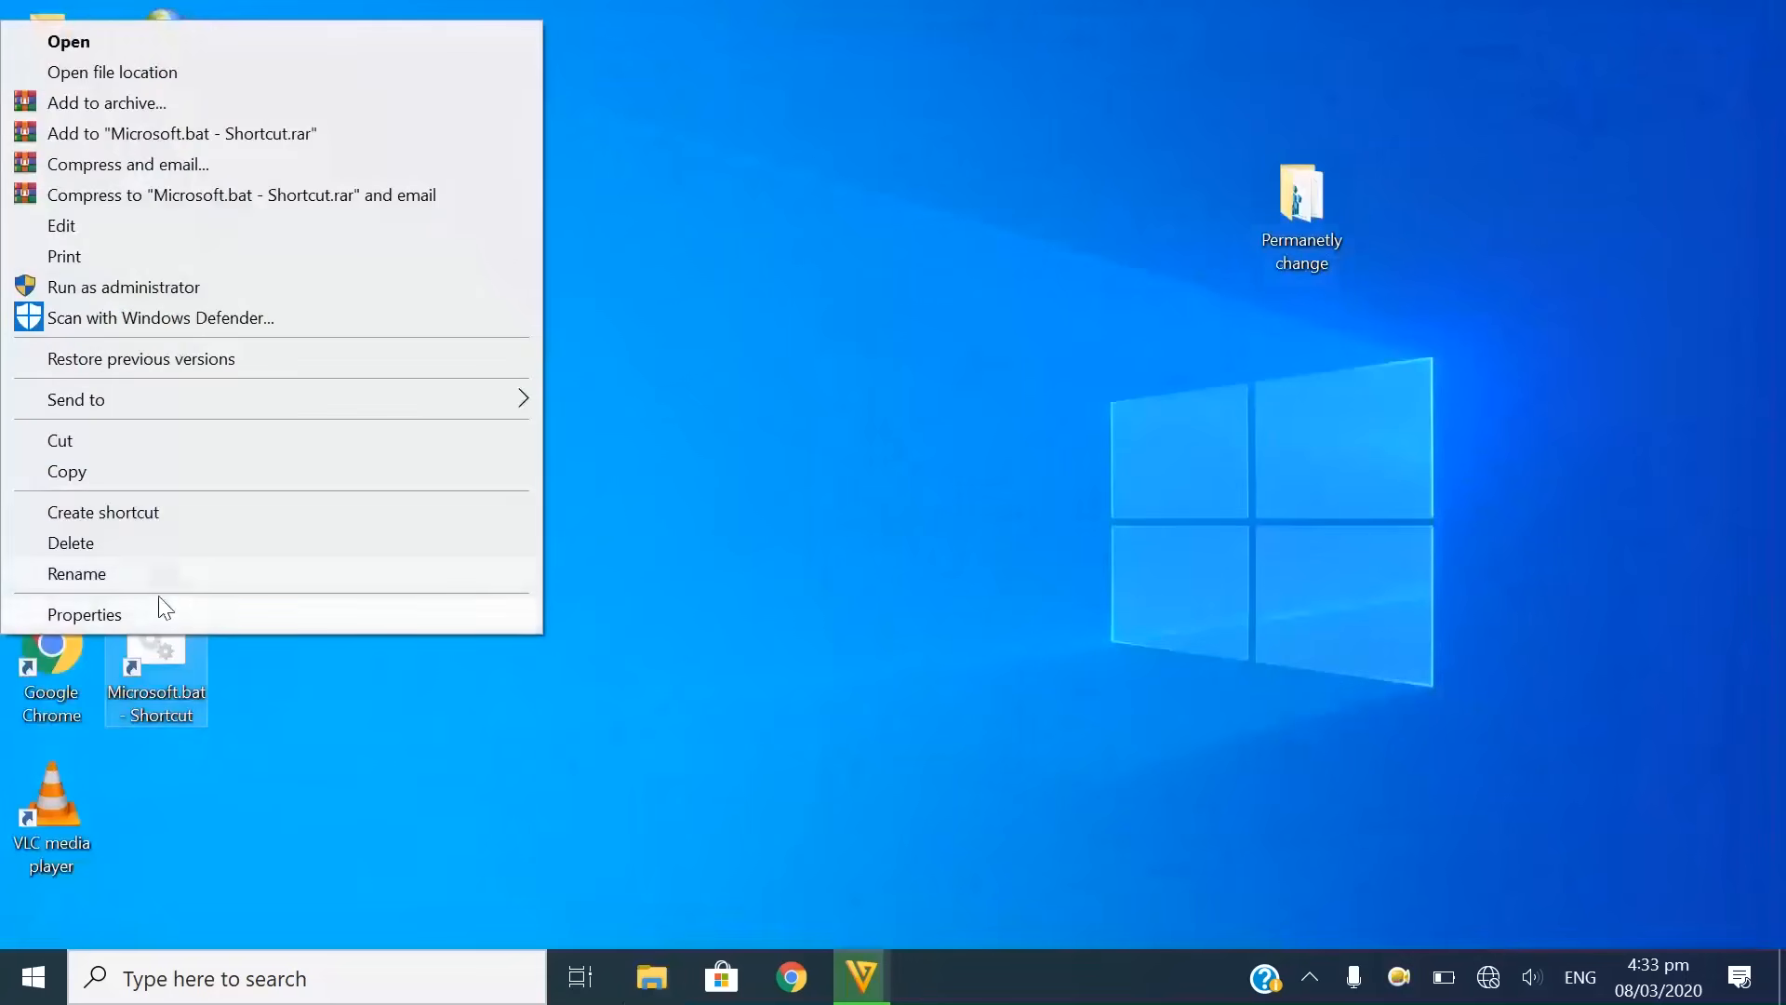
Set the Microsoft.bat shortcut's Run mode to Minimised.
{"action": "left_click", "coordinate": [78, 573]}
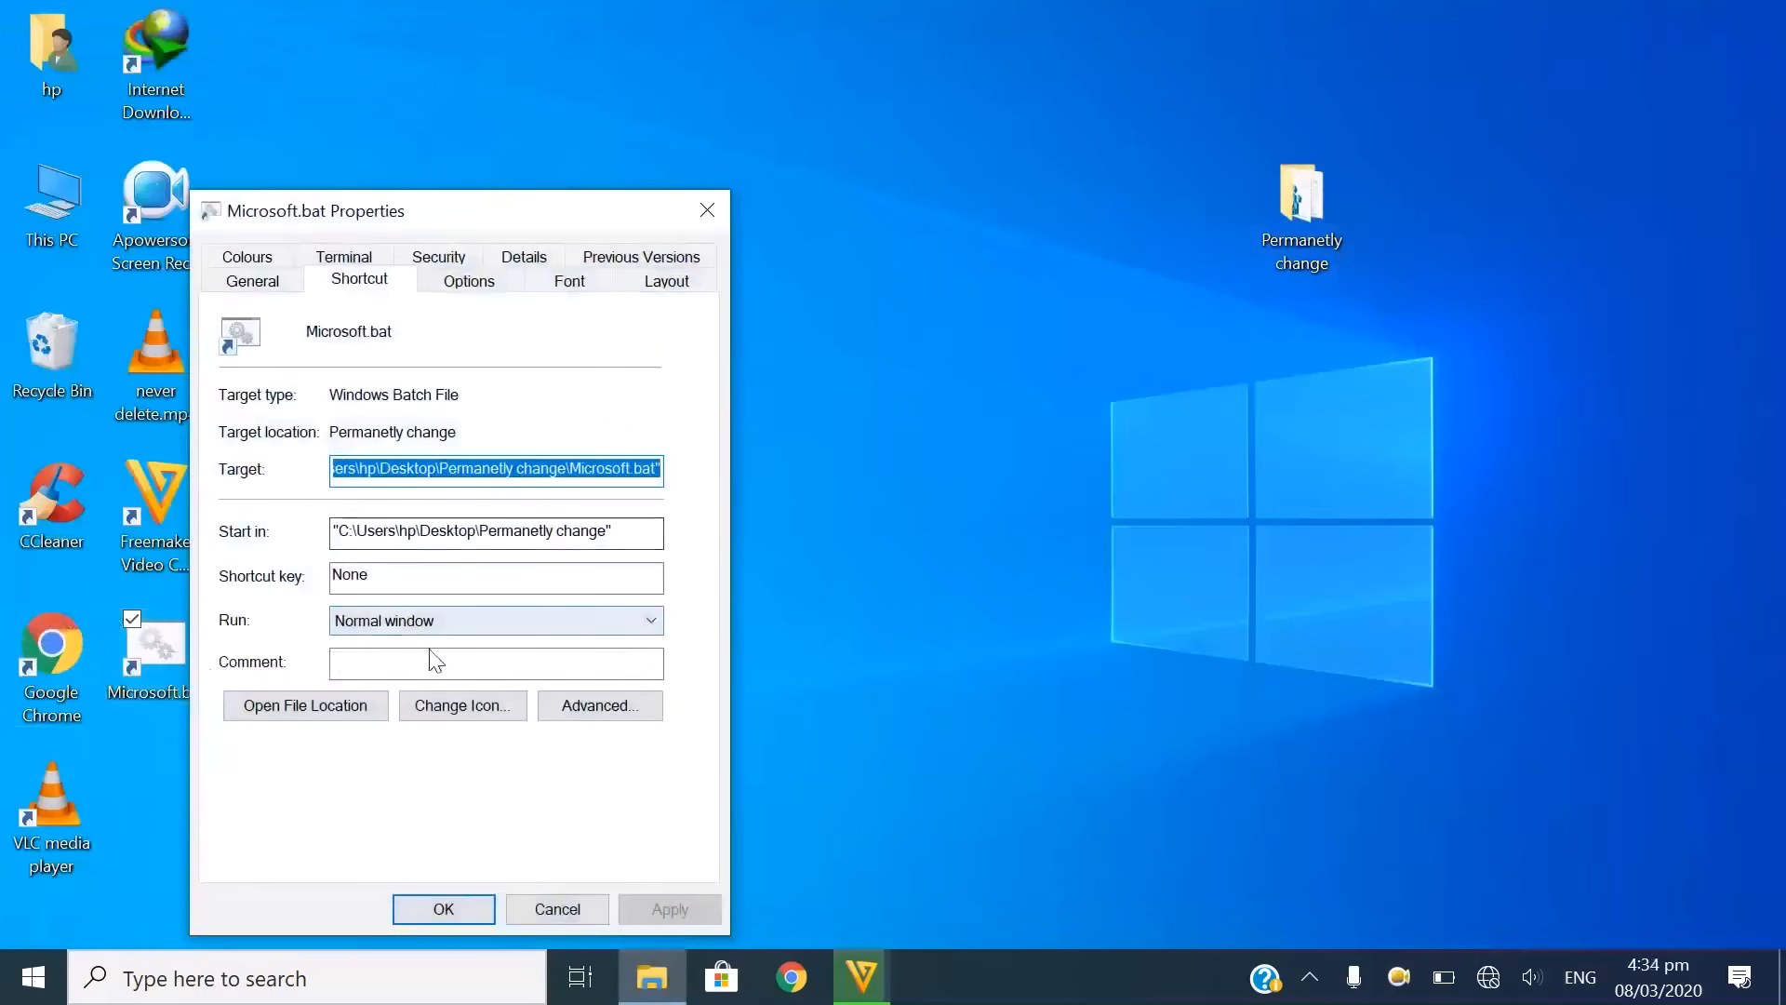
{"action": "mouse_move", "coordinate": [443, 644]}
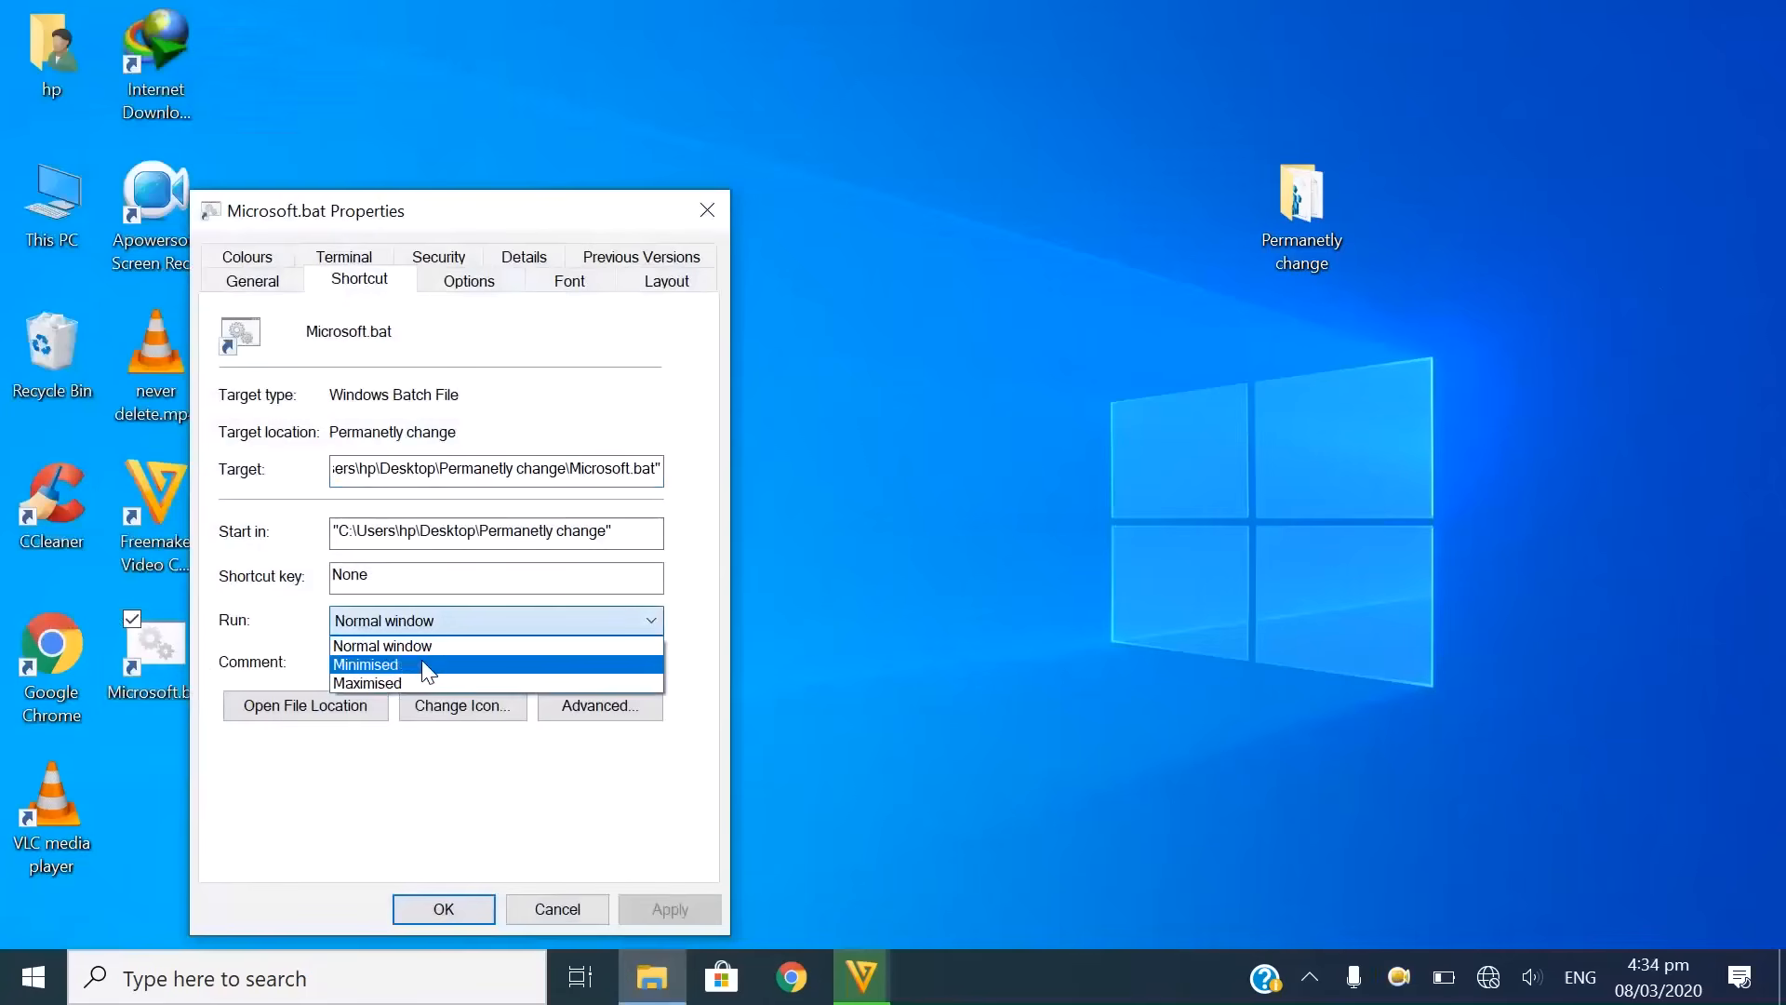
{"action": "left_click", "coordinate": [365, 664]}
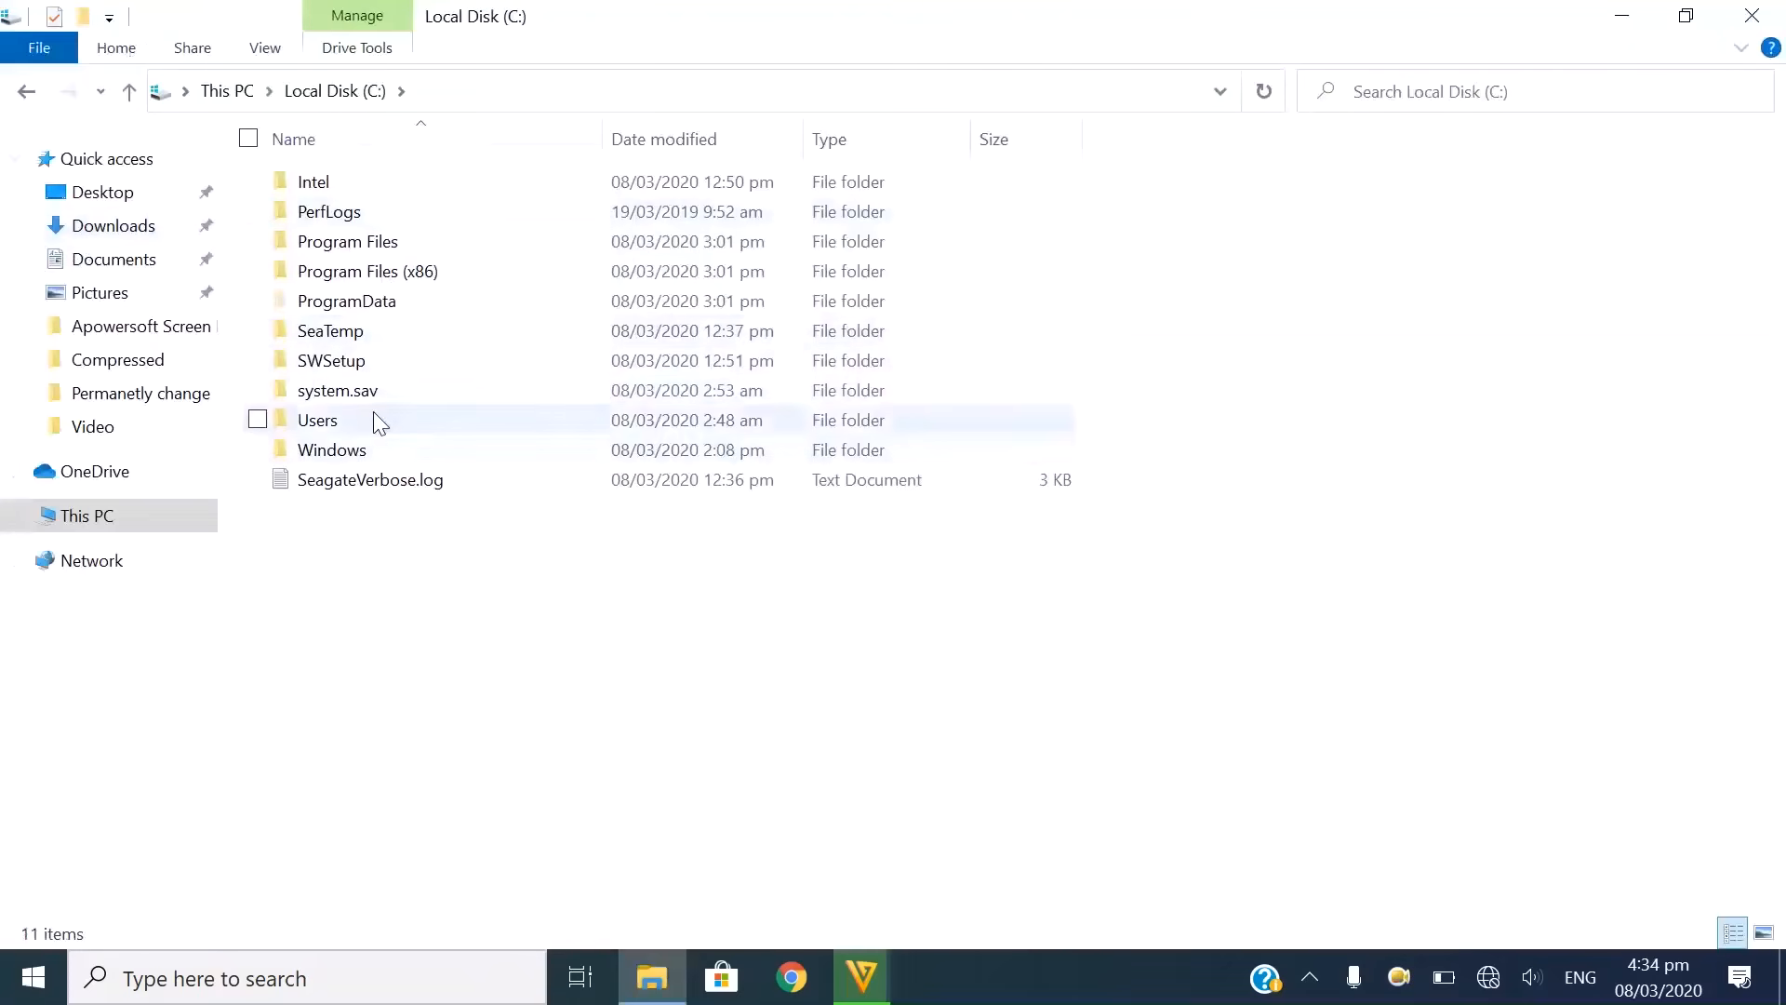
Browse C:\Users\hp\AppData\Roaming\Microsoft\Windows\Start Menu\Programs into the Start-up folder.
{"action": "double_click", "coordinate": [316, 418]}
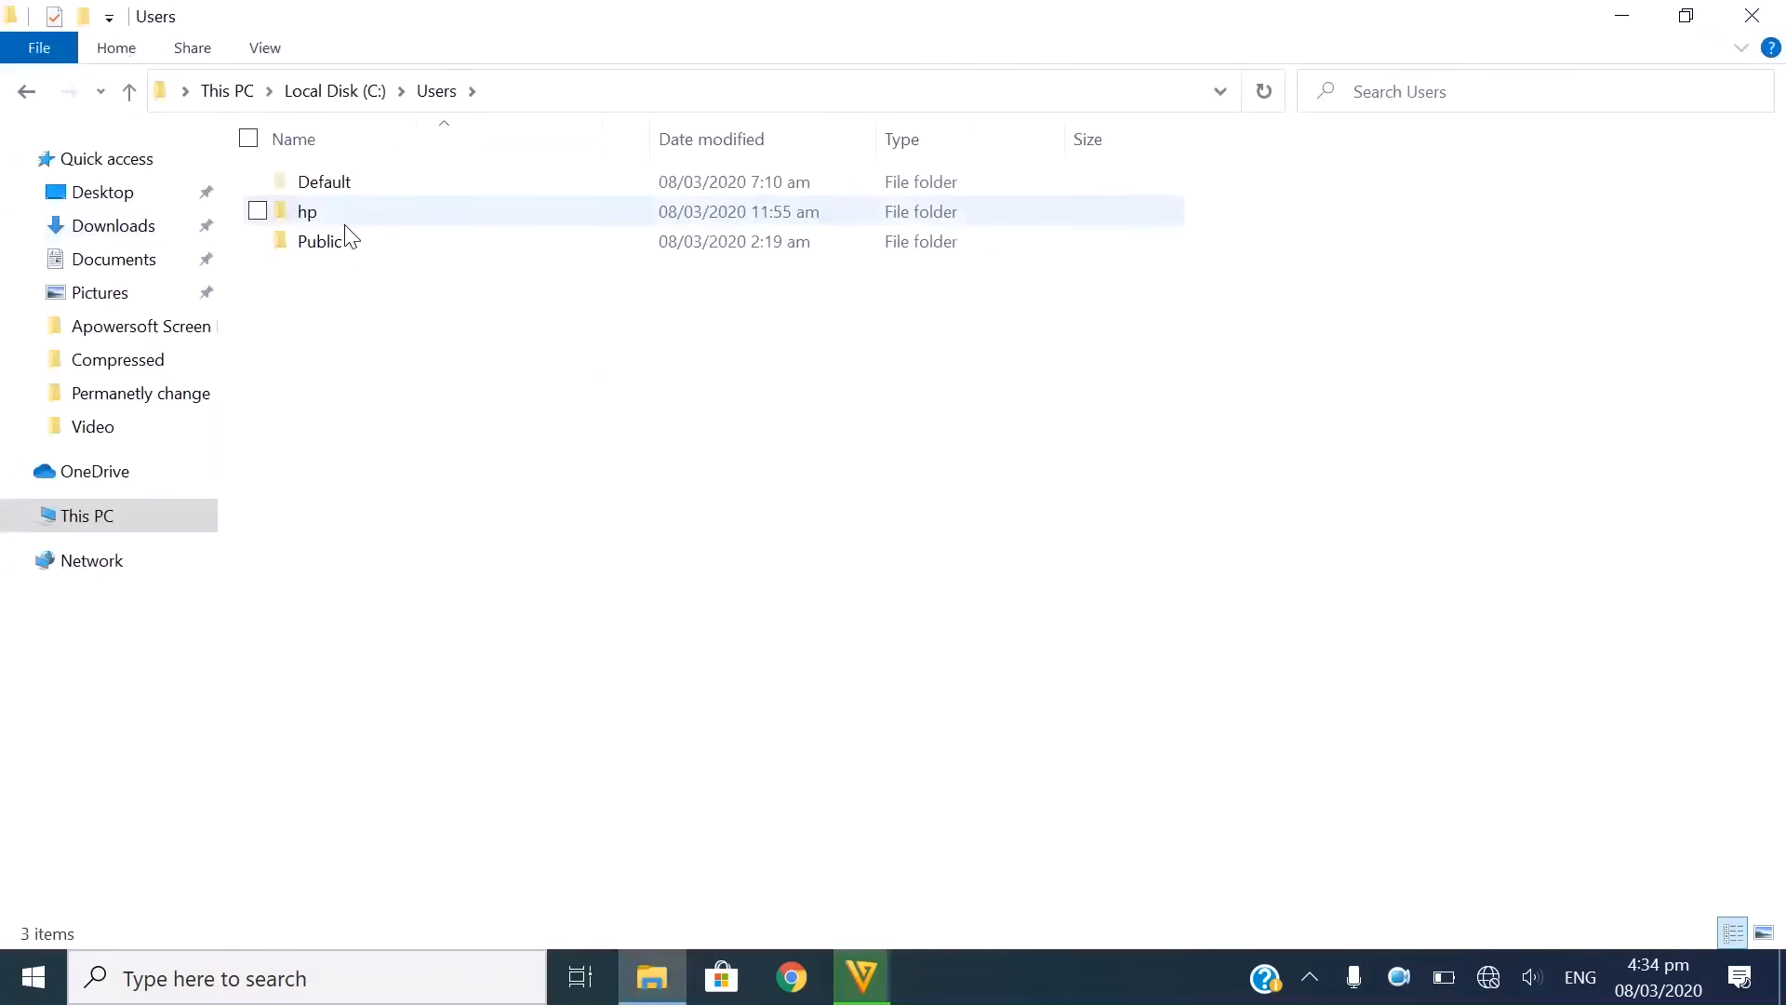
{"action": "double_click", "coordinate": [307, 212]}
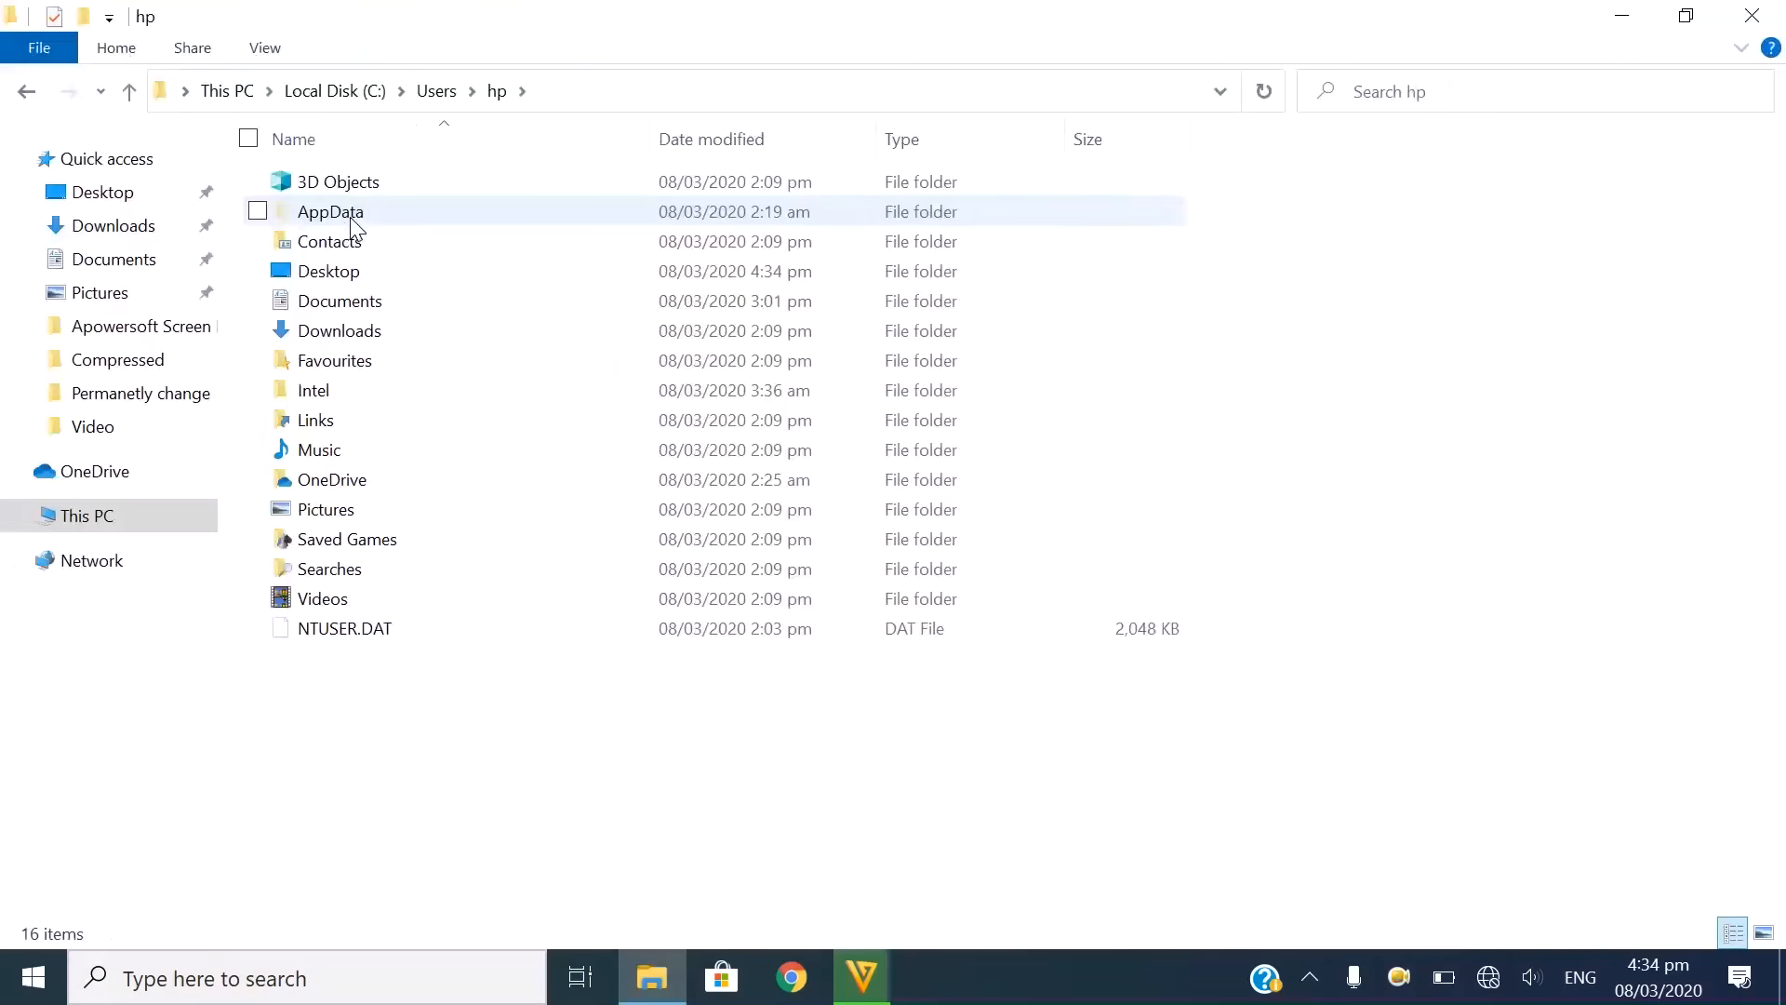
{"action": "double_click", "coordinate": [329, 210]}
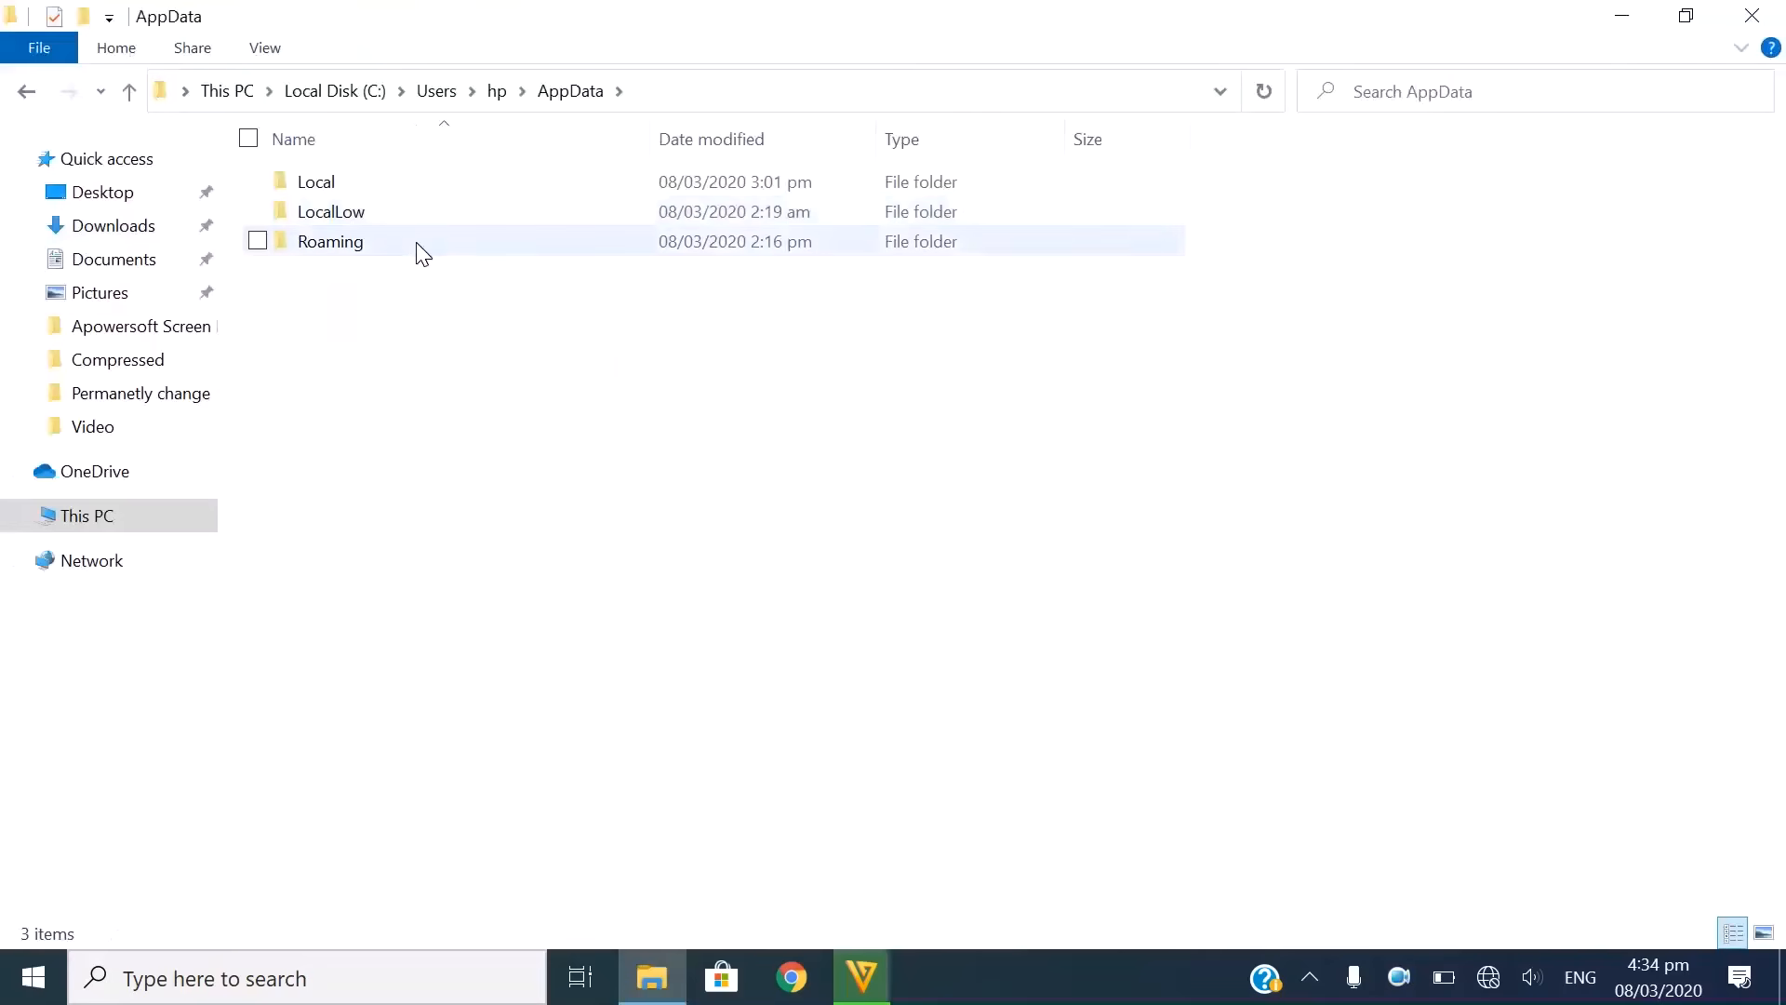
{"action": "double_click", "coordinate": [331, 242]}
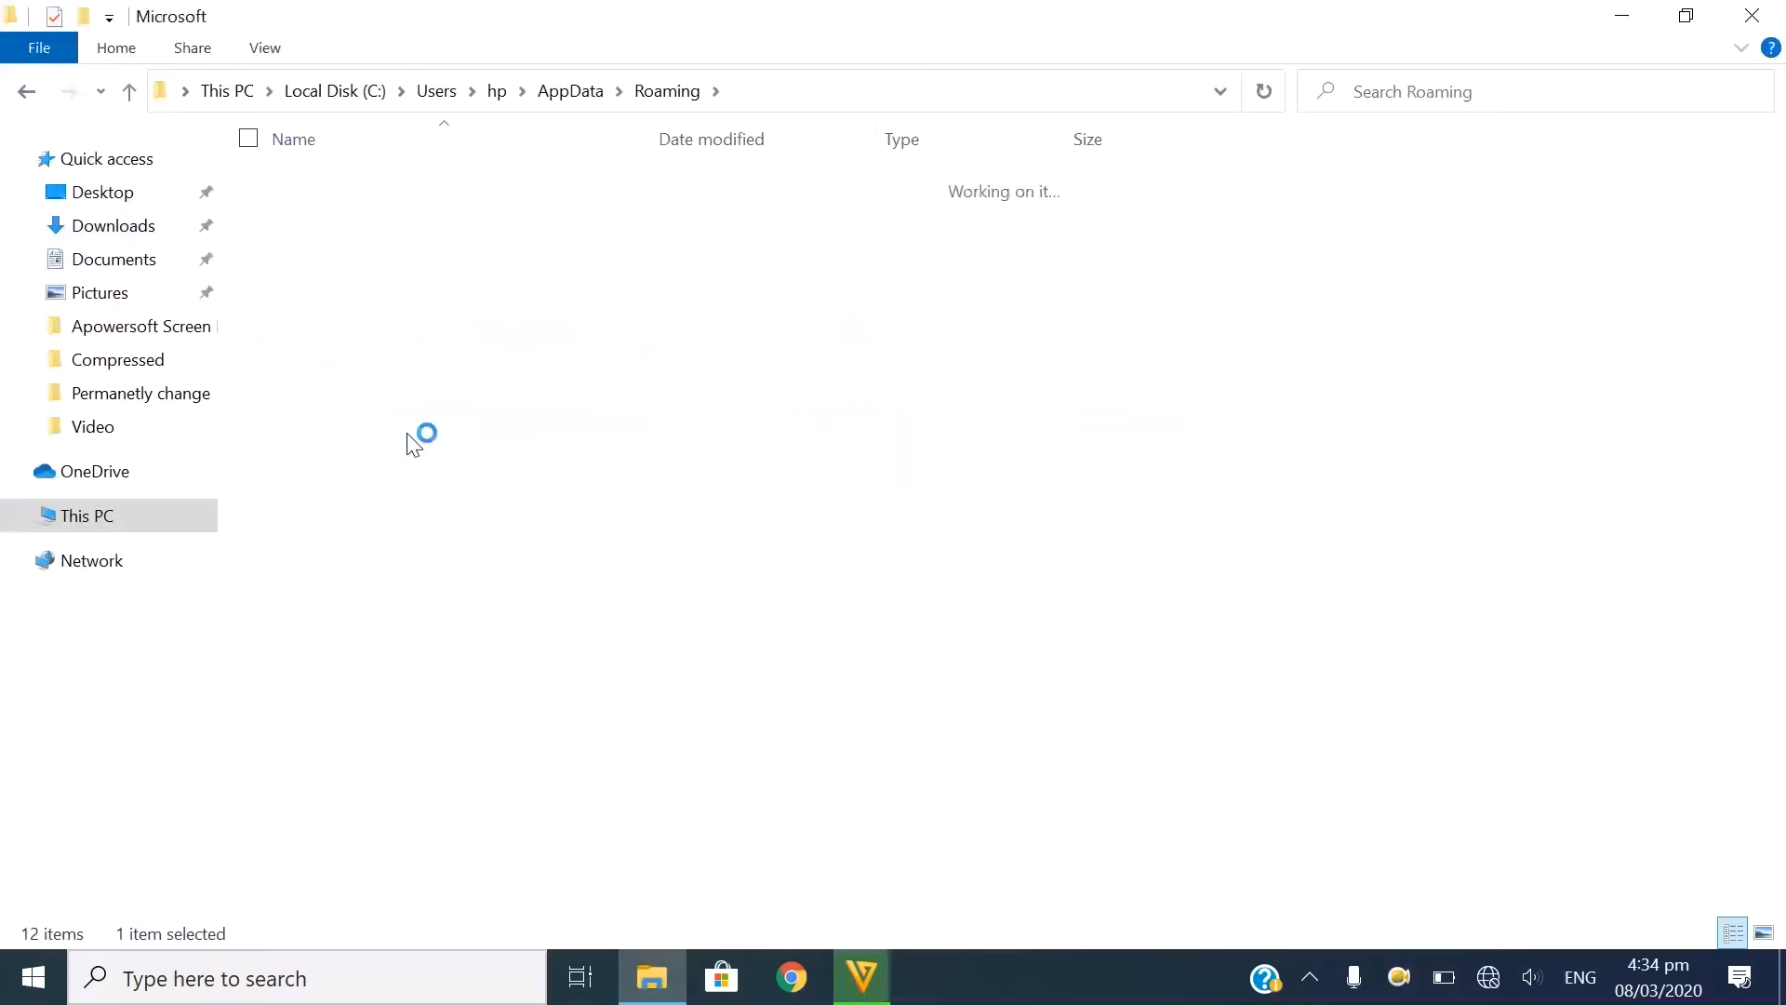
{"action": "double_click", "coordinate": [424, 434]}
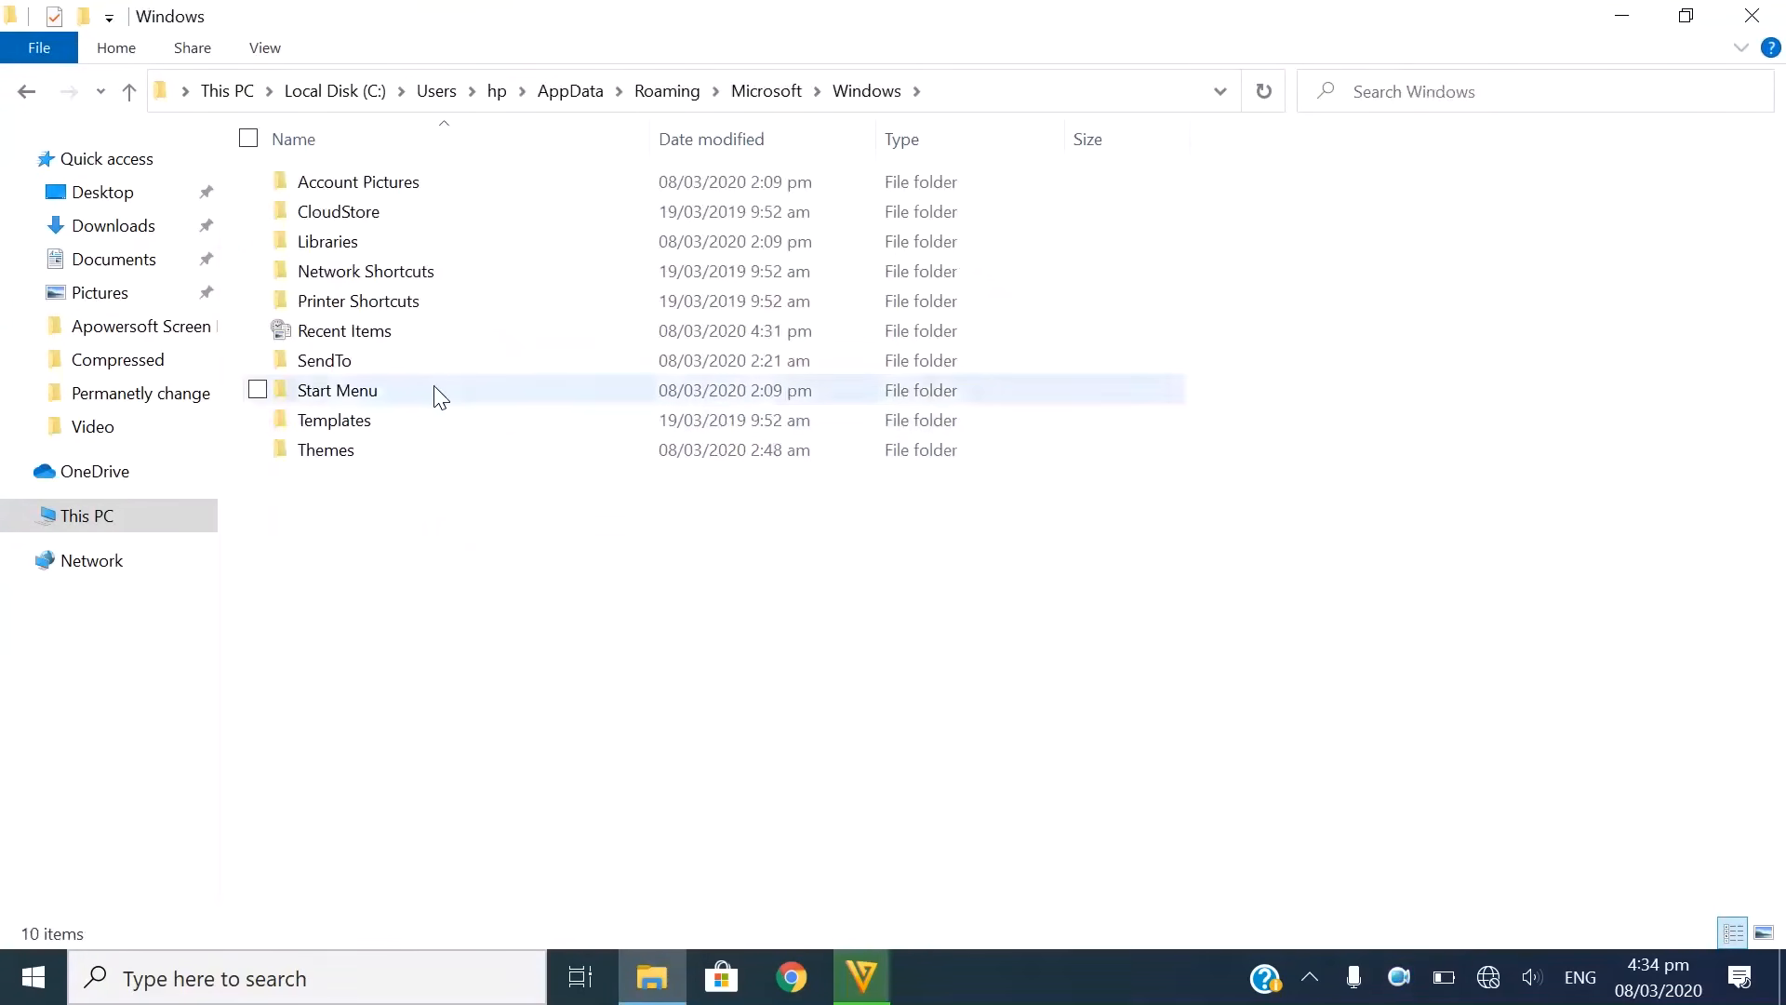
{"action": "double_click", "coordinate": [337, 389]}
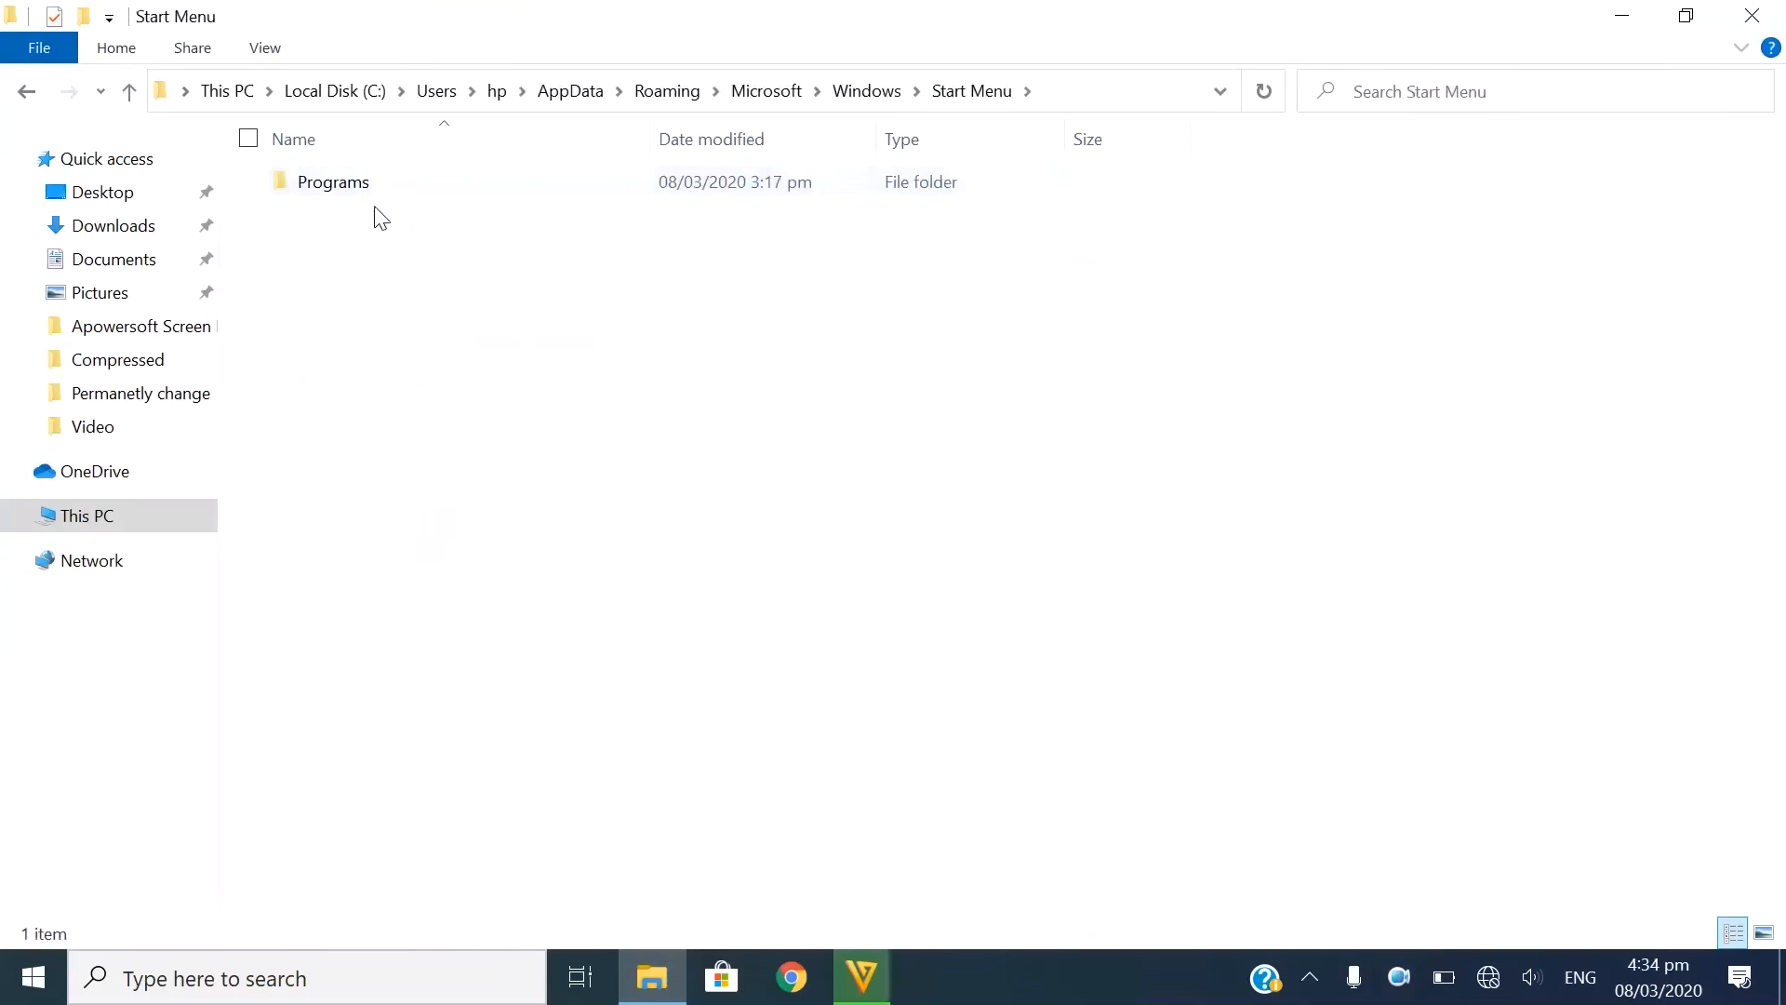
{"action": "double_click", "coordinate": [333, 181]}
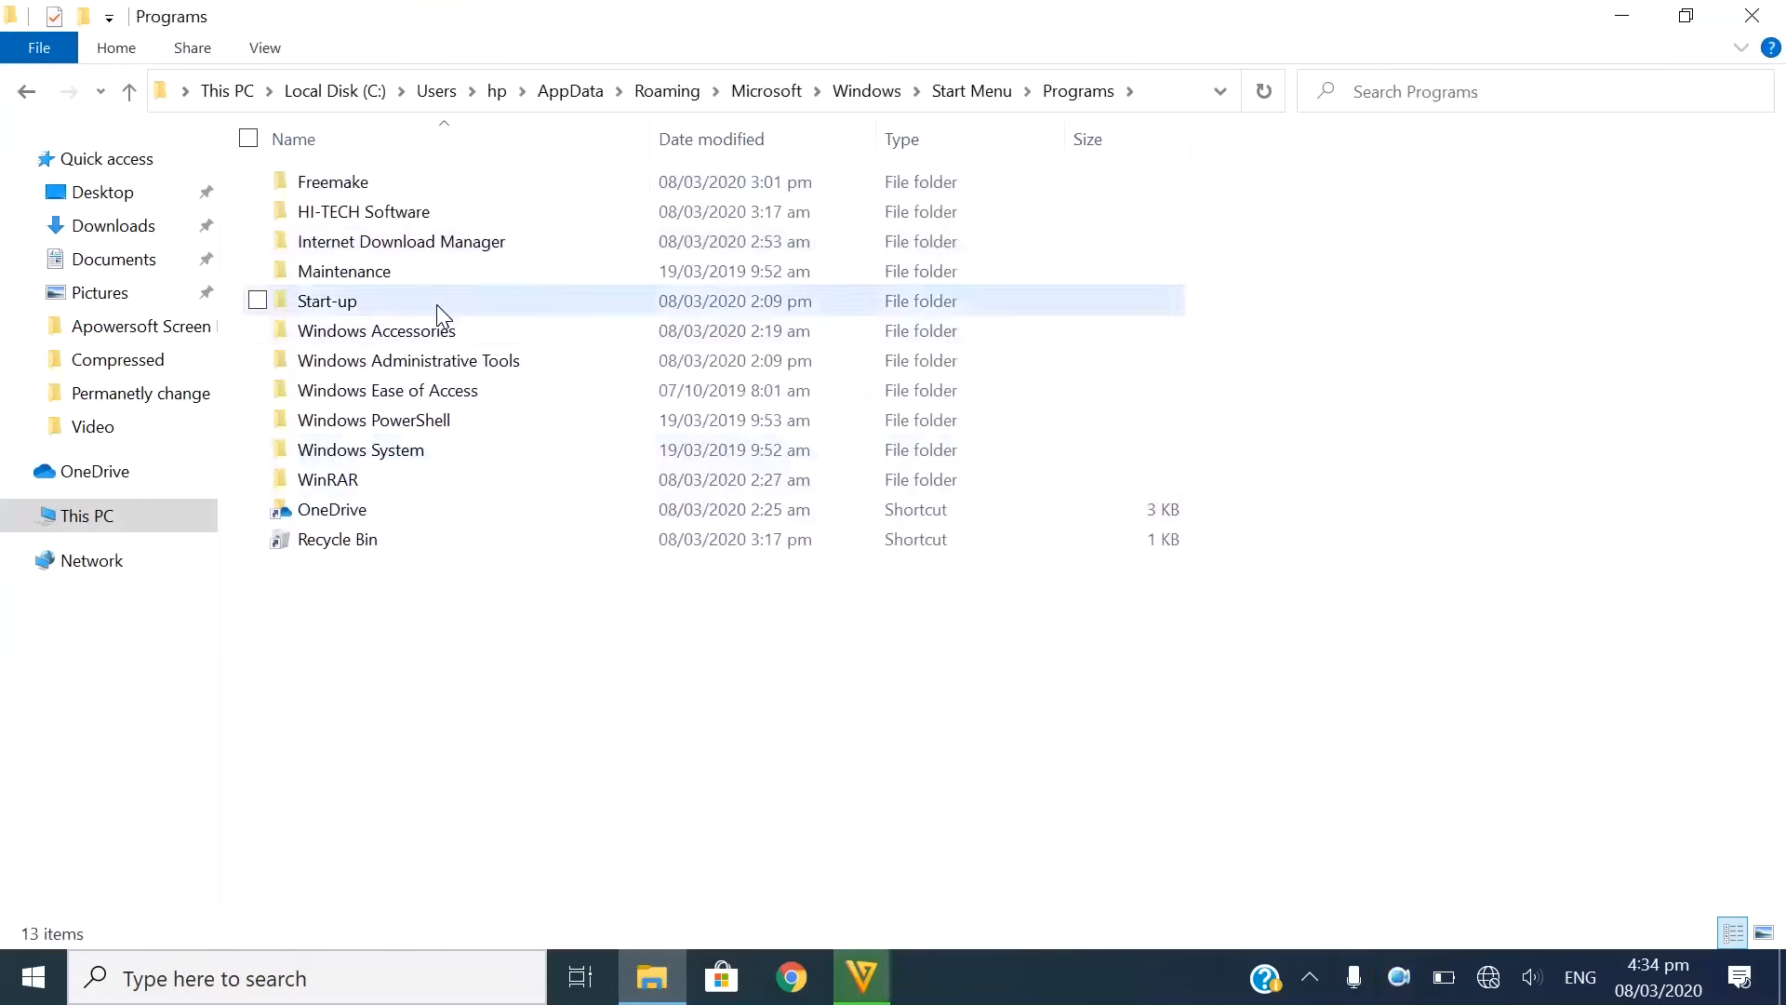
{"action": "double_click", "coordinate": [327, 302]}
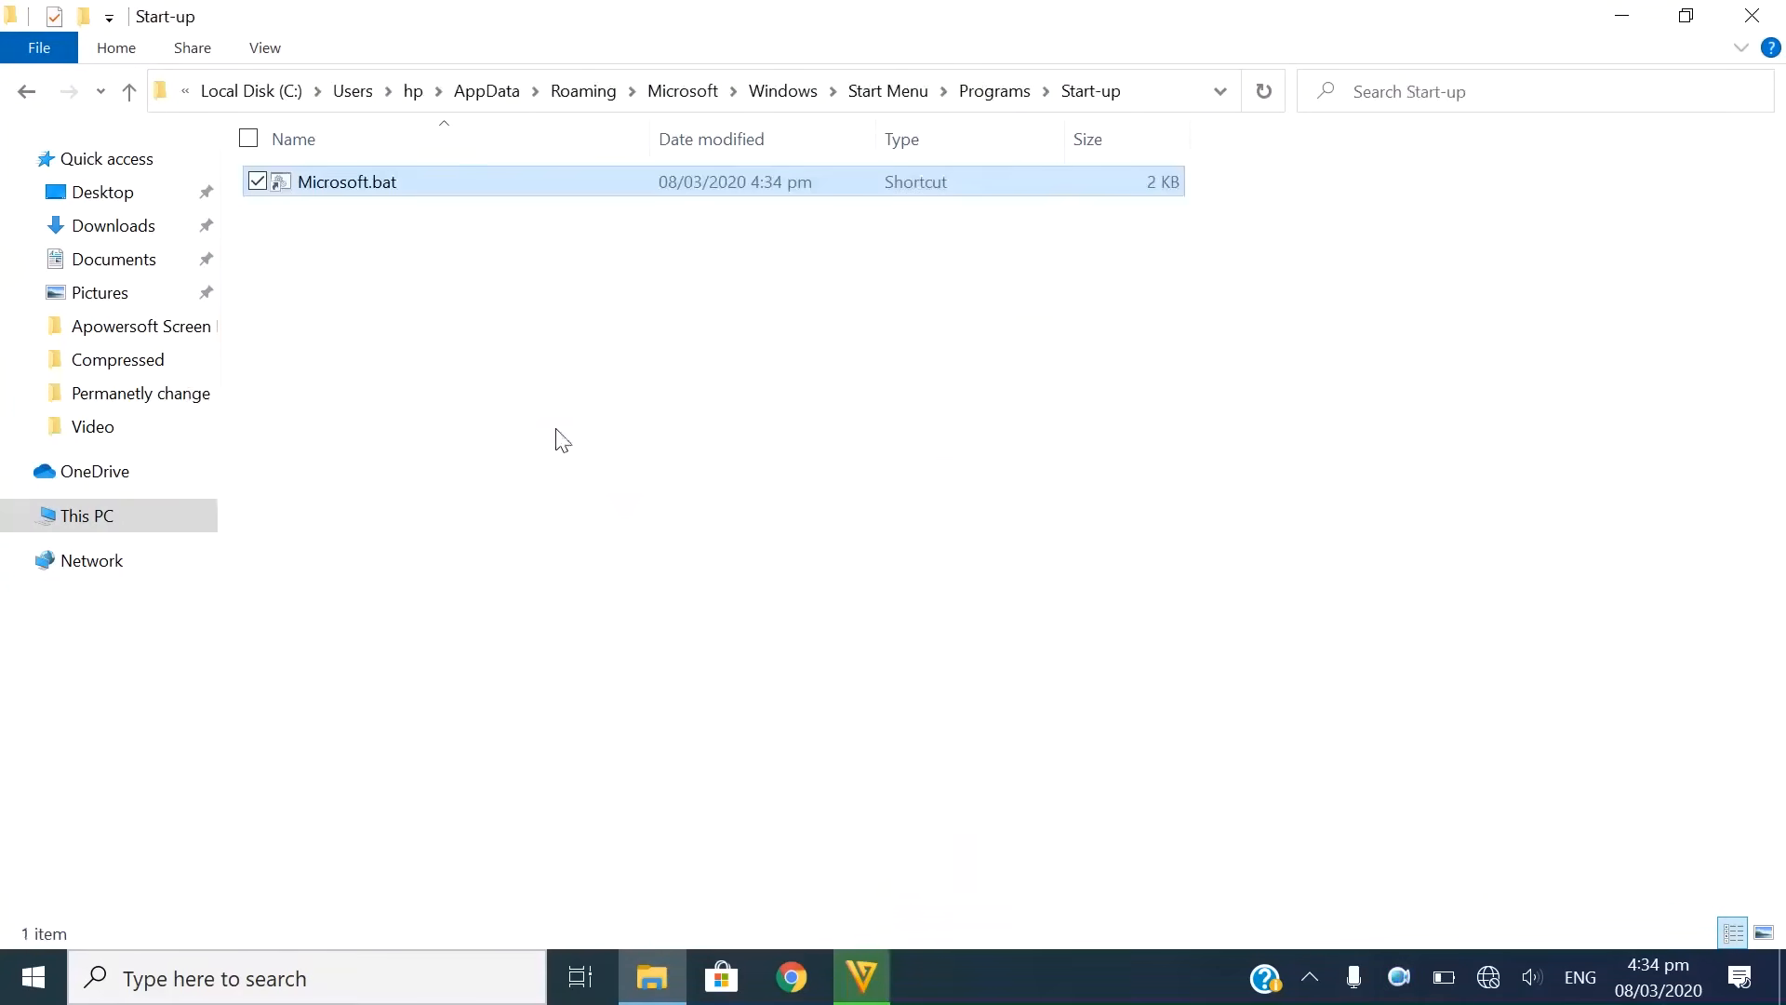
{"action": "left_click", "coordinate": [346, 180]}
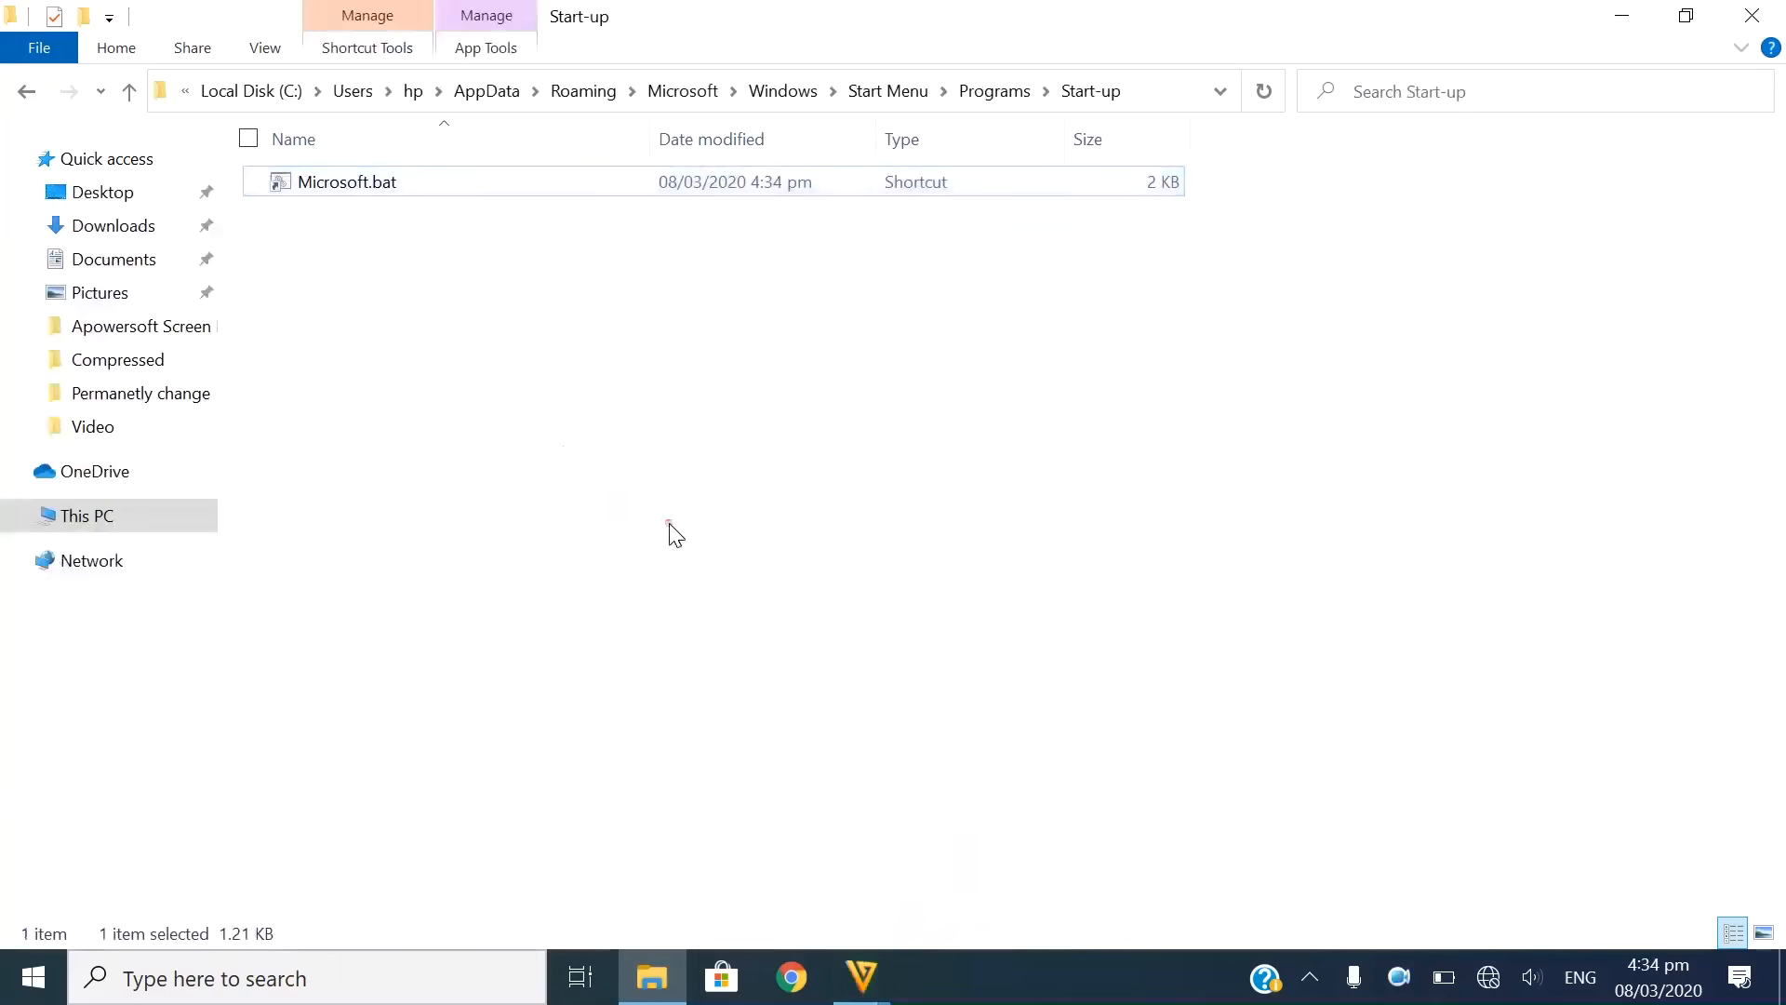
{"action": "right_click", "coordinate": [348, 180]}
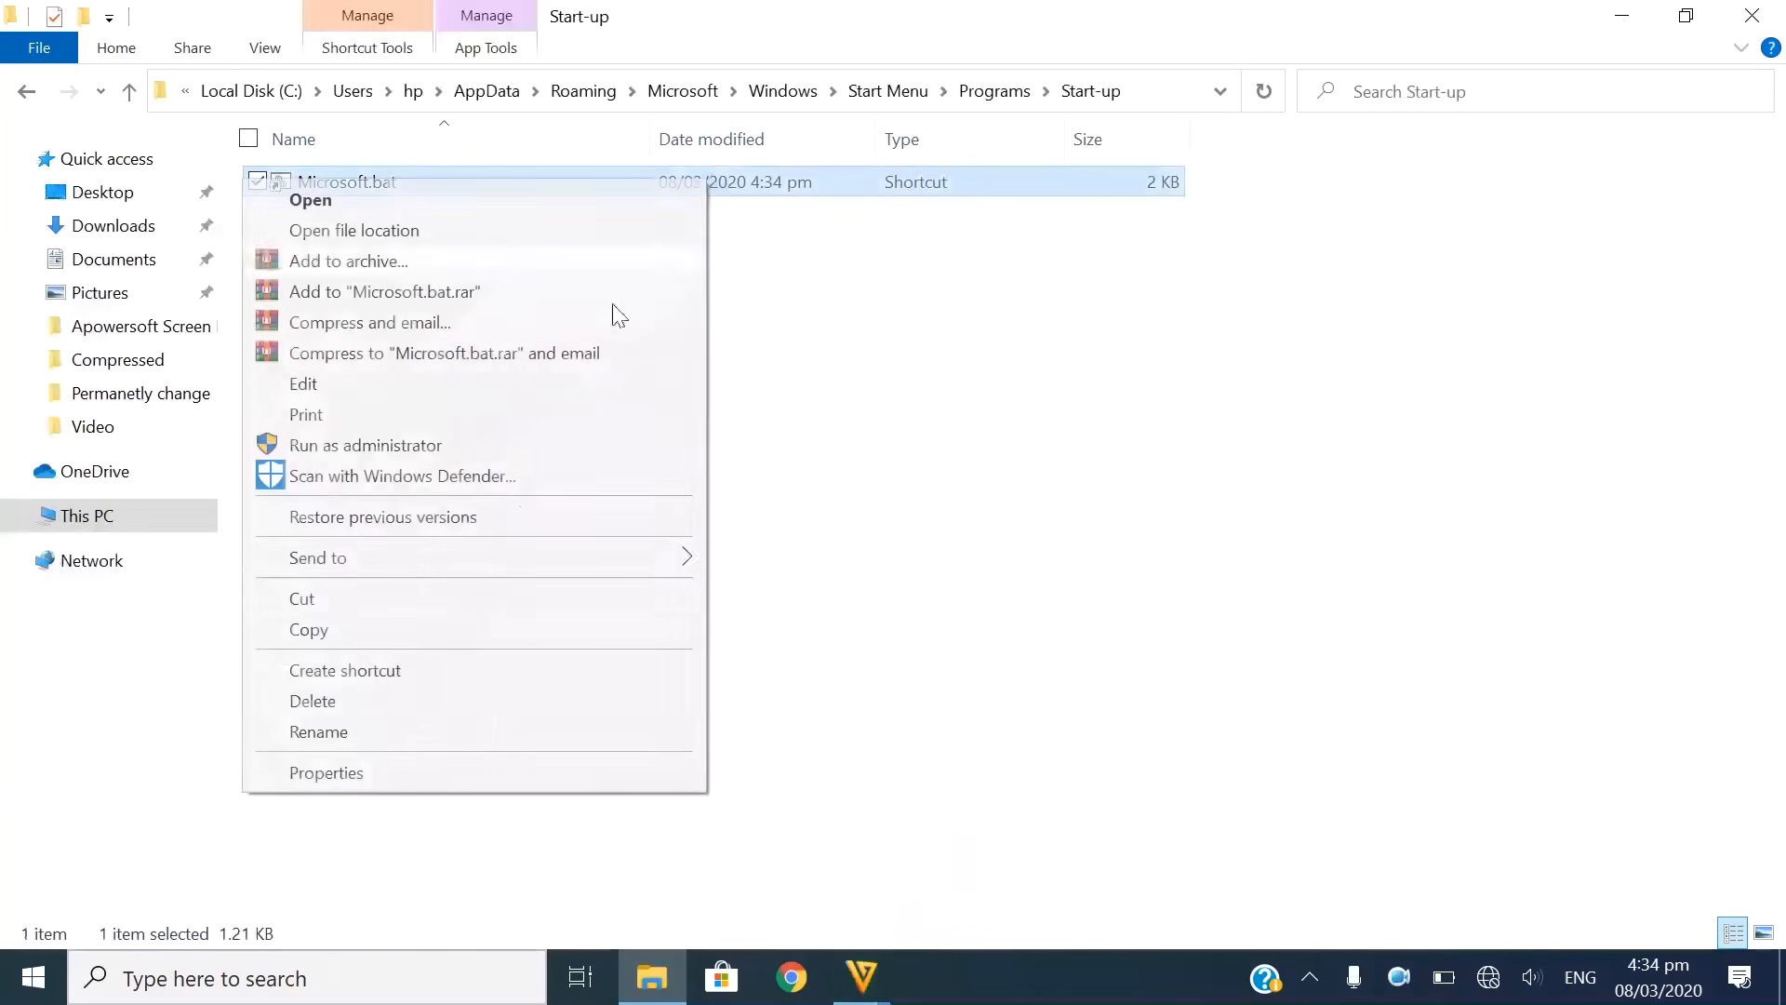
{"action": "left_click", "coordinate": [325, 772]}
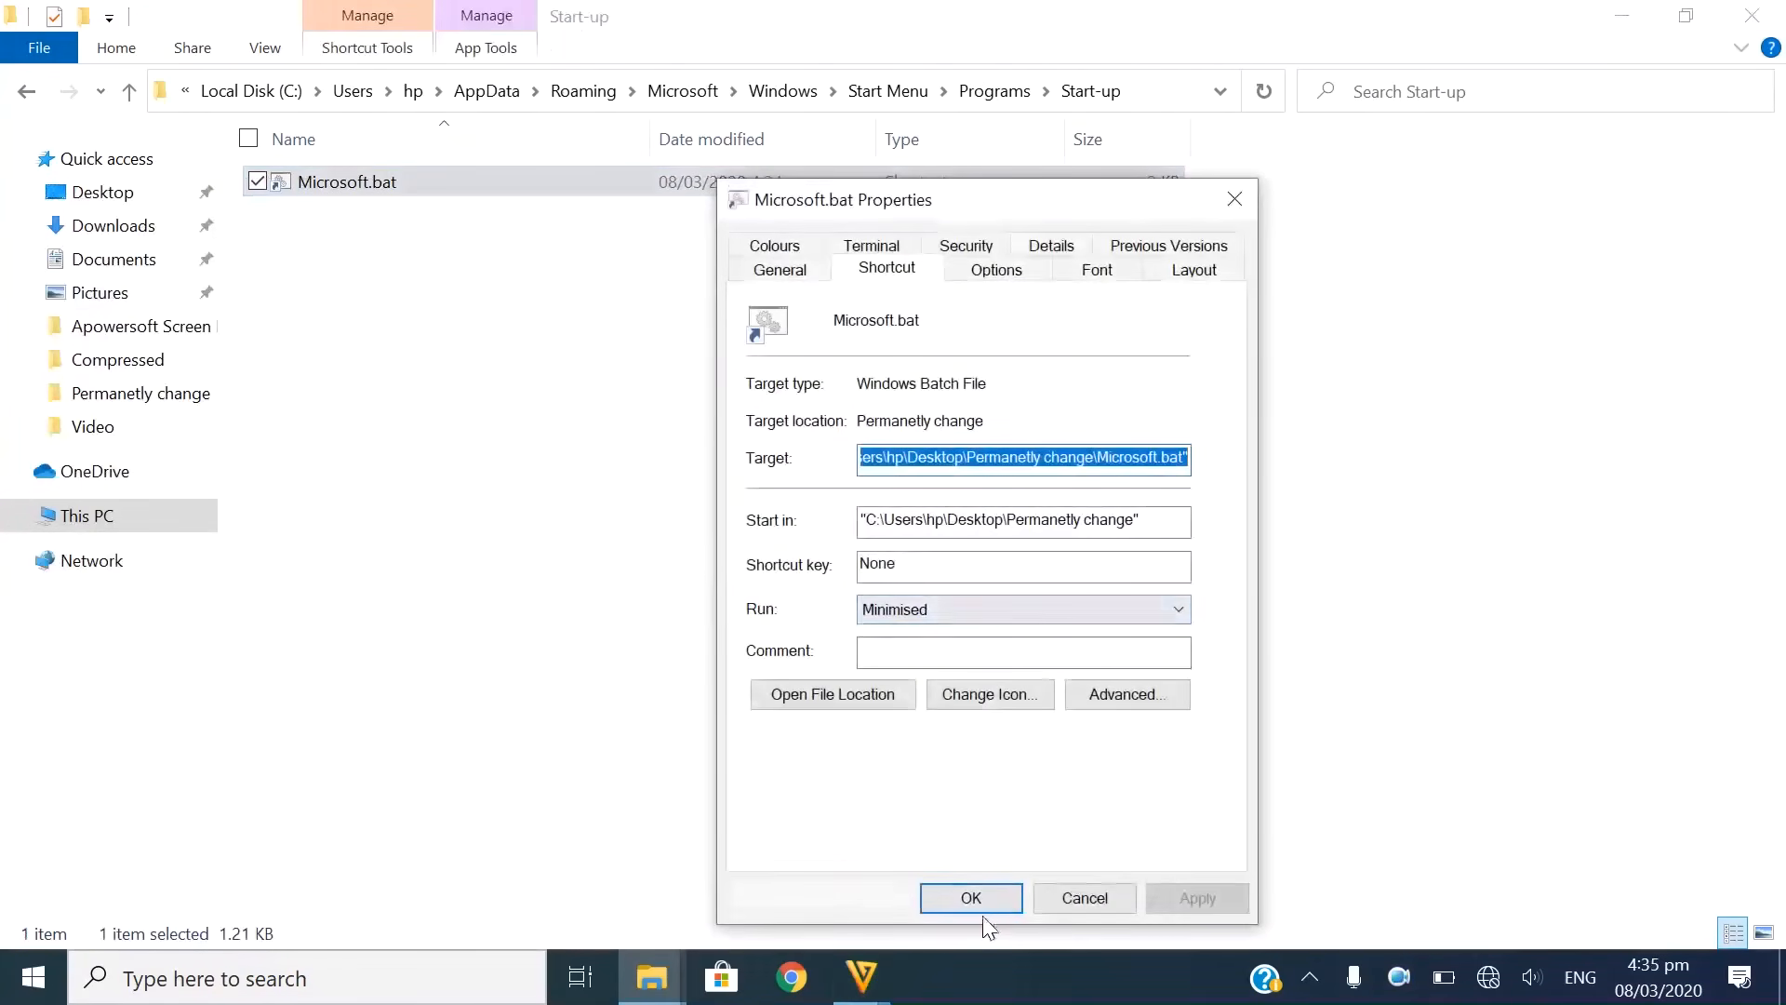
{"action": "left_click", "coordinate": [969, 897]}
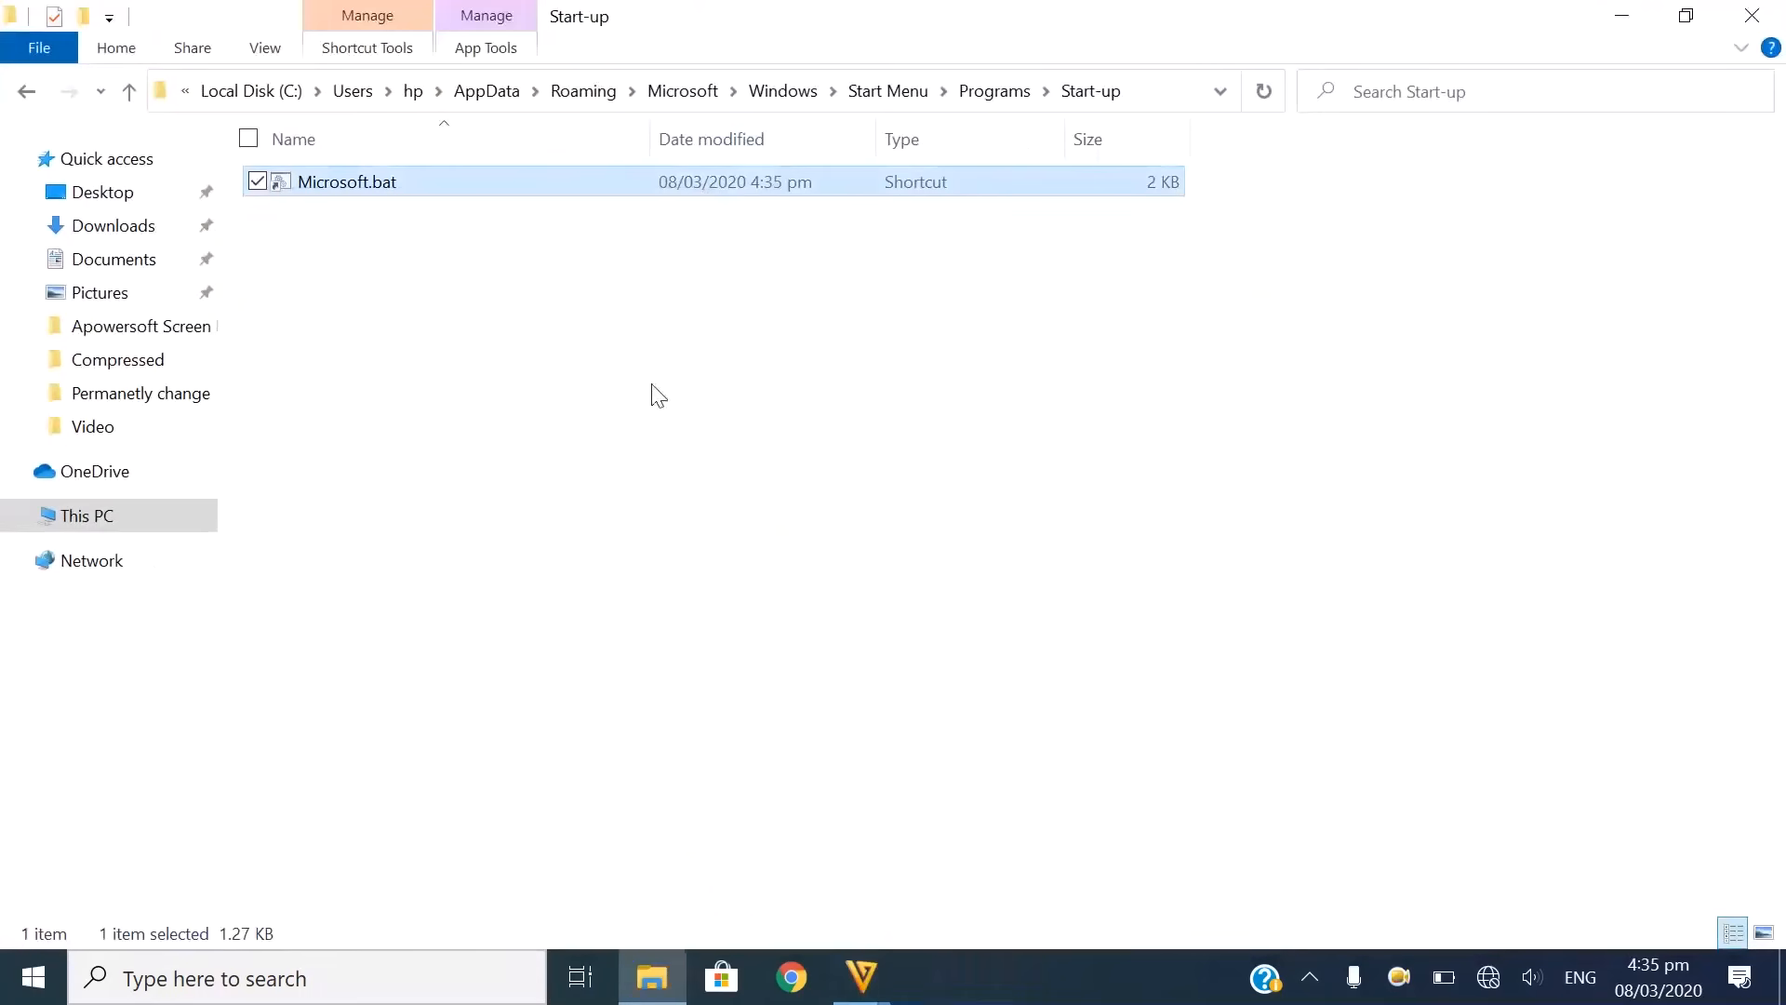
{"action": "mouse_move", "coordinate": [355, 499]}
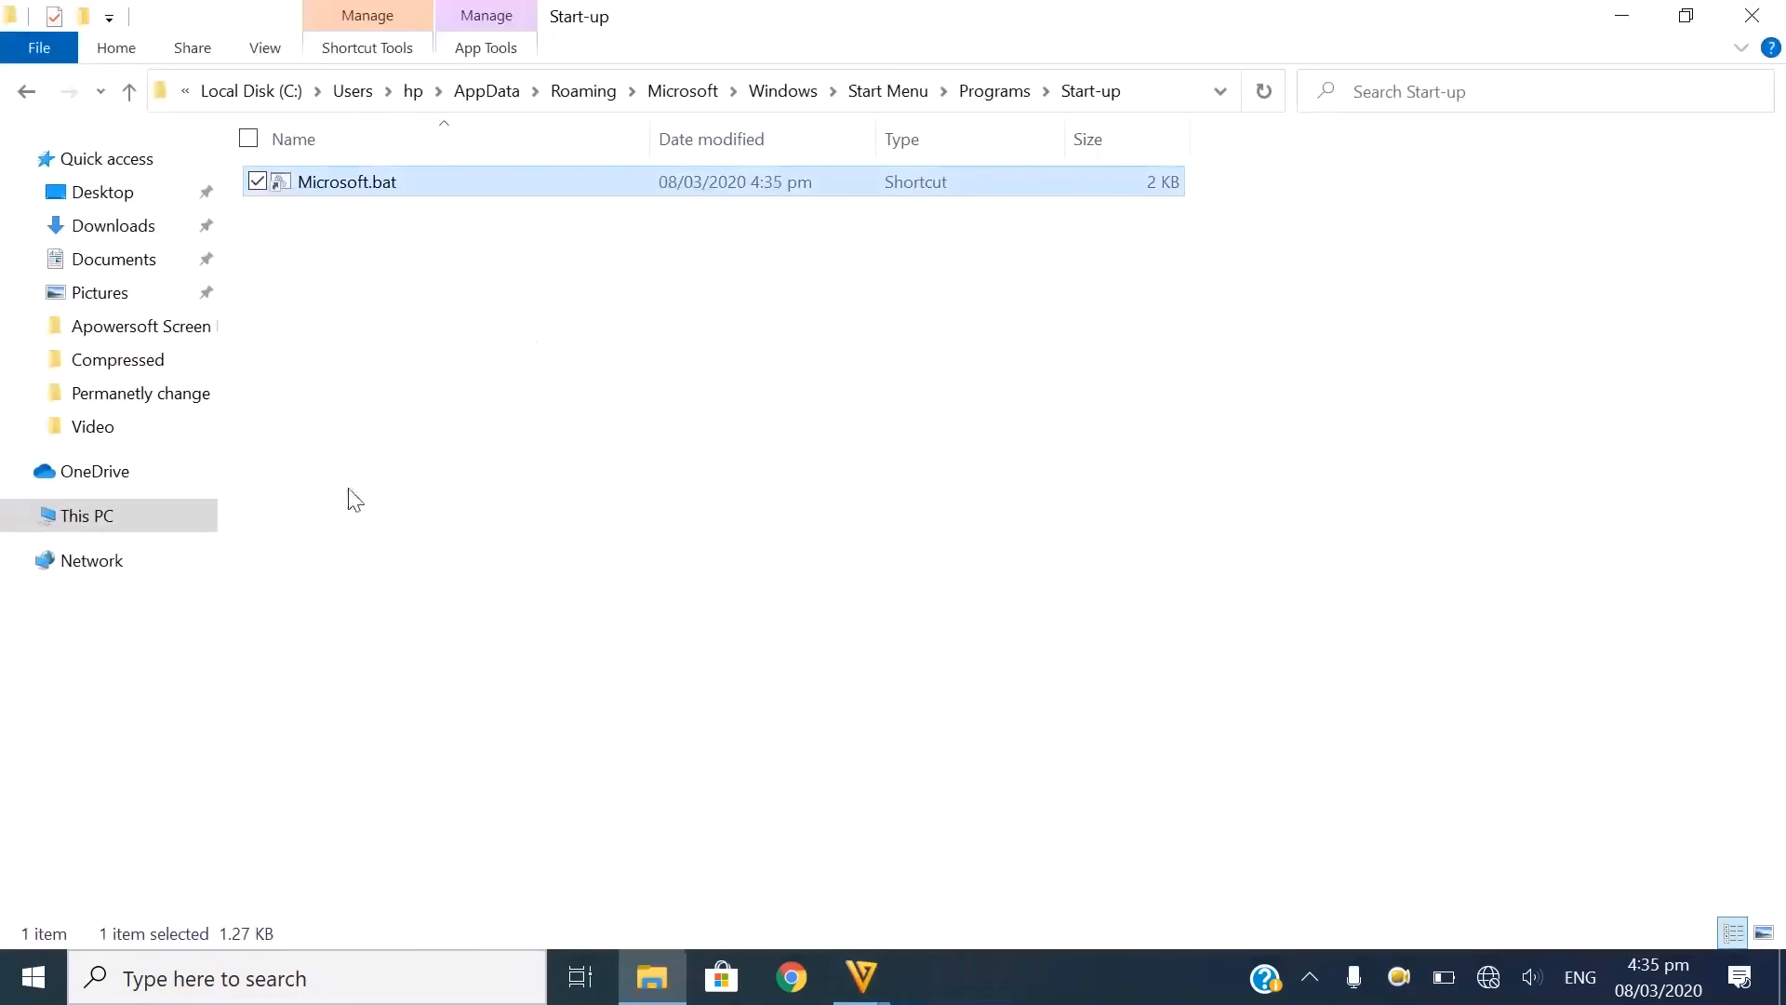
{"action": "left_click", "coordinate": [31, 977]}
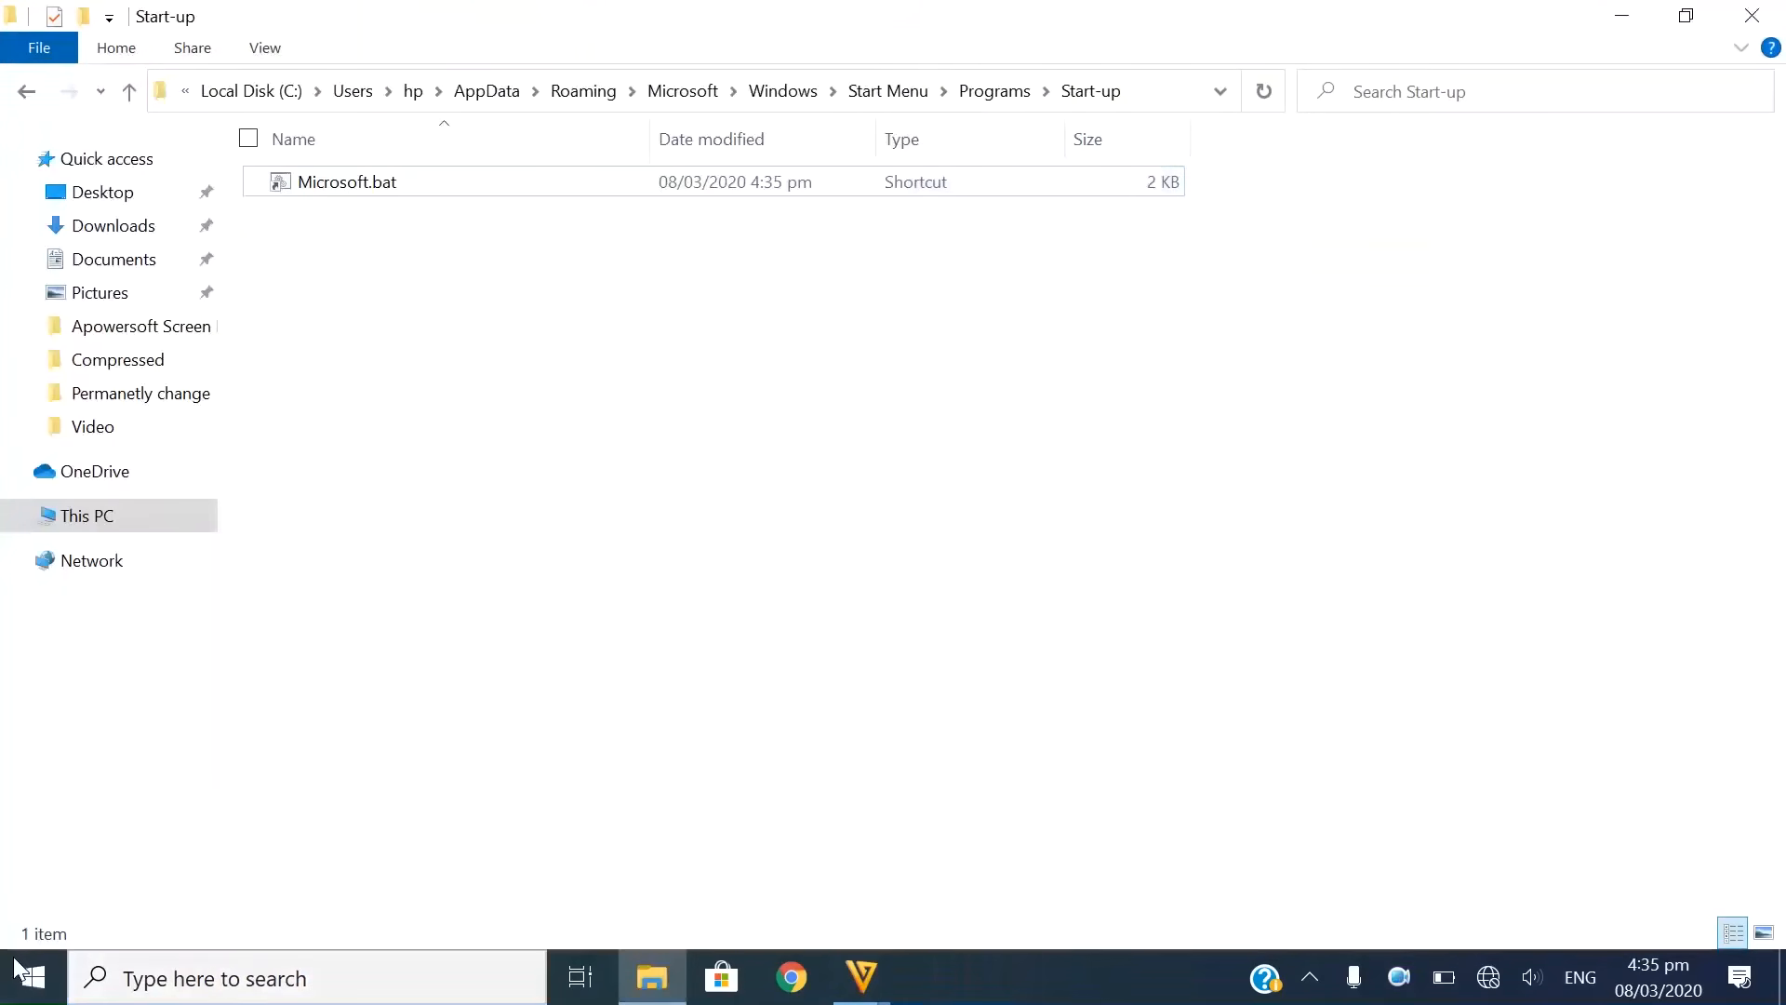
{"action": "left_click", "coordinate": [26, 977]}
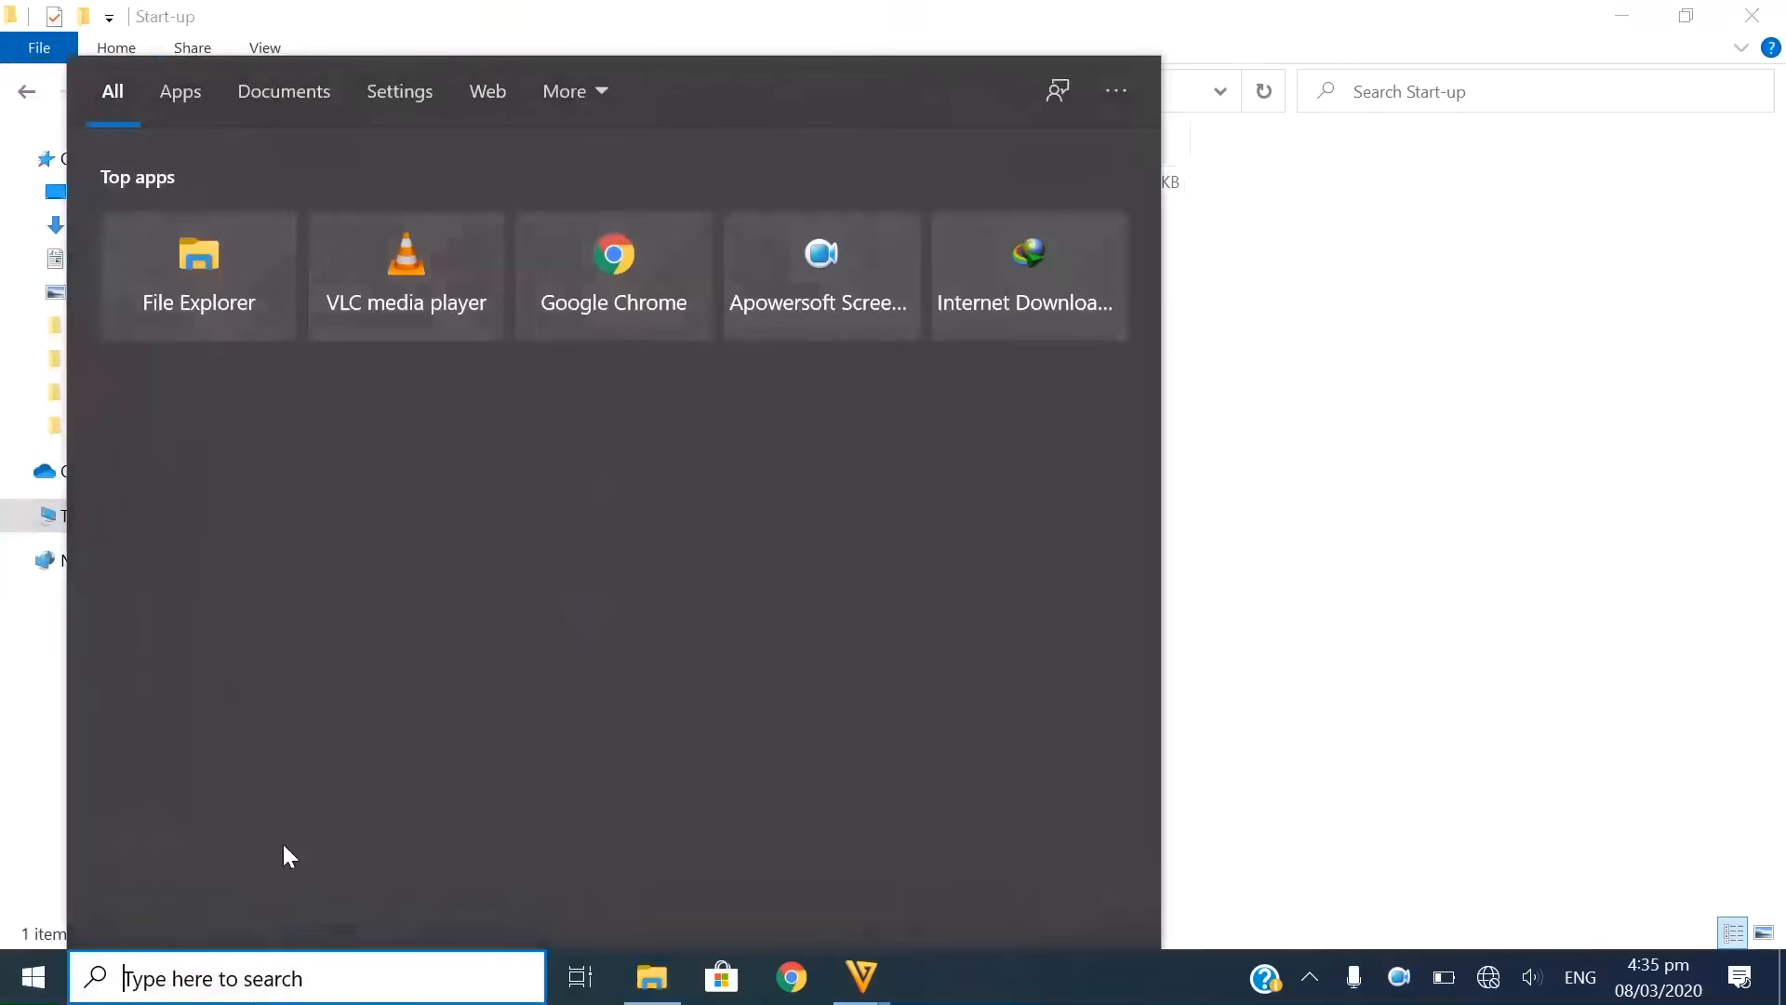
{"action": "type", "text": "p"}
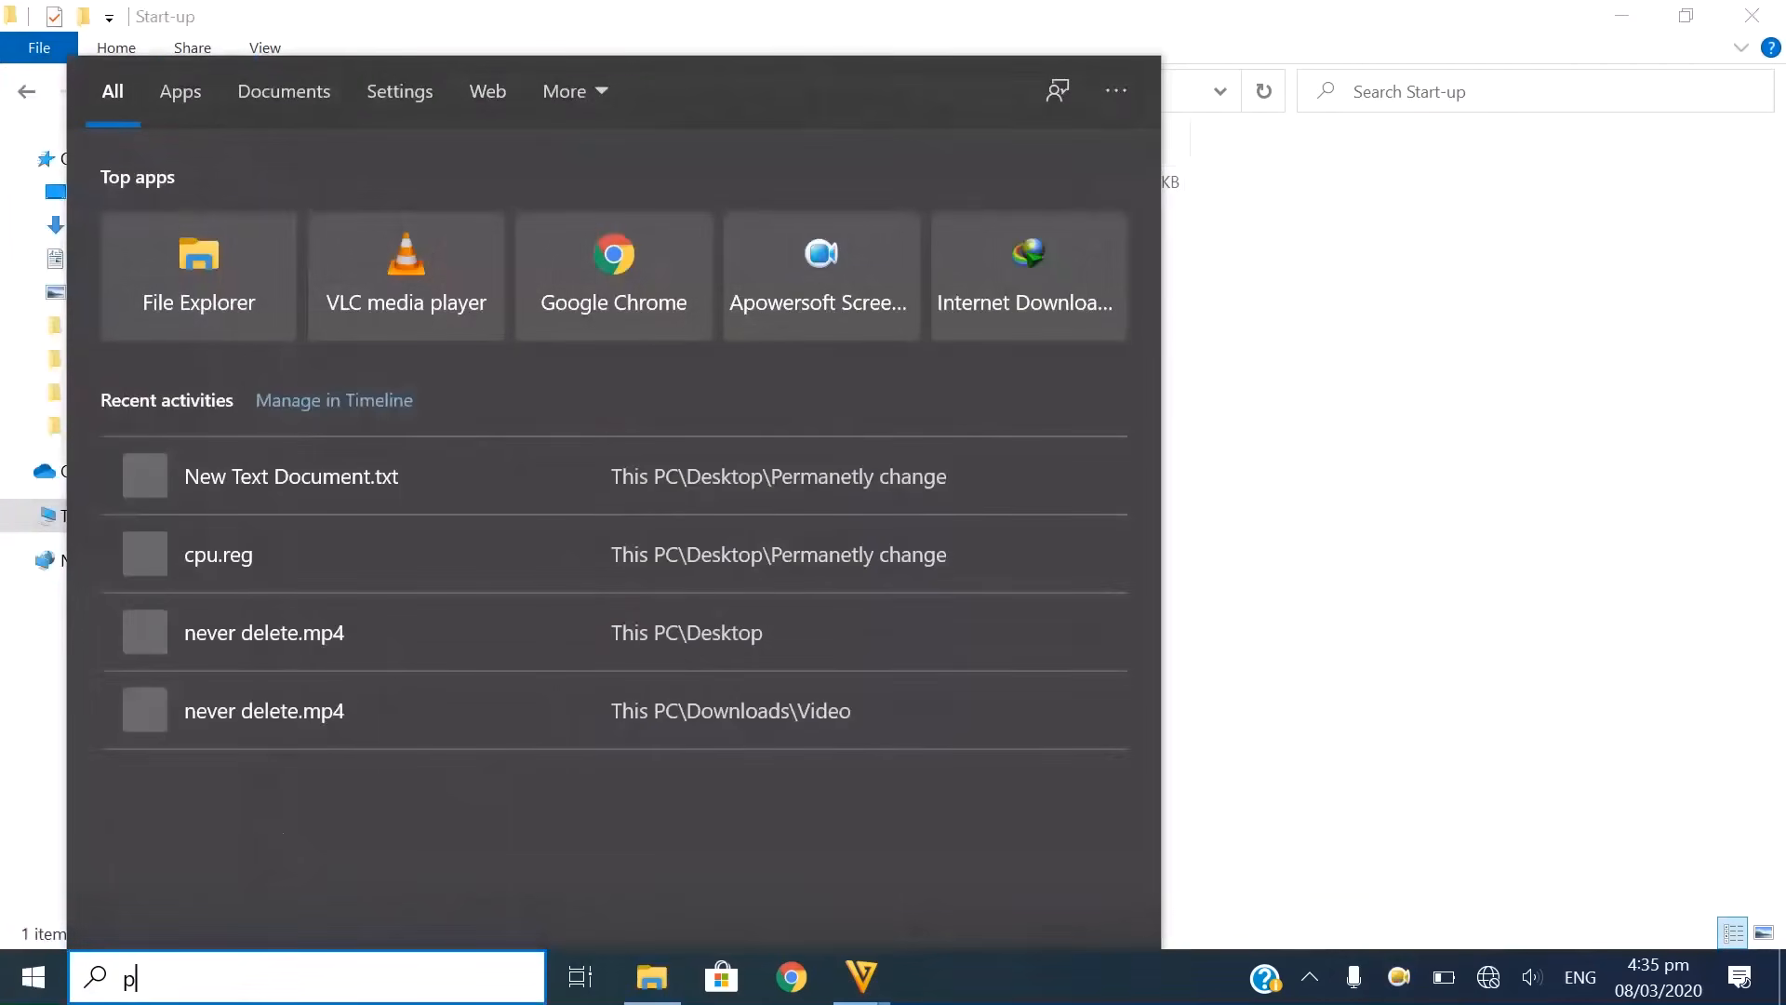
{"action": "type", "text": "c"}
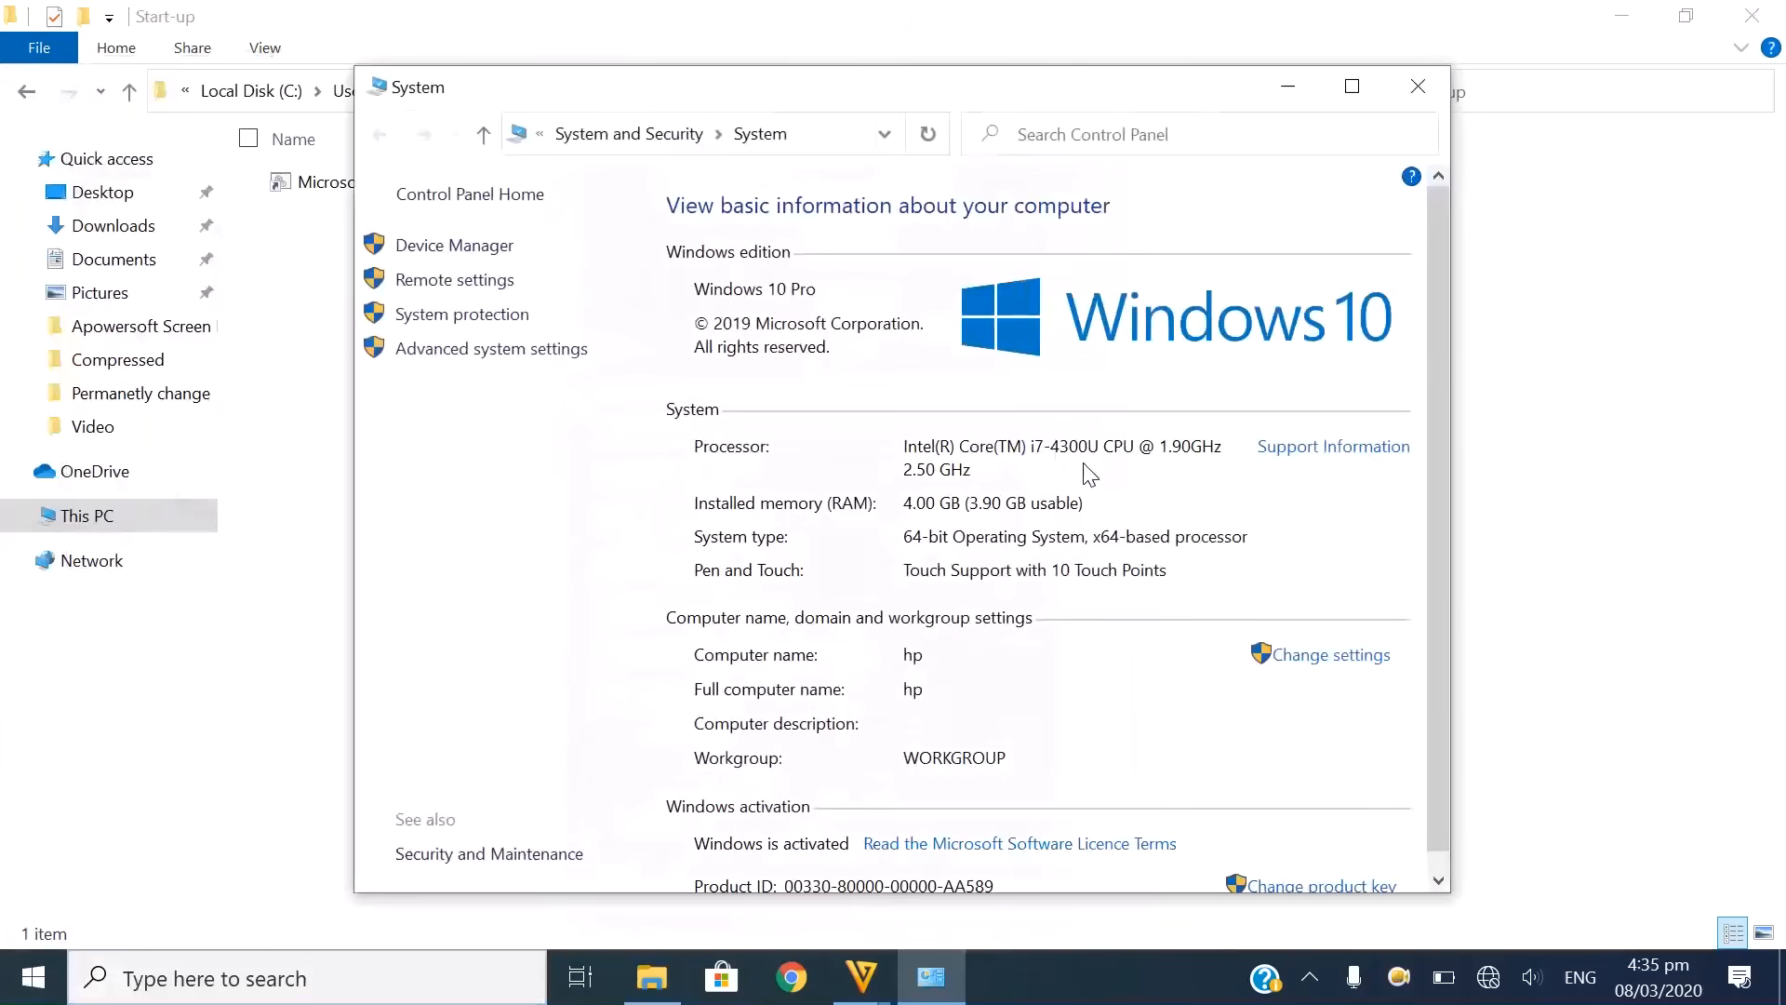
{"action": "mouse_move", "coordinate": [1418, 87]}
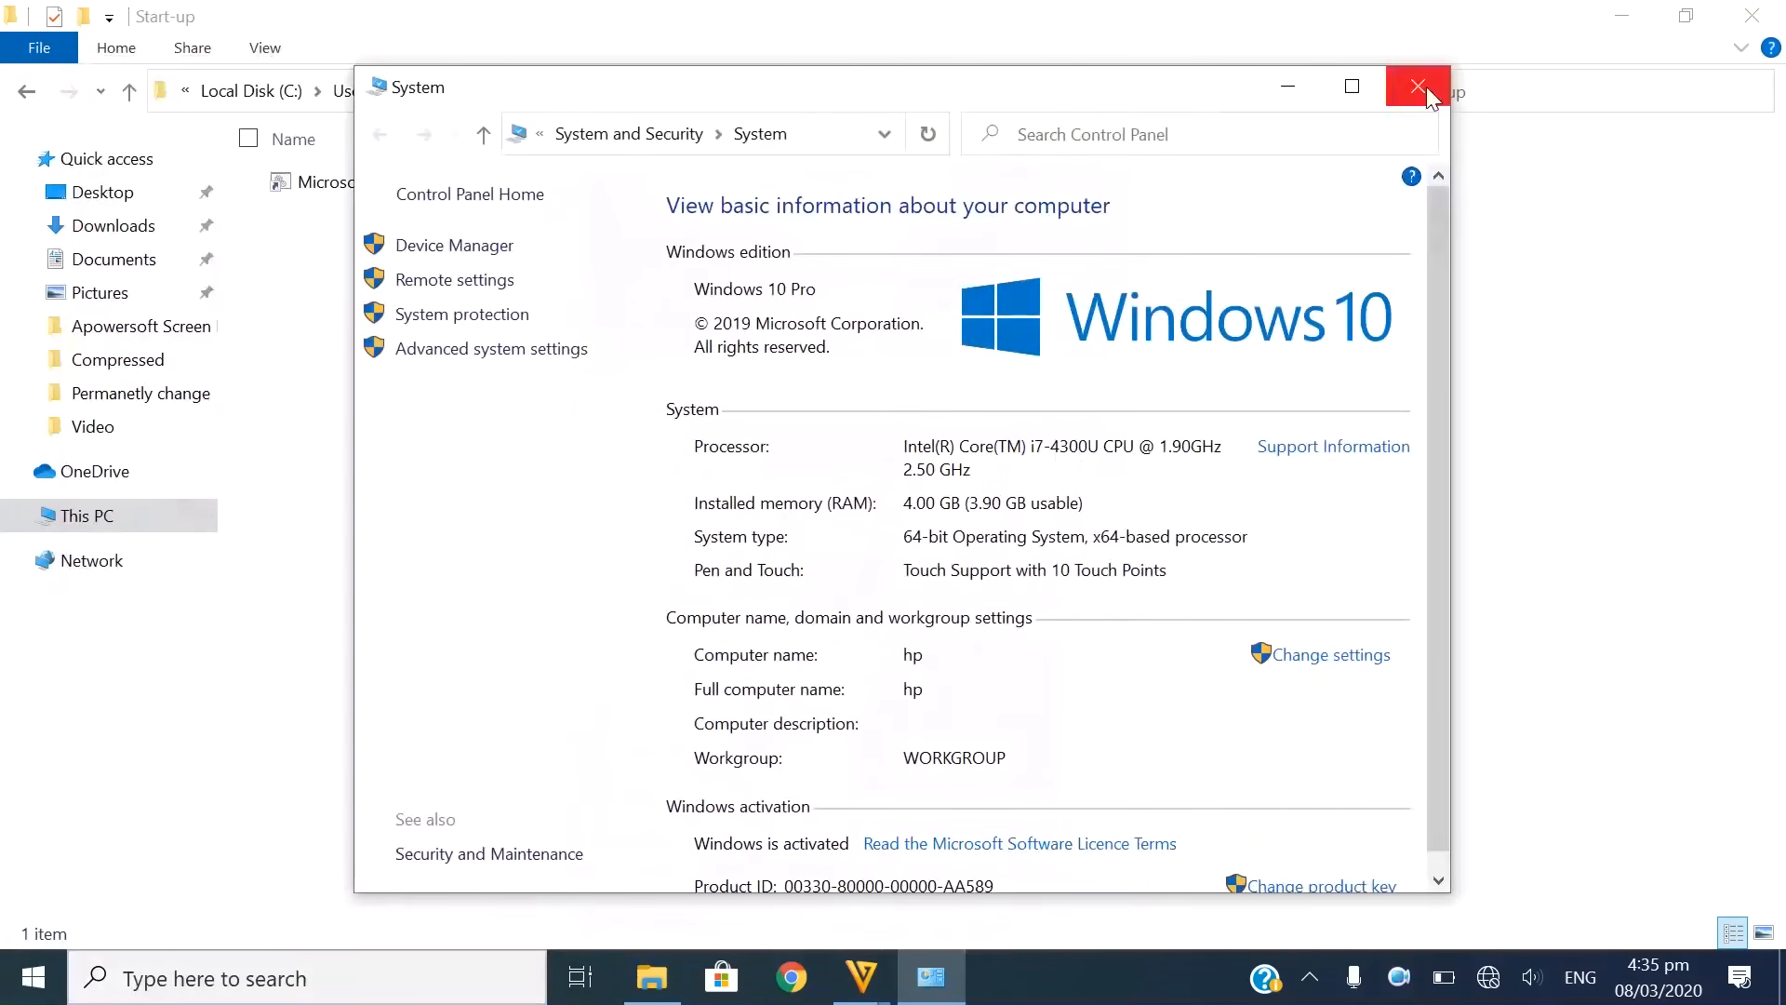
{"action": "left_click", "coordinate": [1418, 87]}
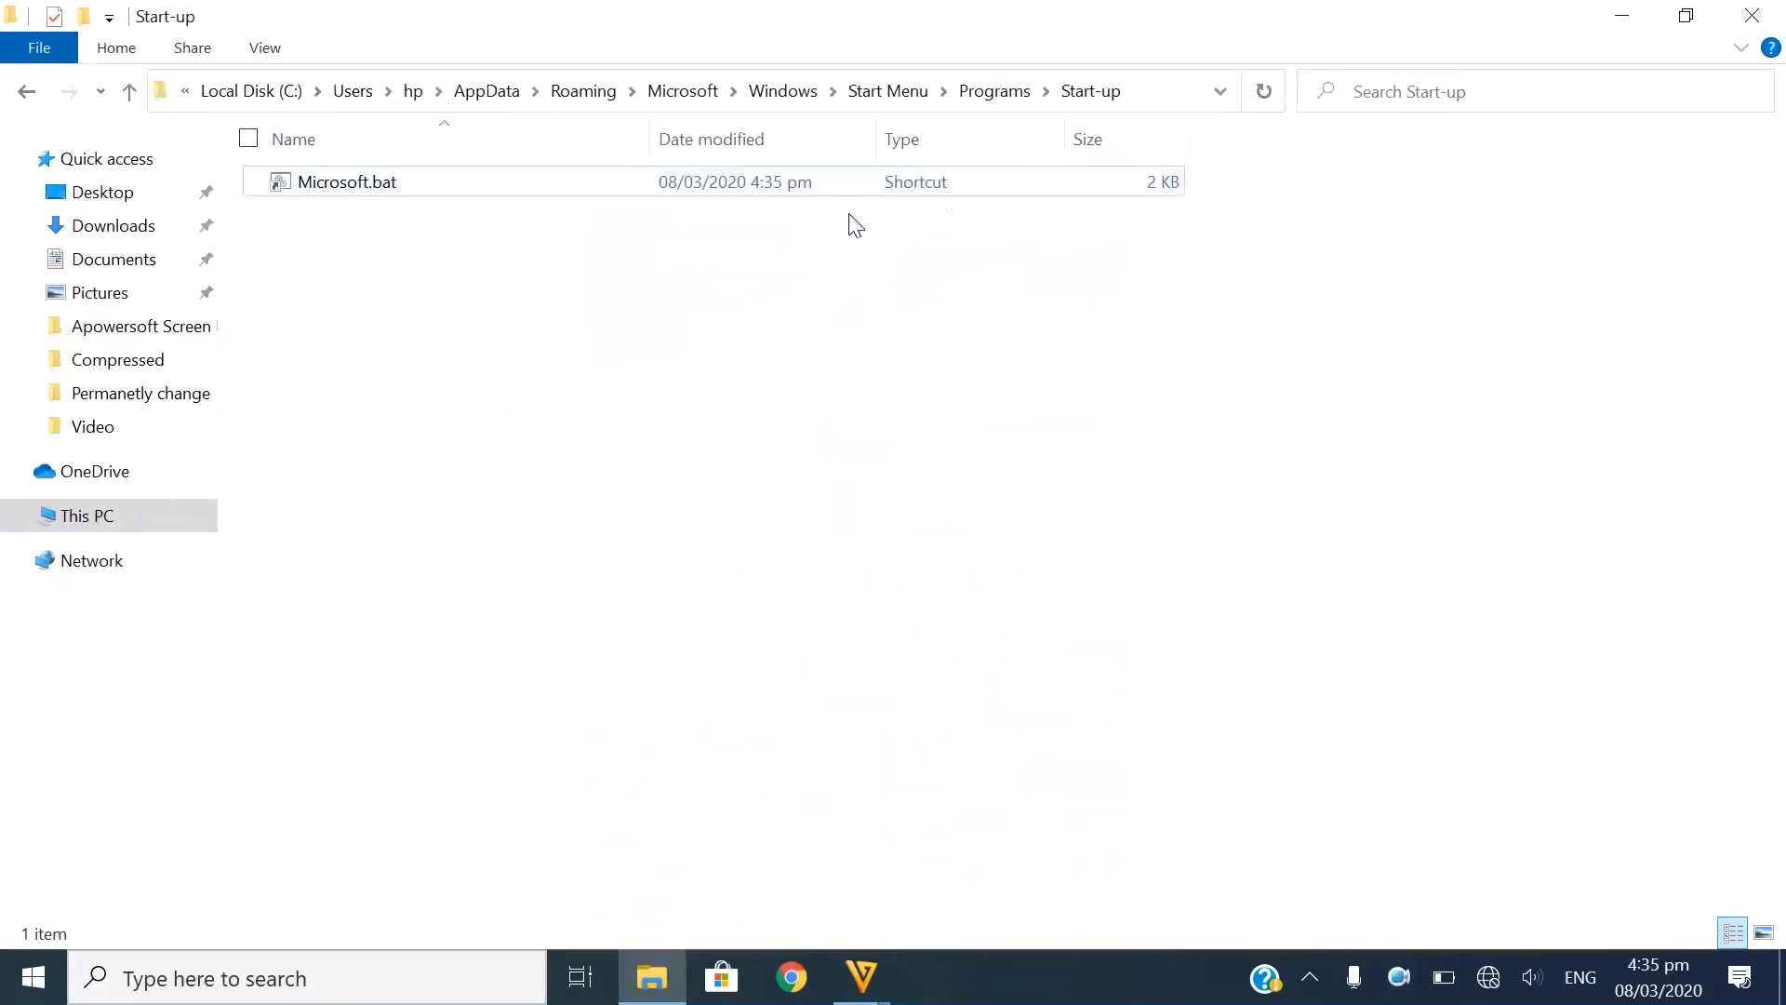
{"action": "mouse_move", "coordinate": [521, 648]}
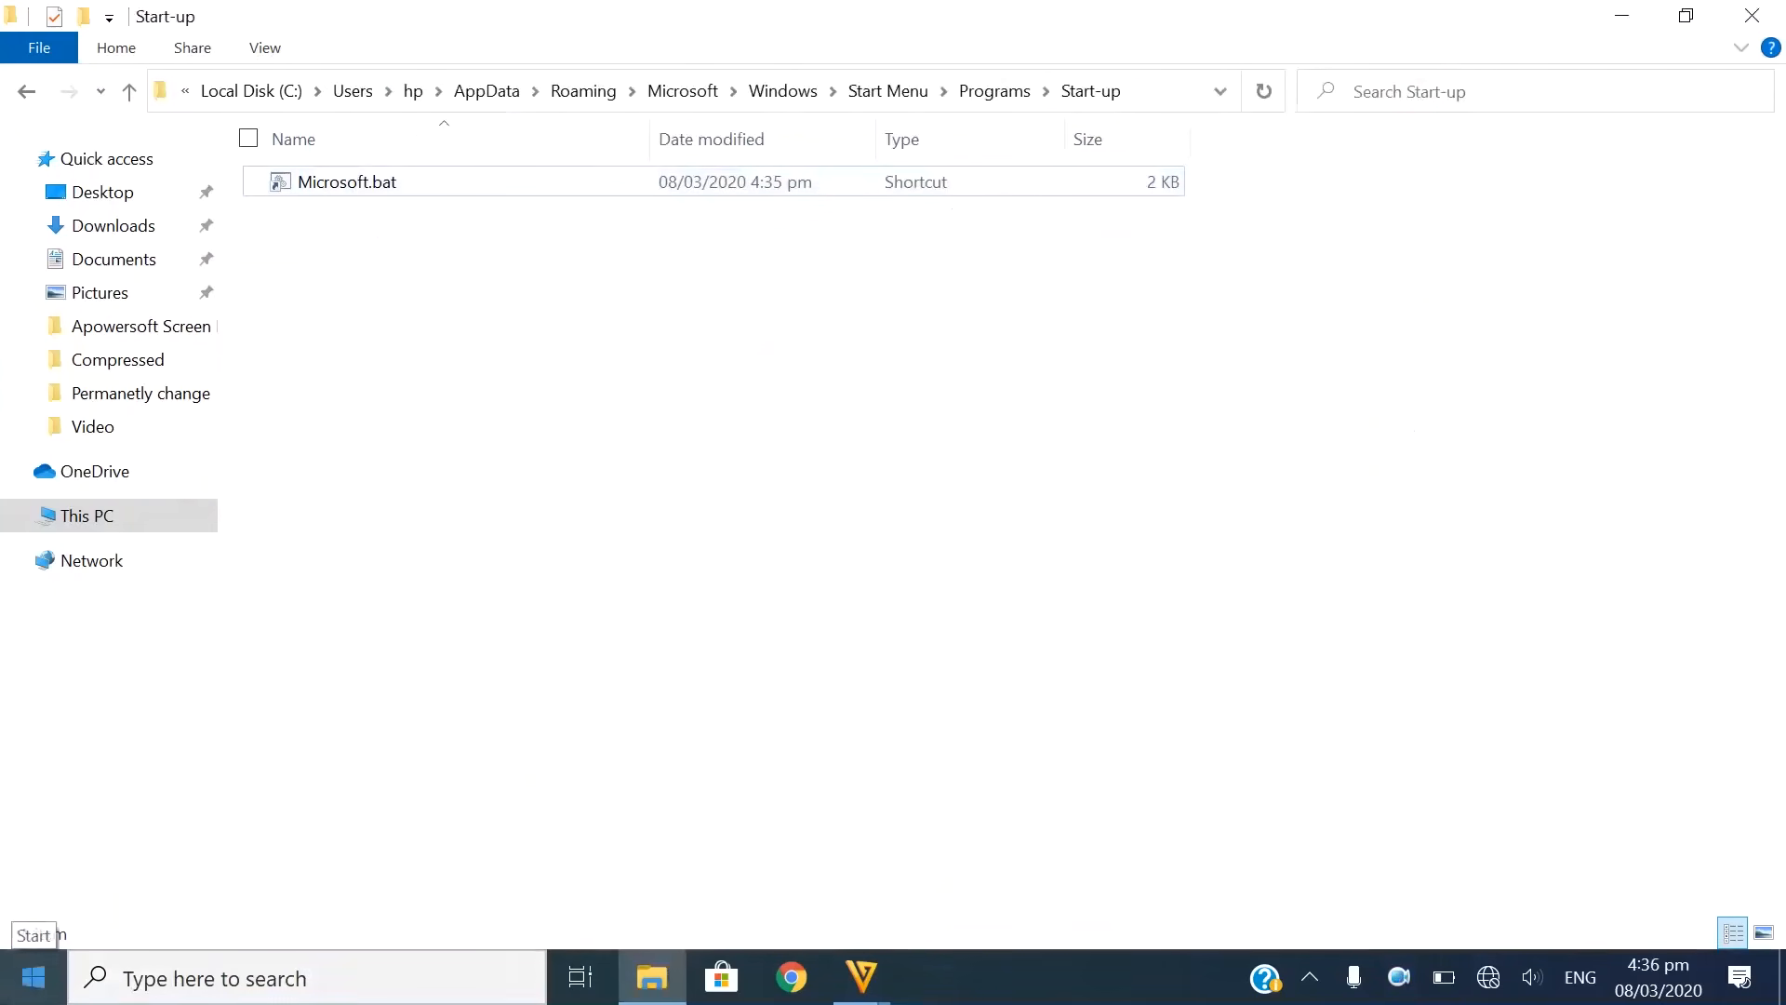
Reach User Account Control settings through Control Panel's System and Security.
{"action": "left_click", "coordinate": [32, 977]}
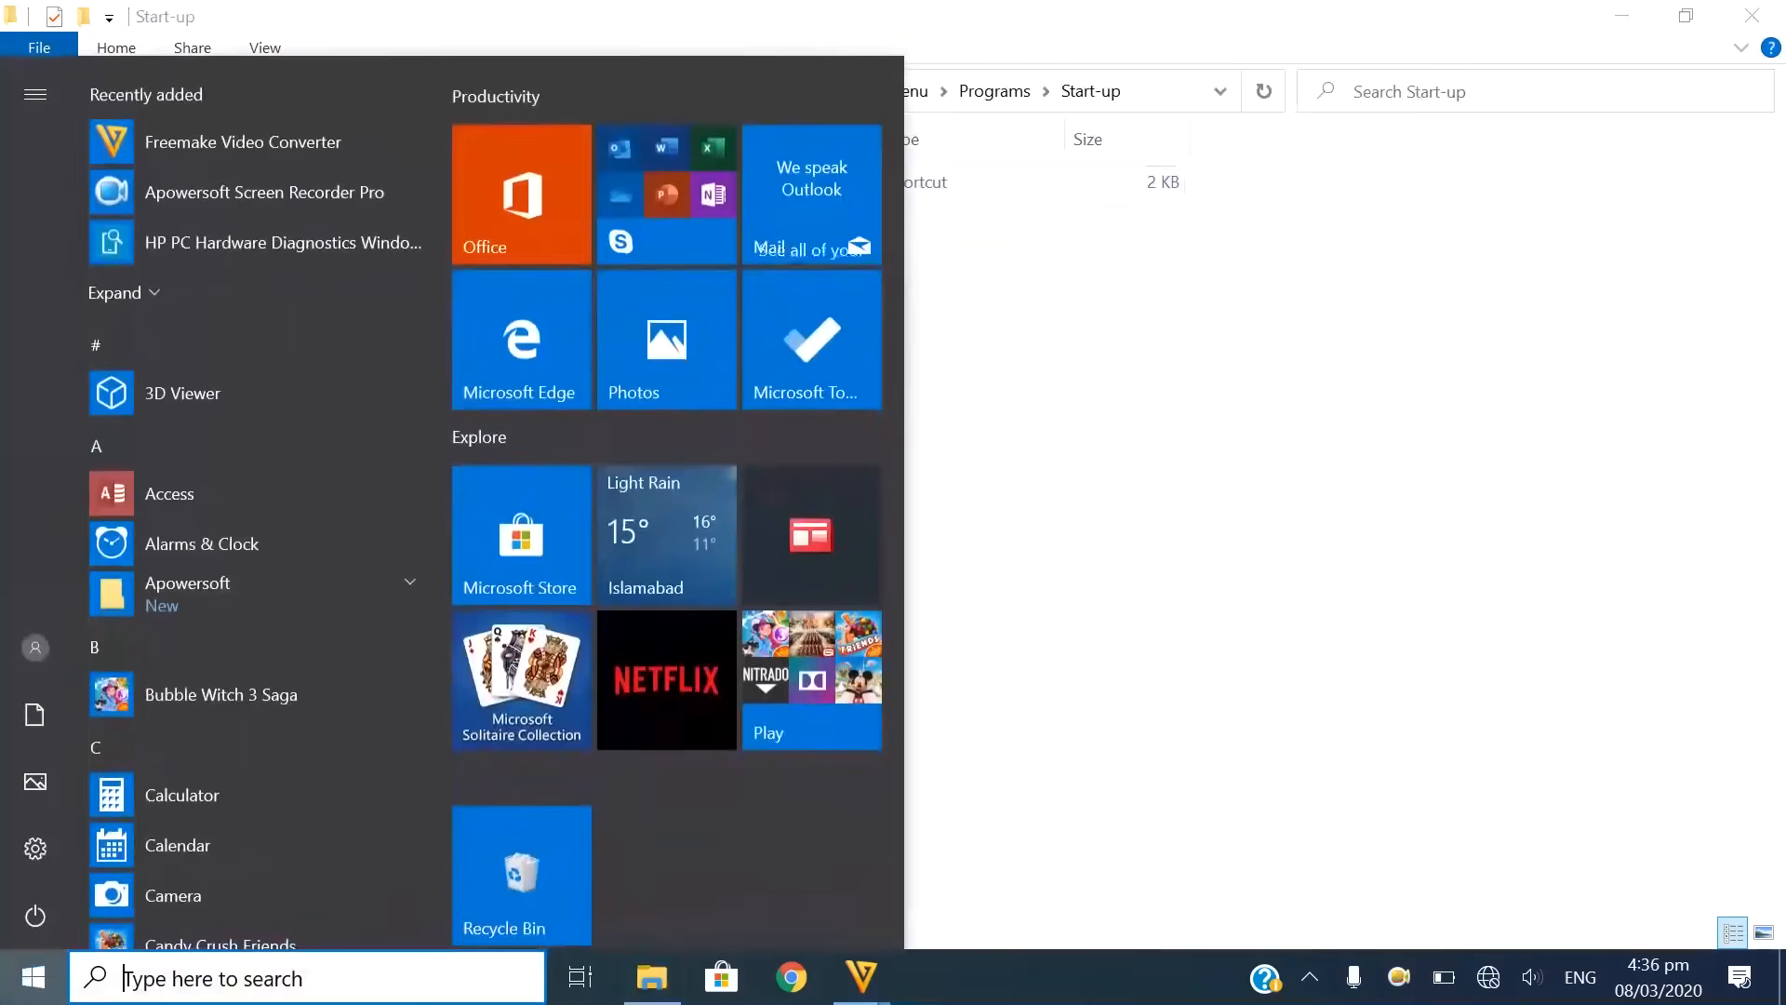
{"action": "type", "text": "control Panel"}
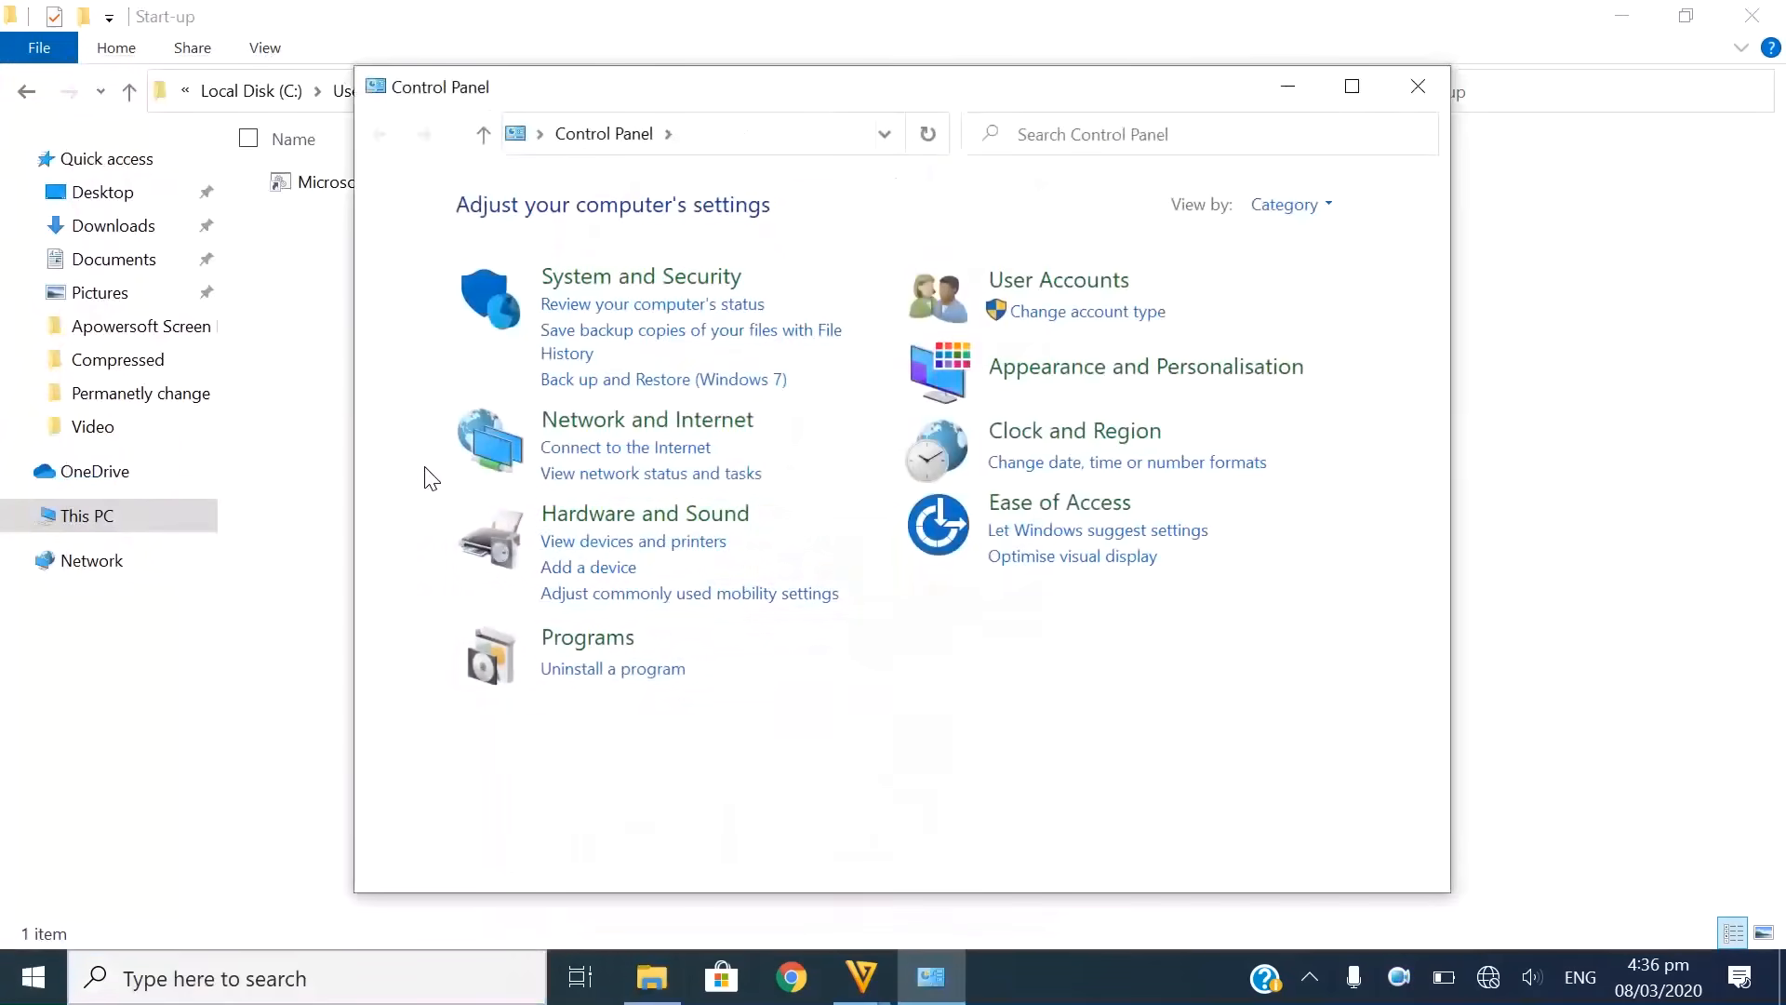
{"action": "mouse_move", "coordinate": [1057, 281]}
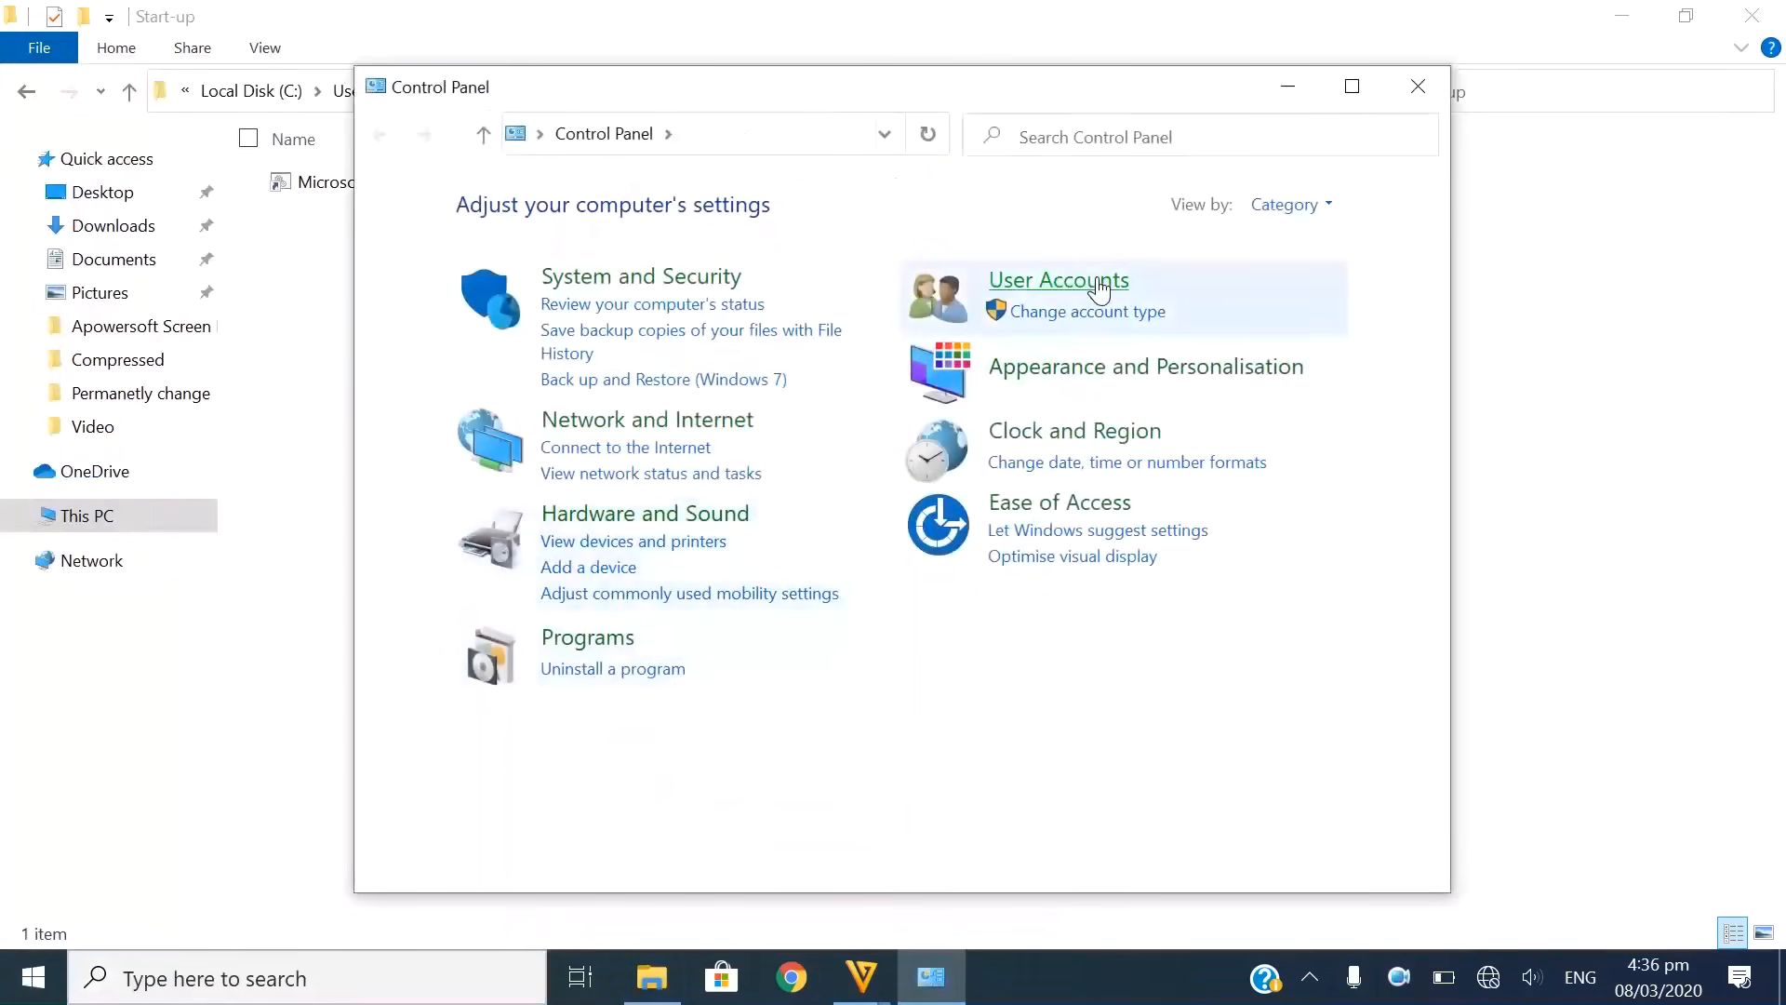
{"action": "left_click", "coordinate": [1057, 281]}
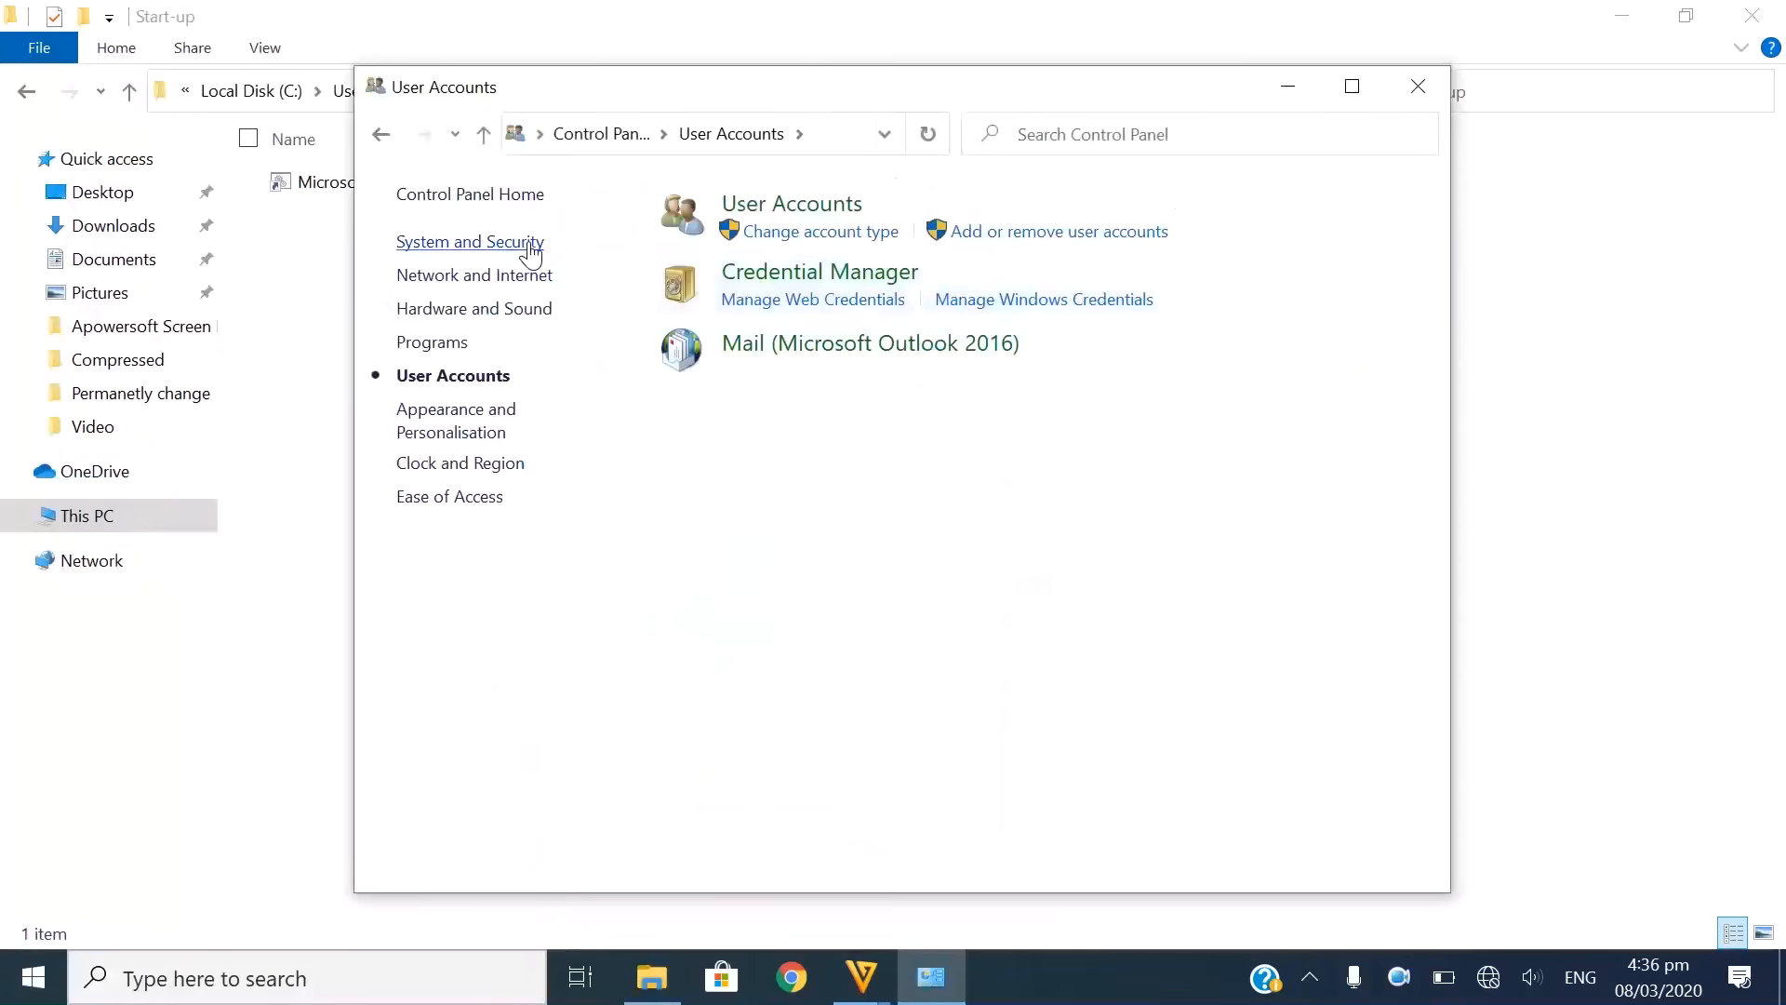
{"action": "left_click", "coordinate": [469, 240]}
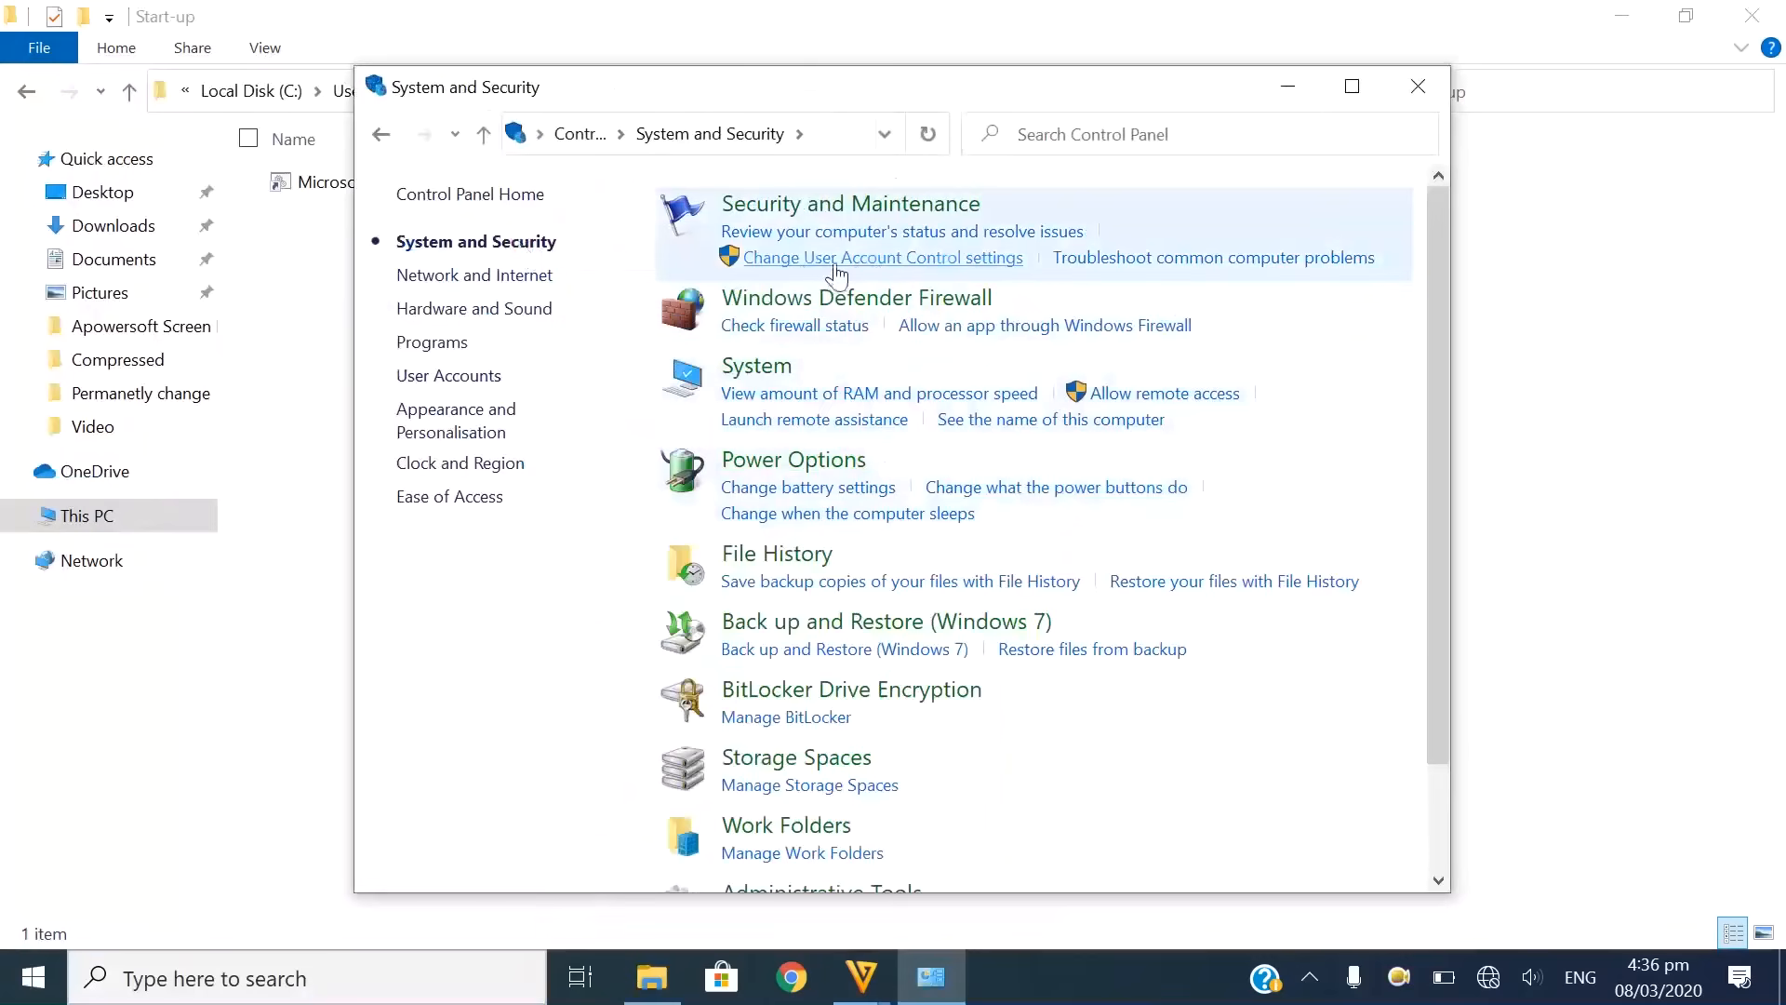
{"action": "left_click", "coordinate": [882, 257]}
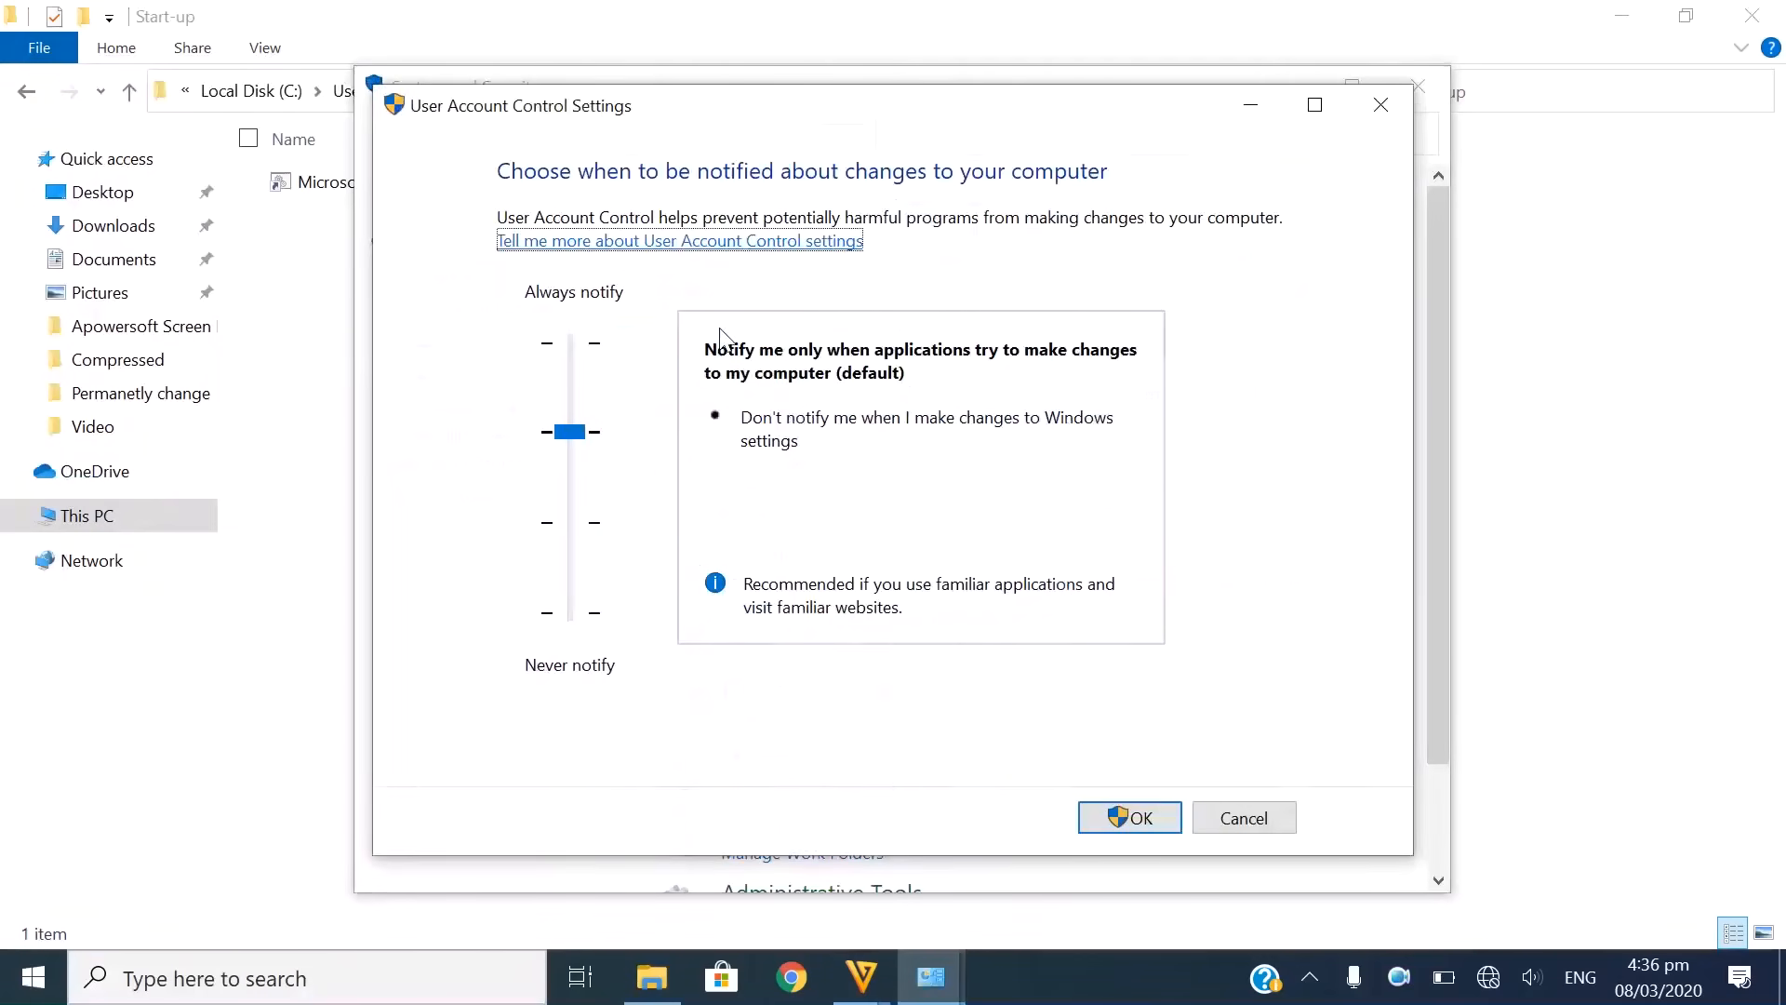
Lower UAC to Never notify, then launch the Microsoft.bat shortcut to test it.
{"action": "left_click_drag", "start_coordinate": [570, 430], "coordinate": [570, 612]}
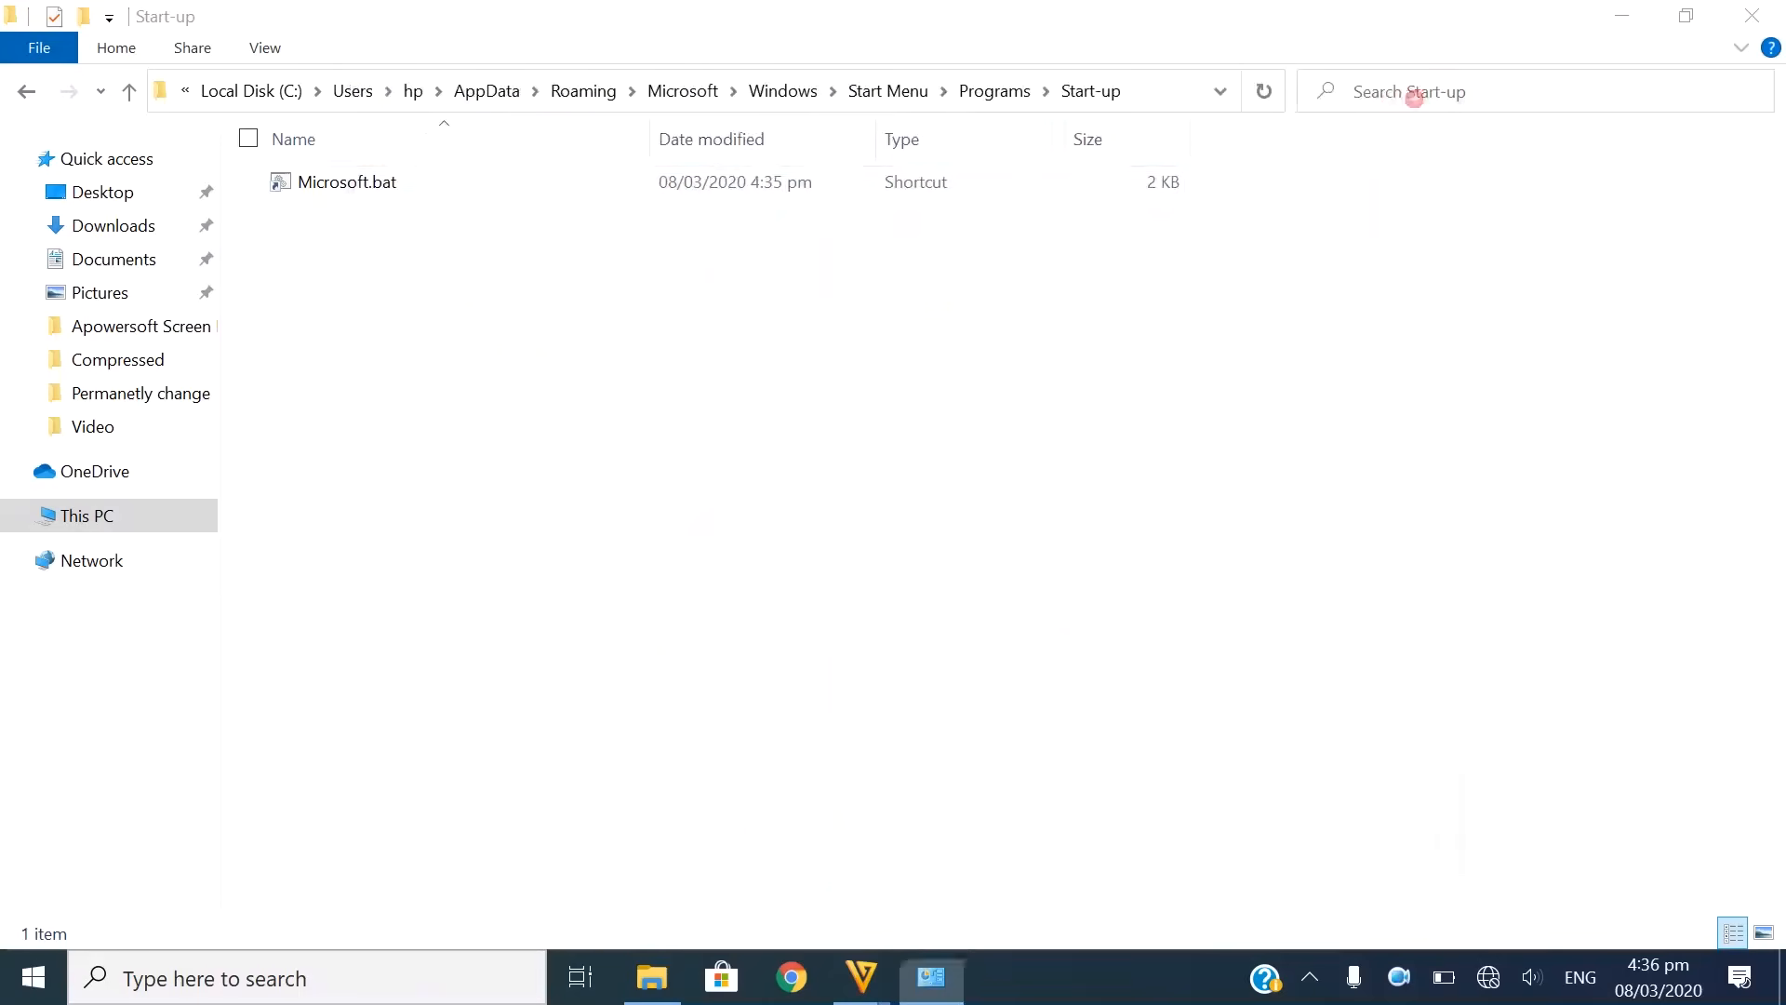
{"action": "left_click", "coordinate": [346, 183]}
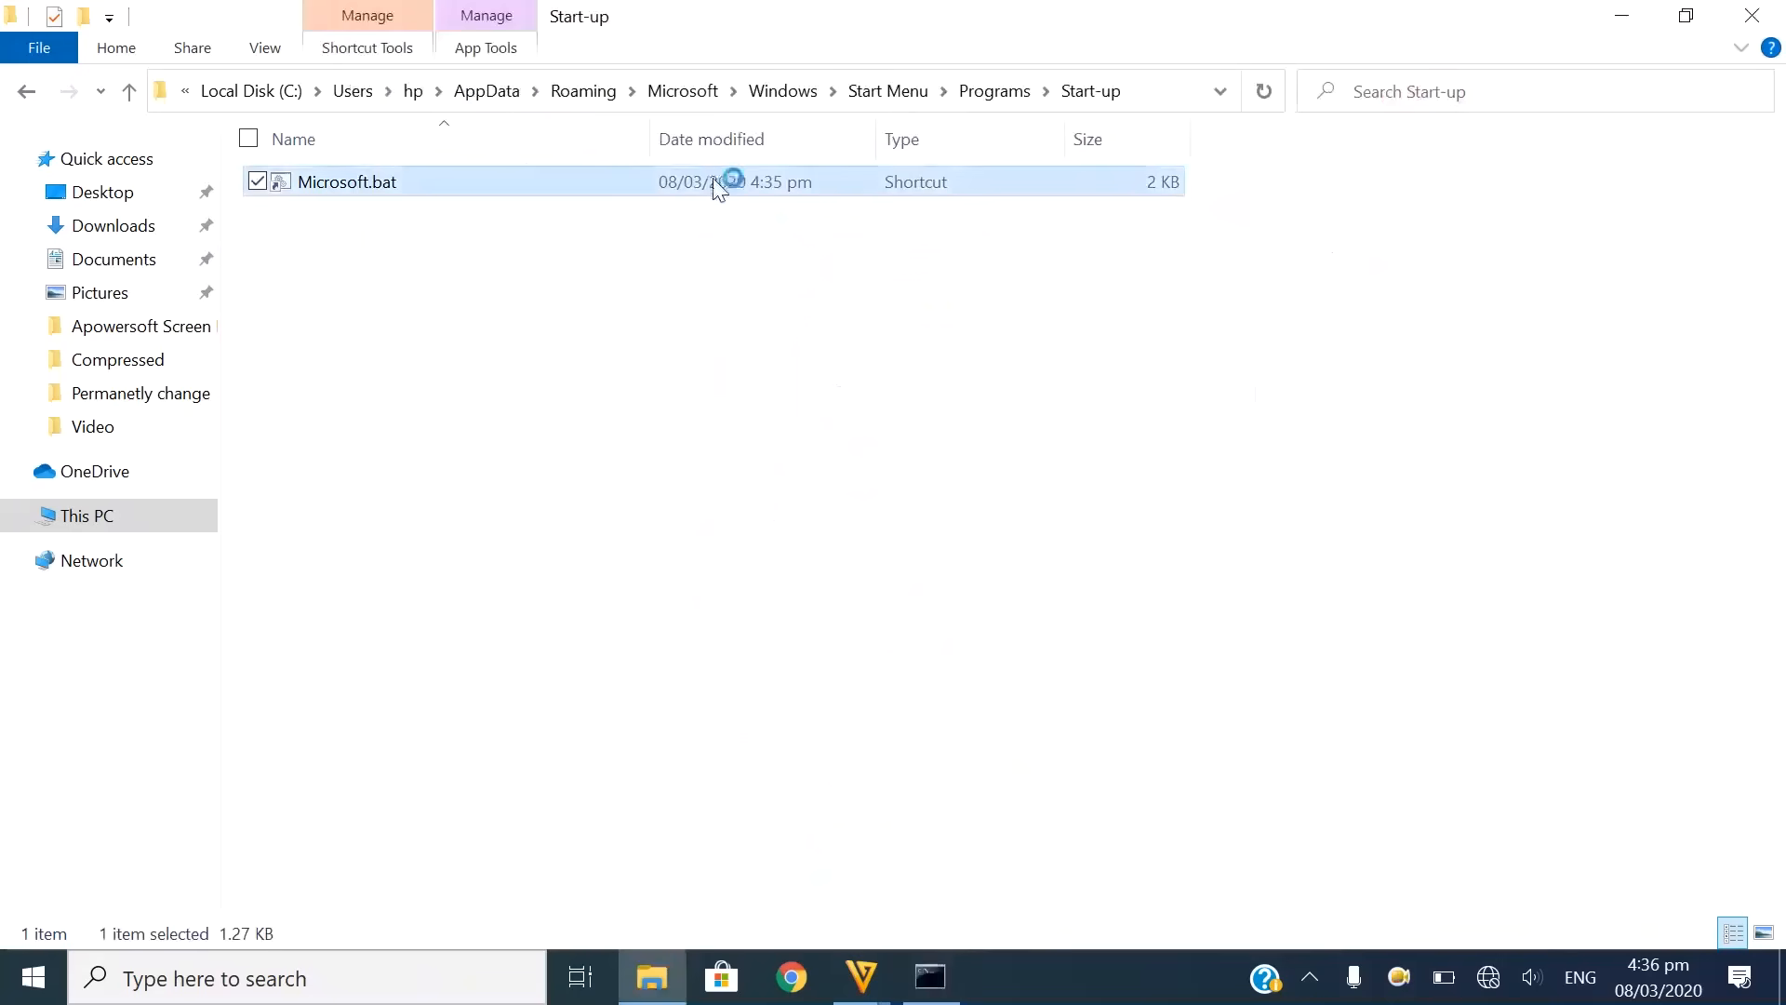